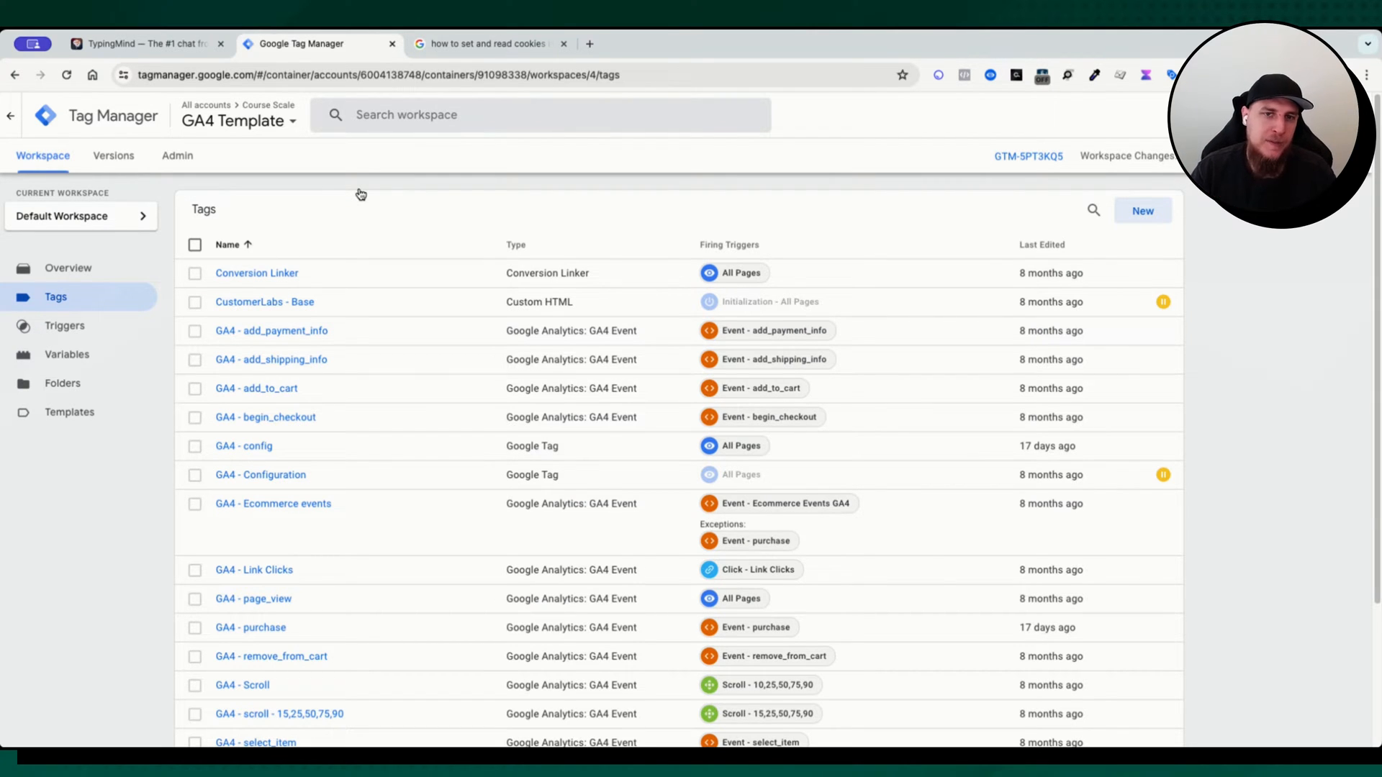
mouse_move(347, 211)
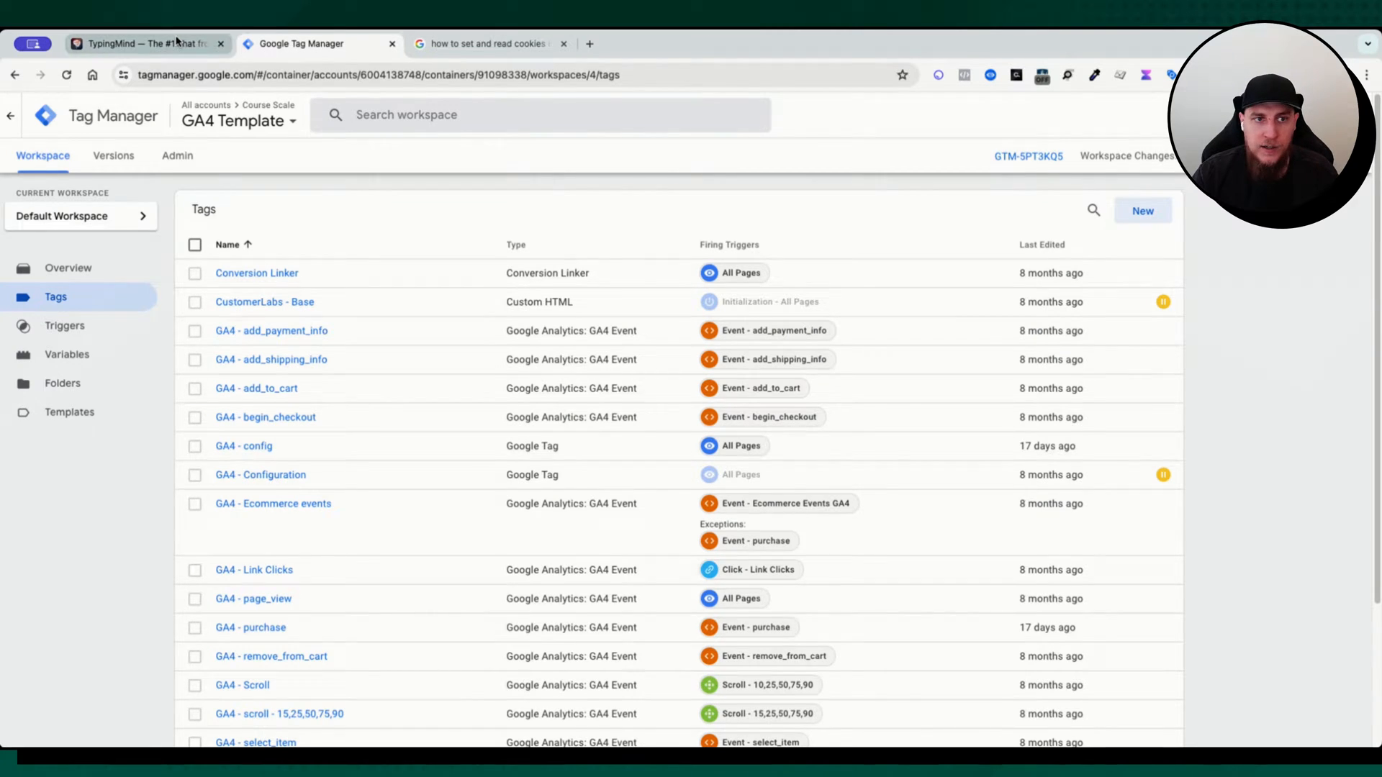
Ask the TypingMind assistant how to set a cookie using Google Tag Manager inside a custom HTML tag
click(148, 43)
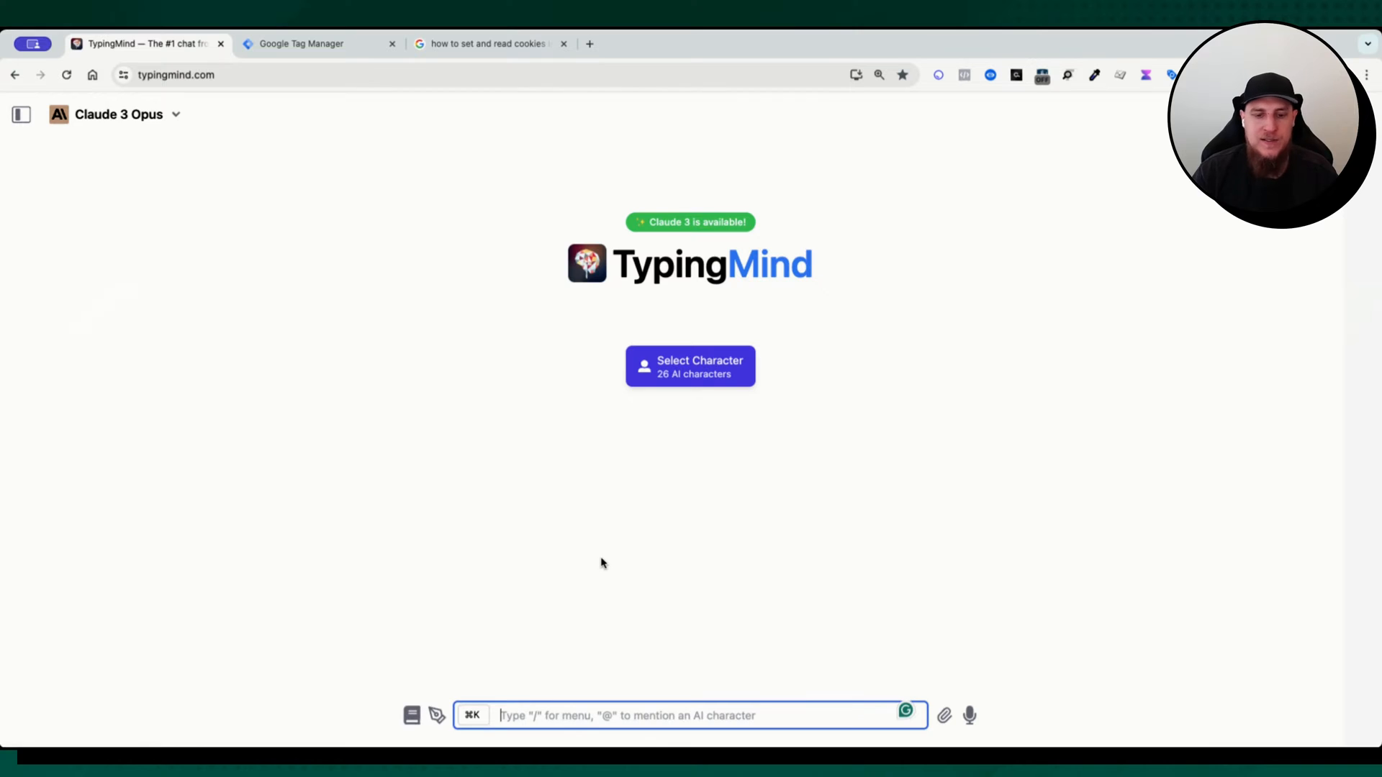
text(Show me)
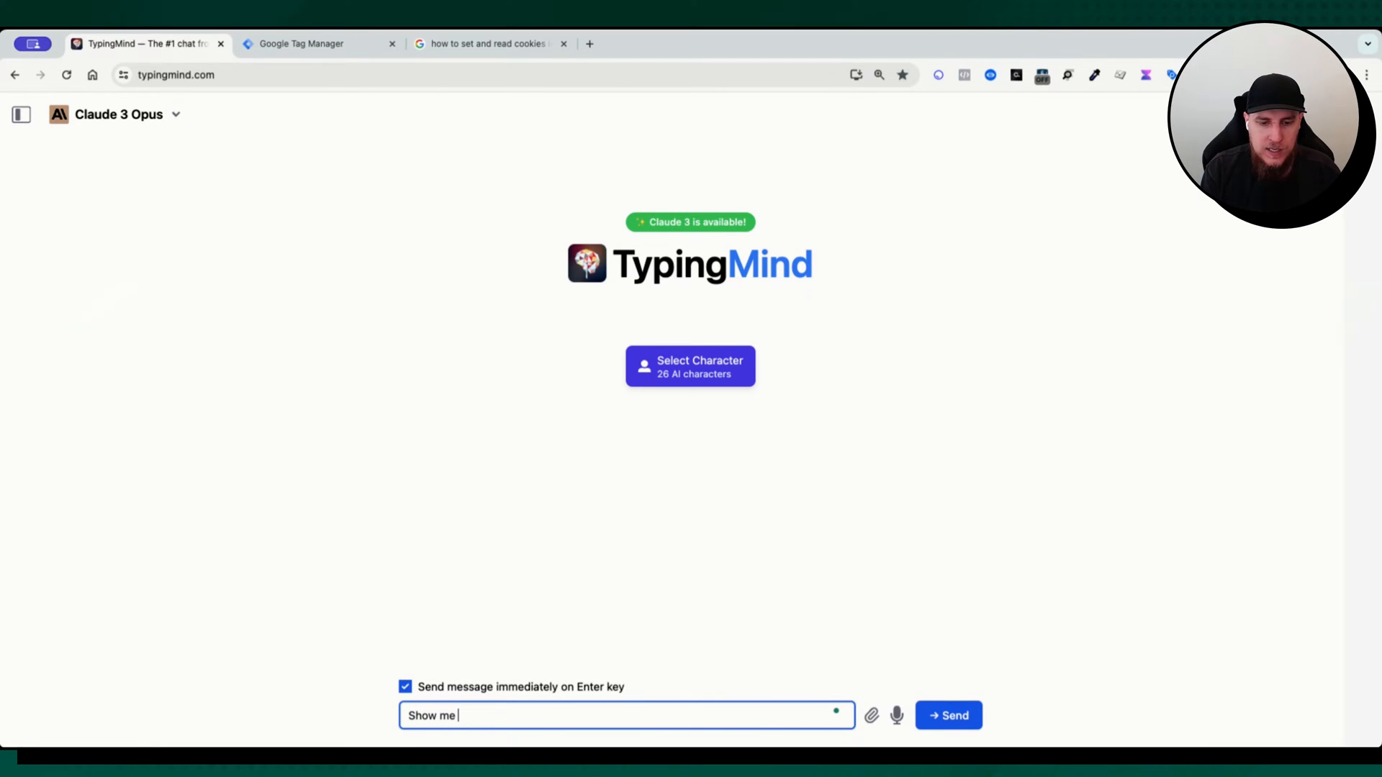
text(how to set a cook)
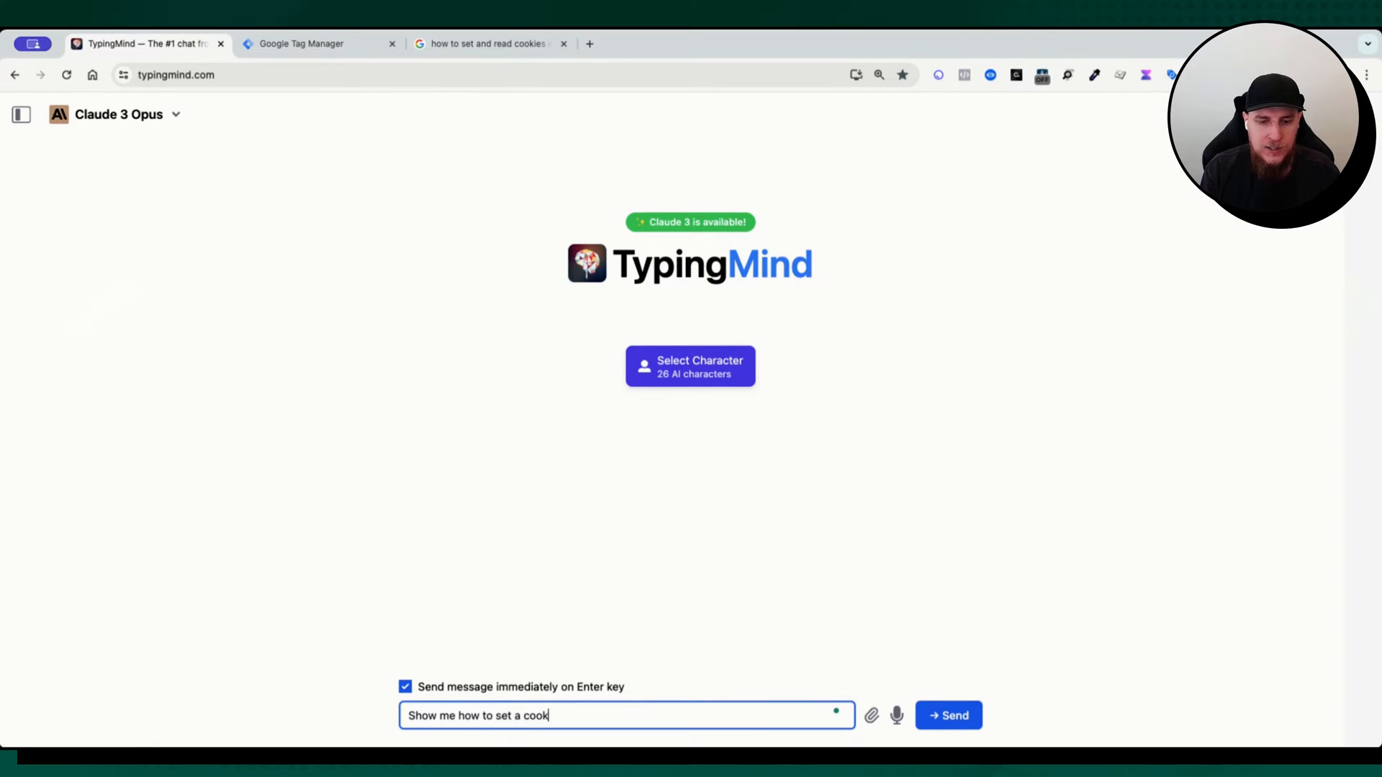
text(ie using Google)
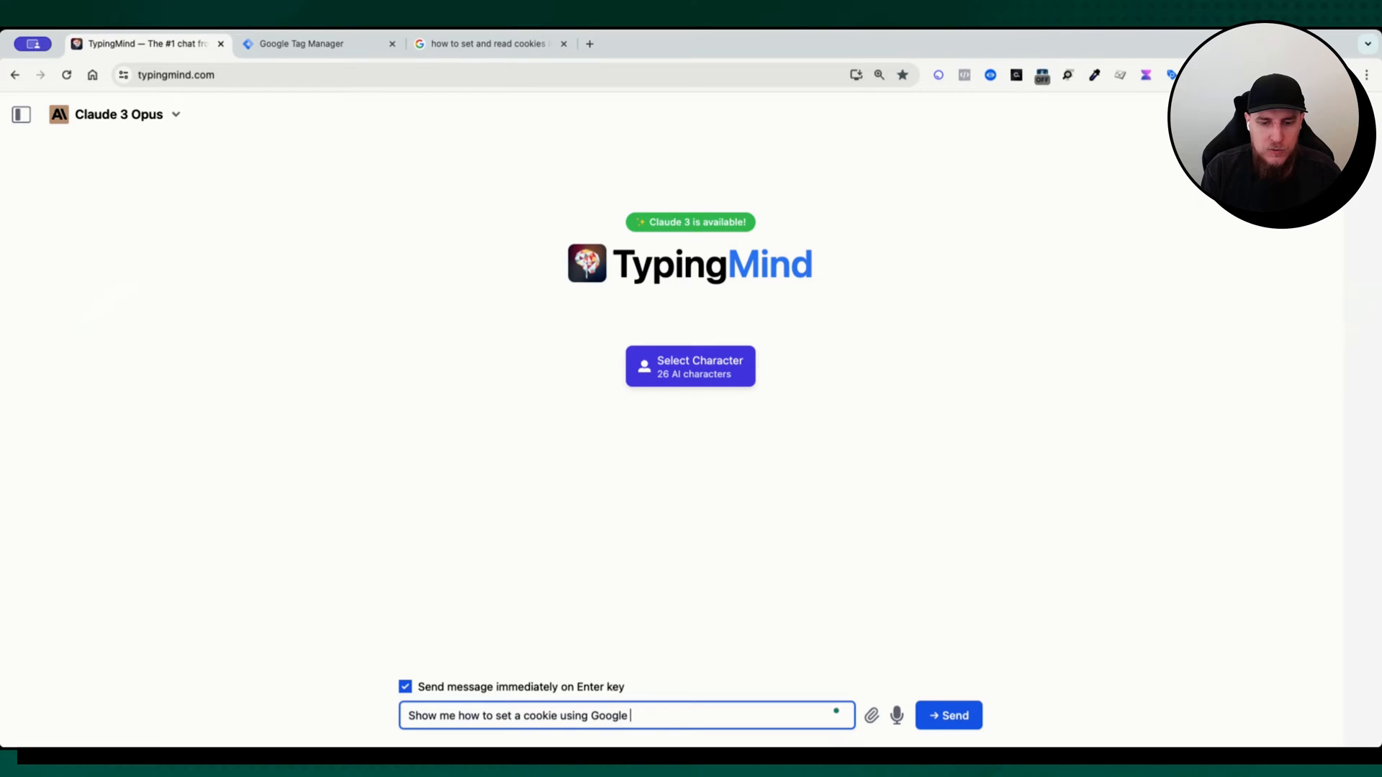
text(Tag Manager in)
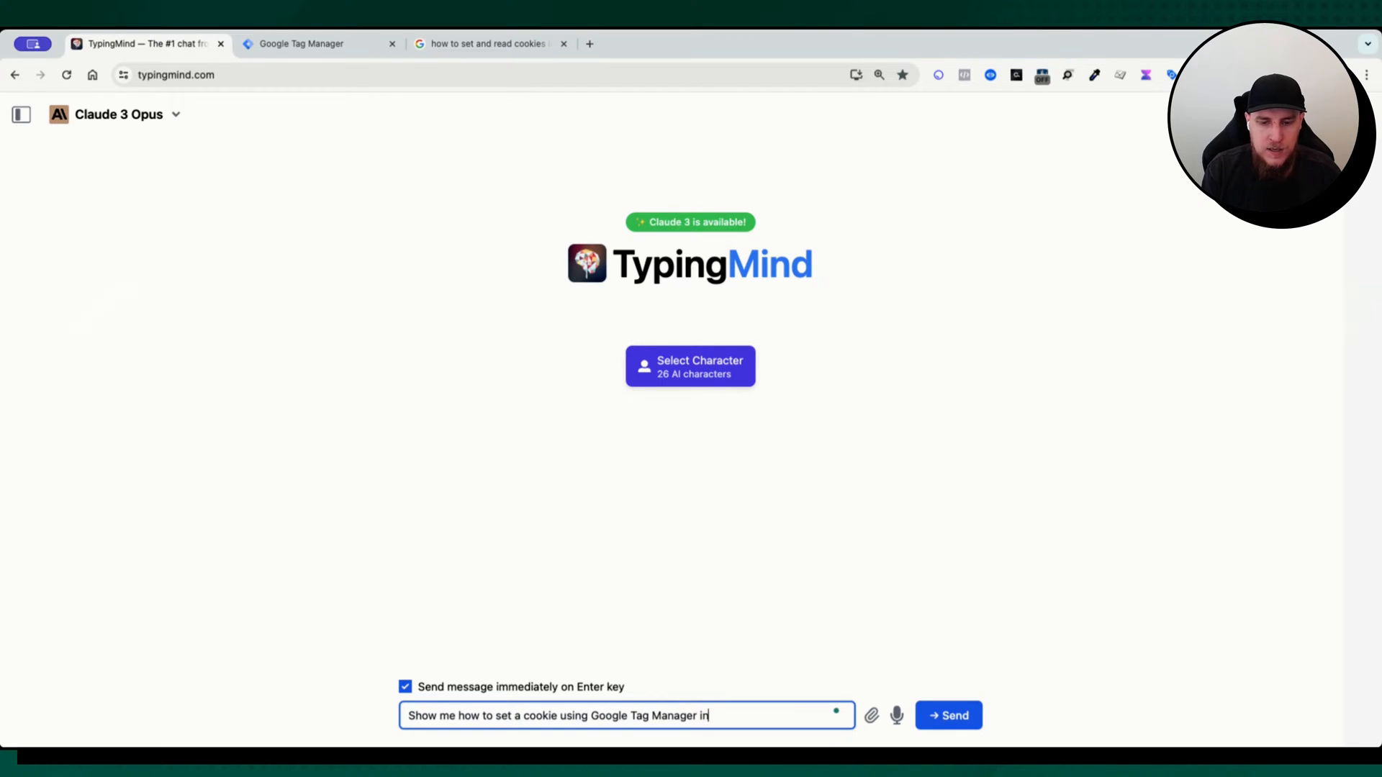
text(inside a)
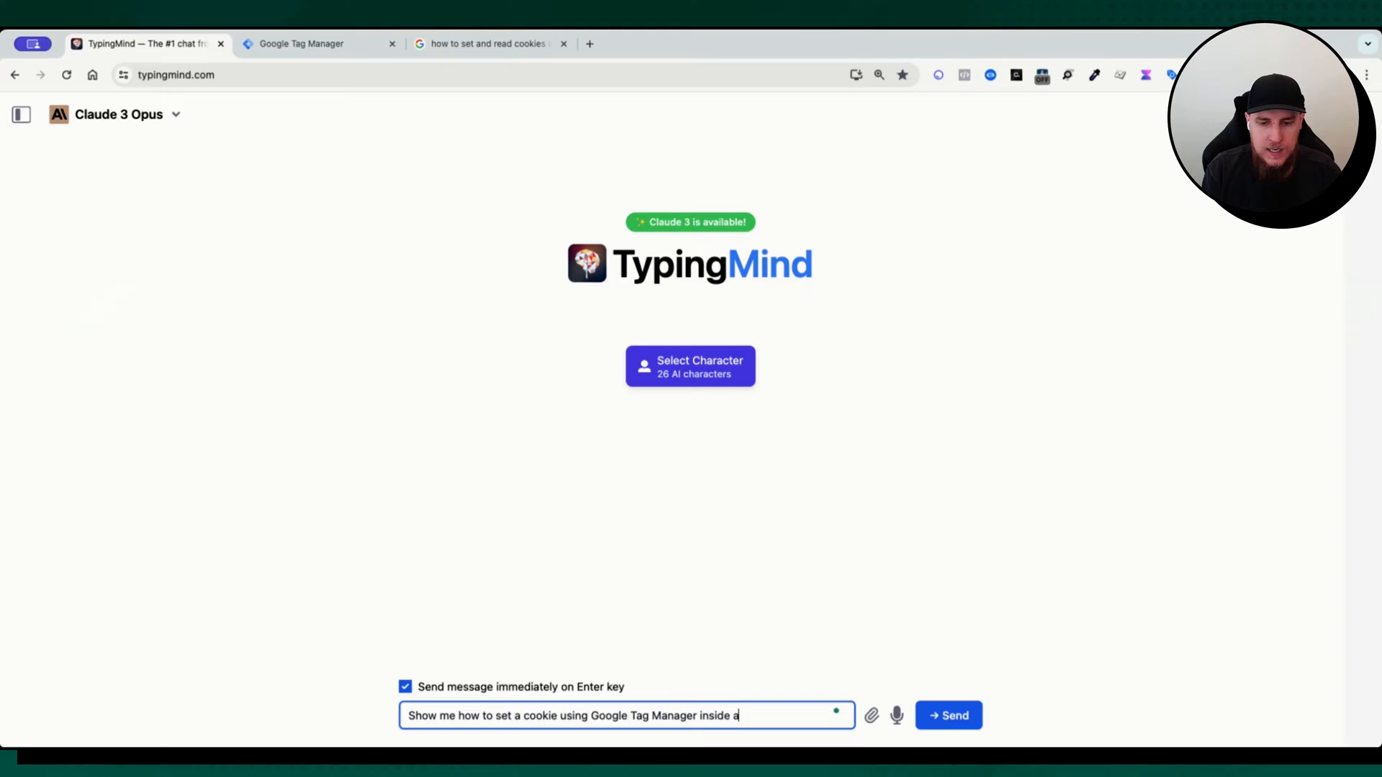
text(custom HTML ta)
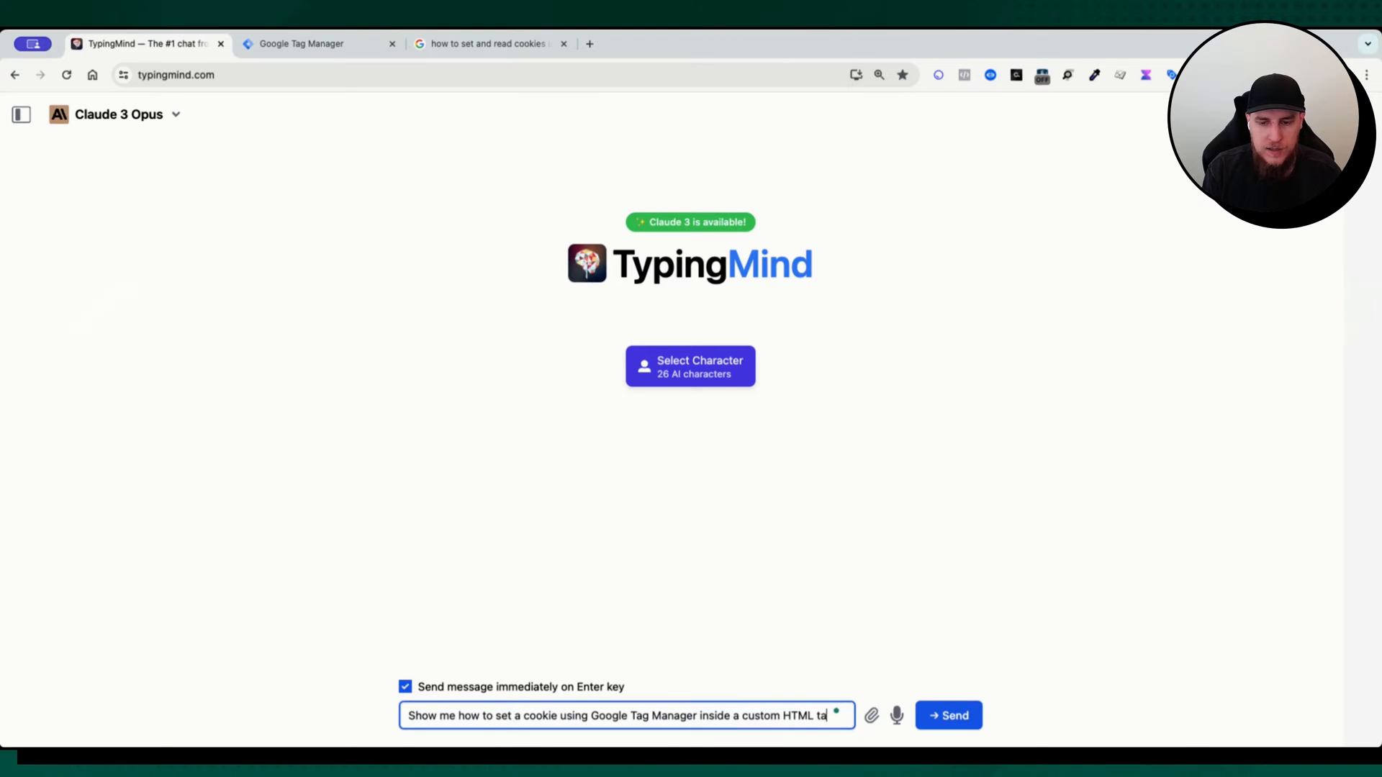
click(949, 716)
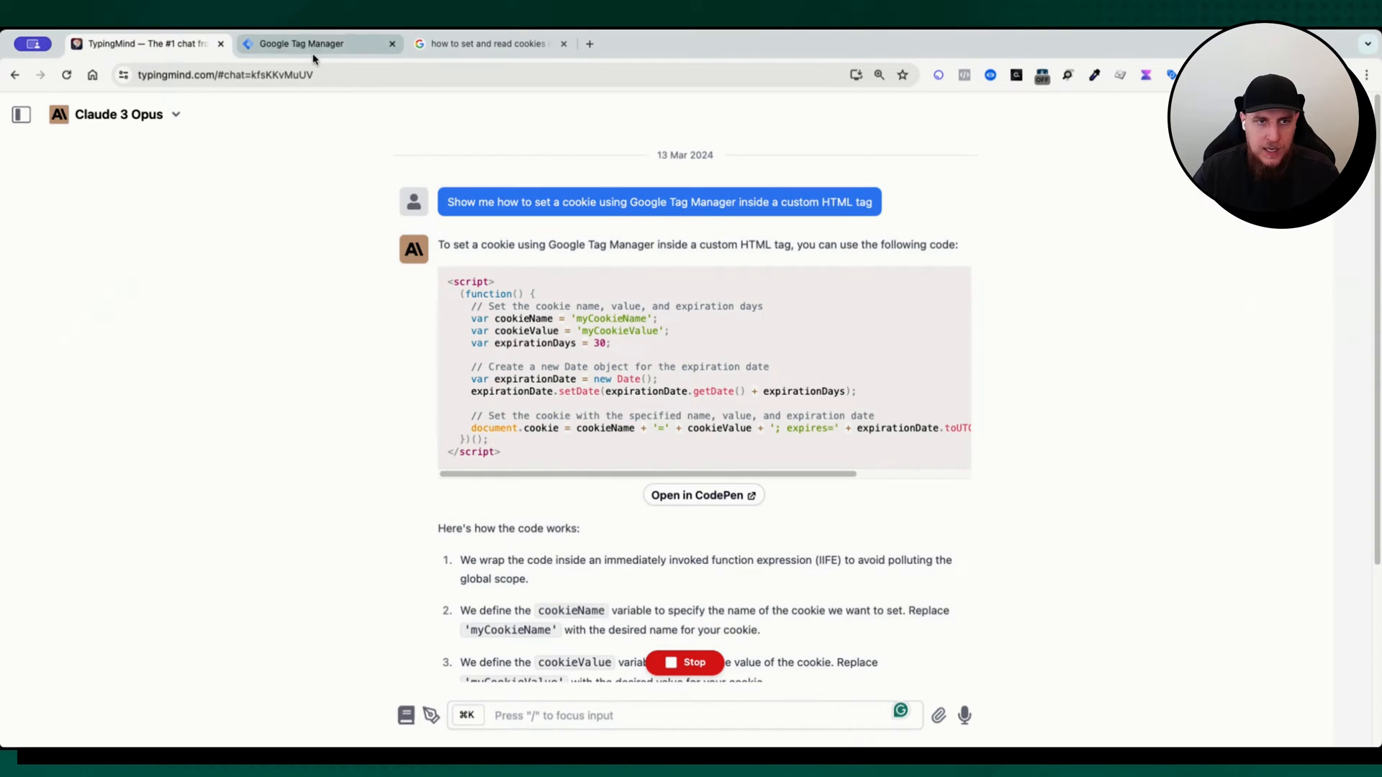
Create a Custom HTML tag in GTM containing the cookie-setting <script>
click(320, 43)
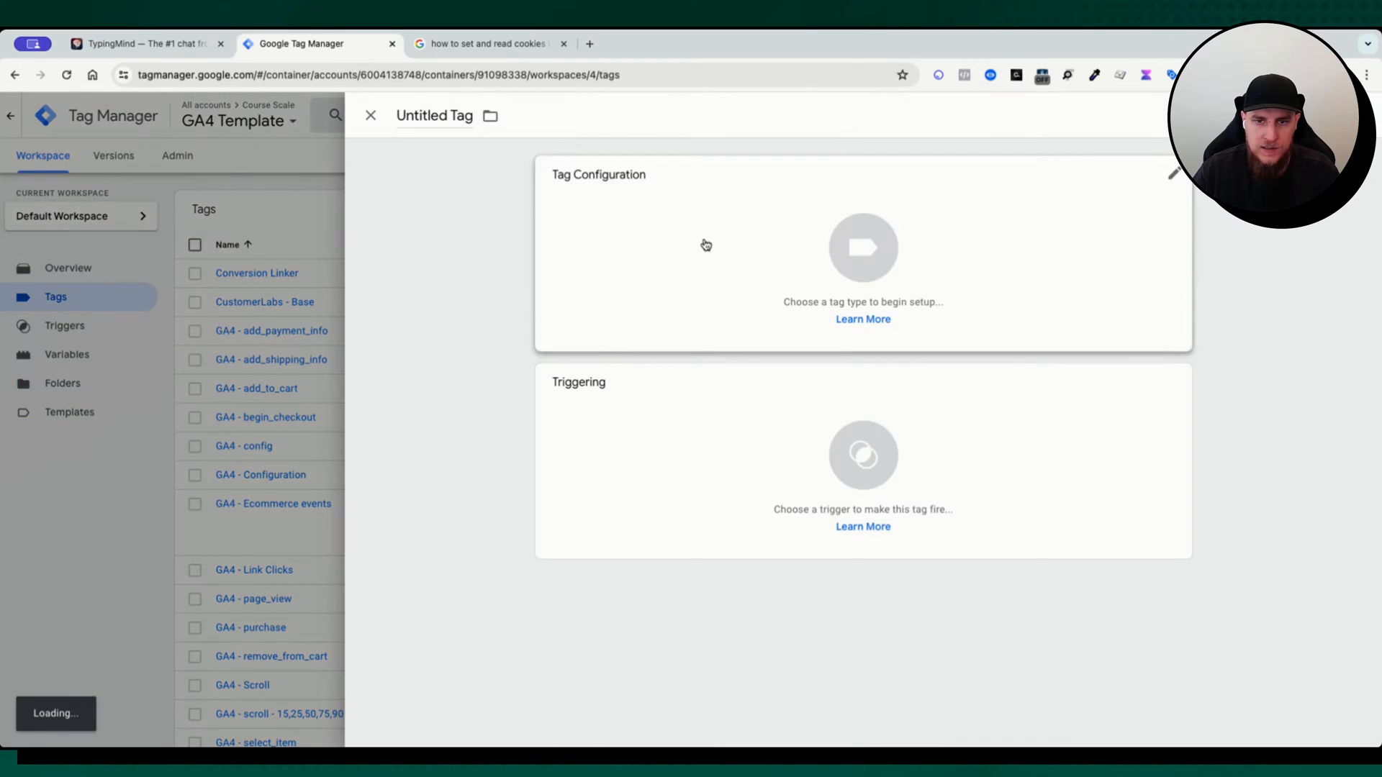
click(863, 247)
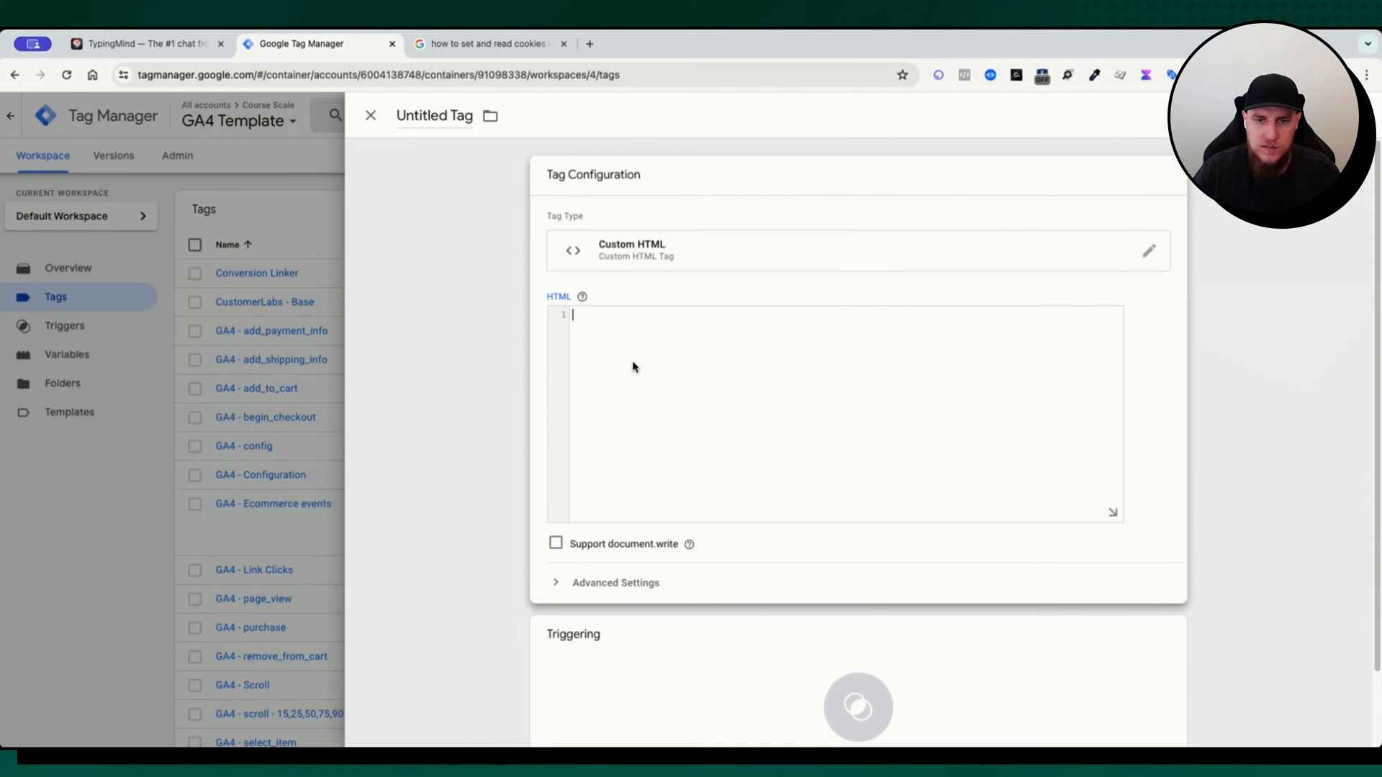
text(<script>)
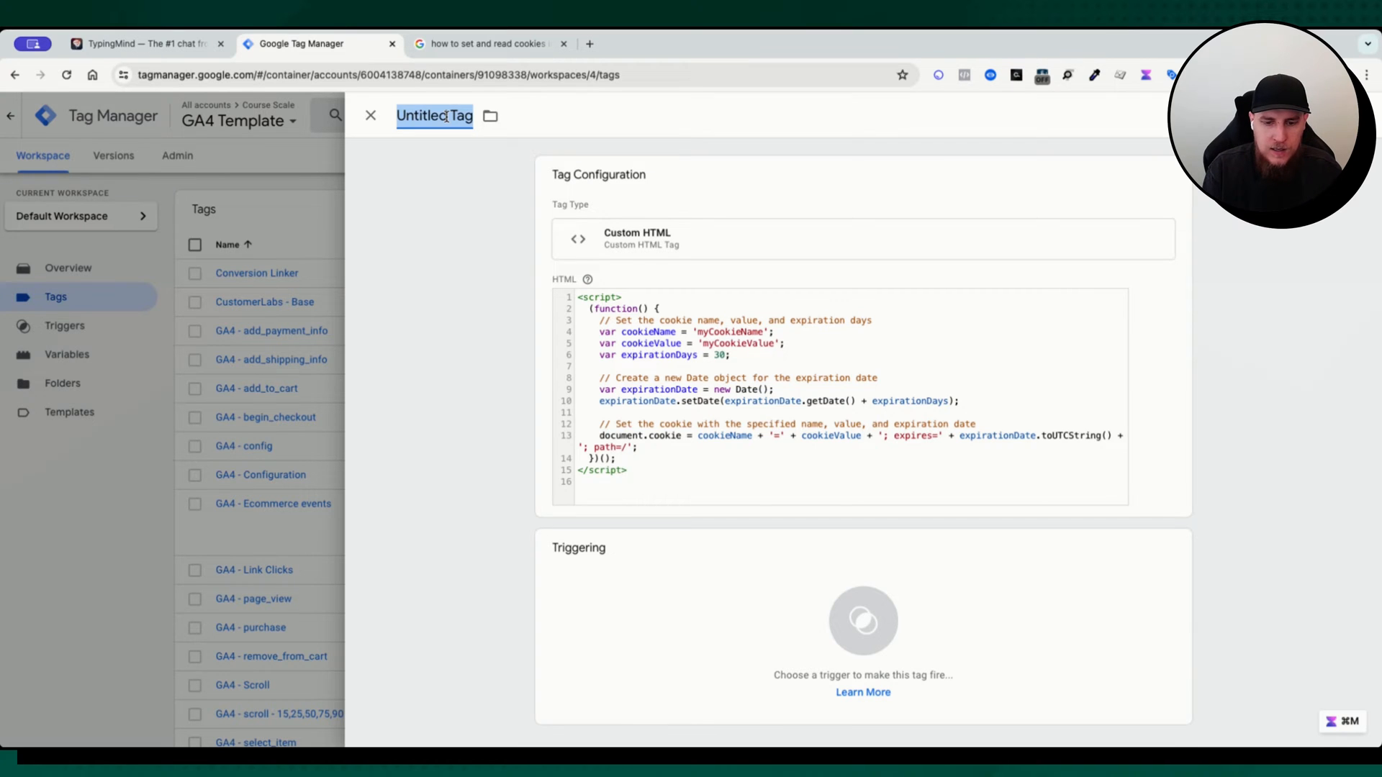
text(1111)
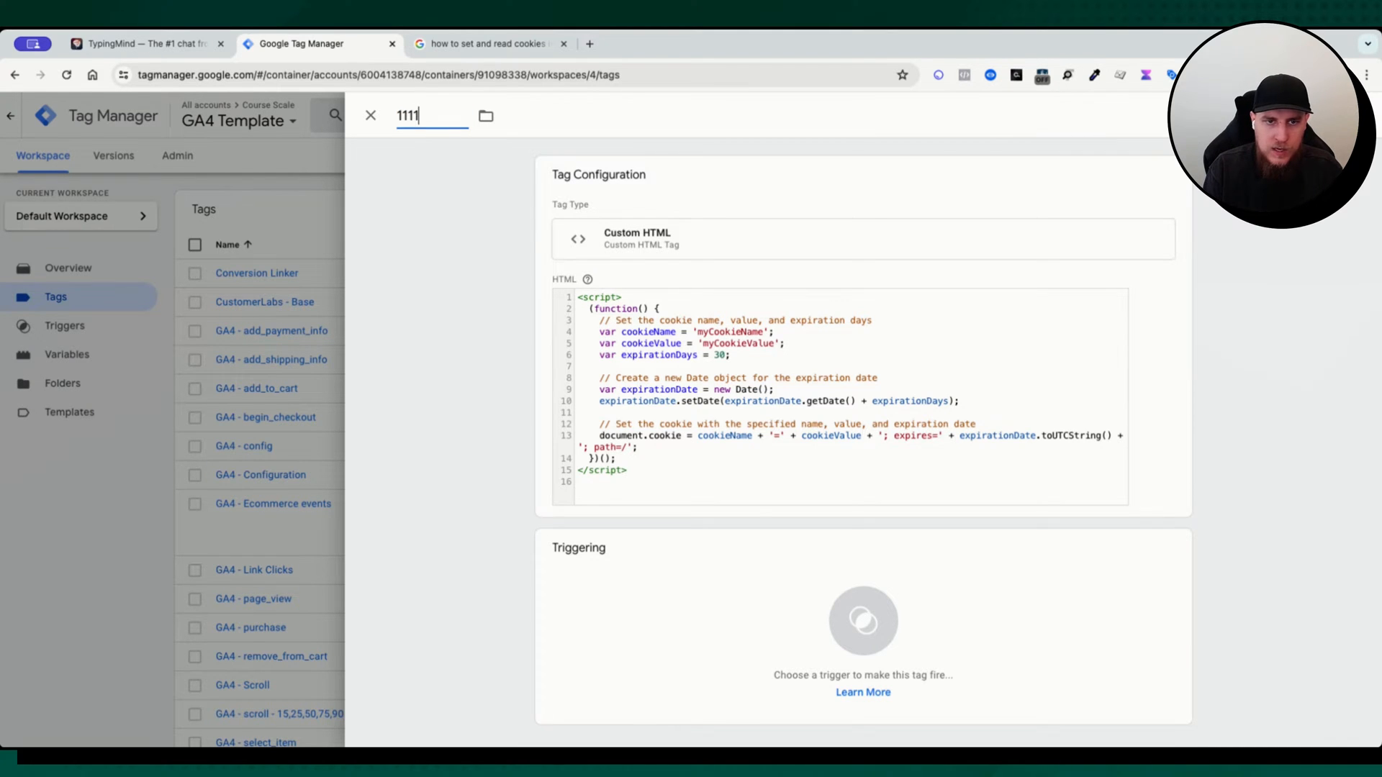
Name the tag 'A11 - Set Cookie' and attach the All Pages trigger
text(A)
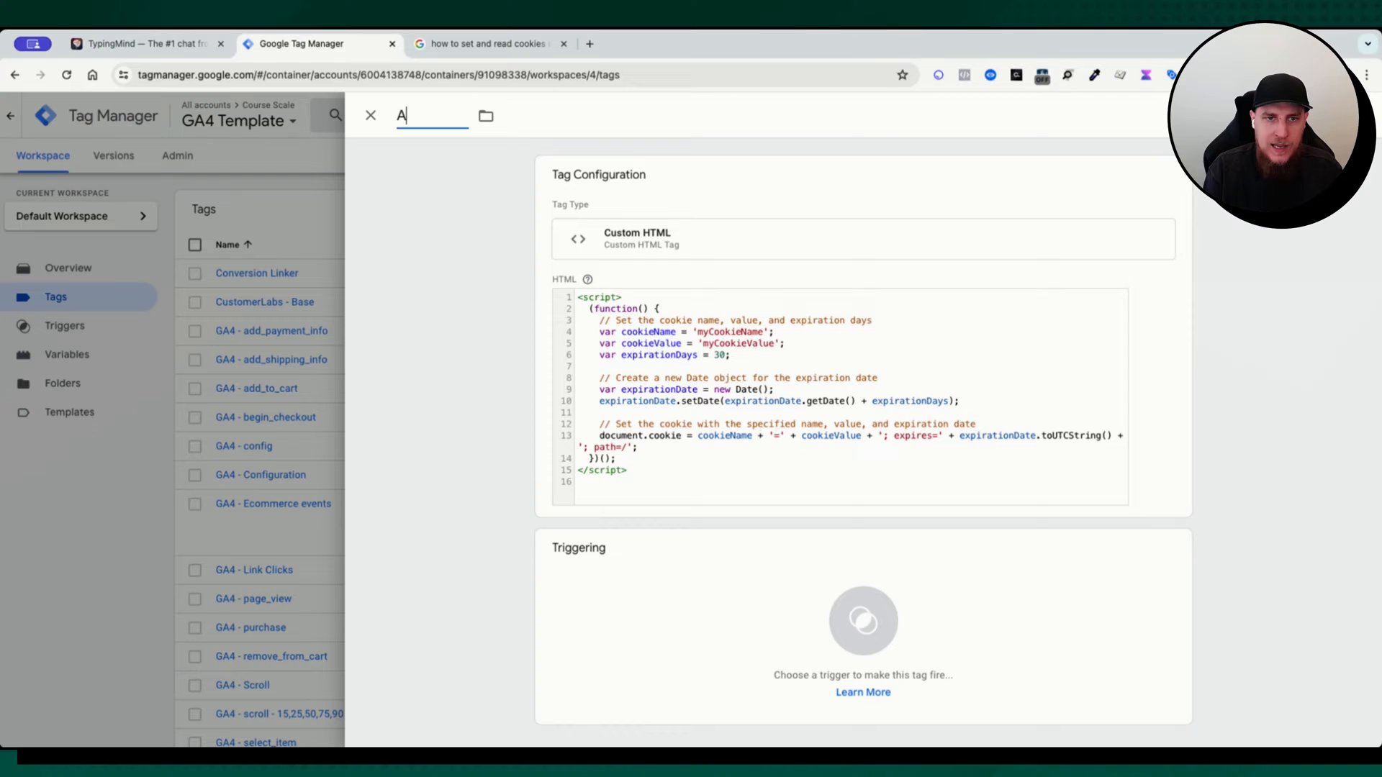
text(11 - Set)
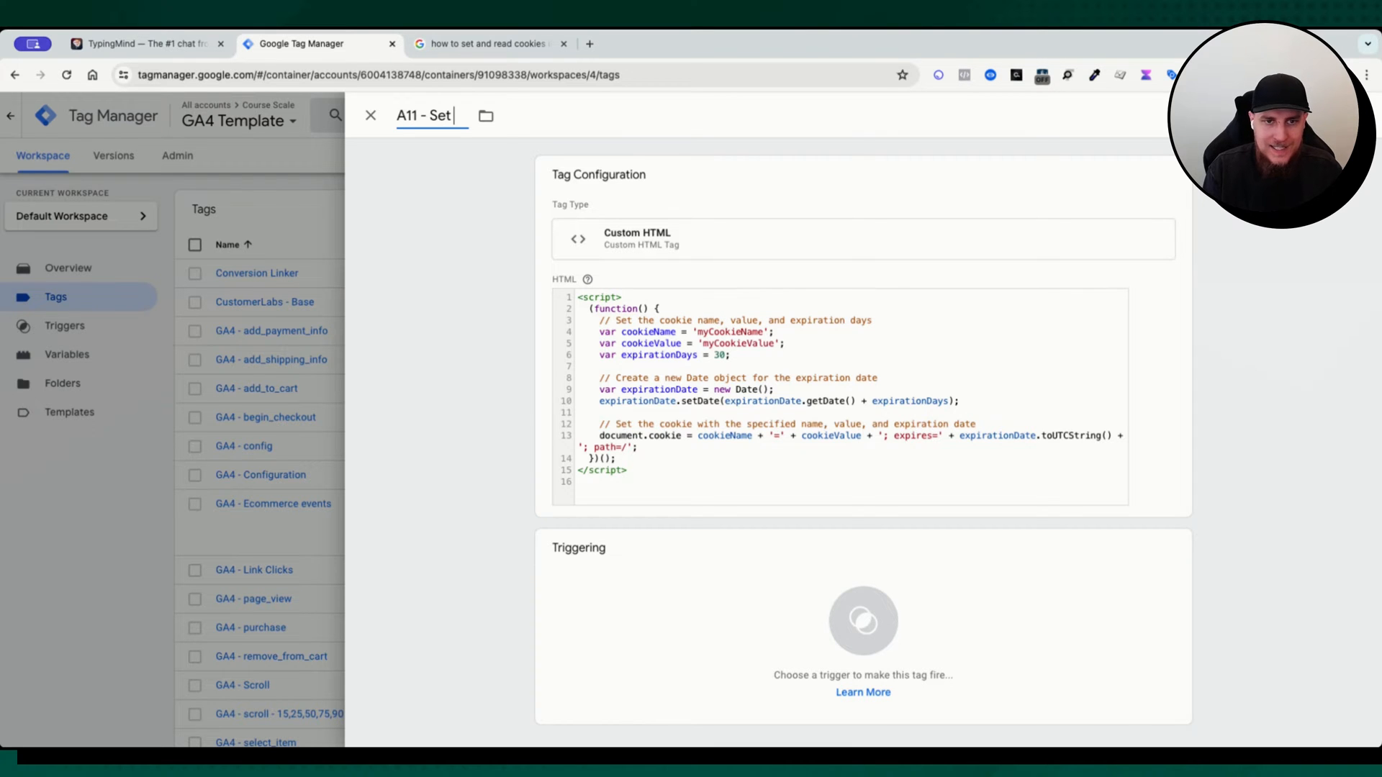
text(Cookie)
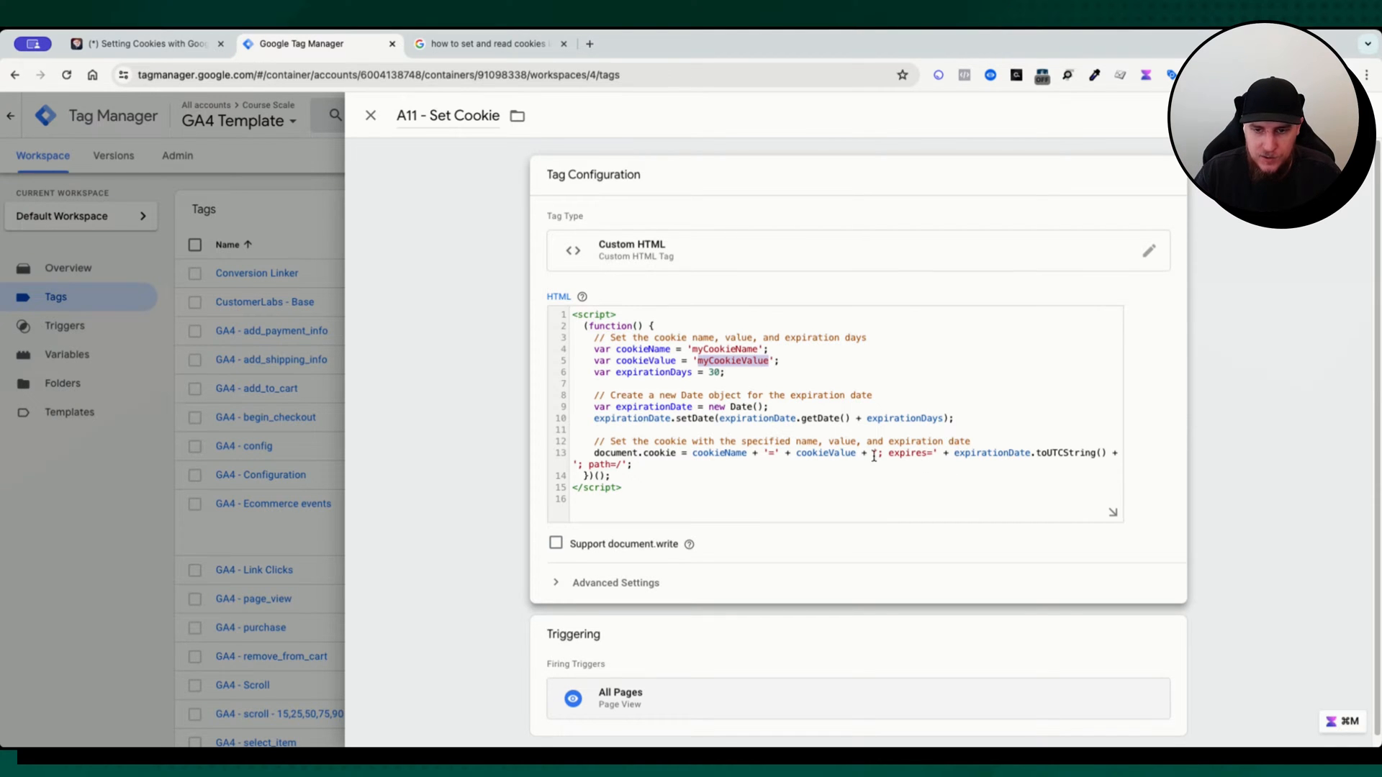
scroll(up, 3)
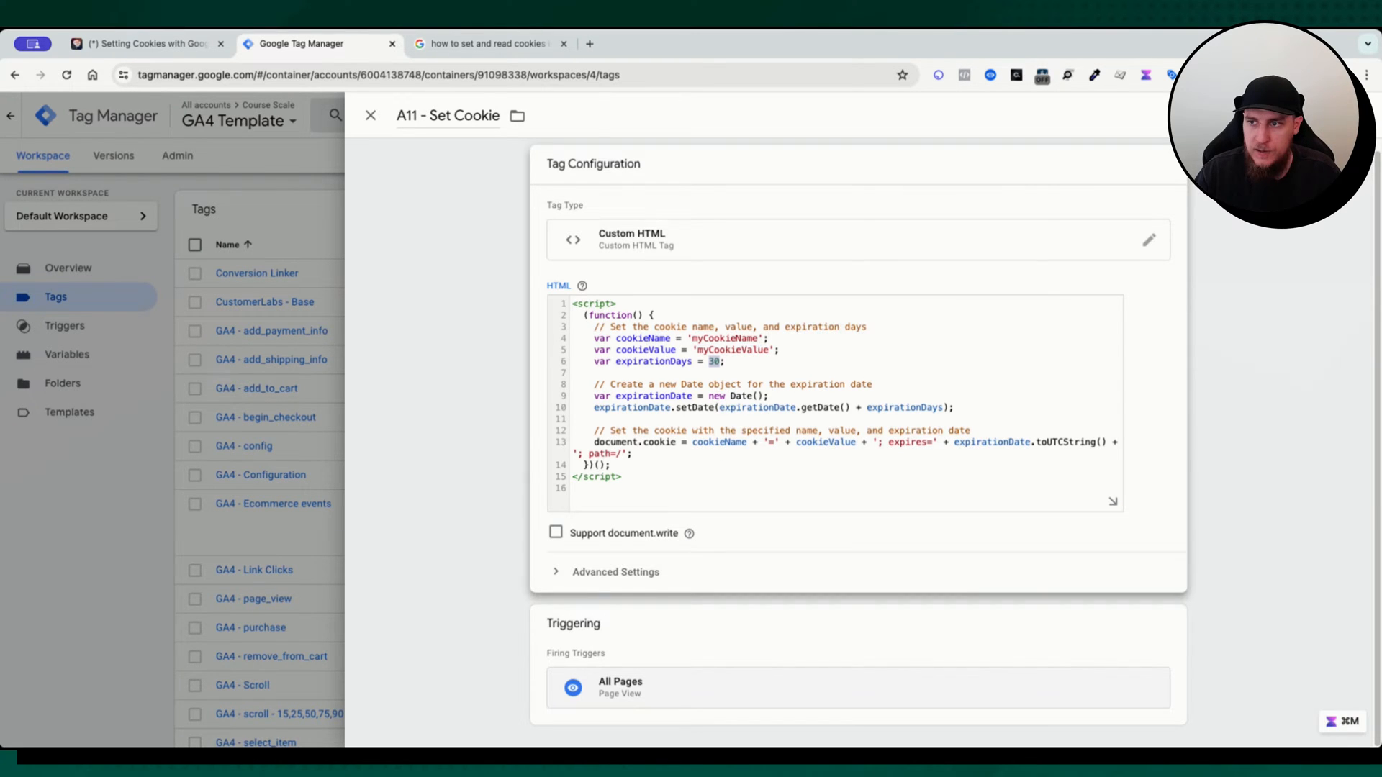
click(370, 115)
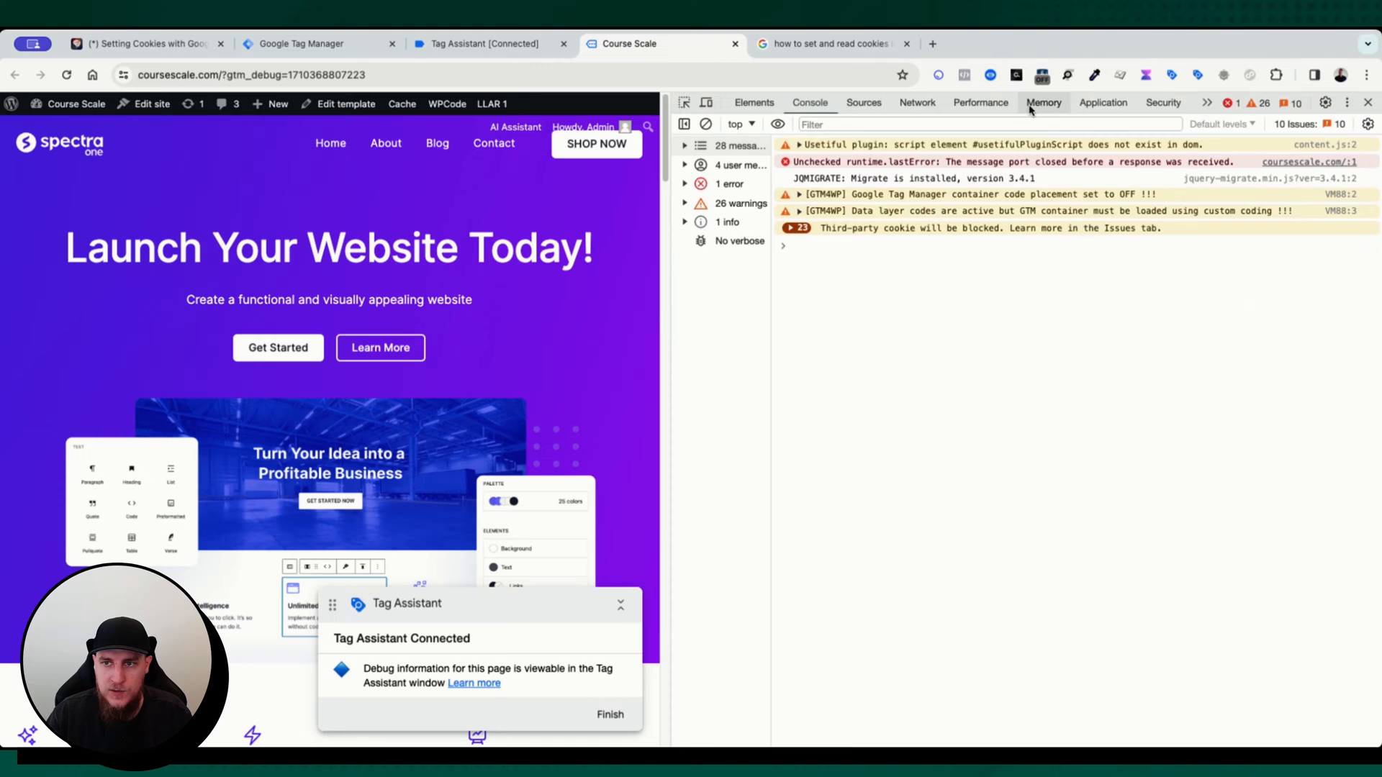
Inspect the site's cookies in DevTools, filtering by 'my' to show myCookieName's value myCookieValue
click(1092, 105)
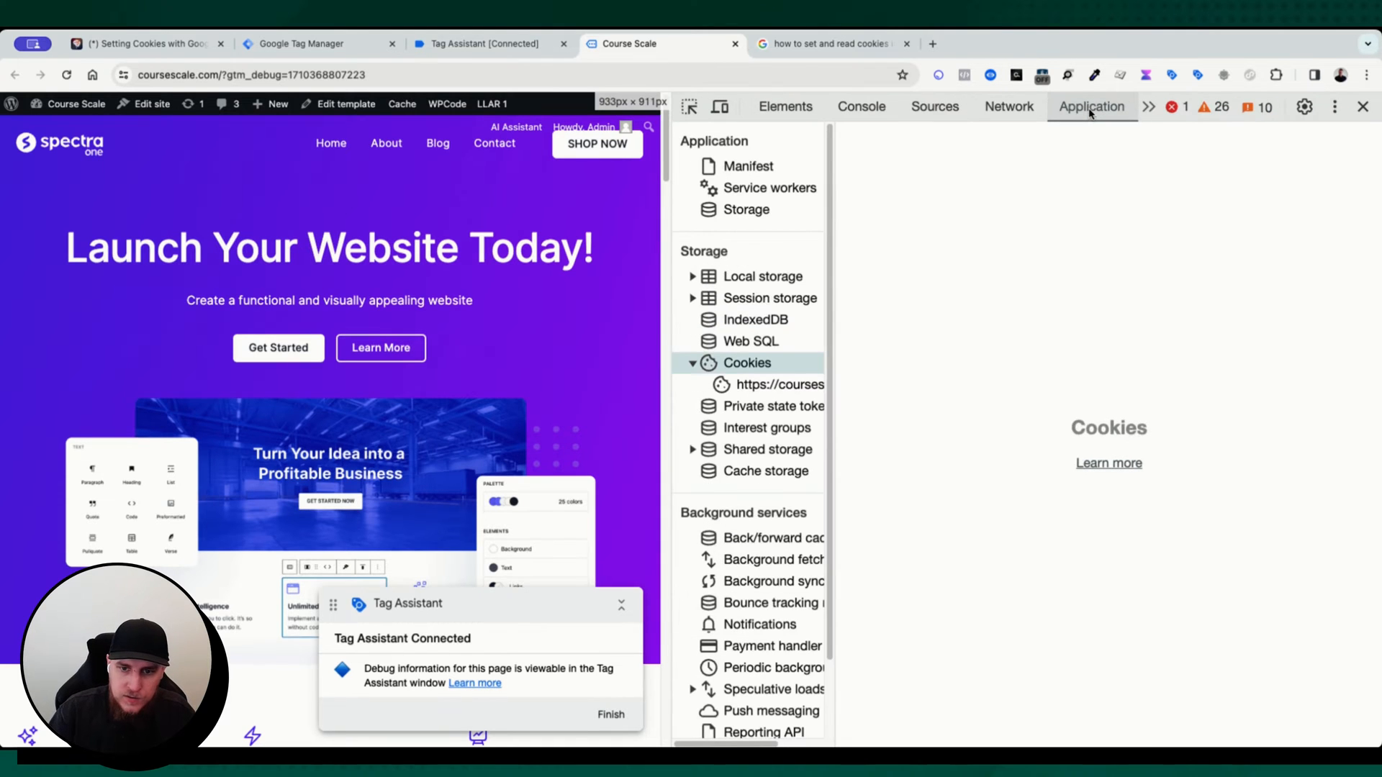
click(779, 384)
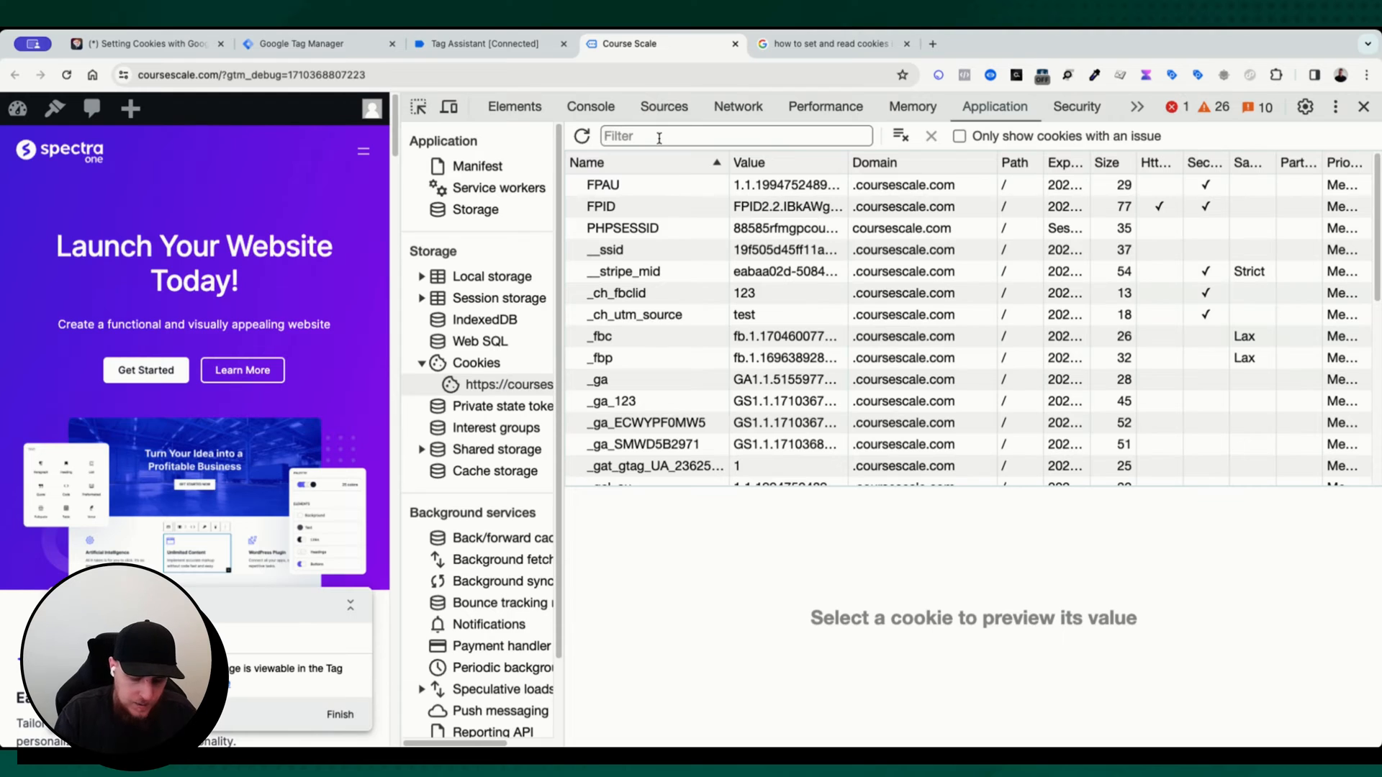
text(my)
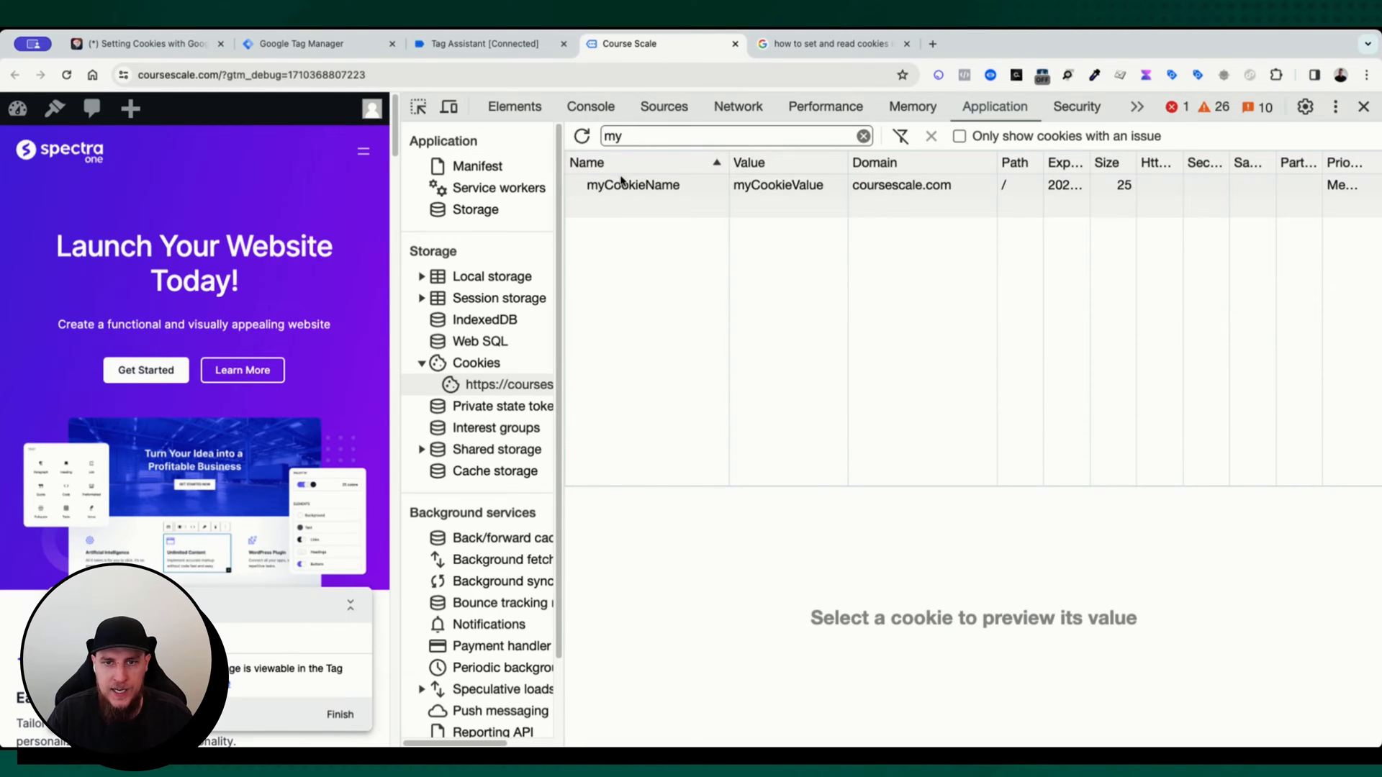
click(632, 186)
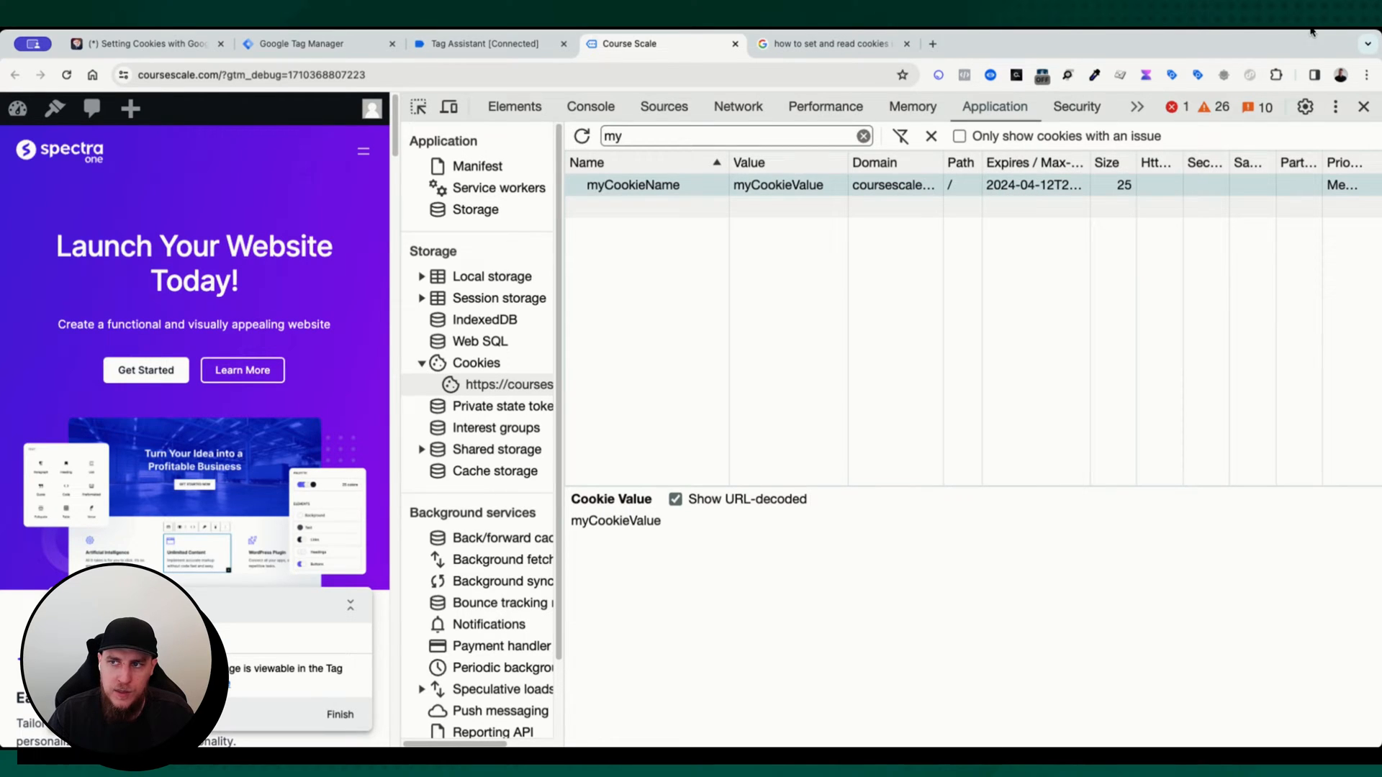
mouse_move(779, 248)
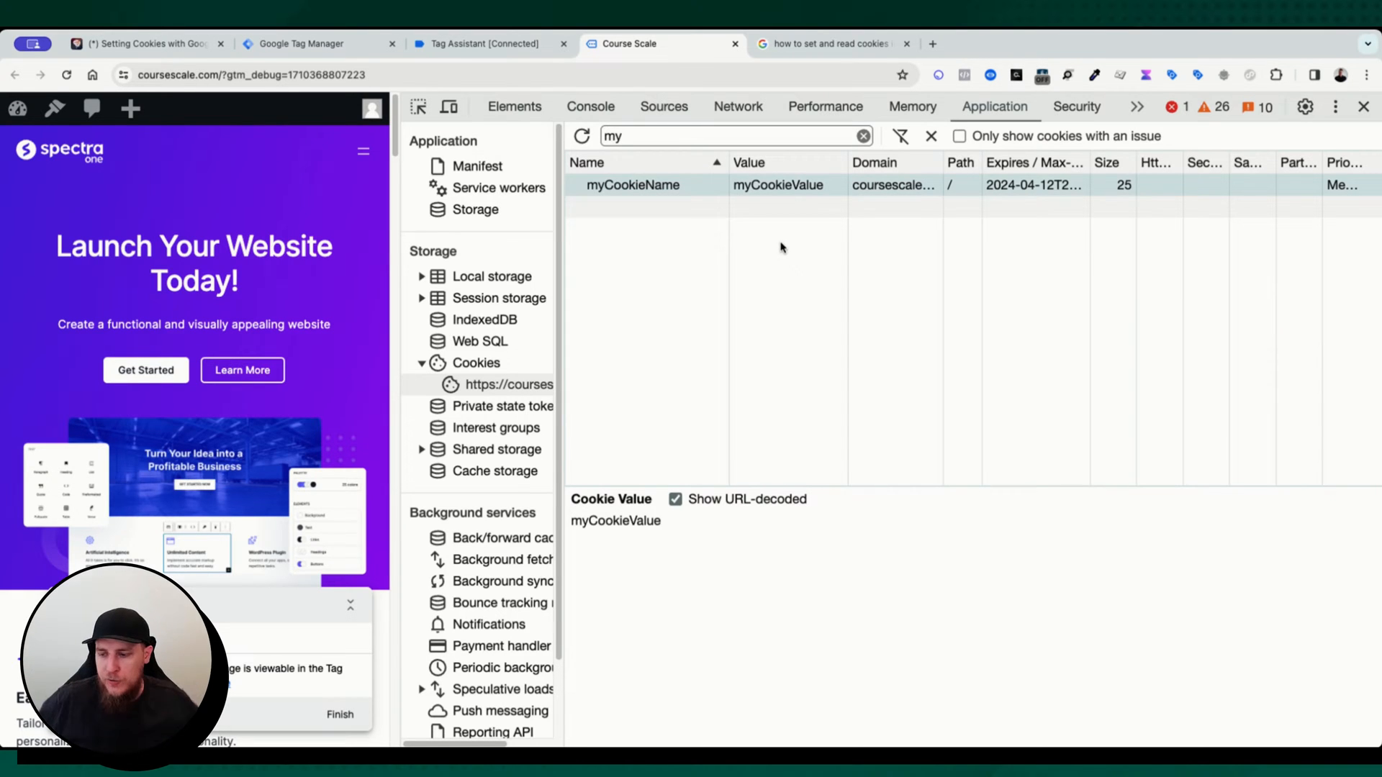
mouse_move(476, 209)
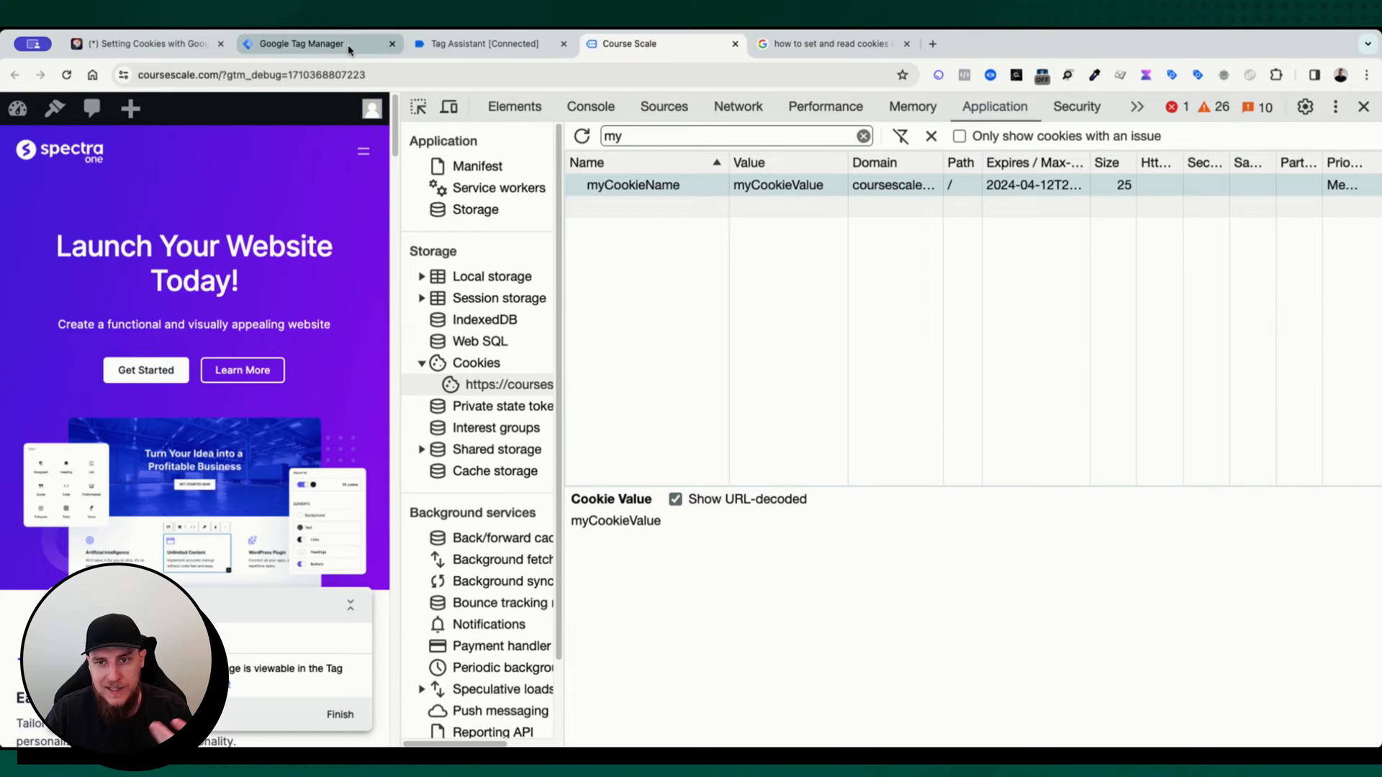
Open the Analytics Mania article on GTM cookies from the search results and accept its cookie notice
click(829, 43)
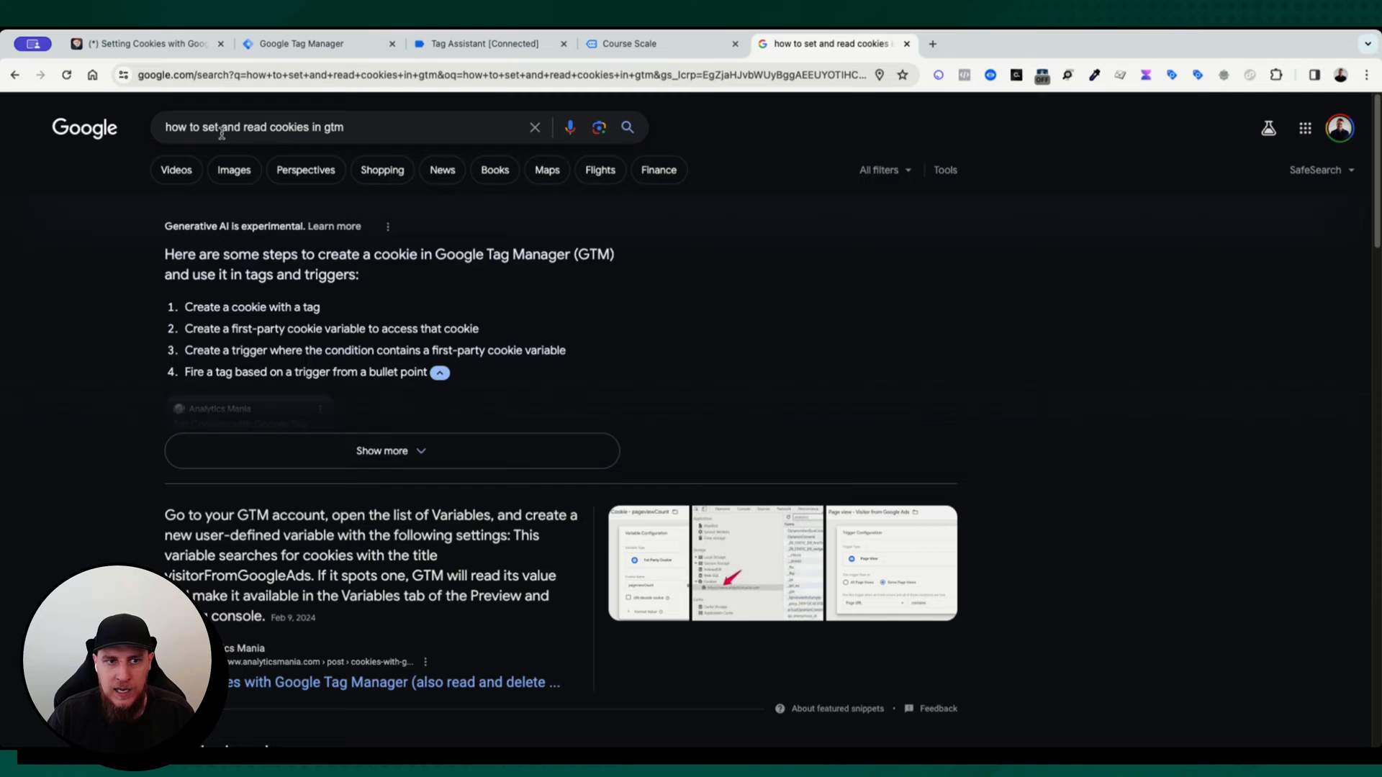
scroll(down, 3)
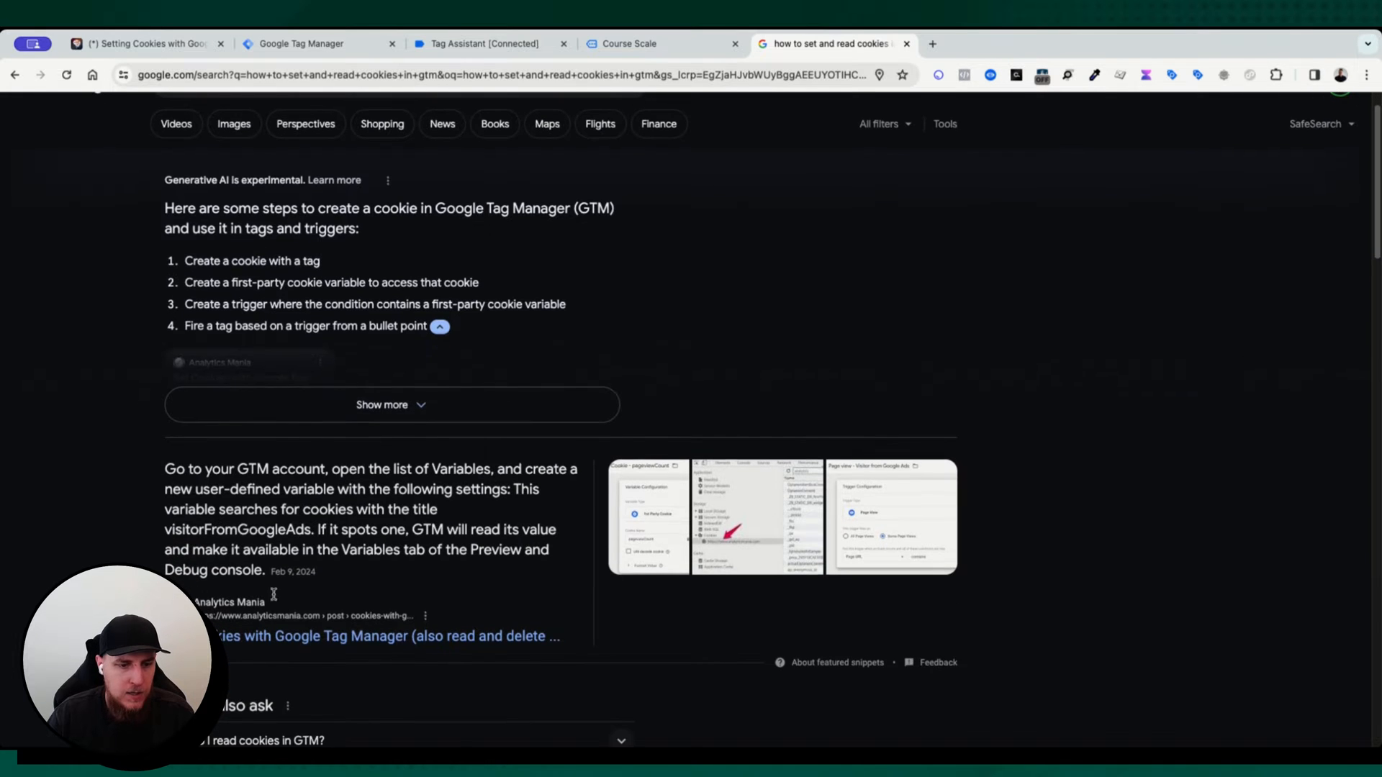
click(382, 635)
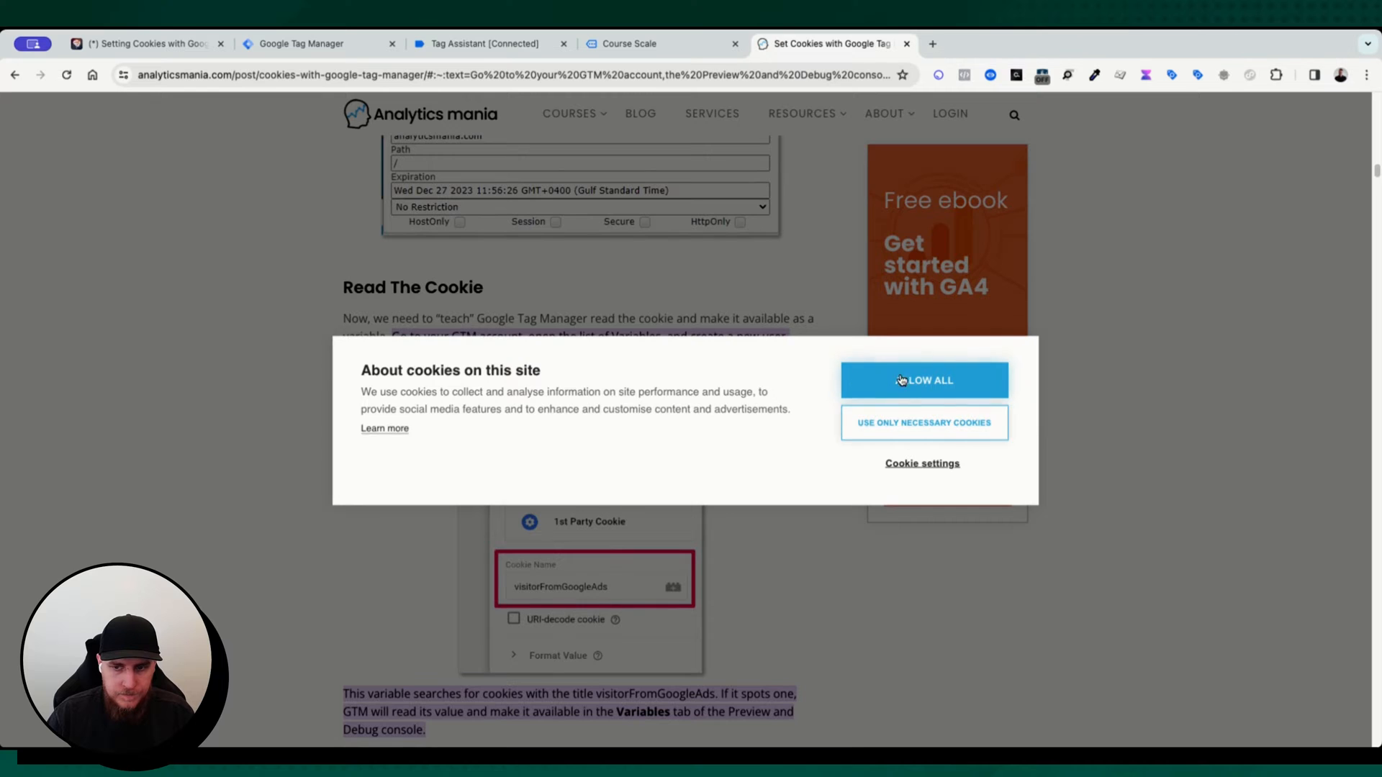
click(924, 381)
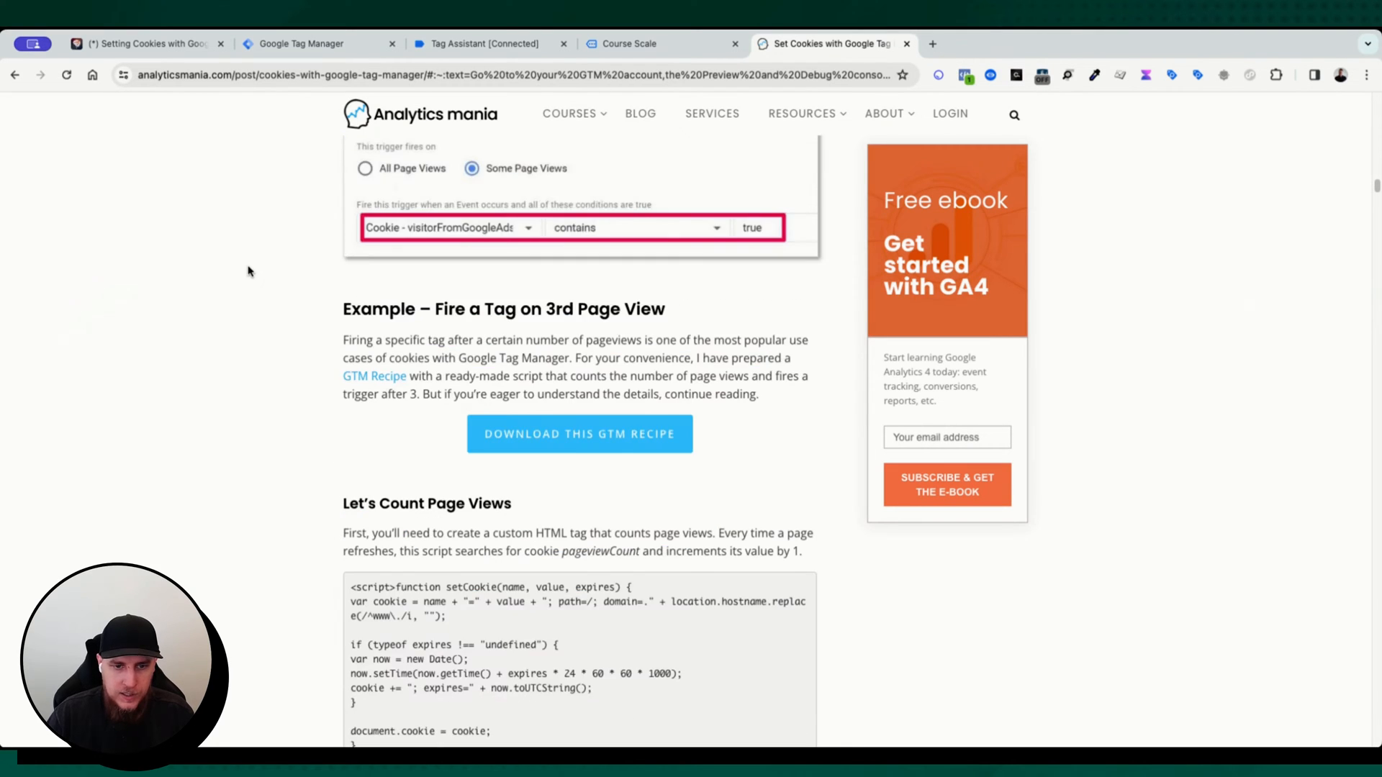
Locate the 'Set cookies with Google Tag Manager' script block in the article for copying
scroll(down, 3)
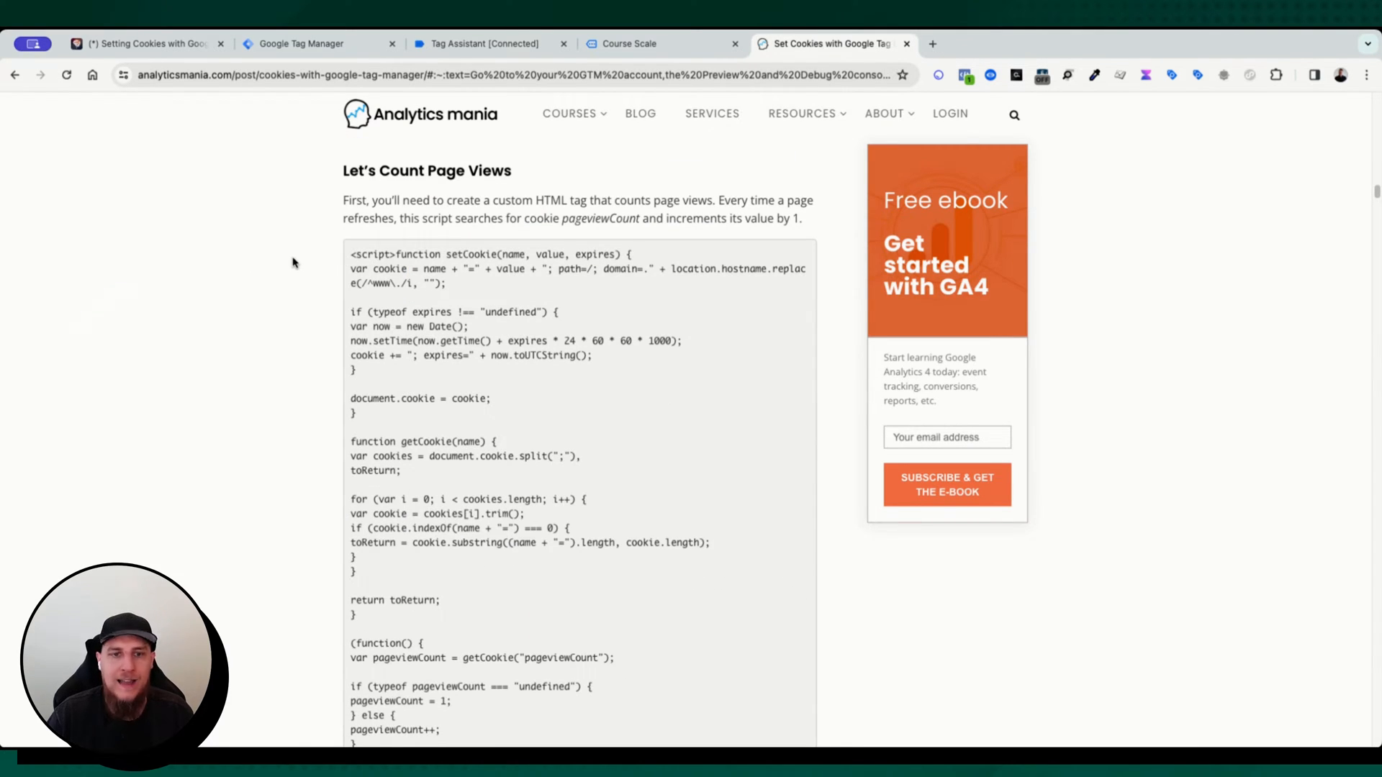
scroll(down, 3)
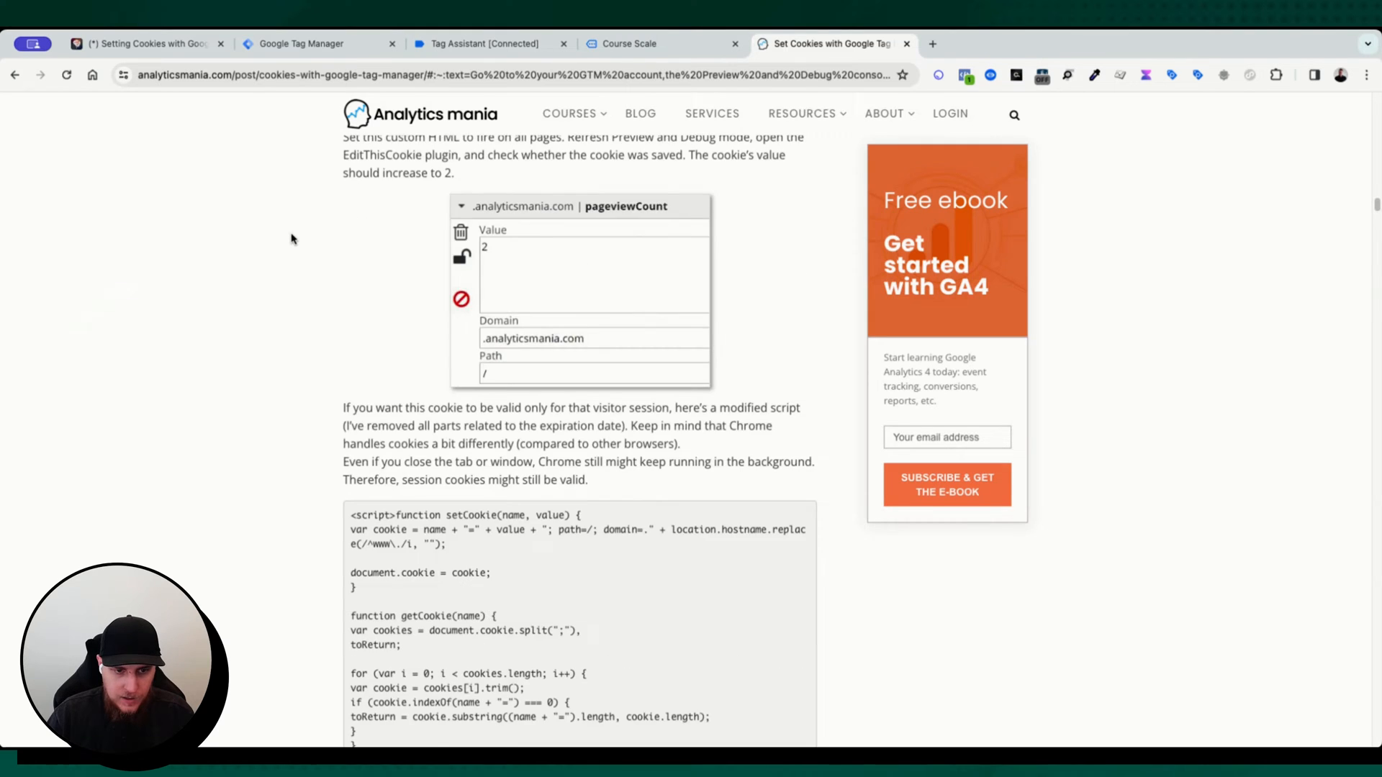
scroll(down, 3)
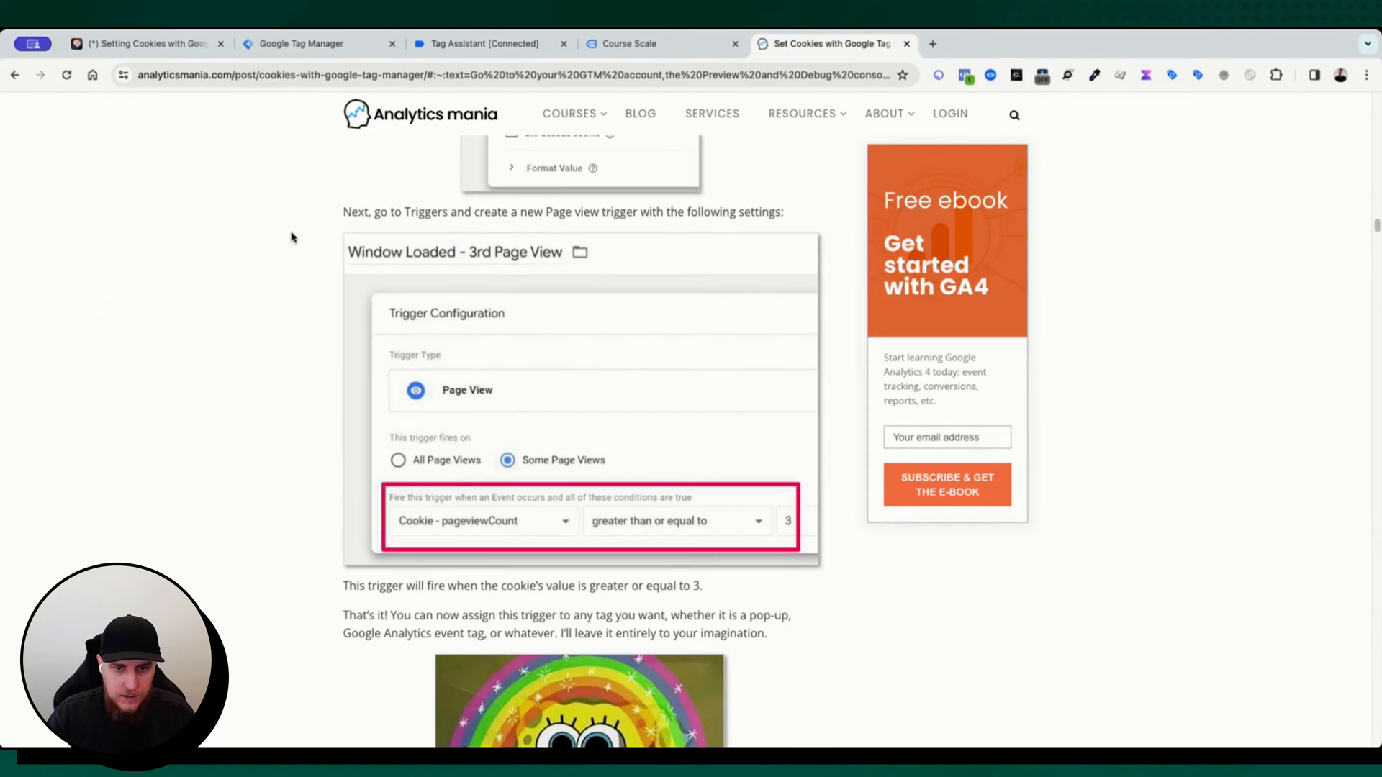
scroll(down, 3)
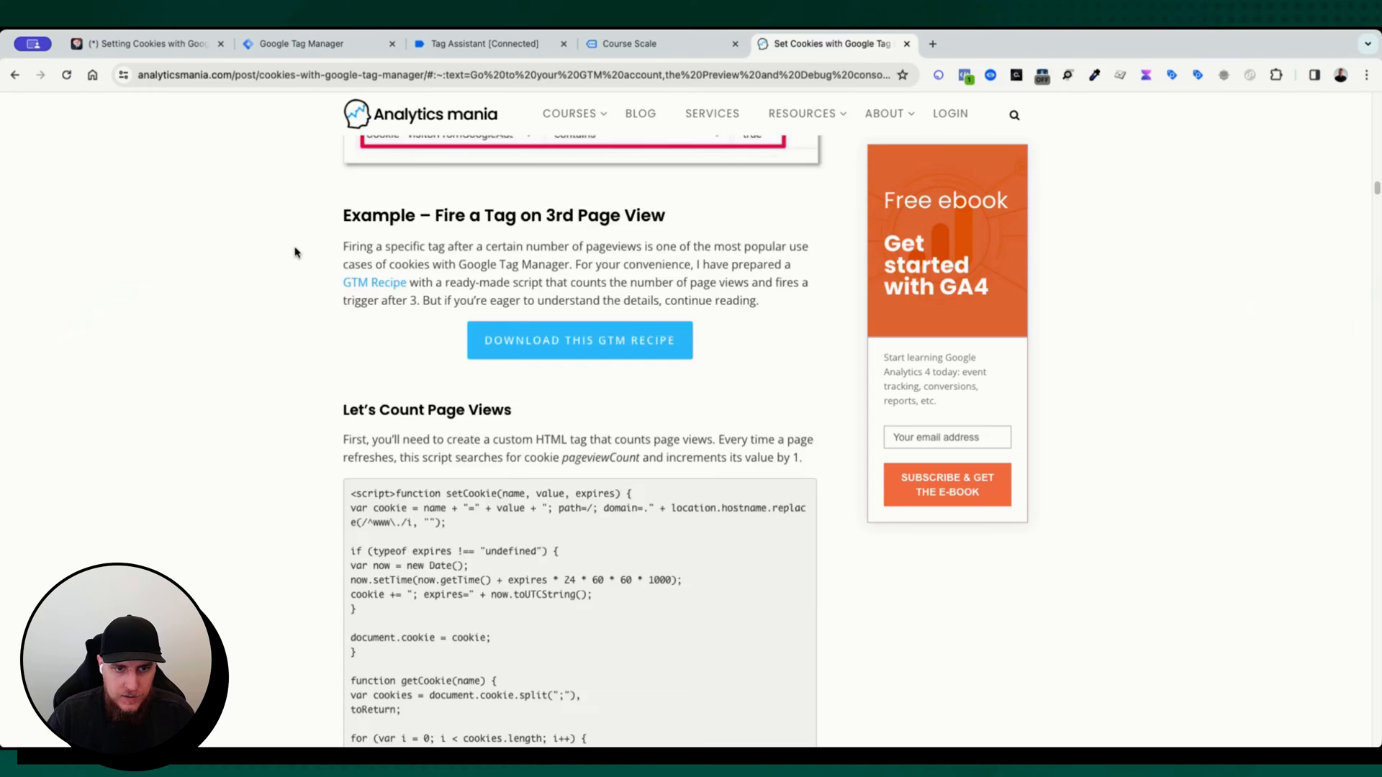
scroll(up, 3)
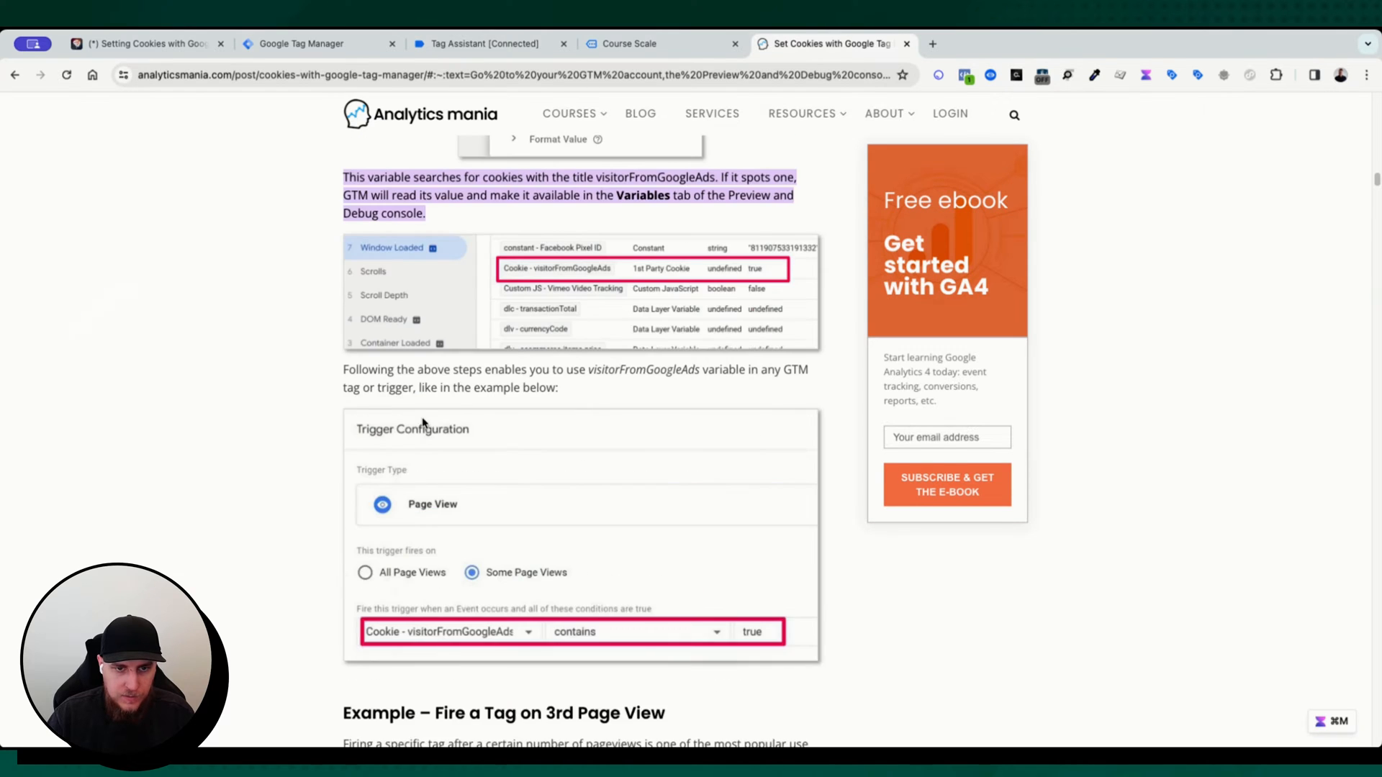
scroll(down, 3)
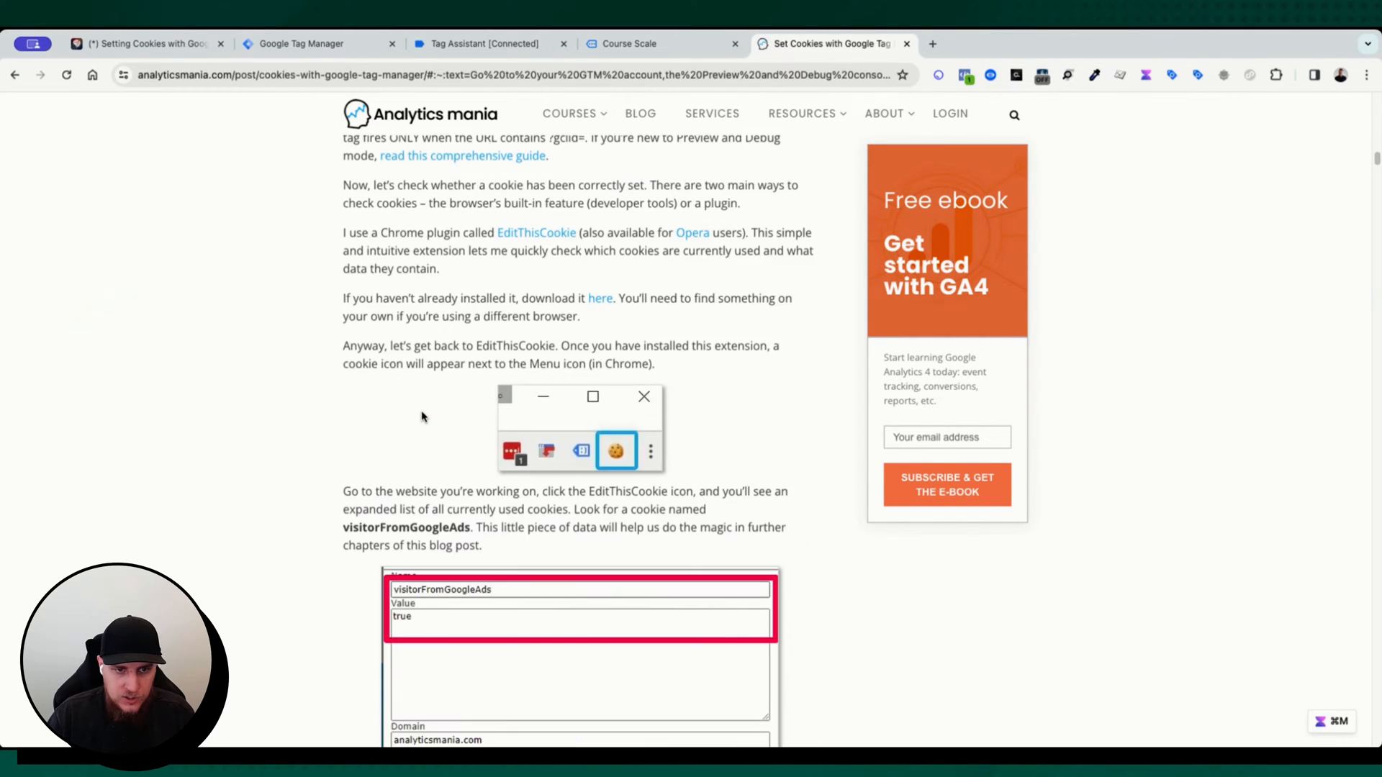
scroll(down, 3)
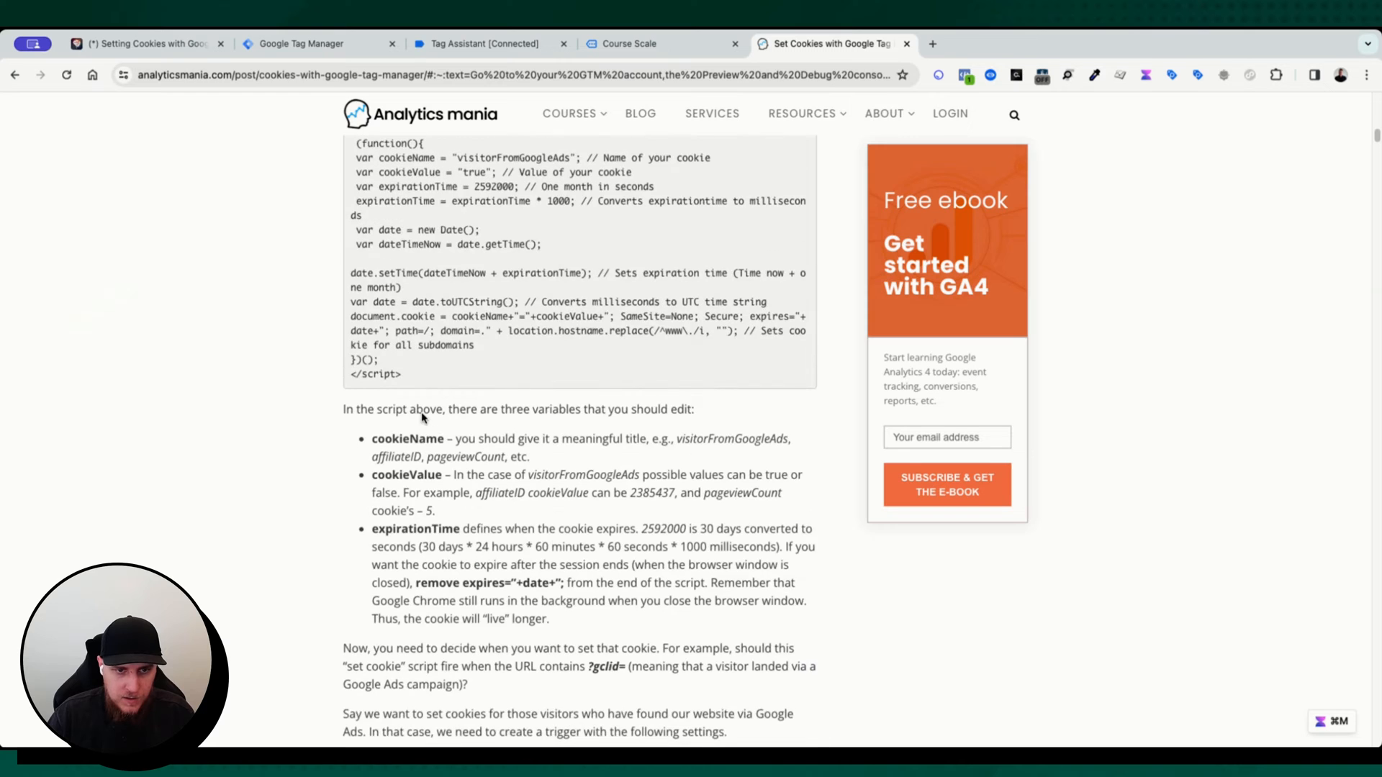
scroll(up, 3)
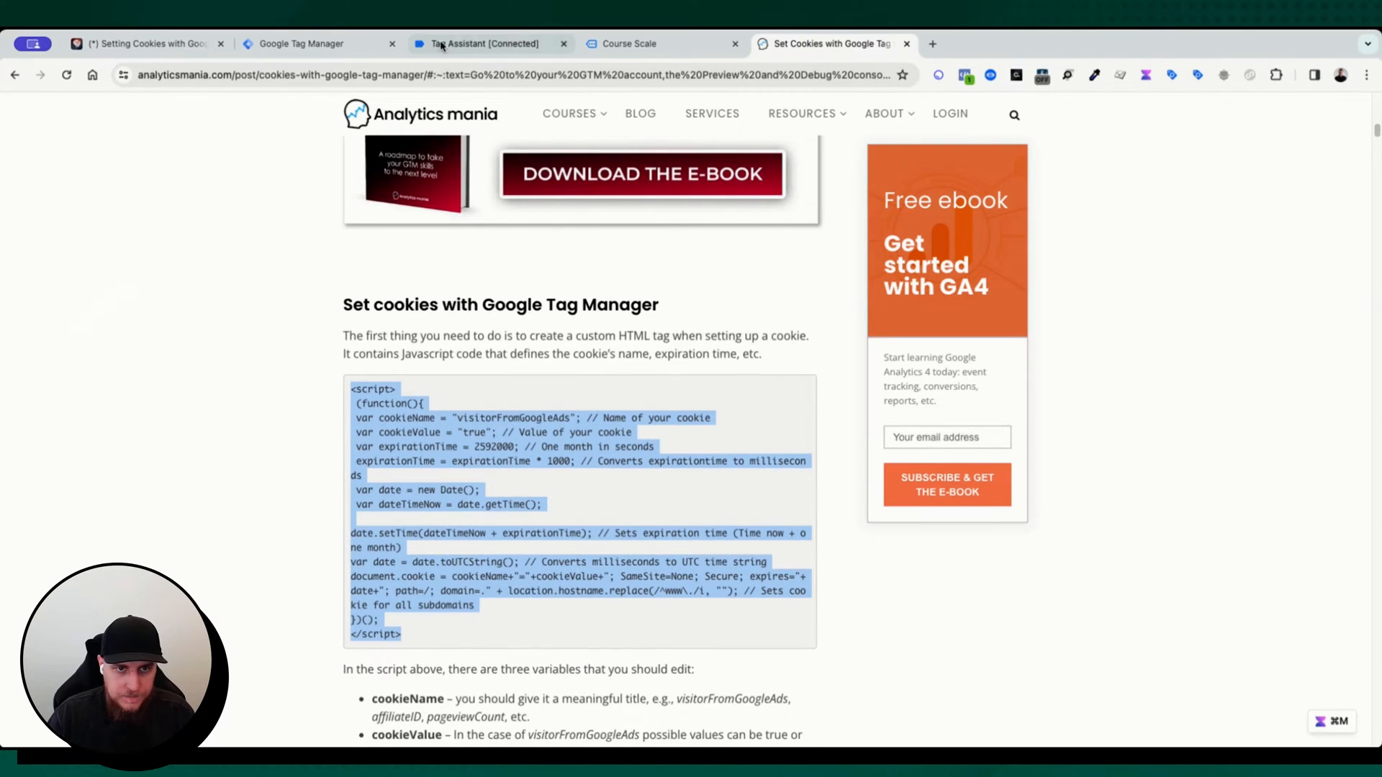
Create a new GTM tag 'A22 - Set Cookie' of type Custom HTML with the copied script
click(300, 44)
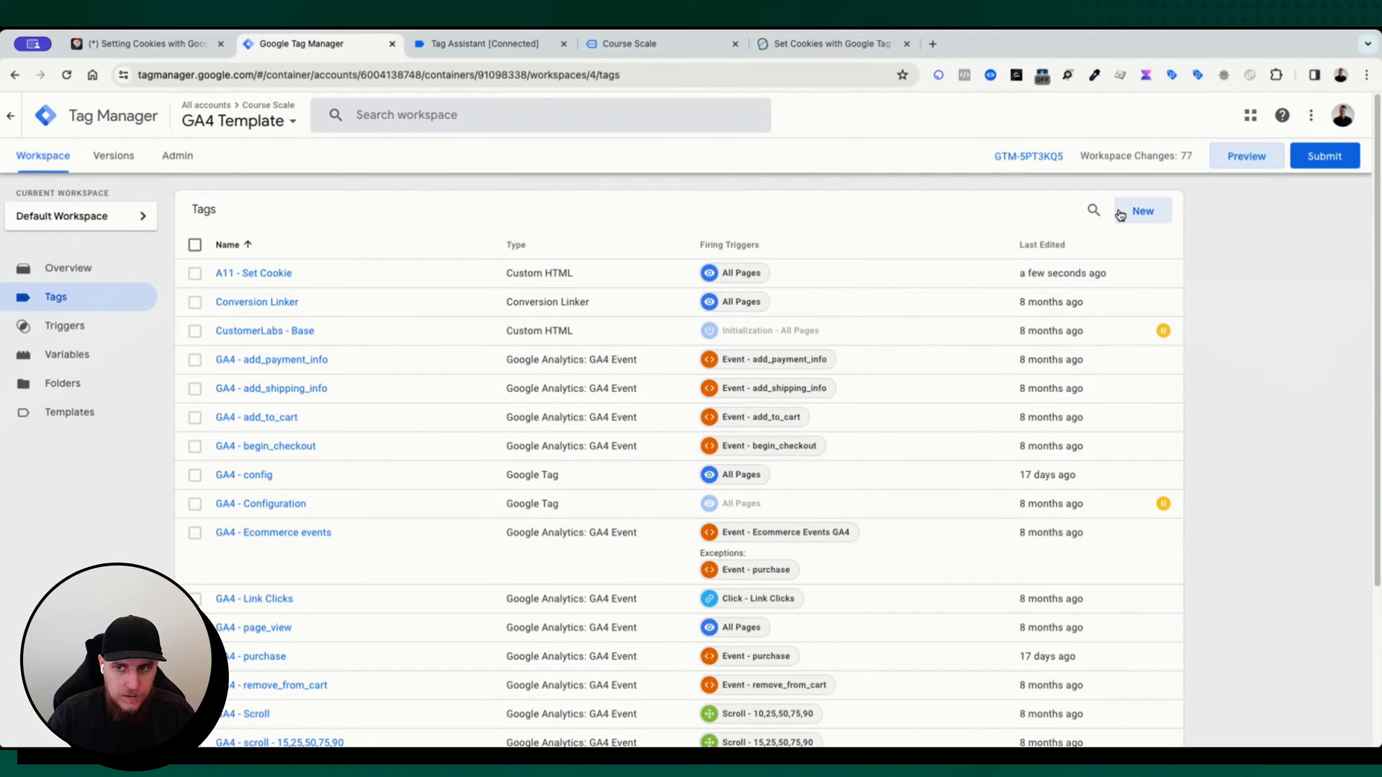
click(1142, 210)
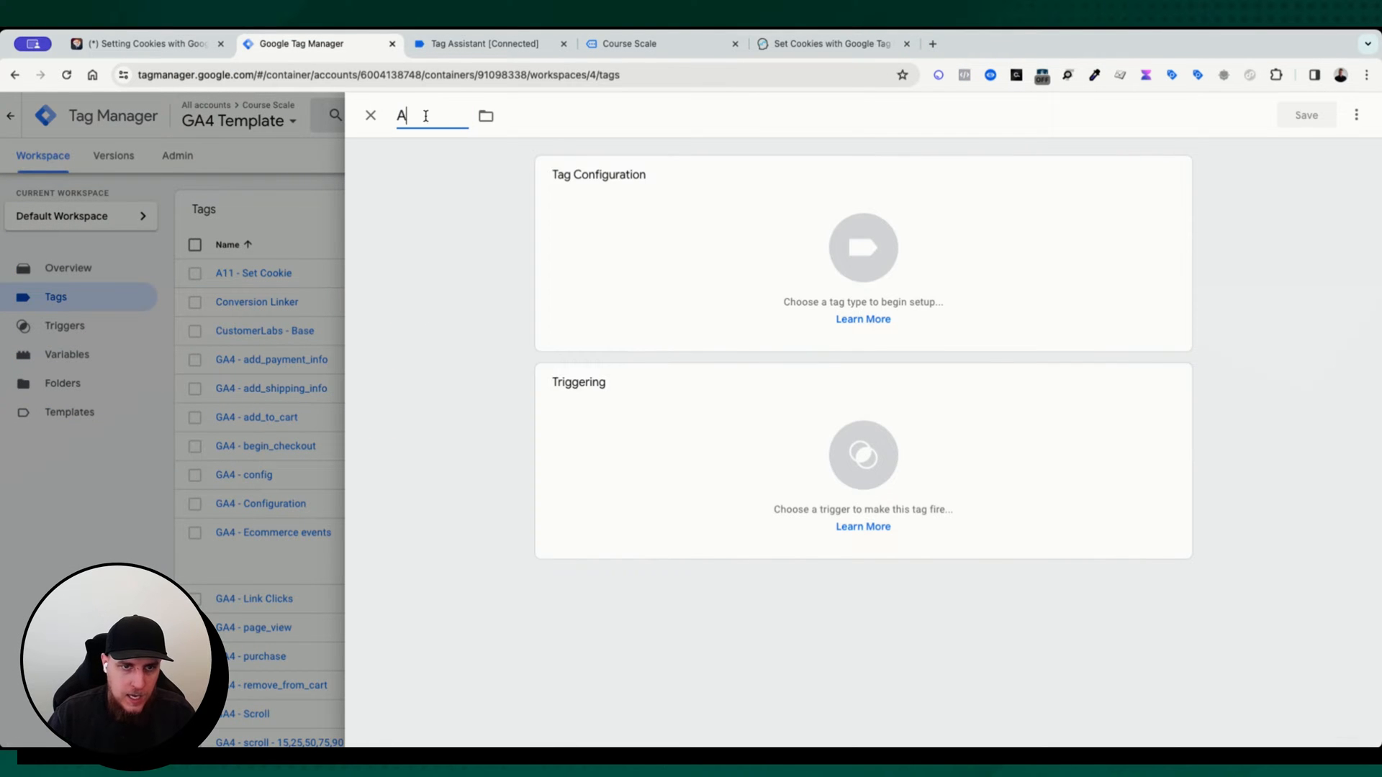
text(22 - Set Cookie)
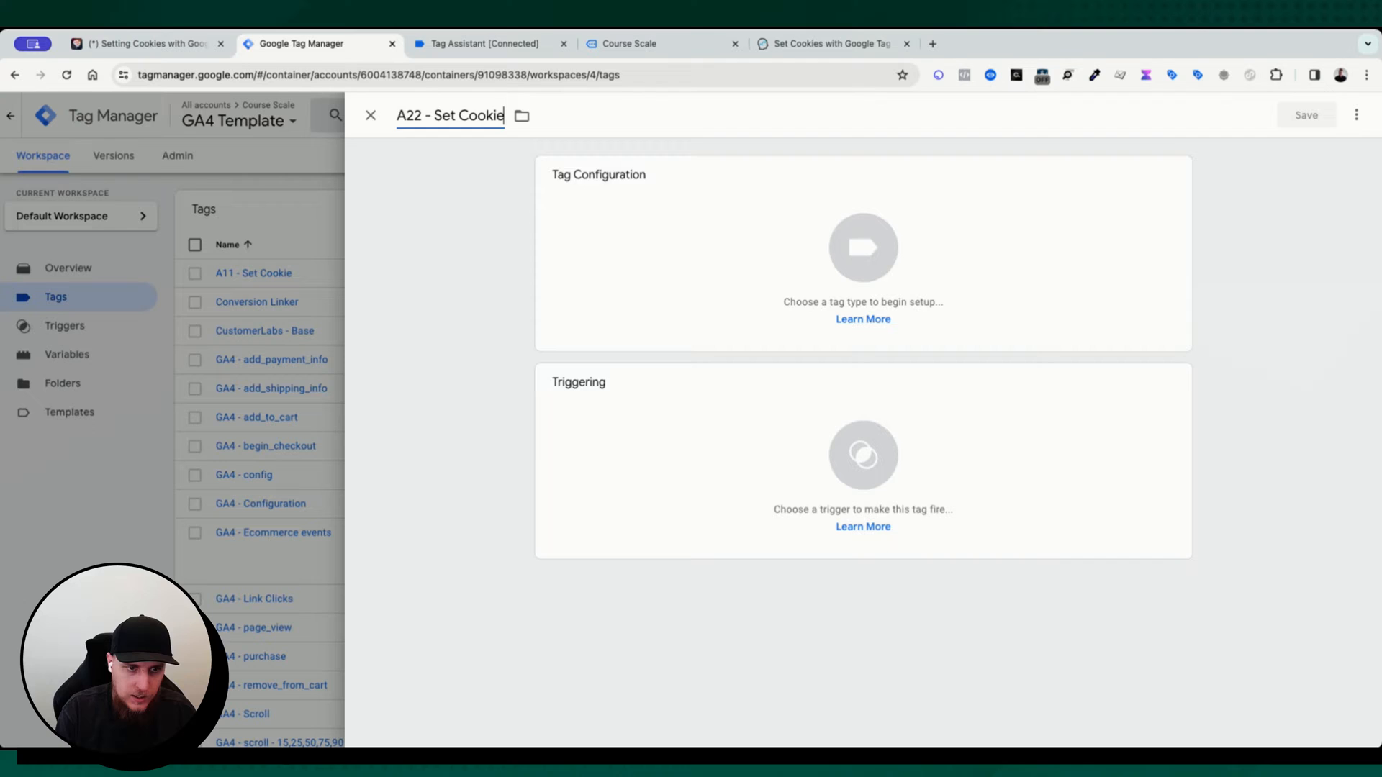
click(862, 246)
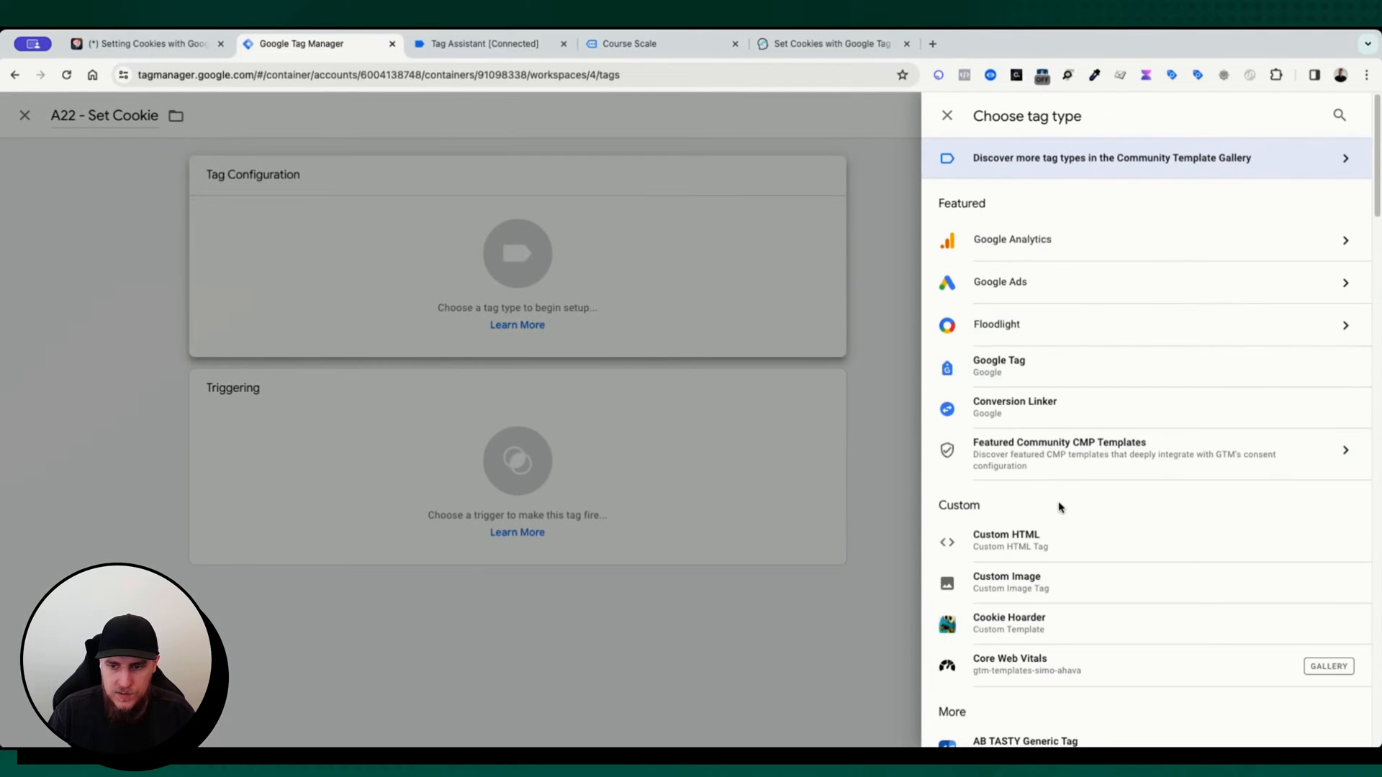
click(1006, 540)
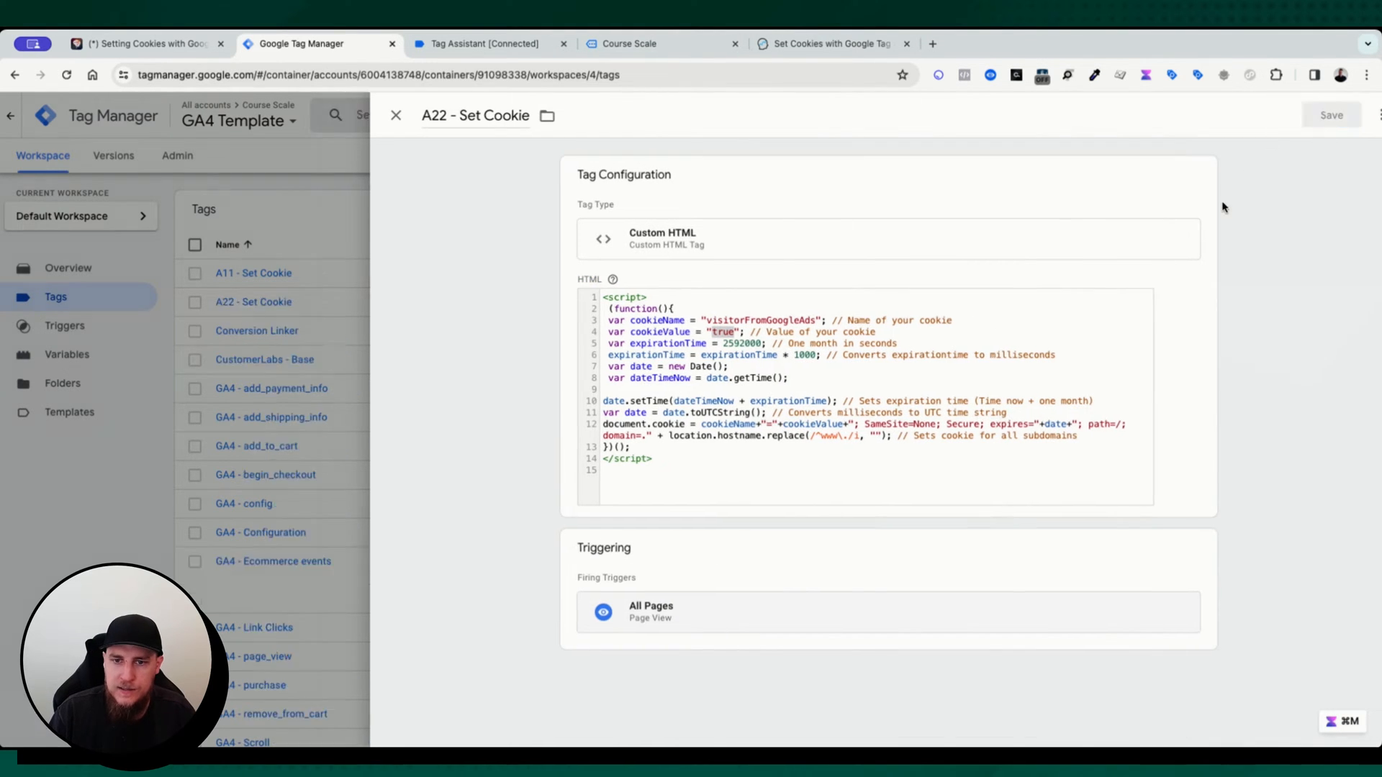
Save the A22 - Set Cookie tag and start a container preview session
click(396, 115)
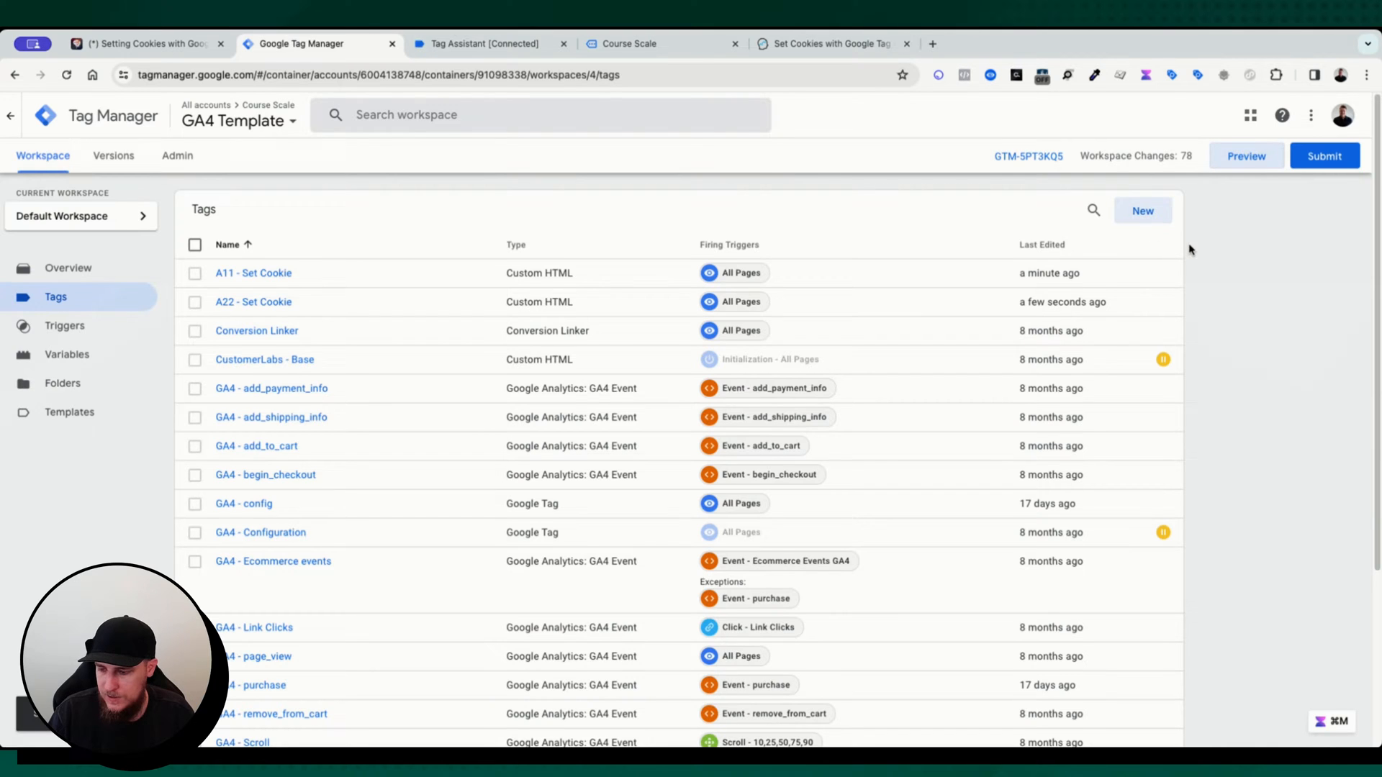
click(481, 43)
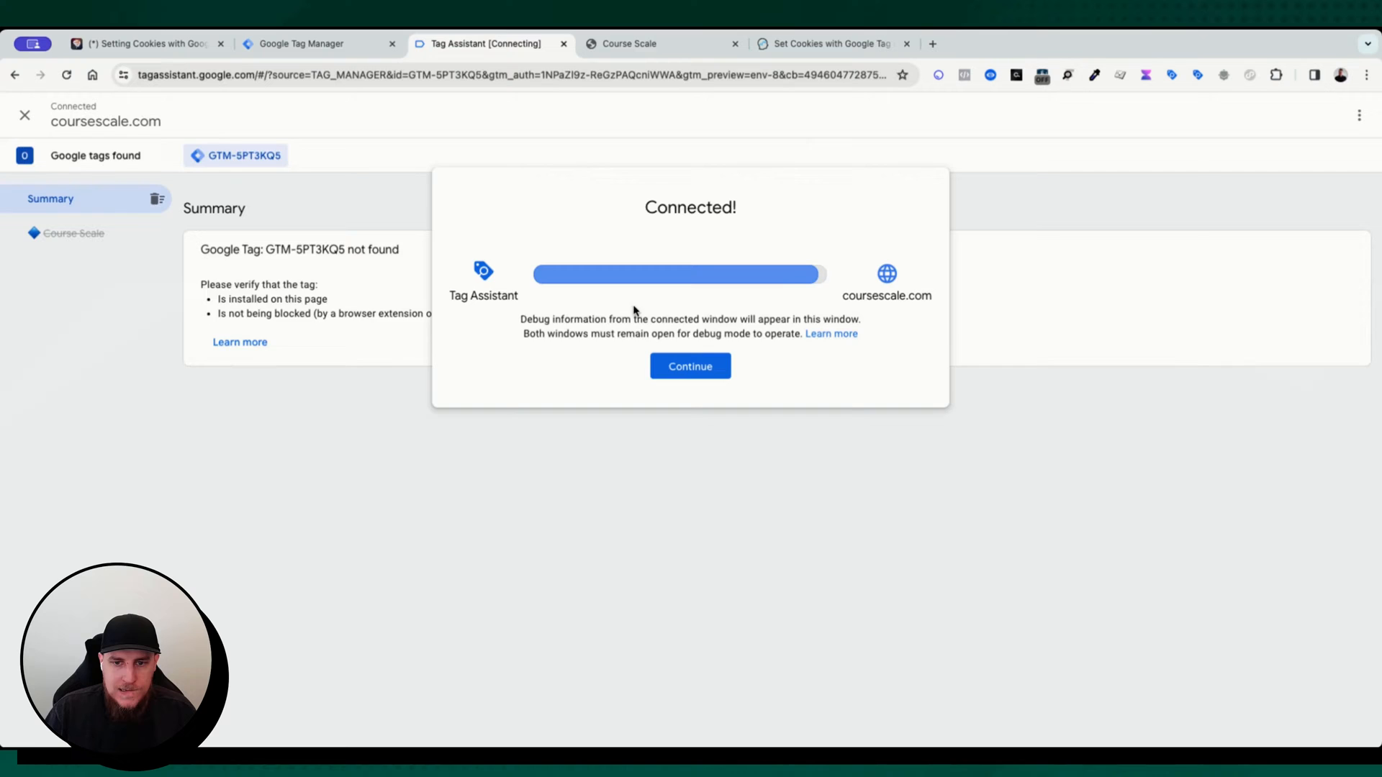
Filter the site's cookies by 'visitor' to show visitorFromGoogleAds is true, then check fired tags in Tag Assistant
click(689, 366)
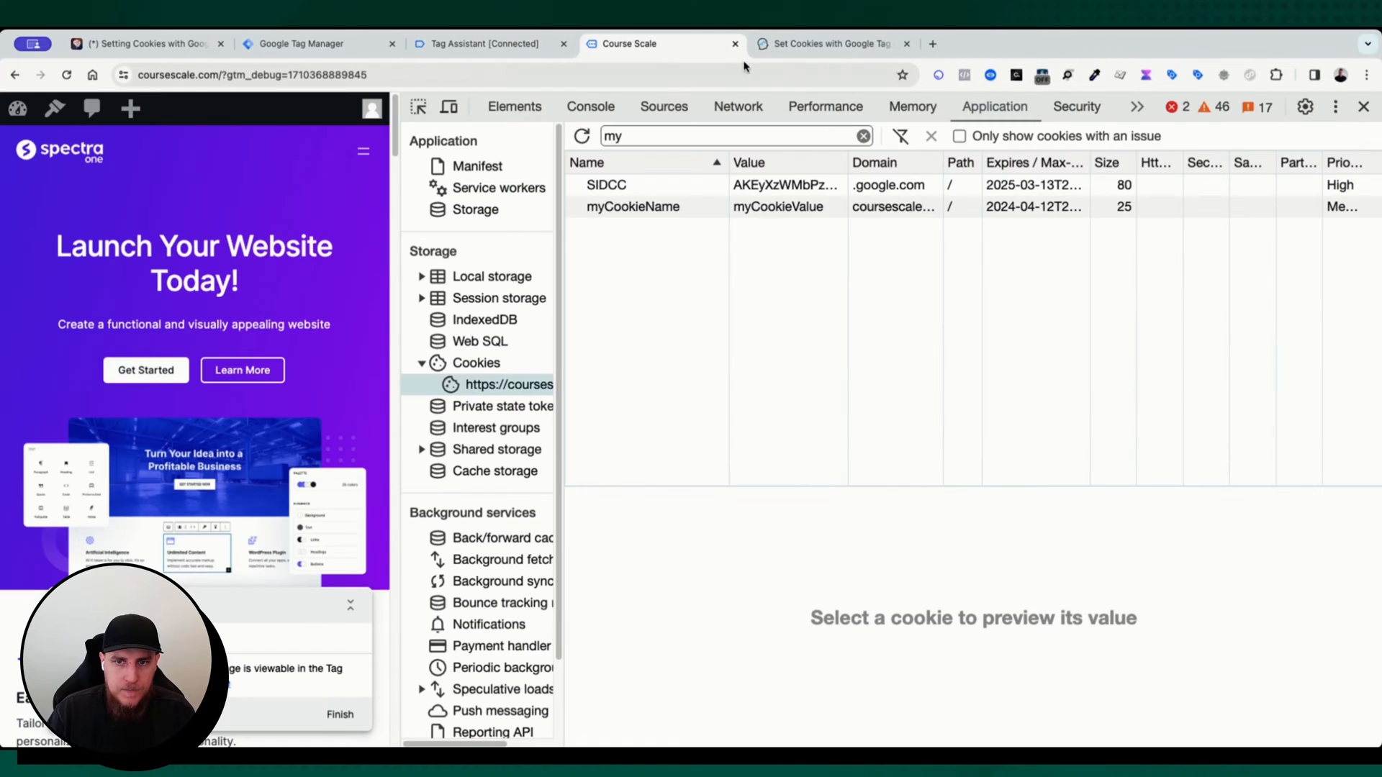
key(Backspace)
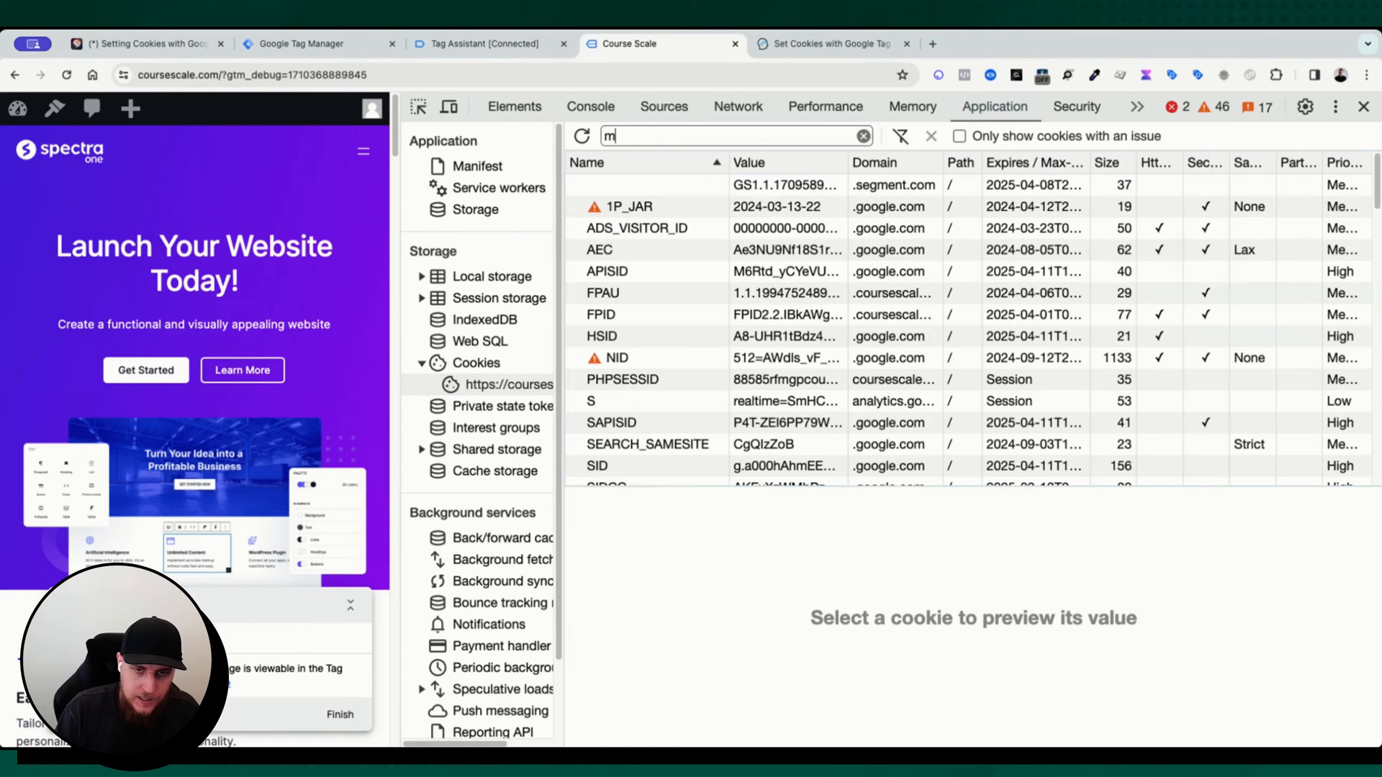
text(visitor)
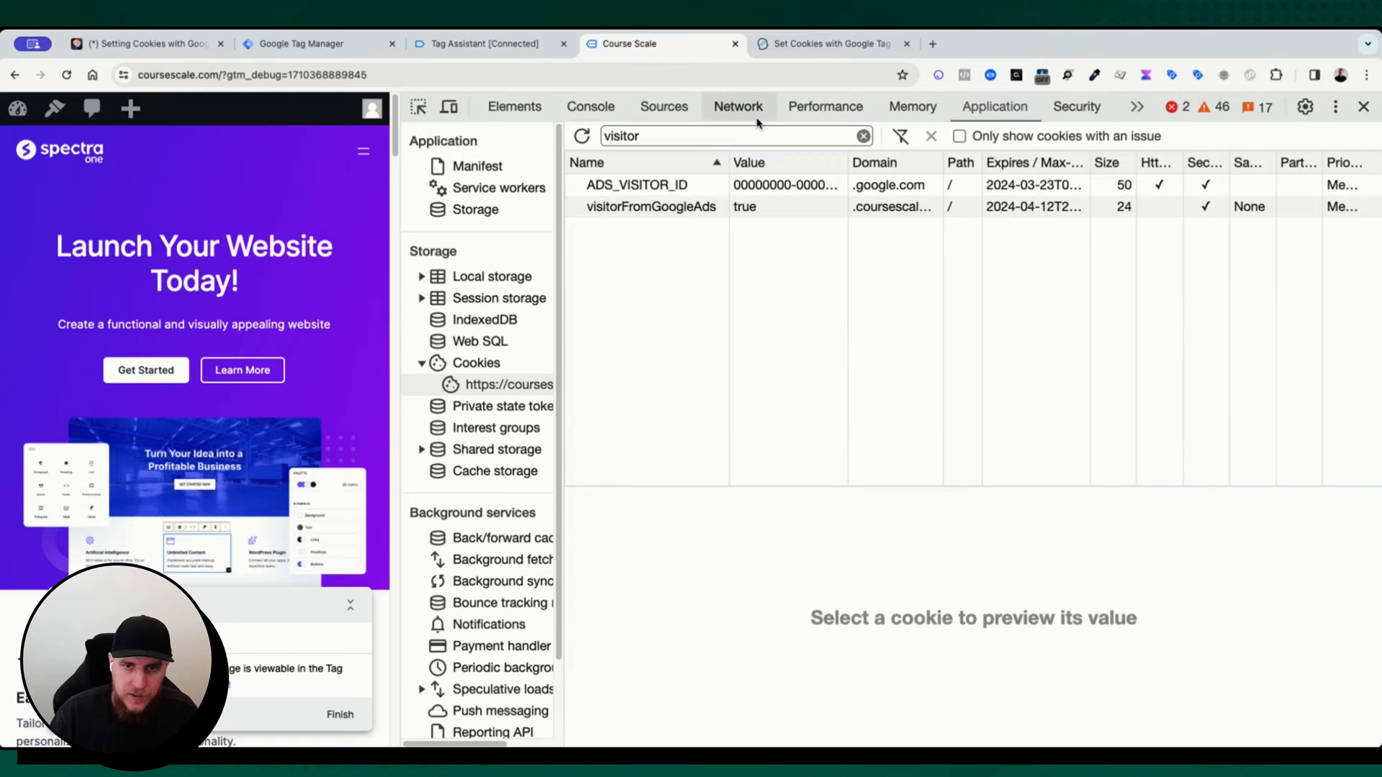
click(651, 206)
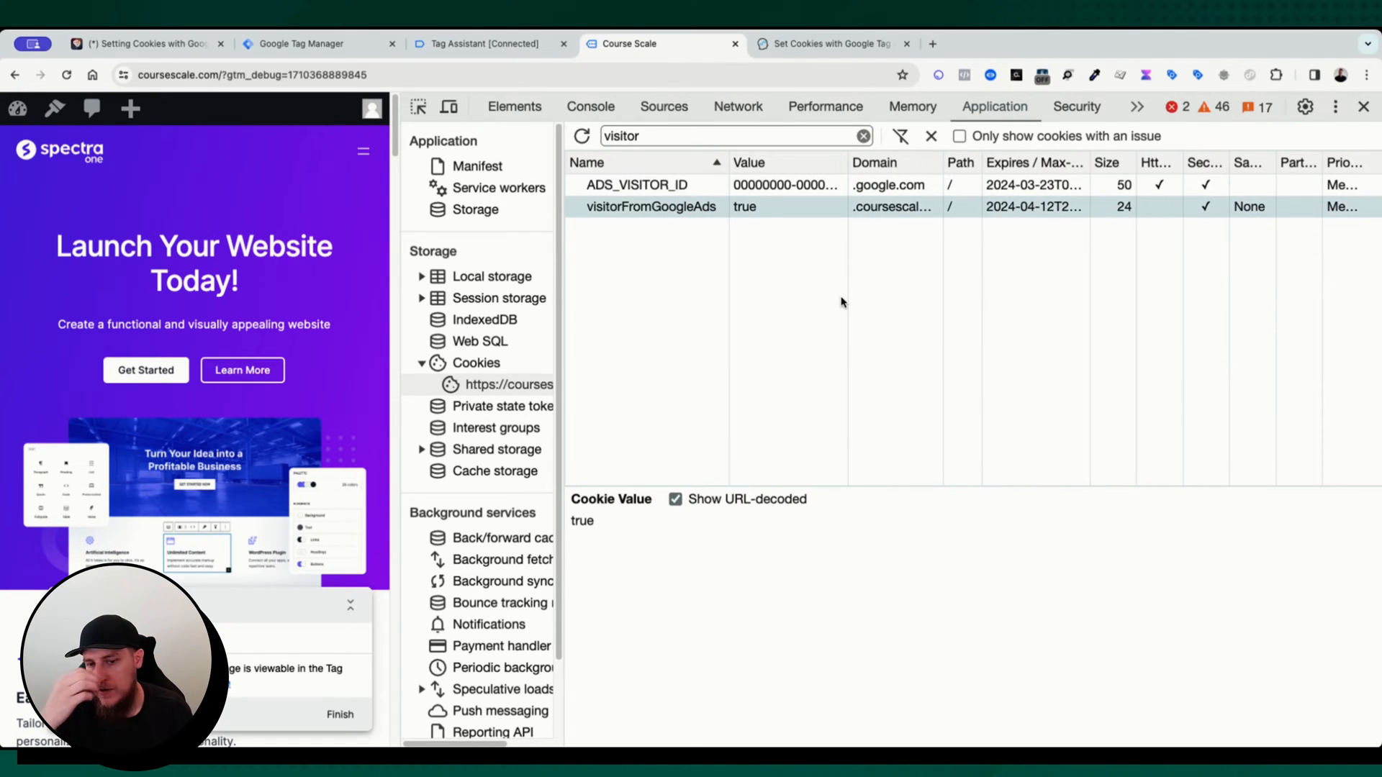
mouse_move(838, 270)
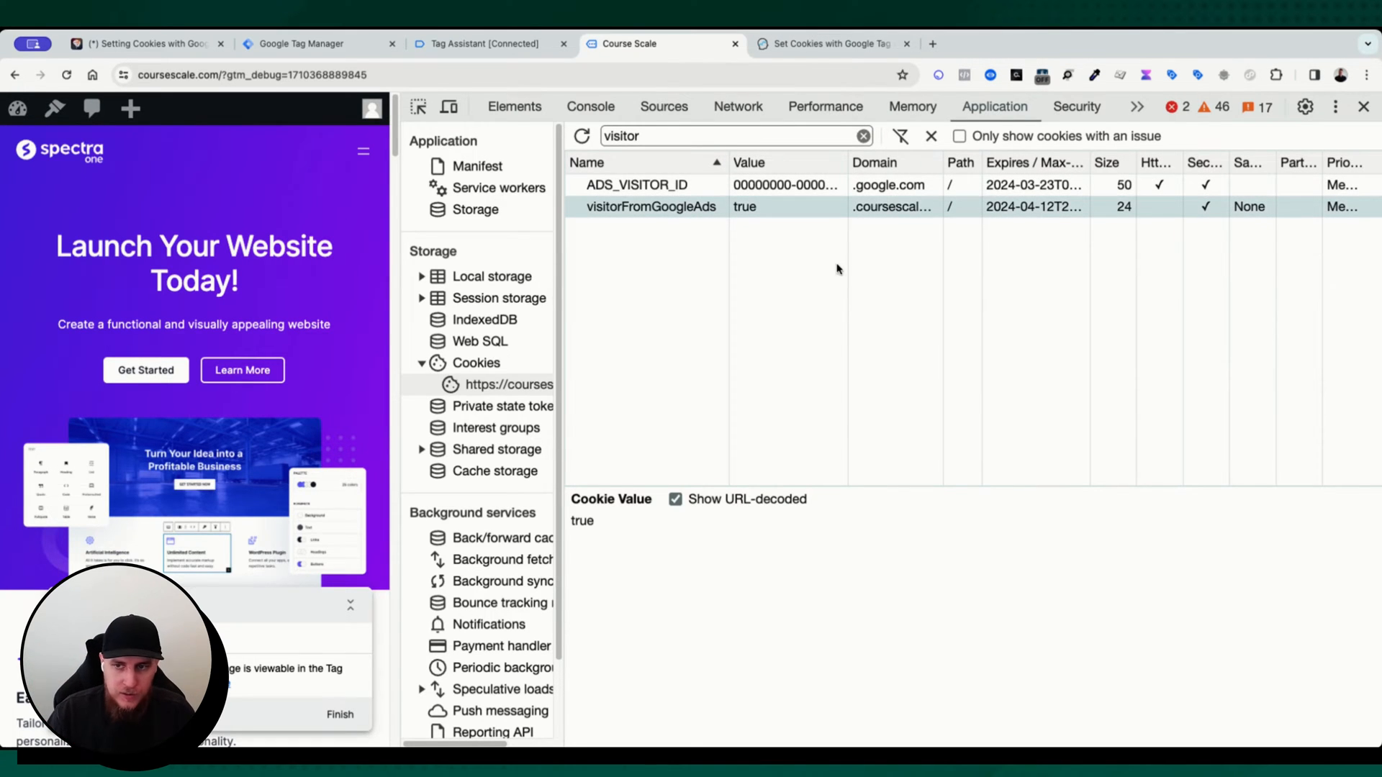
mouse_move(1056, 221)
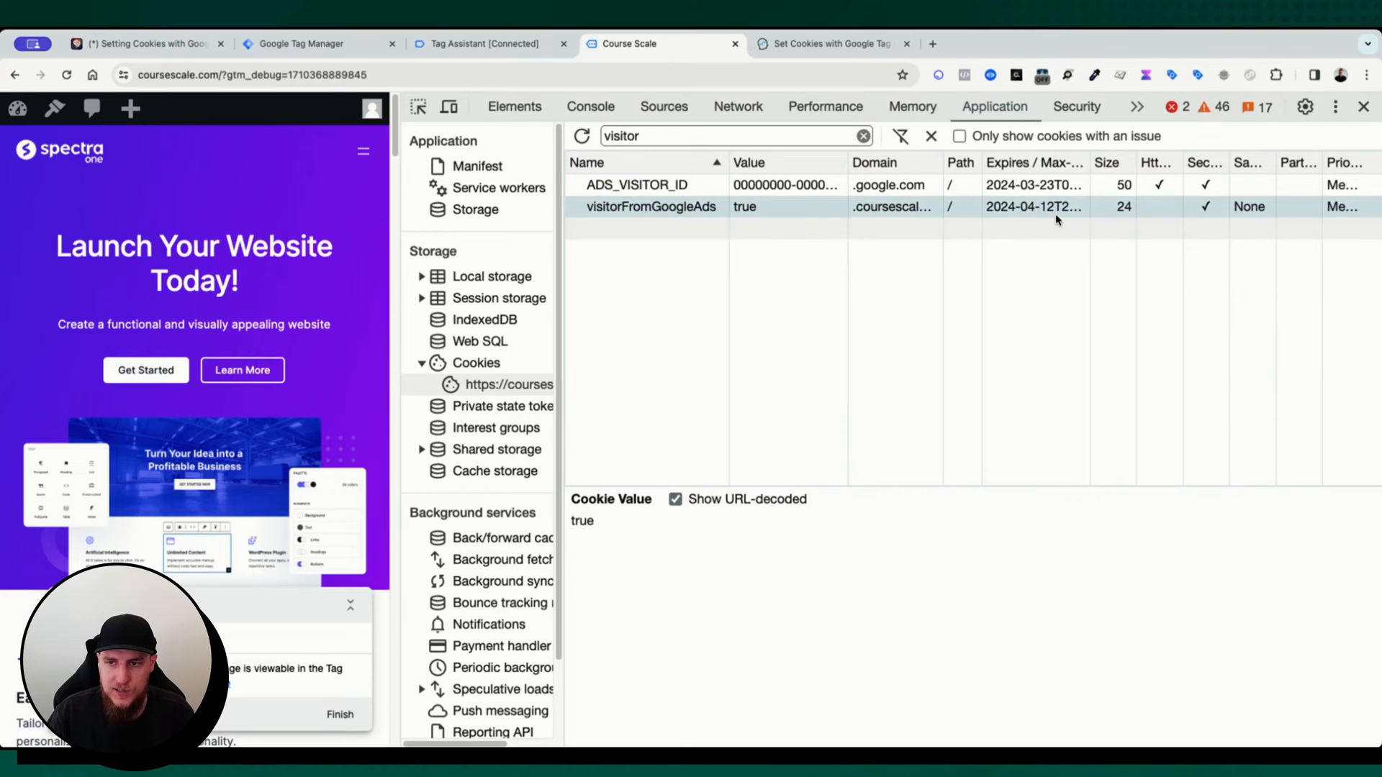
mouse_move(894, 265)
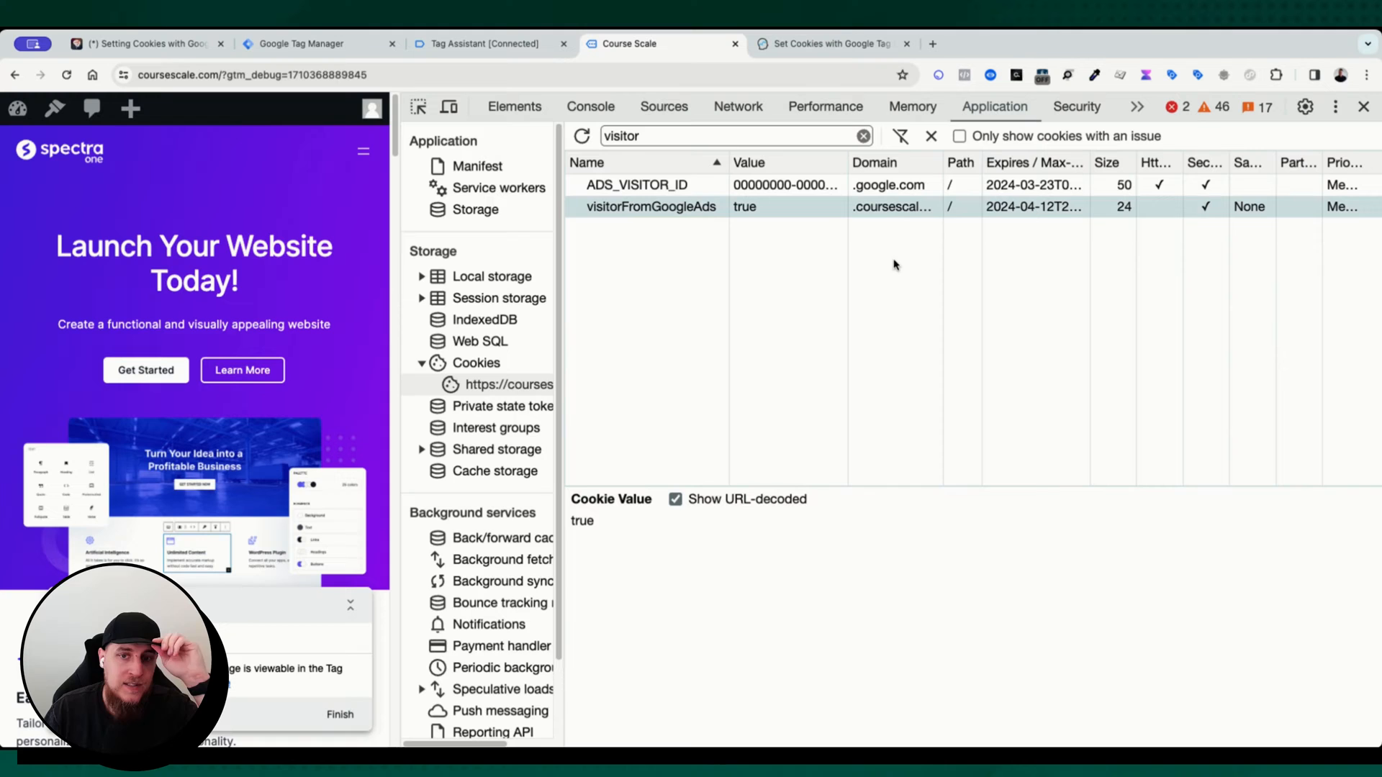
click(484, 44)
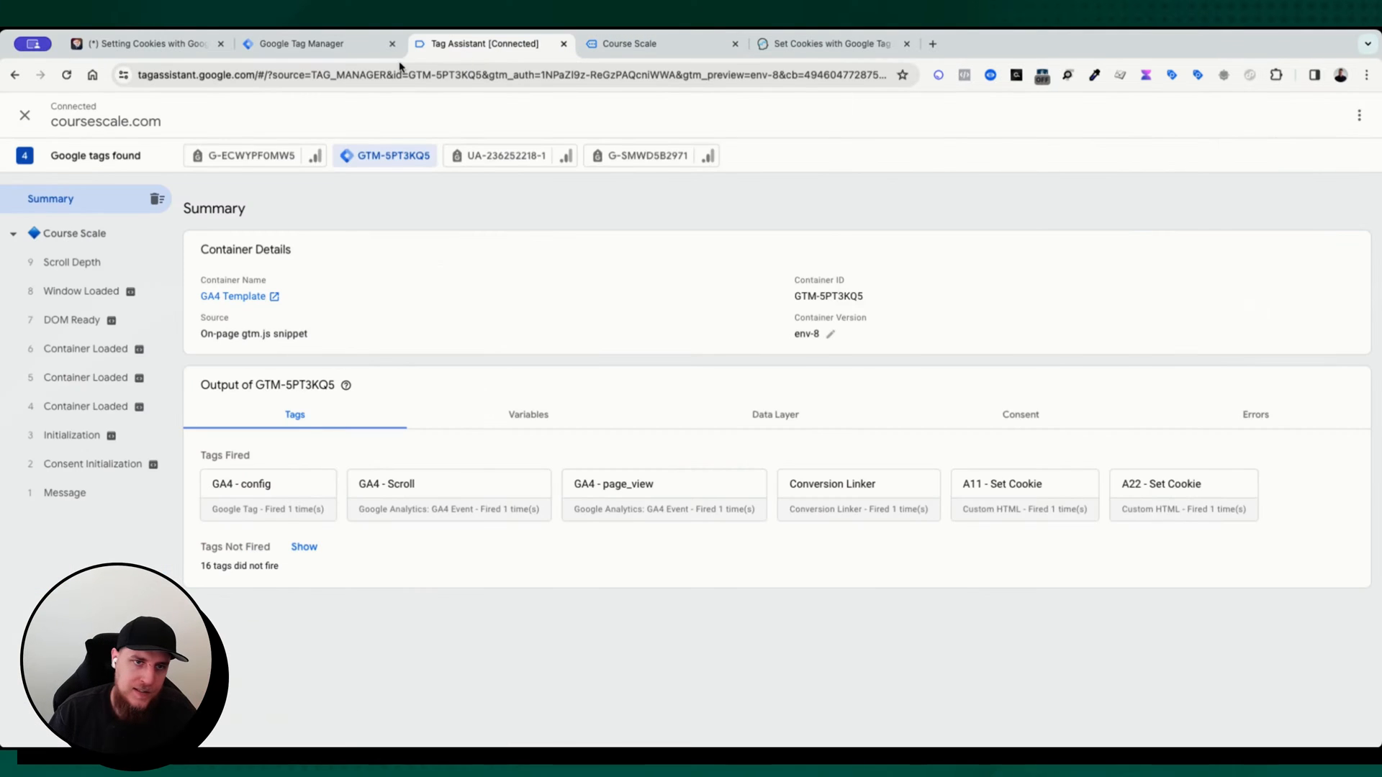
Open the Hello world! post on Course Scale and confirm visitorFromGoogleAds persists there
click(300, 43)
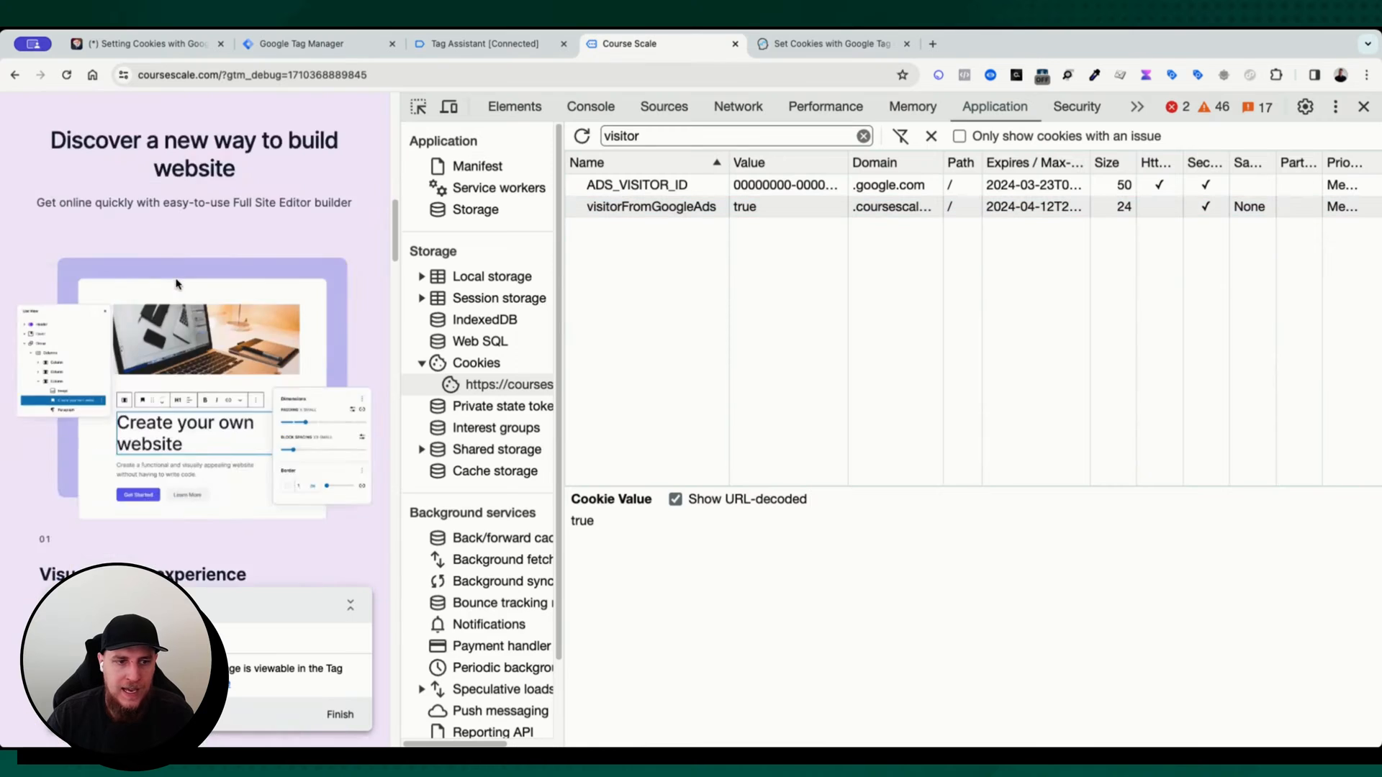
scroll(down, 3)
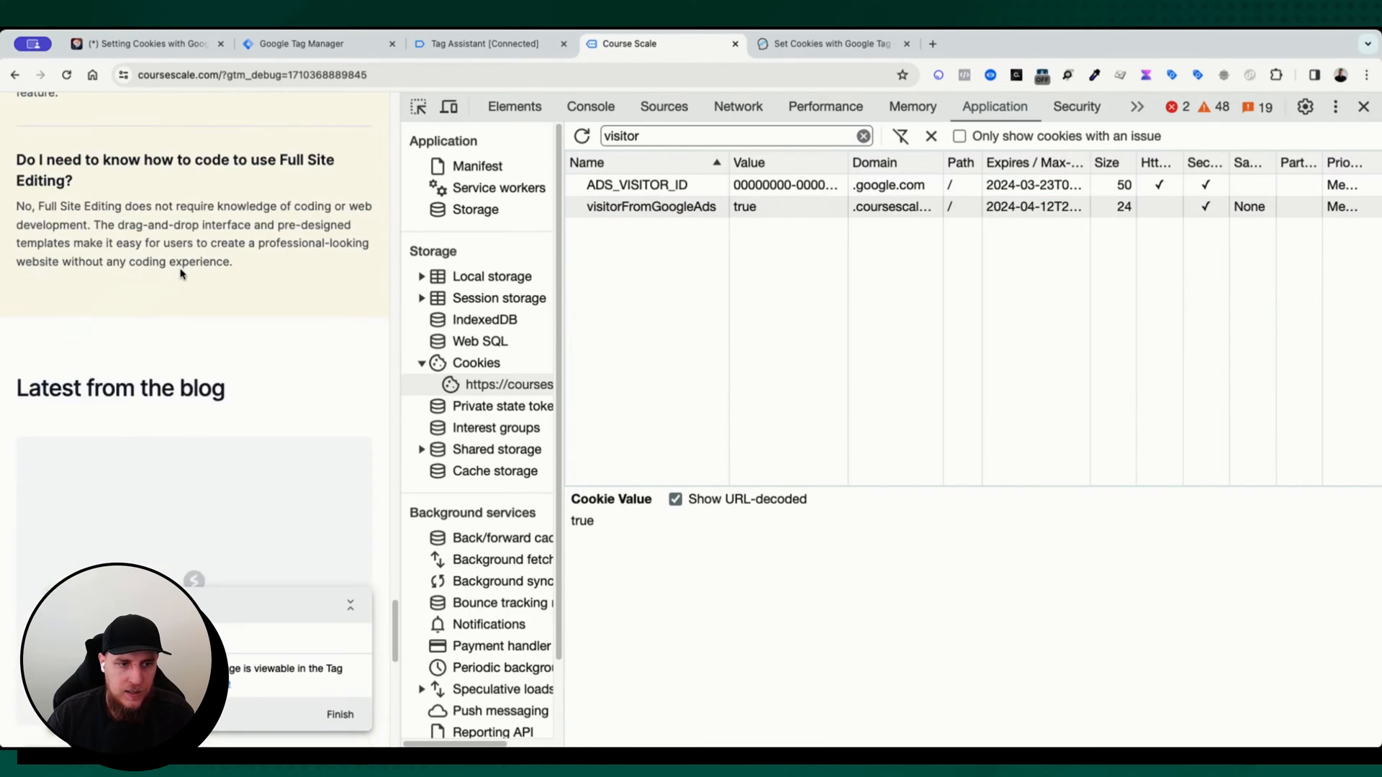
scroll(down, 3)
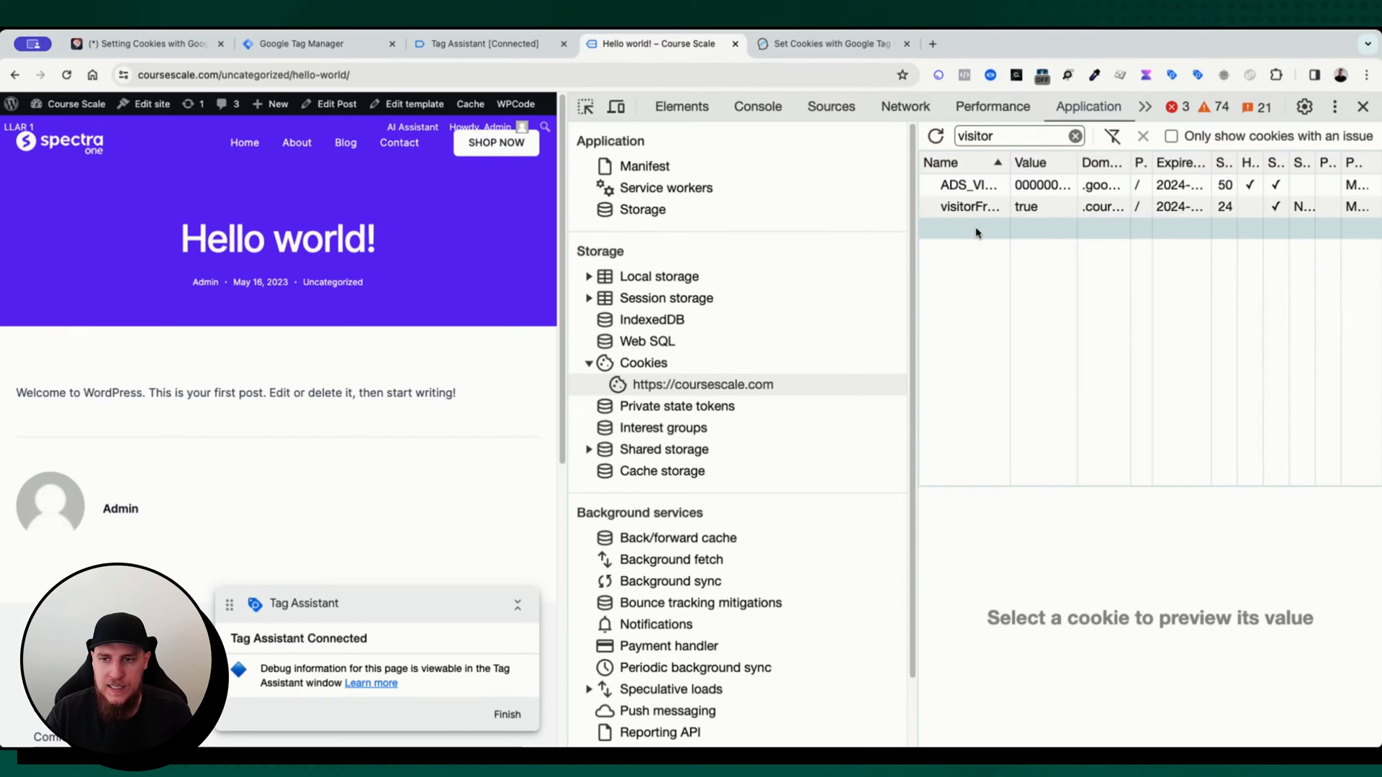
mouse_move(972, 235)
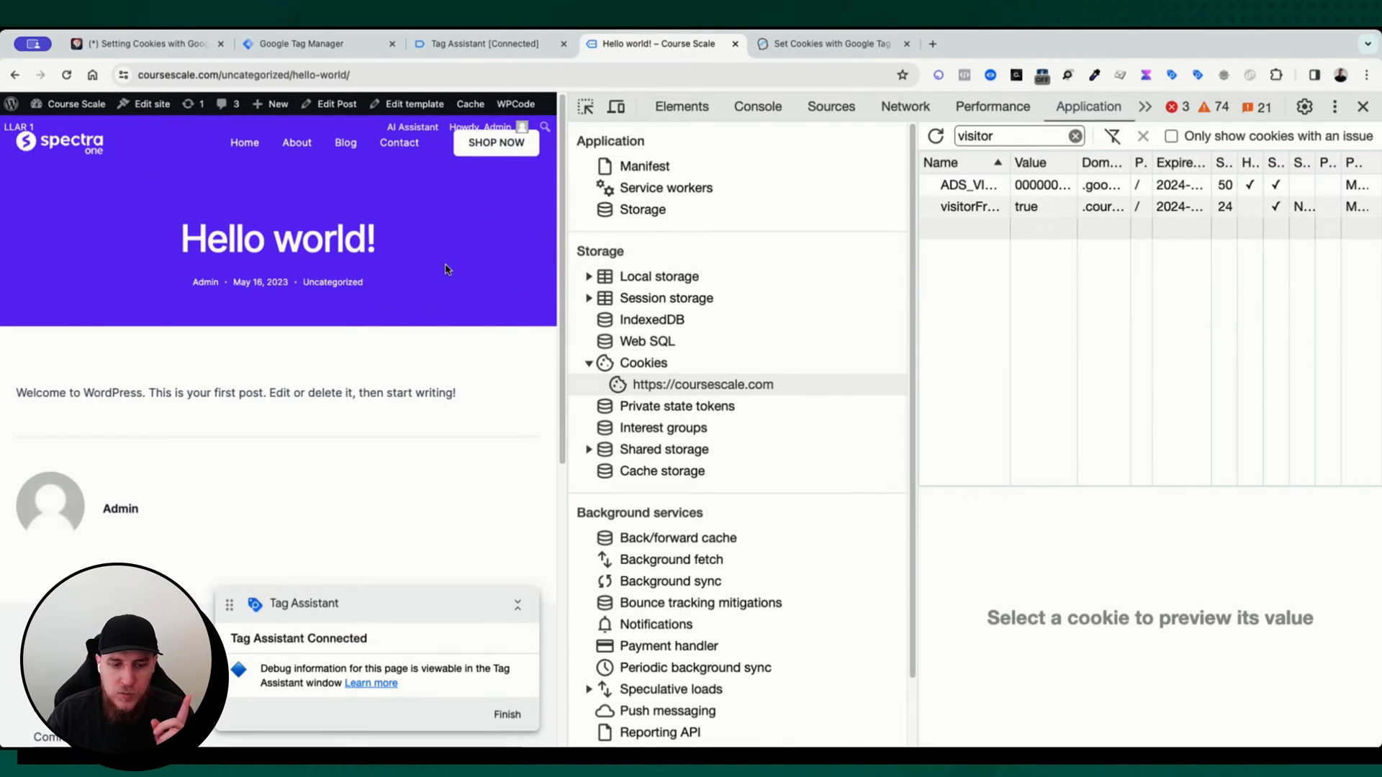
mouse_move(755, 105)
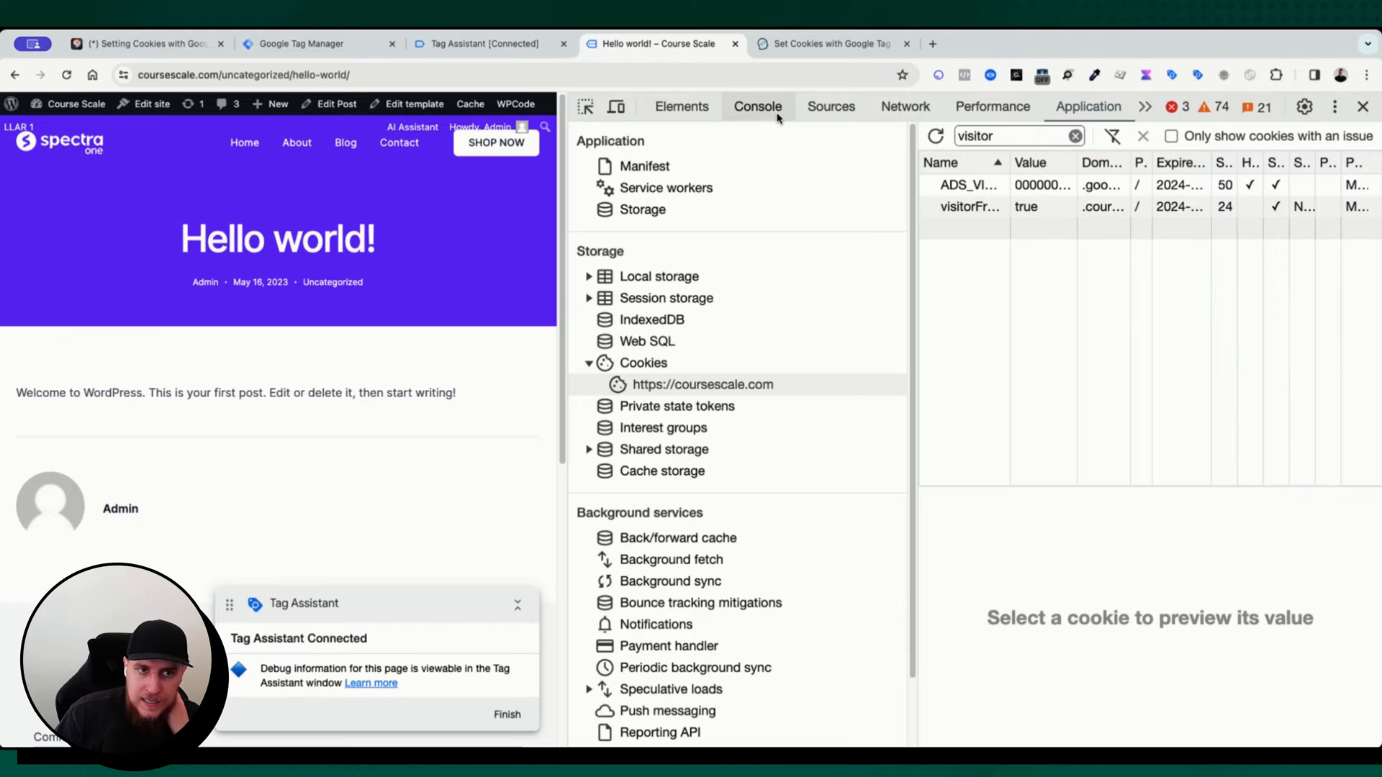
click(246, 73)
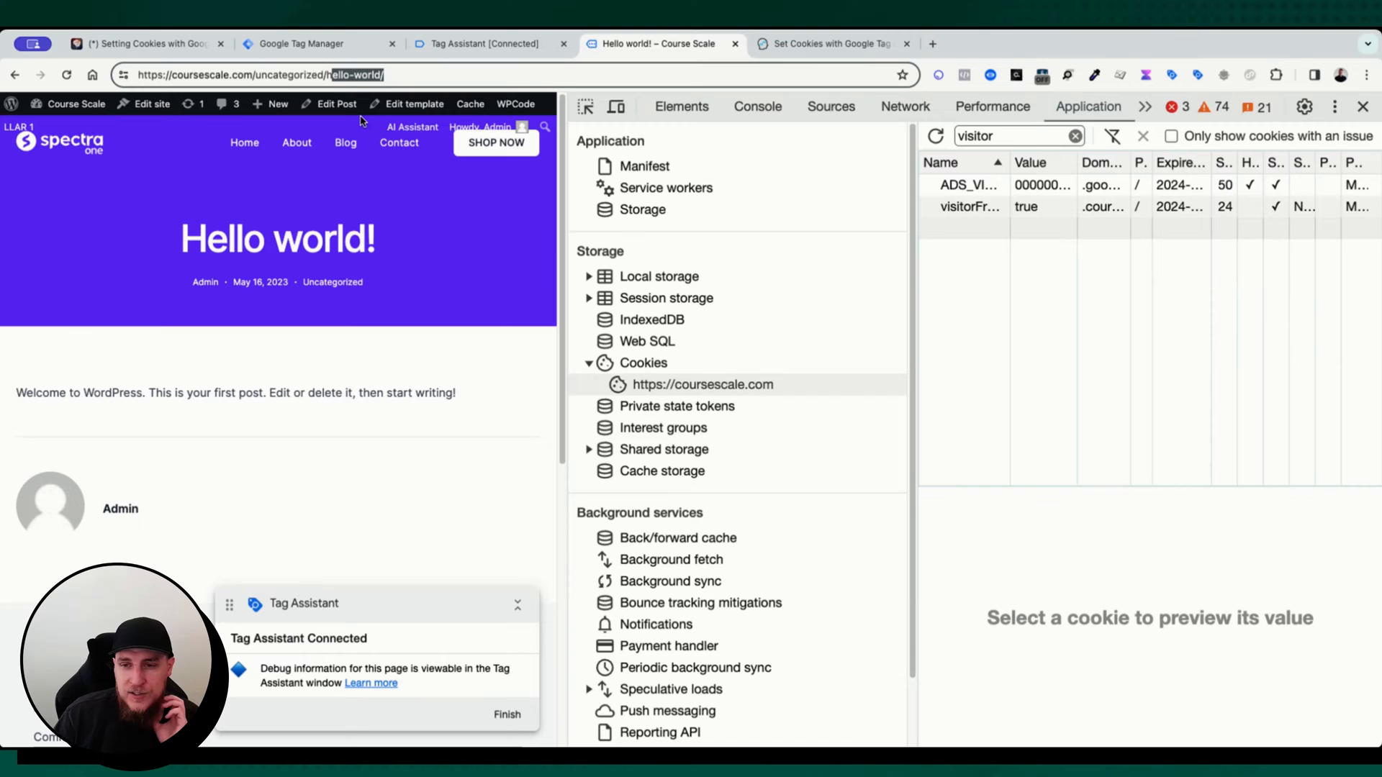
mouse_move(398, 86)
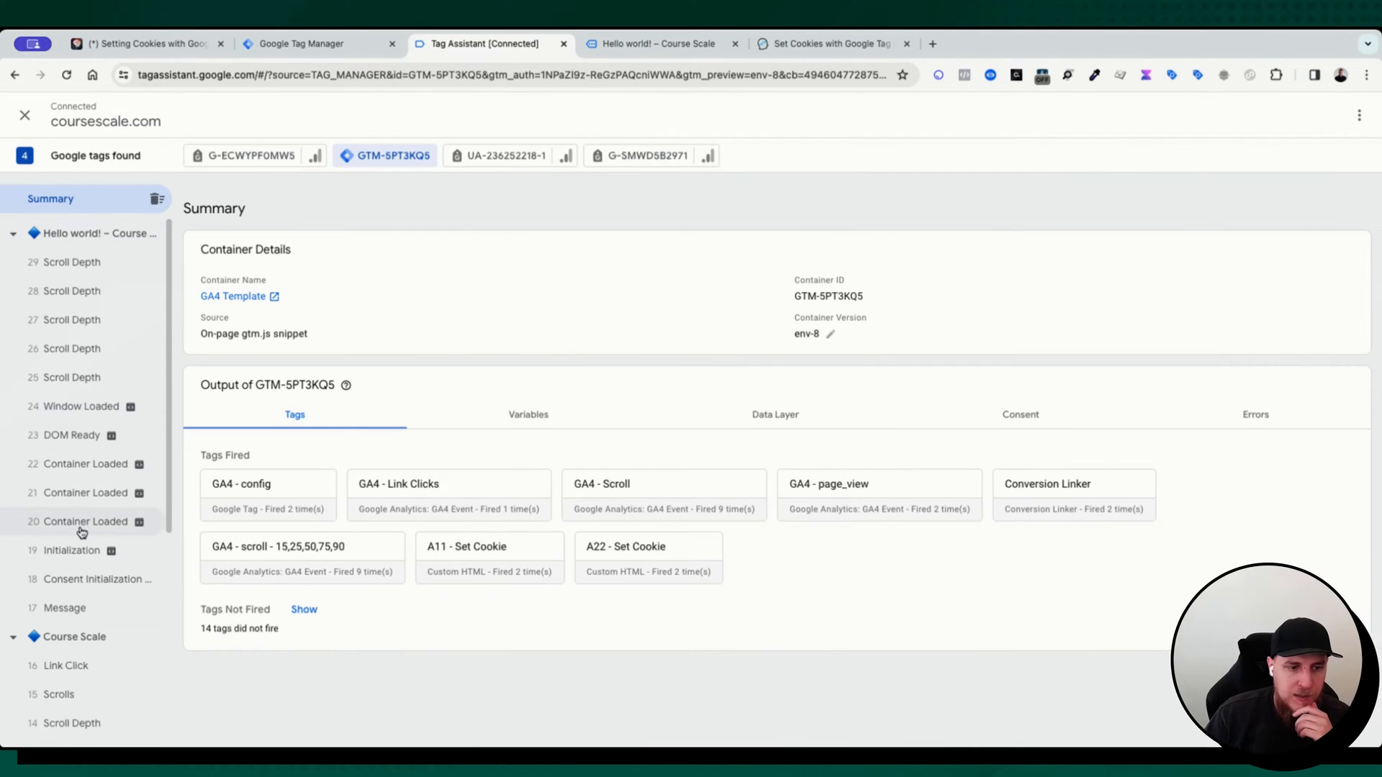
Inspect the post's Container Loaded and Message events in Tag Assistant, finding dlv - pagePostType returns 'post'
click(85, 521)
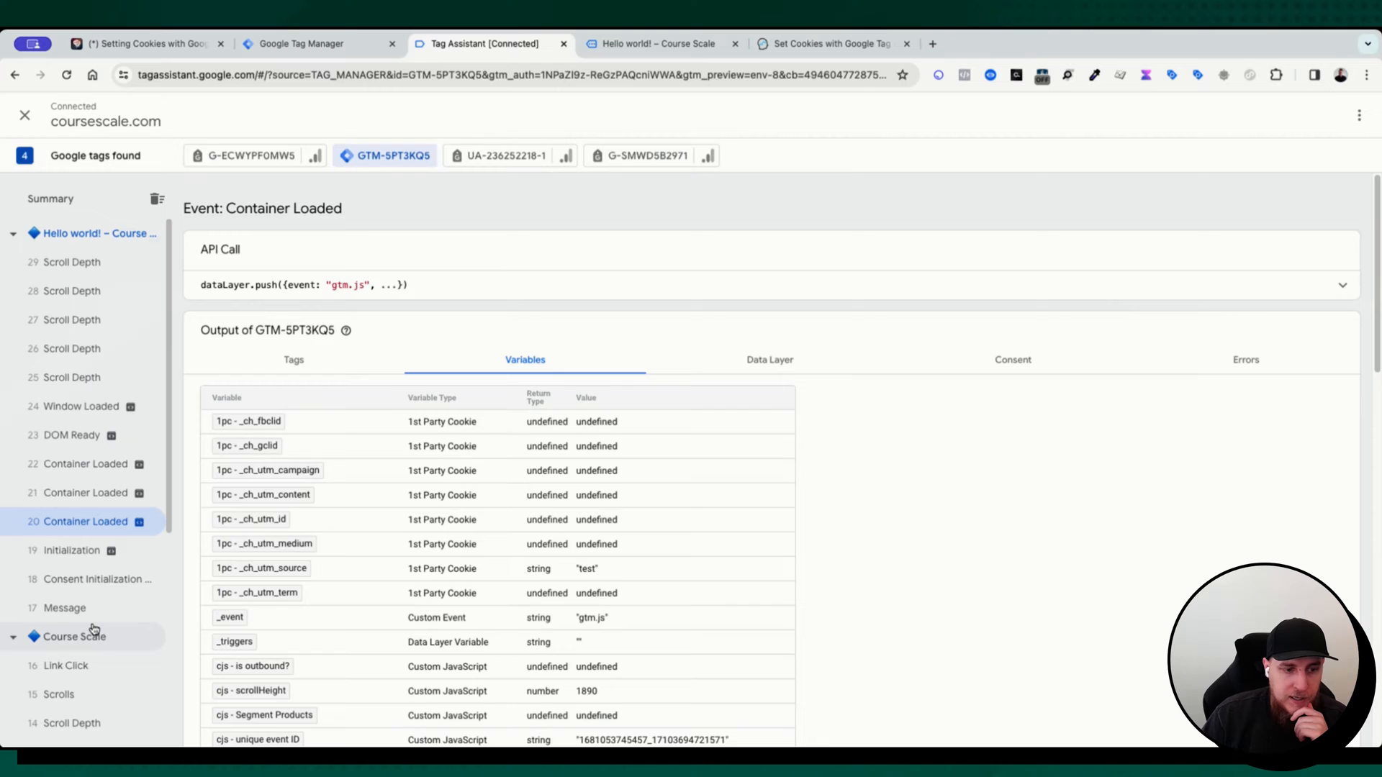
click(63, 607)
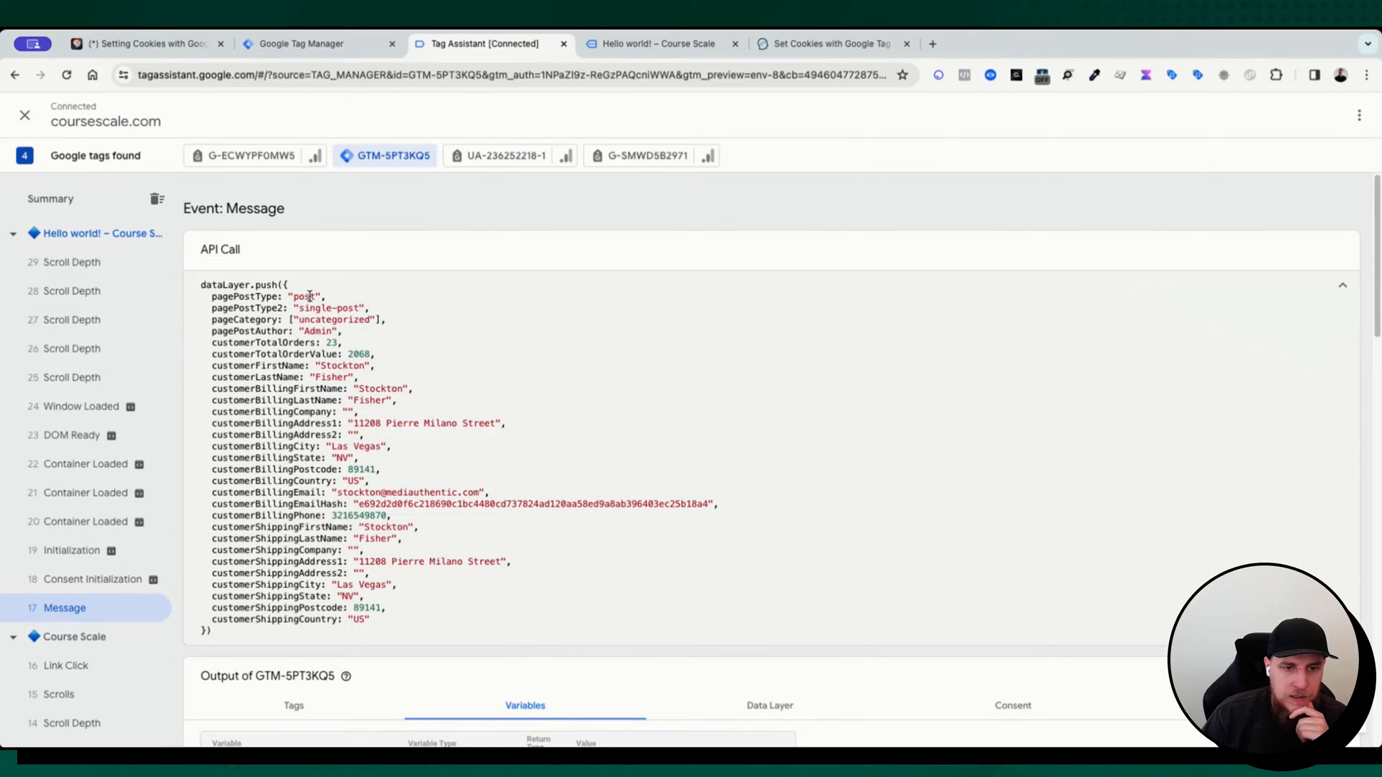
scroll(down, 3)
text(pagePostType)
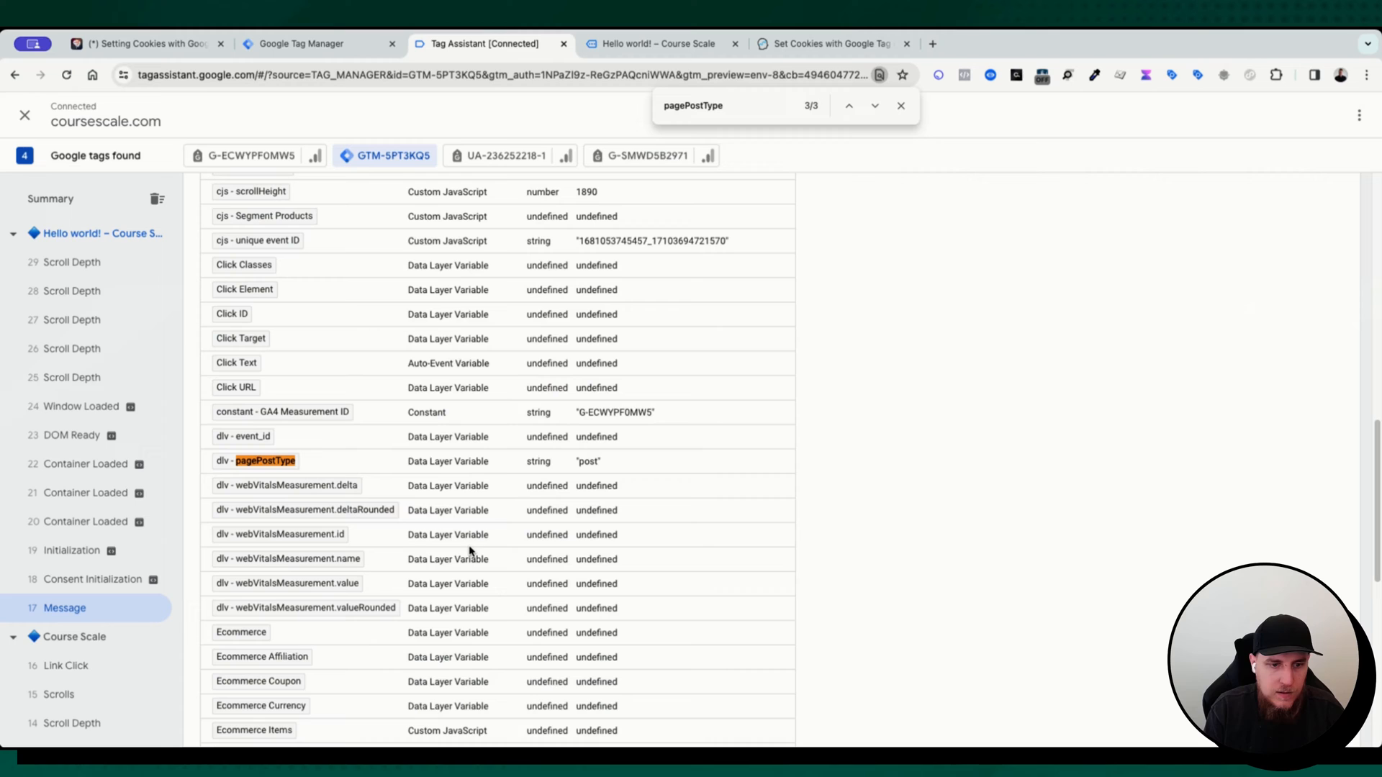
mouse_move(236, 473)
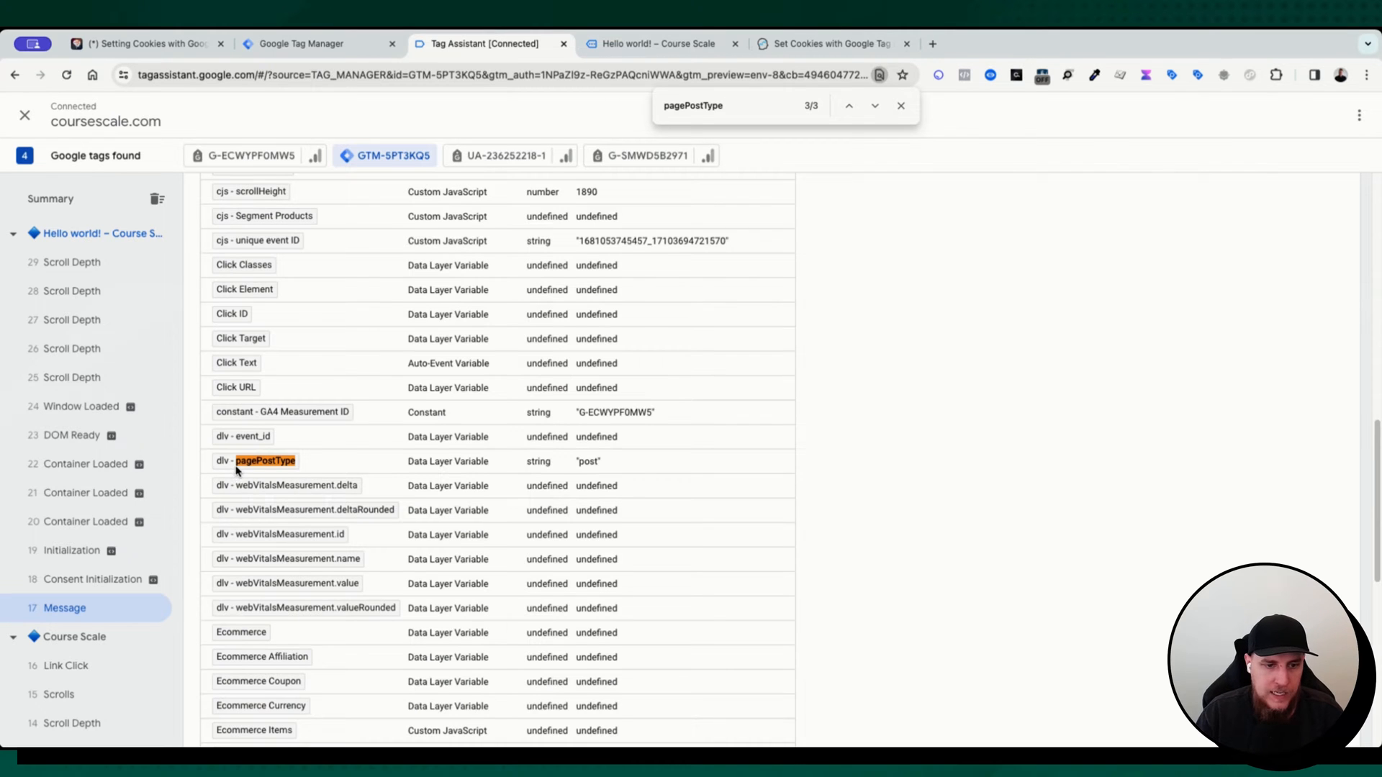
click(319, 43)
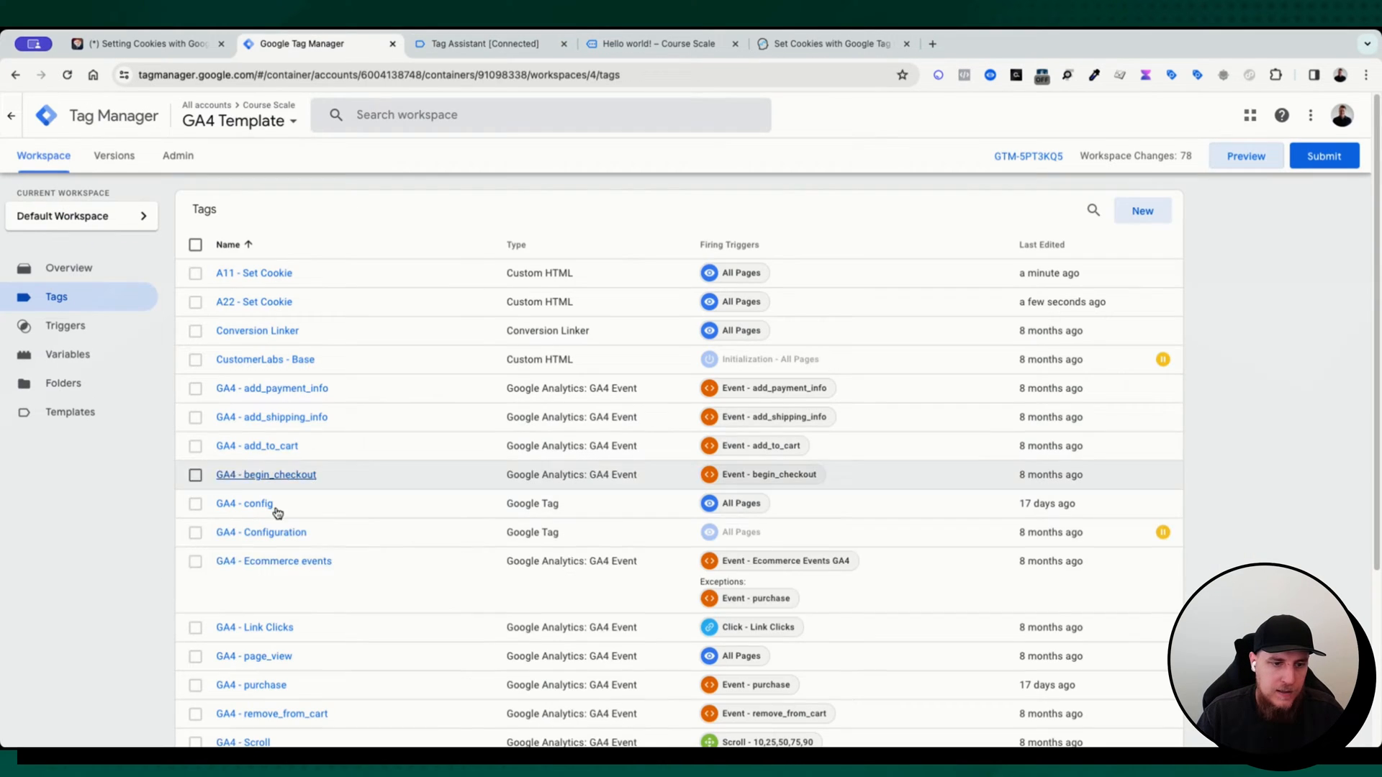
Inspect the dlv - pagePostType variable reading data layer key pagePostType, then go to the Triggers list
click(68, 354)
text(page)
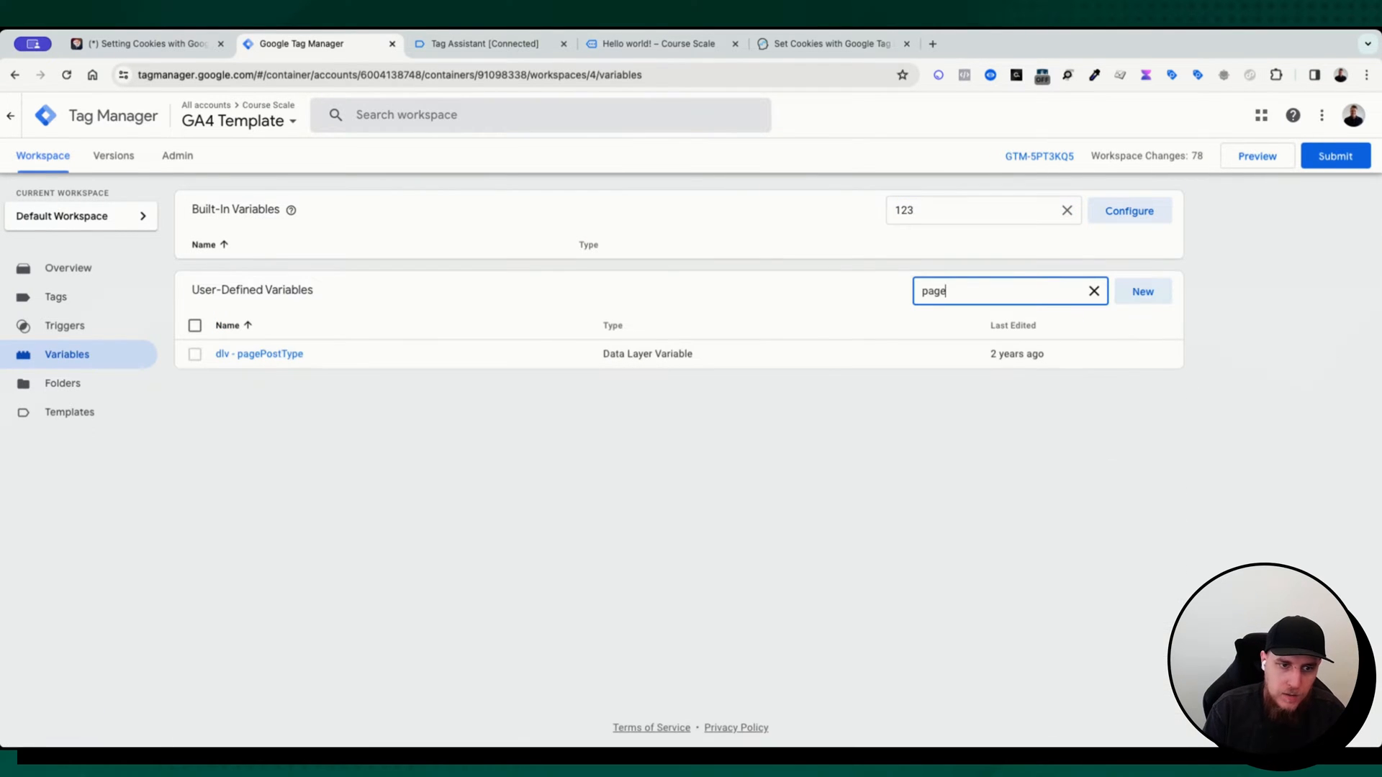
click(257, 354)
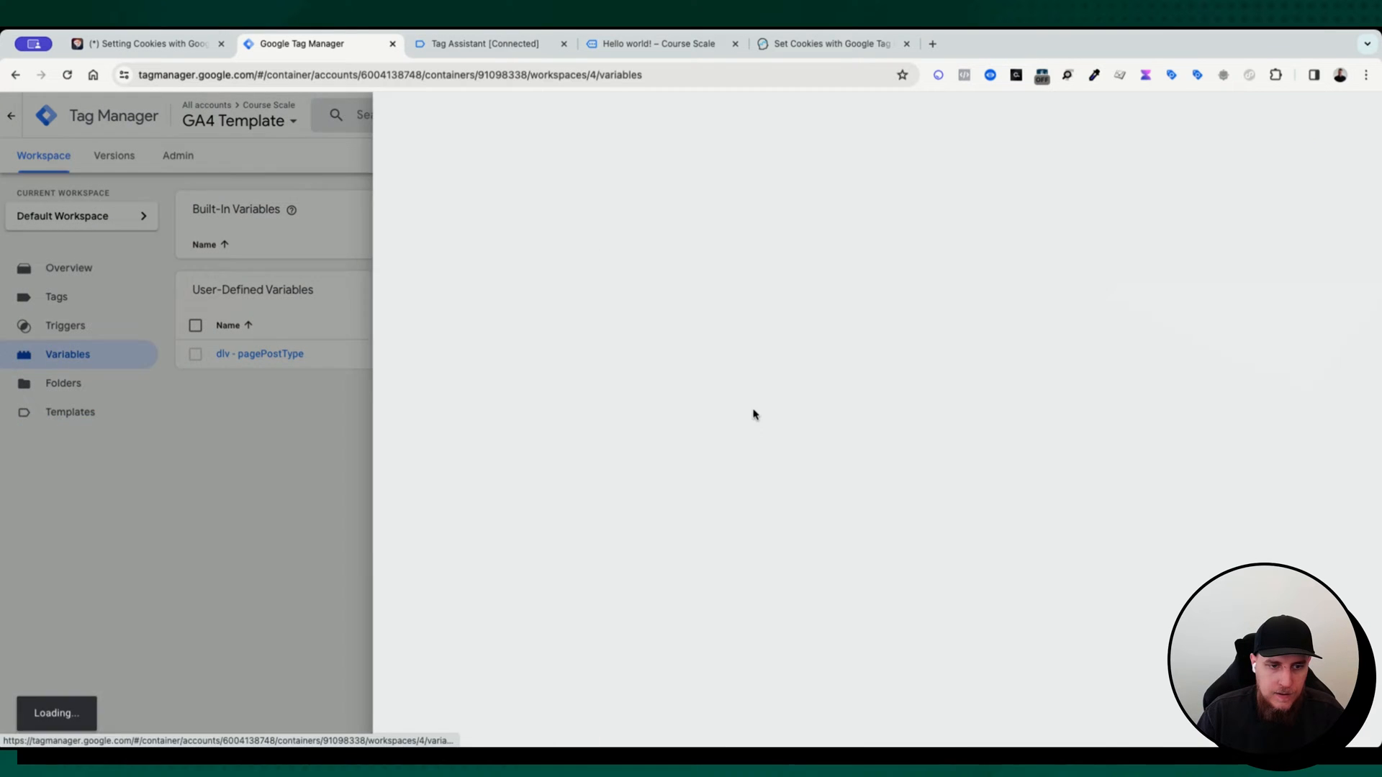
click(259, 355)
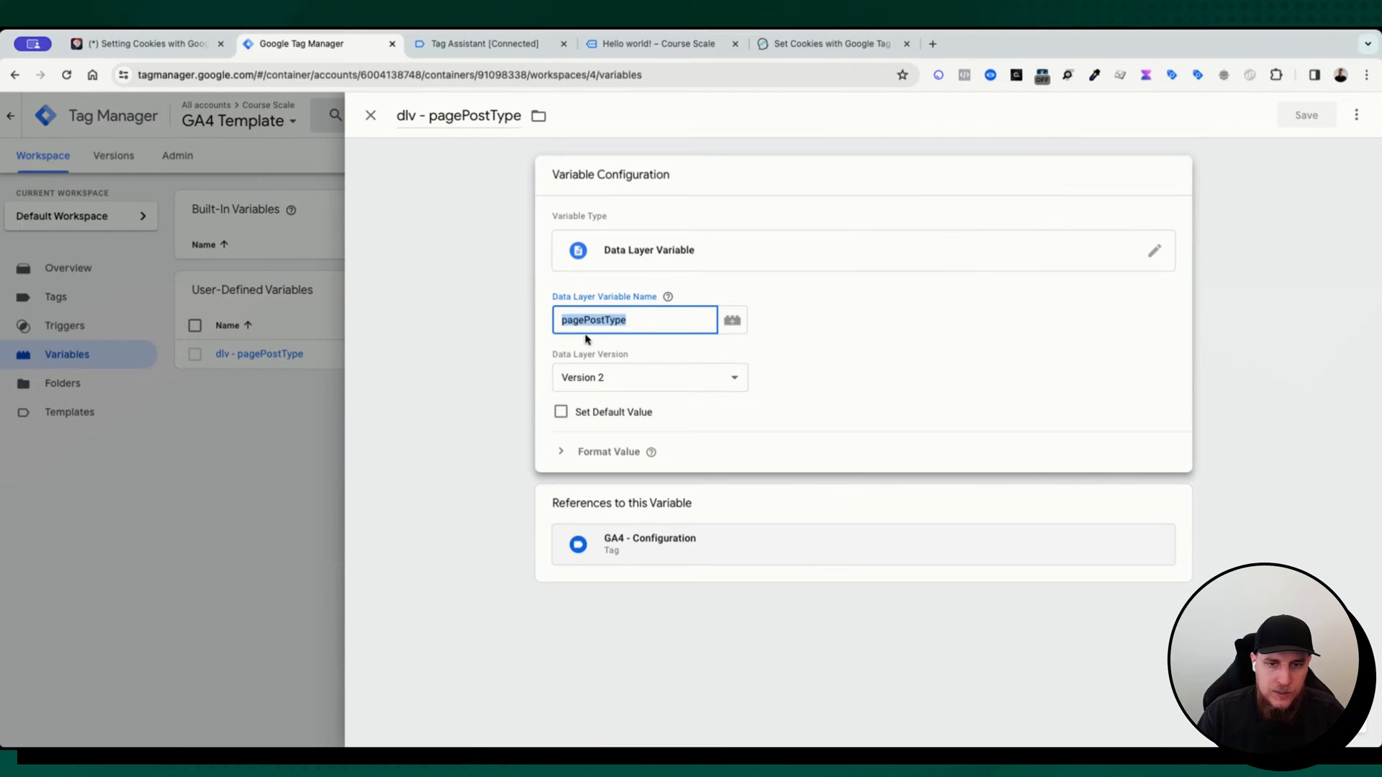
click(370, 116)
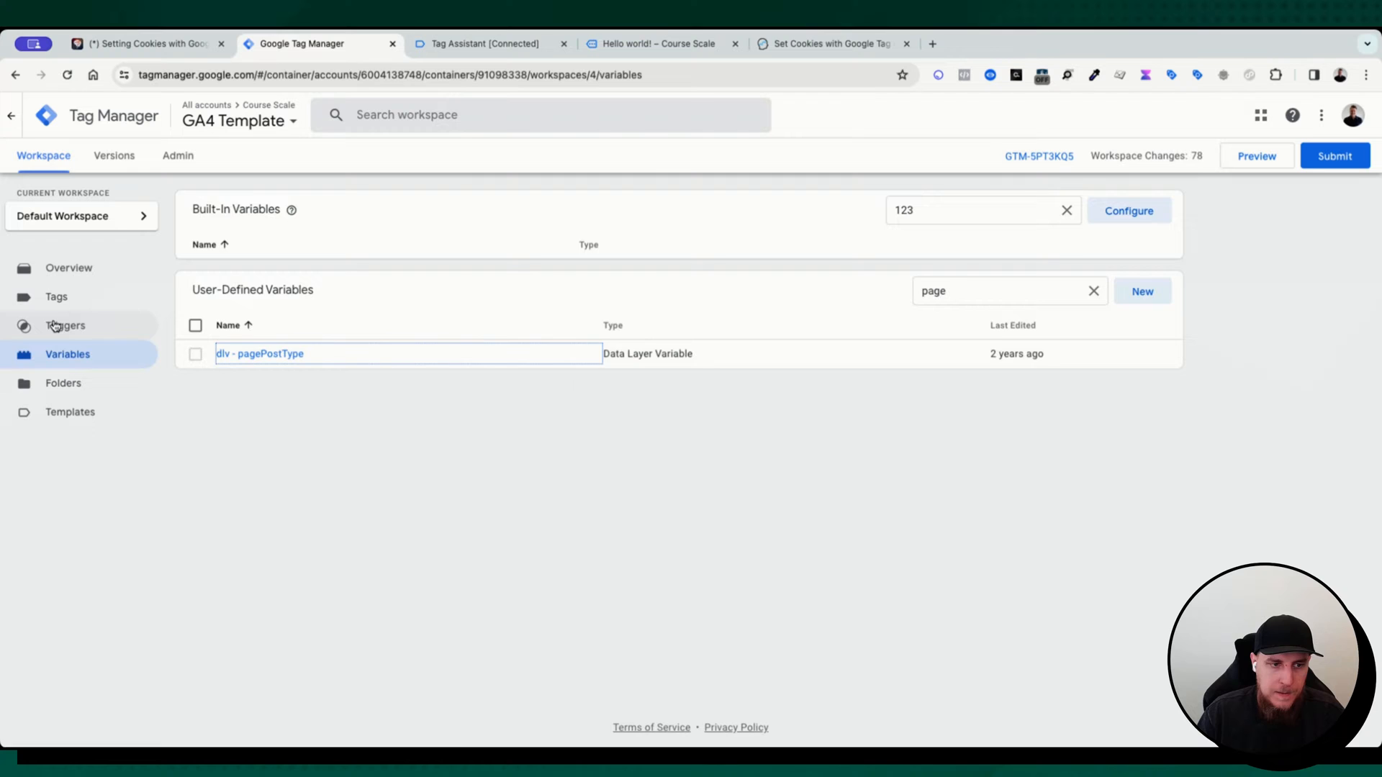
click(64, 325)
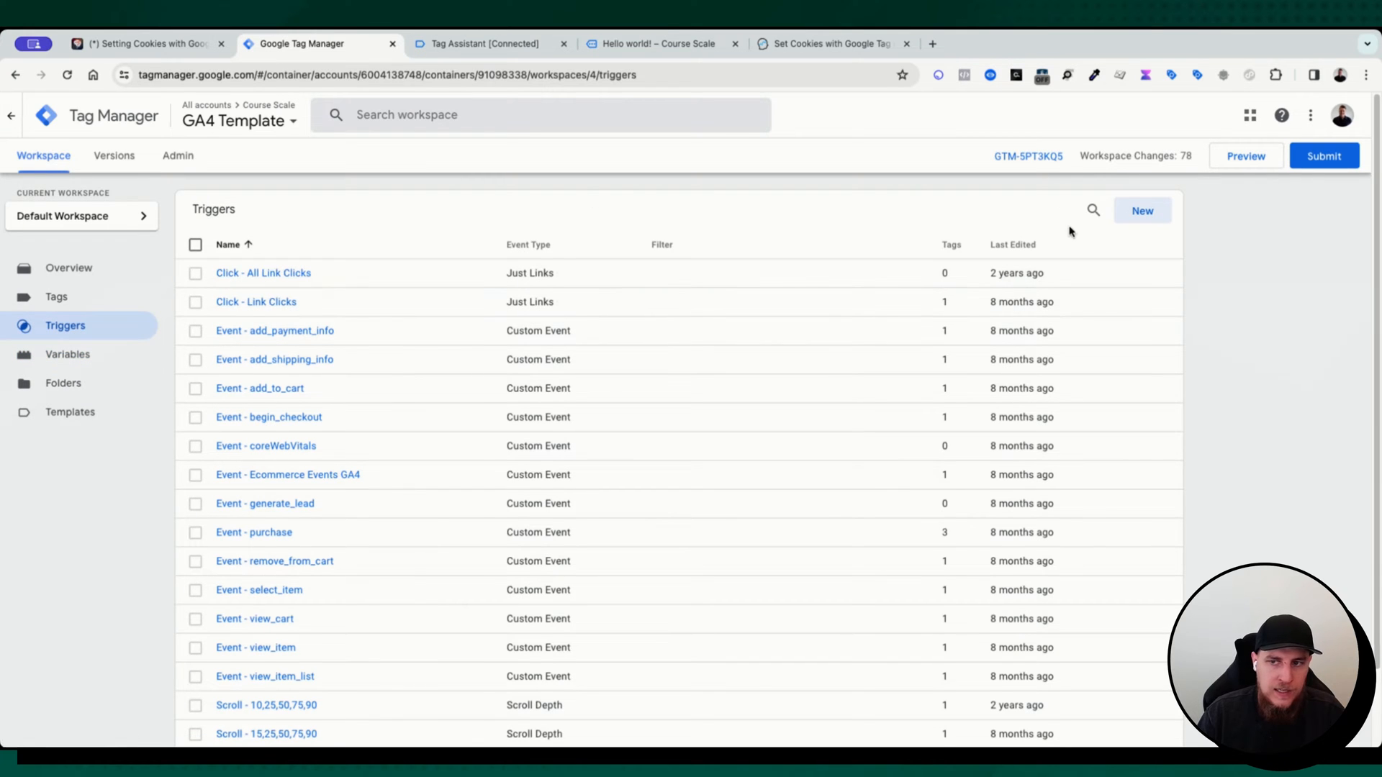
Create a Page View trigger that fires when dlv - pagePostType contains post
text(p)
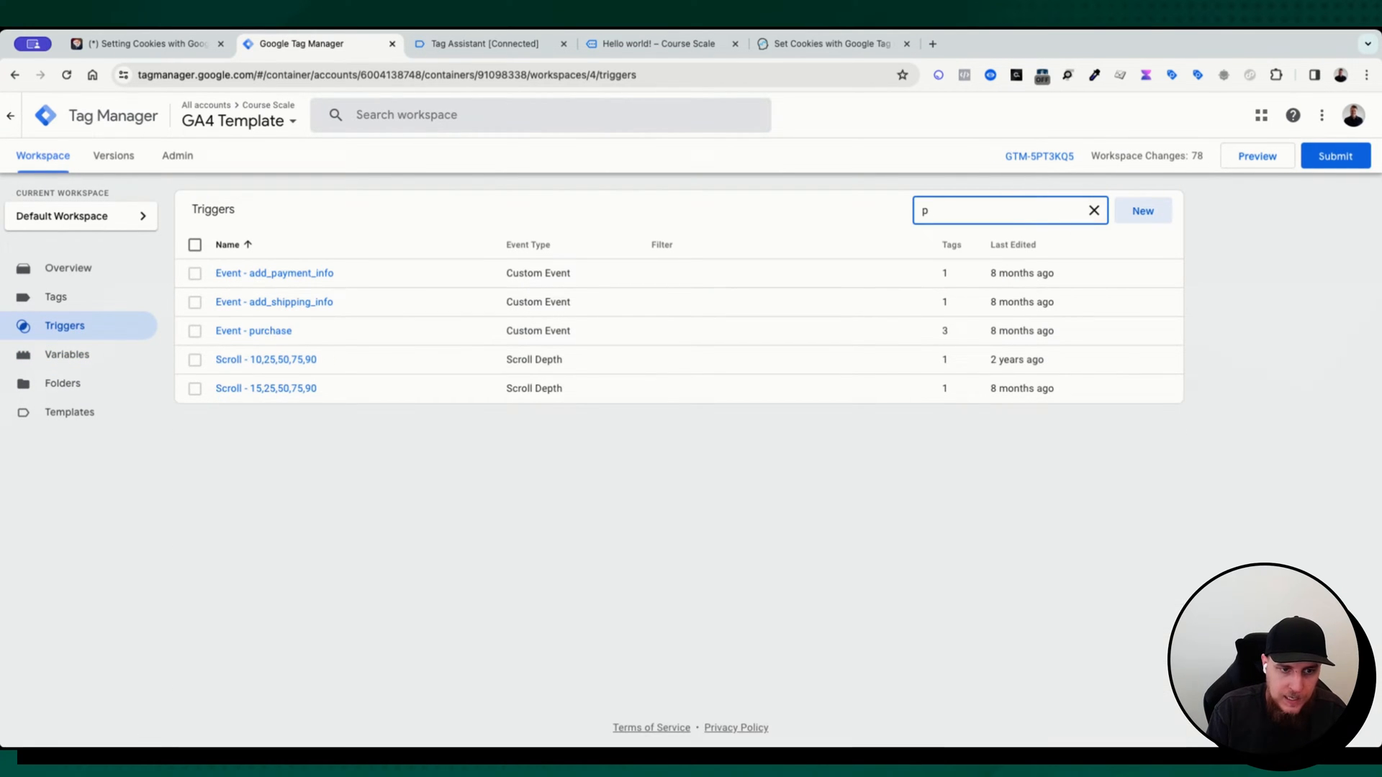
text(ost)
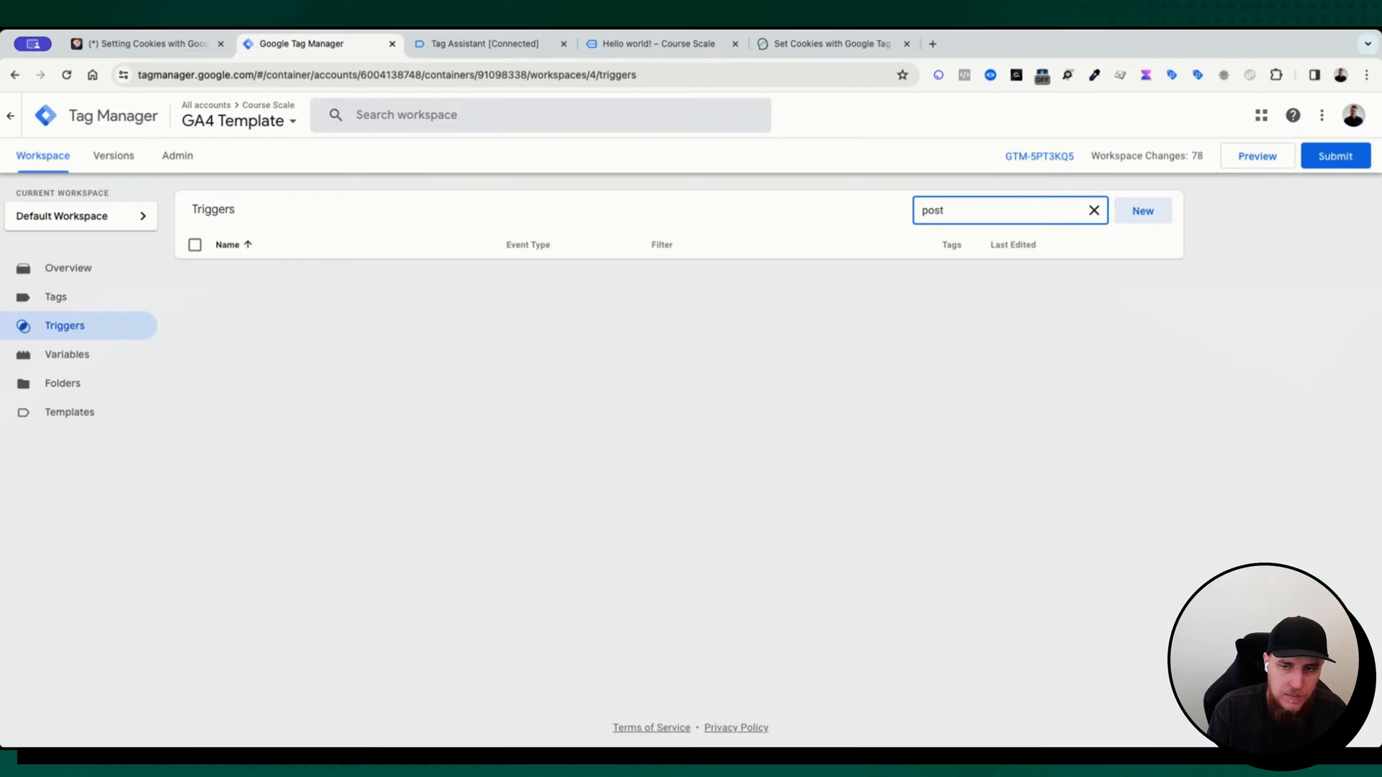
click(1094, 210)
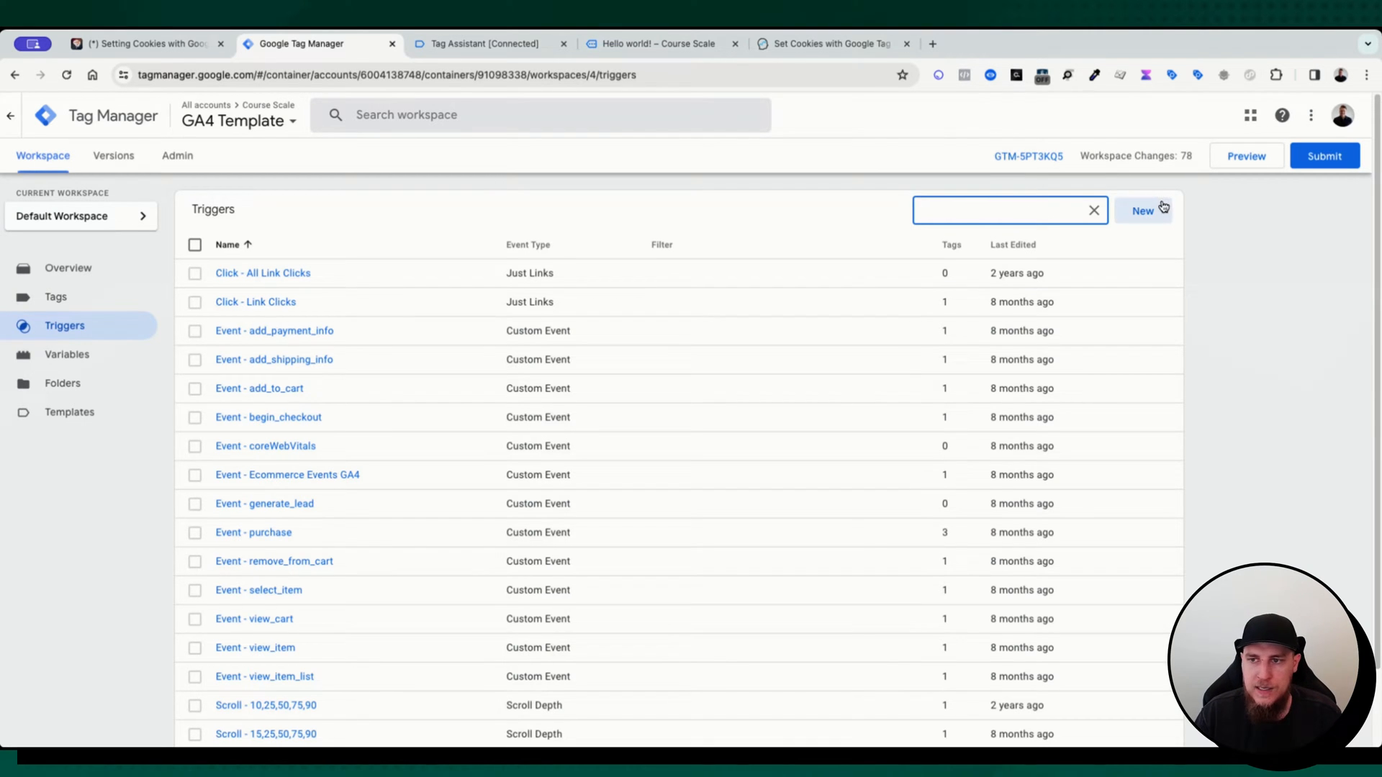
click(1142, 211)
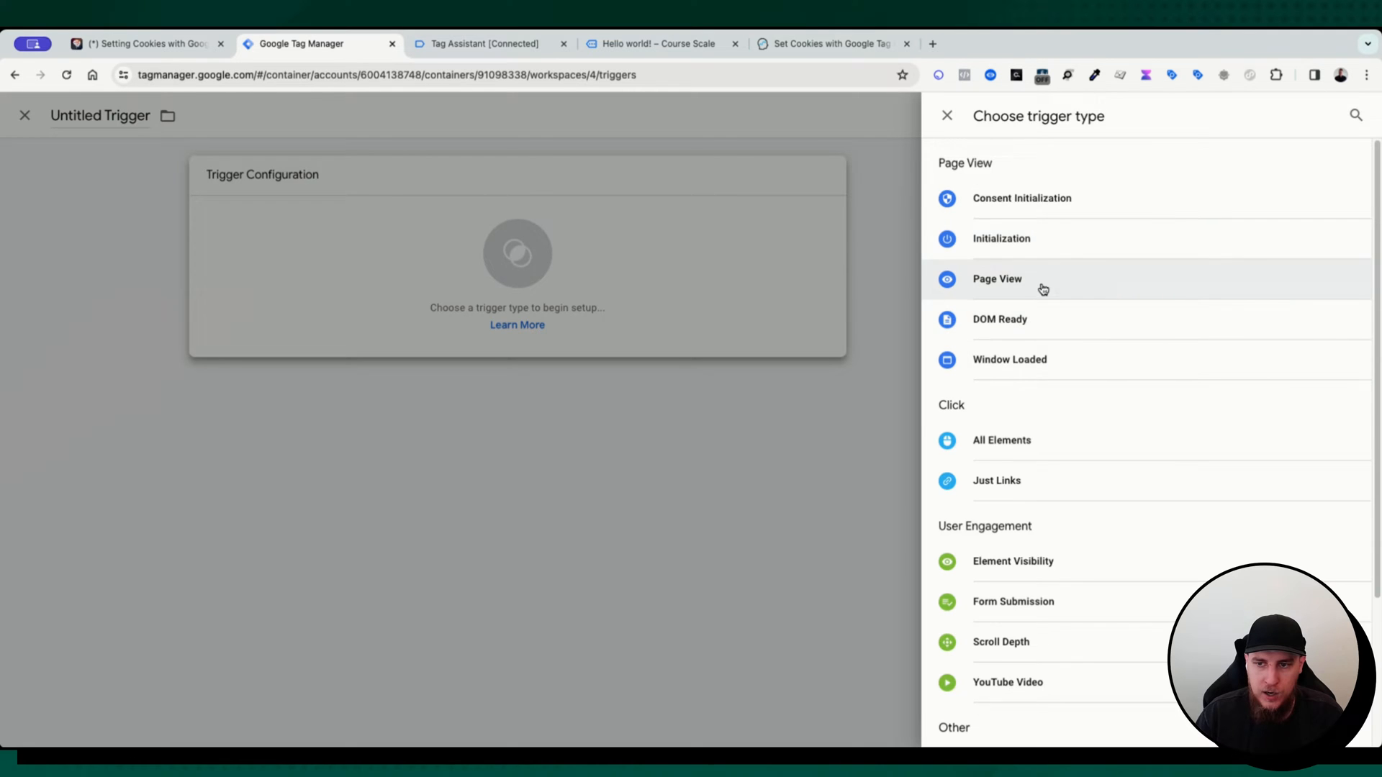
click(996, 278)
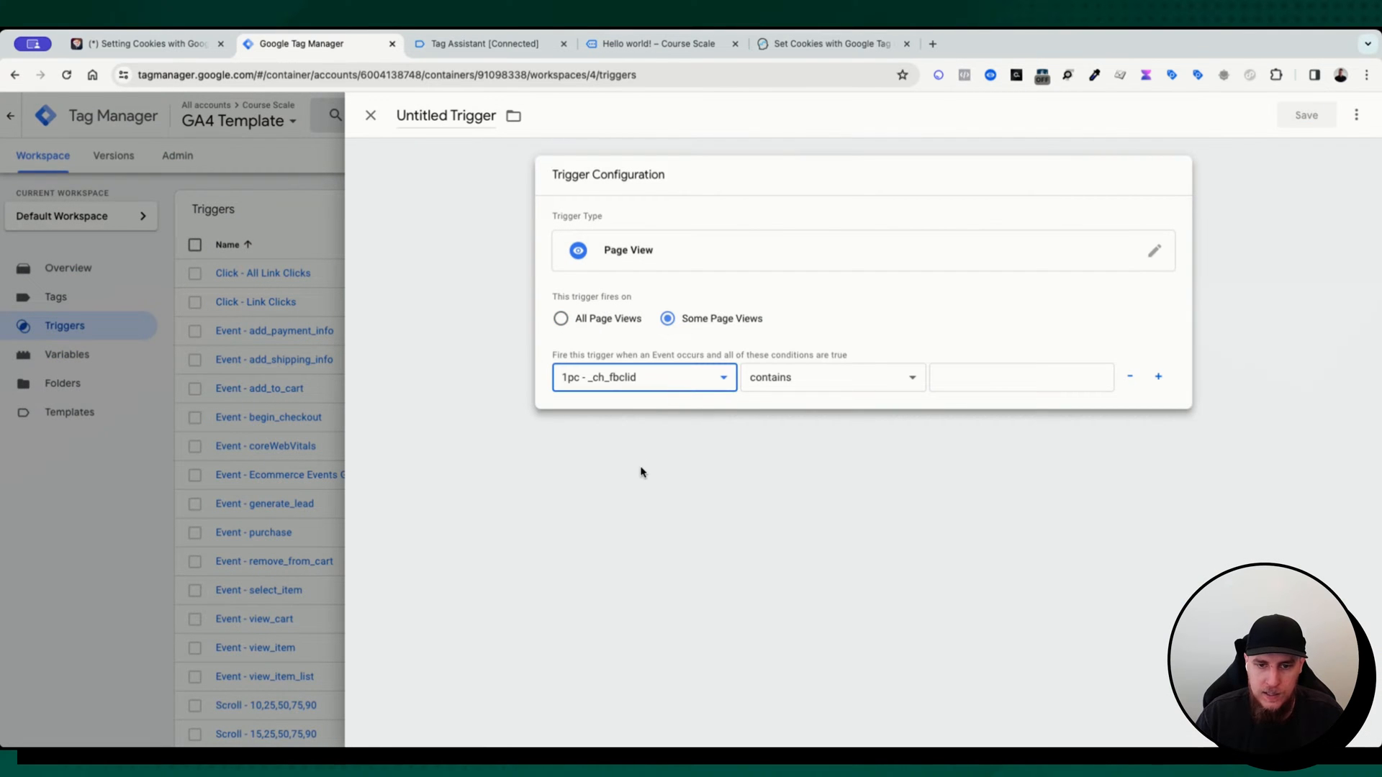
mouse_move(619, 423)
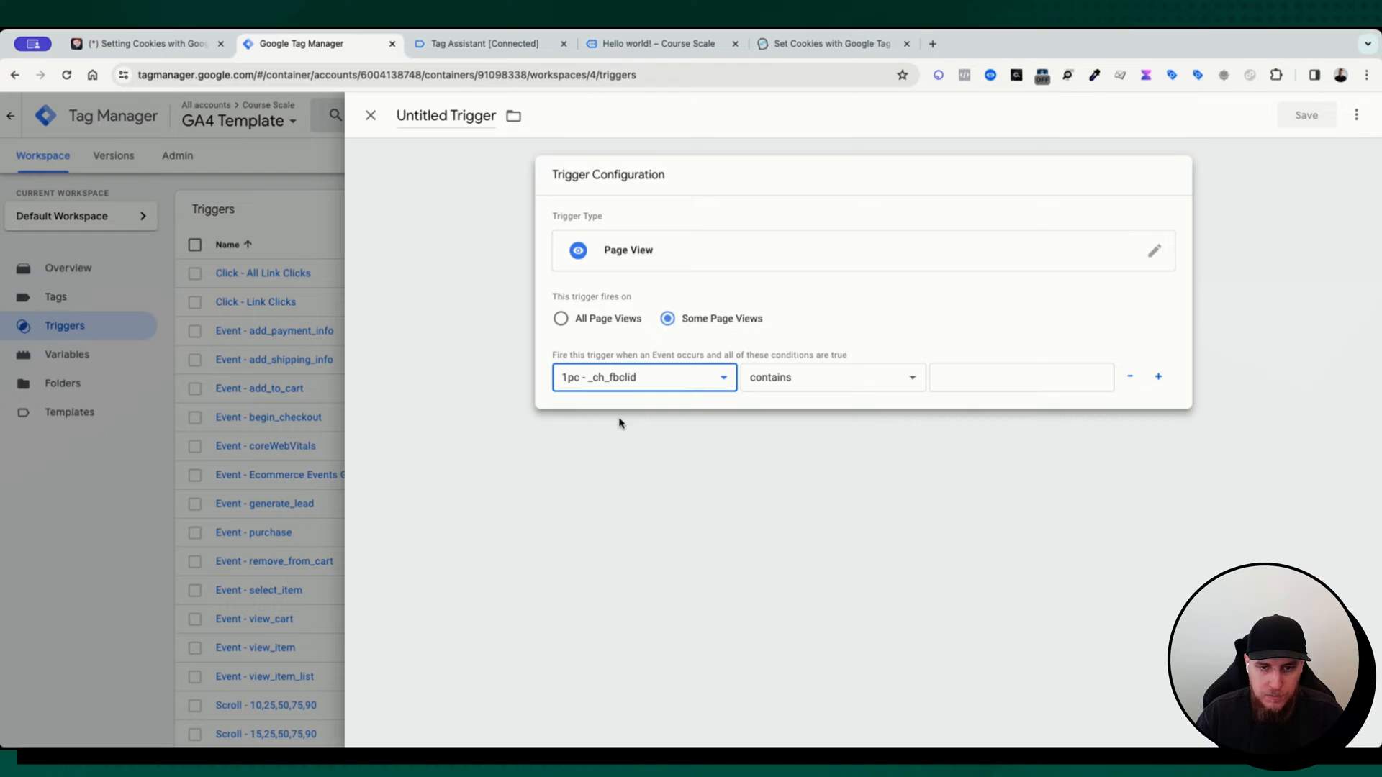
mouse_move(641, 410)
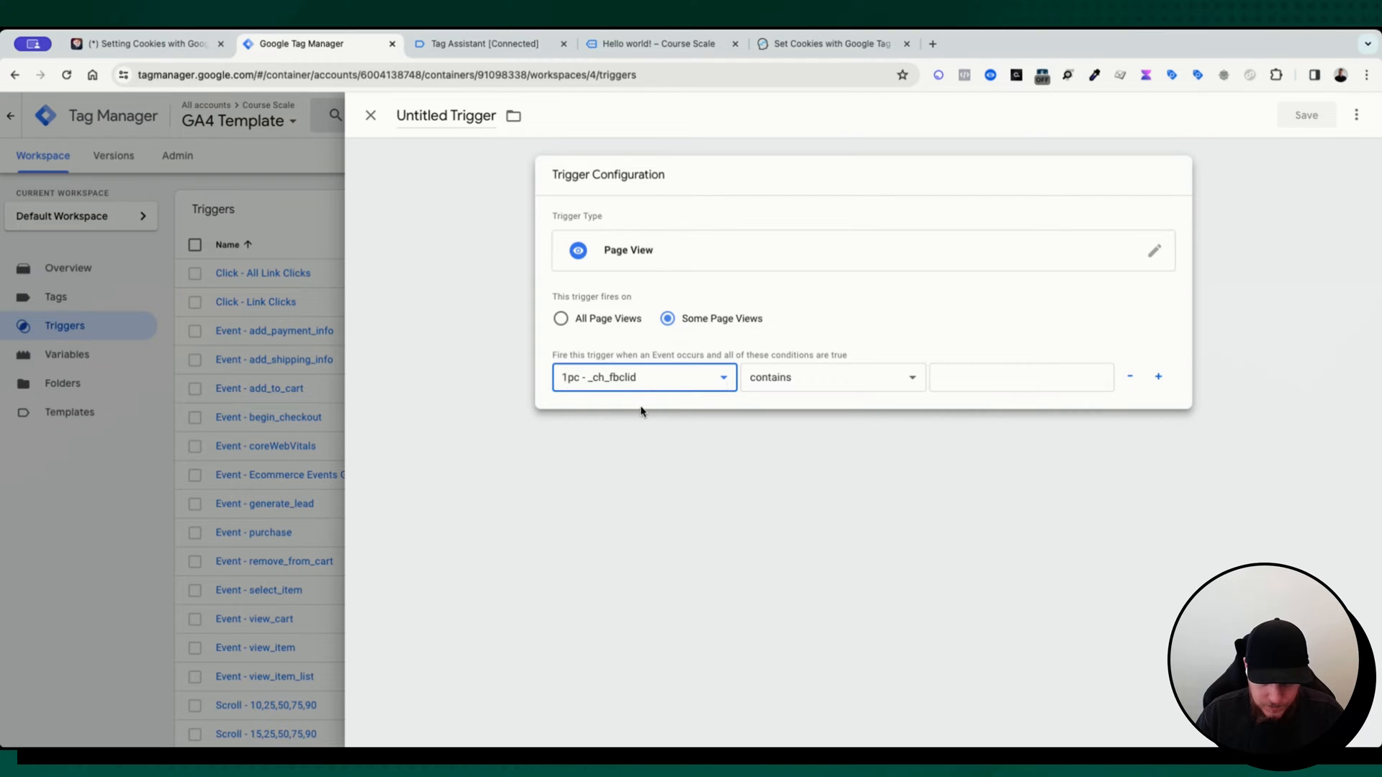
mouse_move(642, 414)
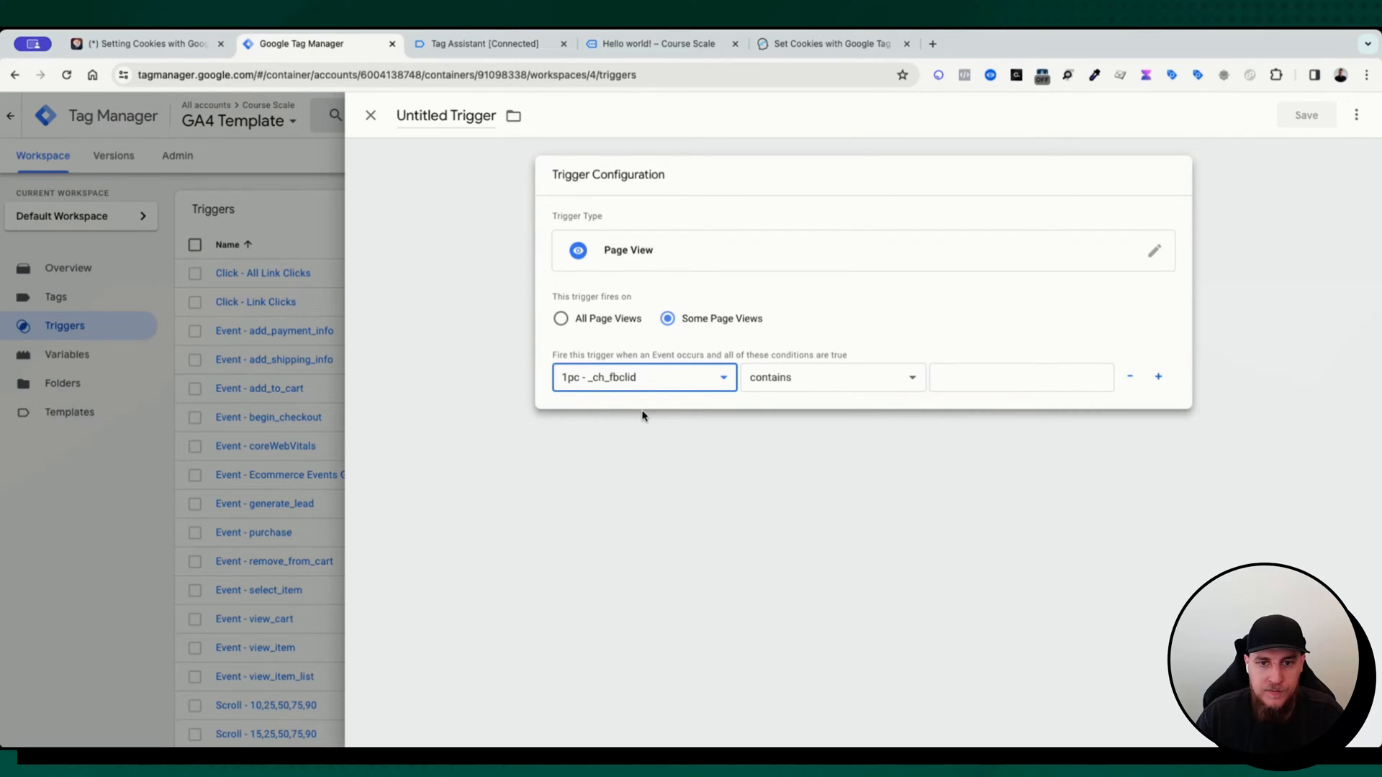
mouse_move(648, 391)
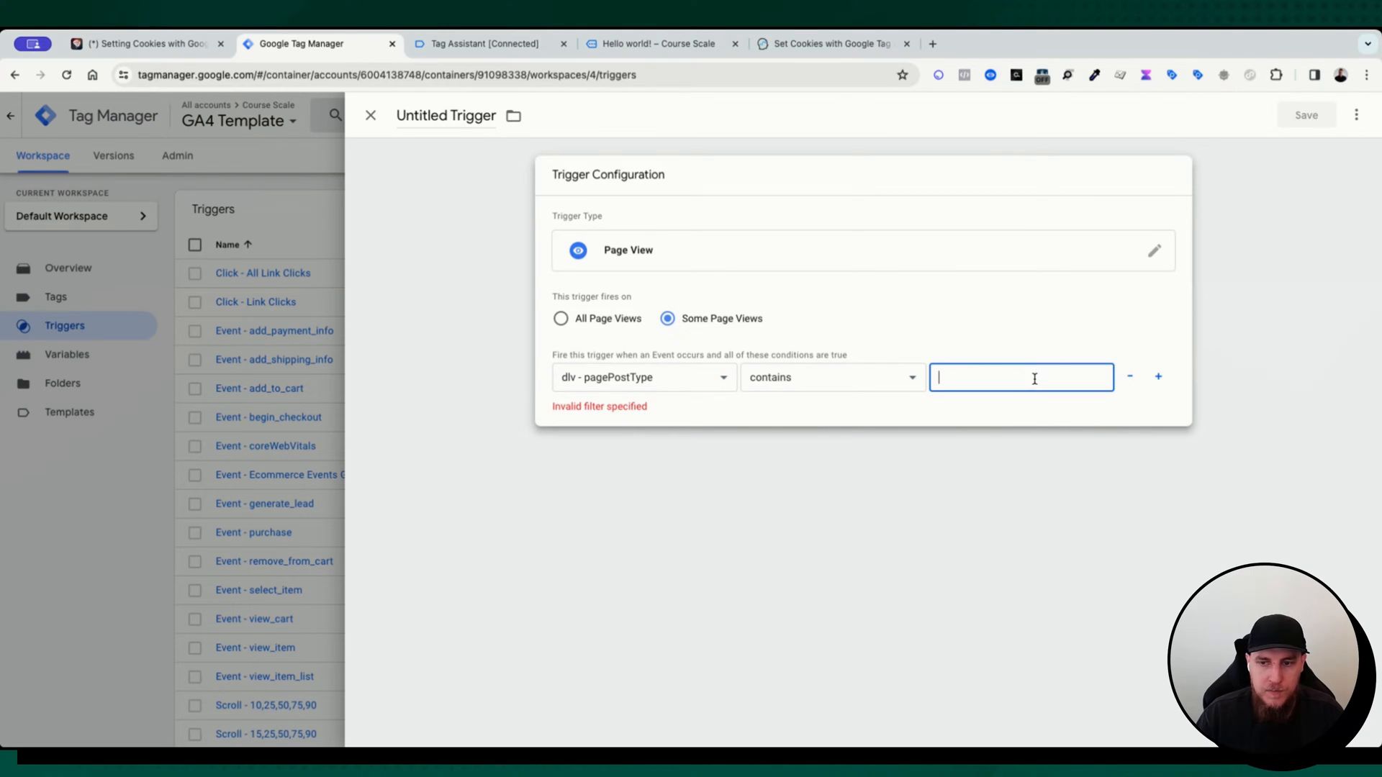
text(Post)
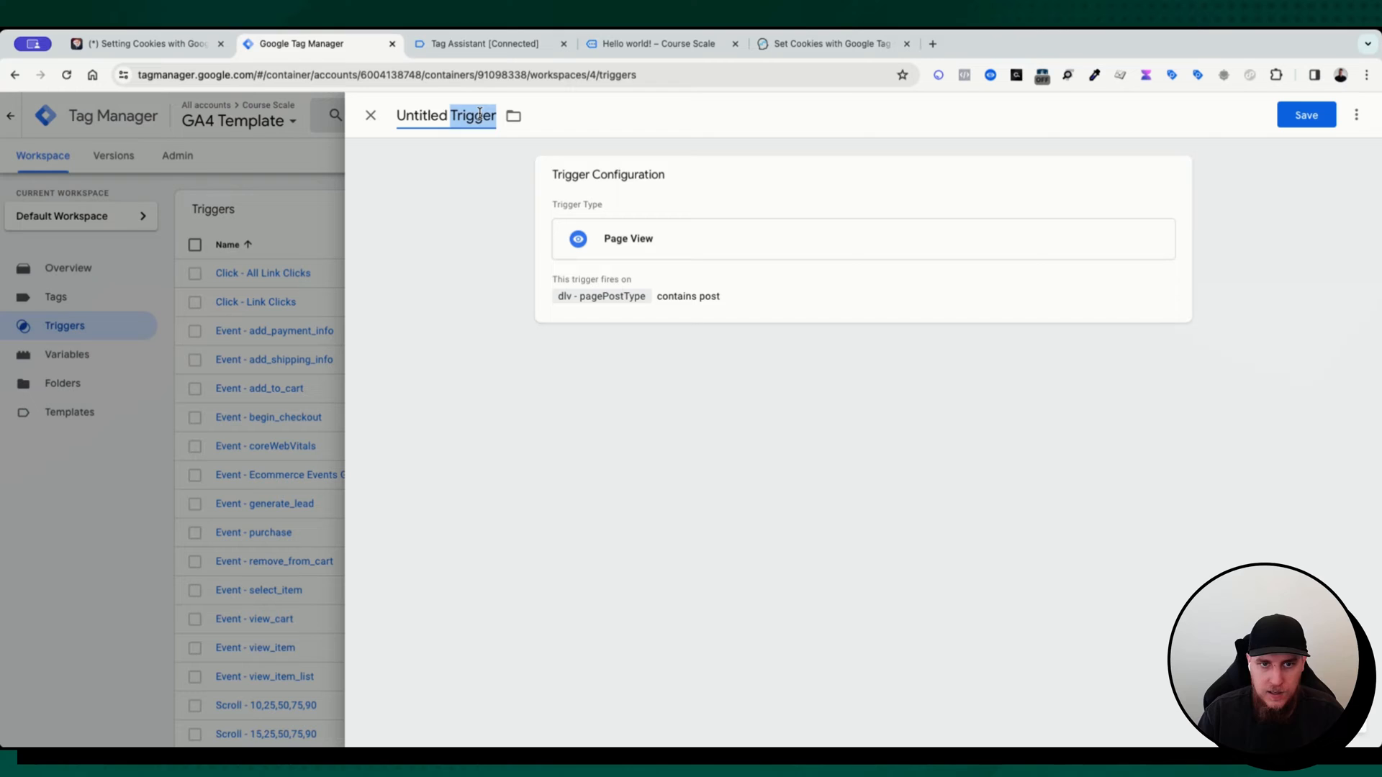
Name the trigger 'pv - post pages' and save it
text(pv -)
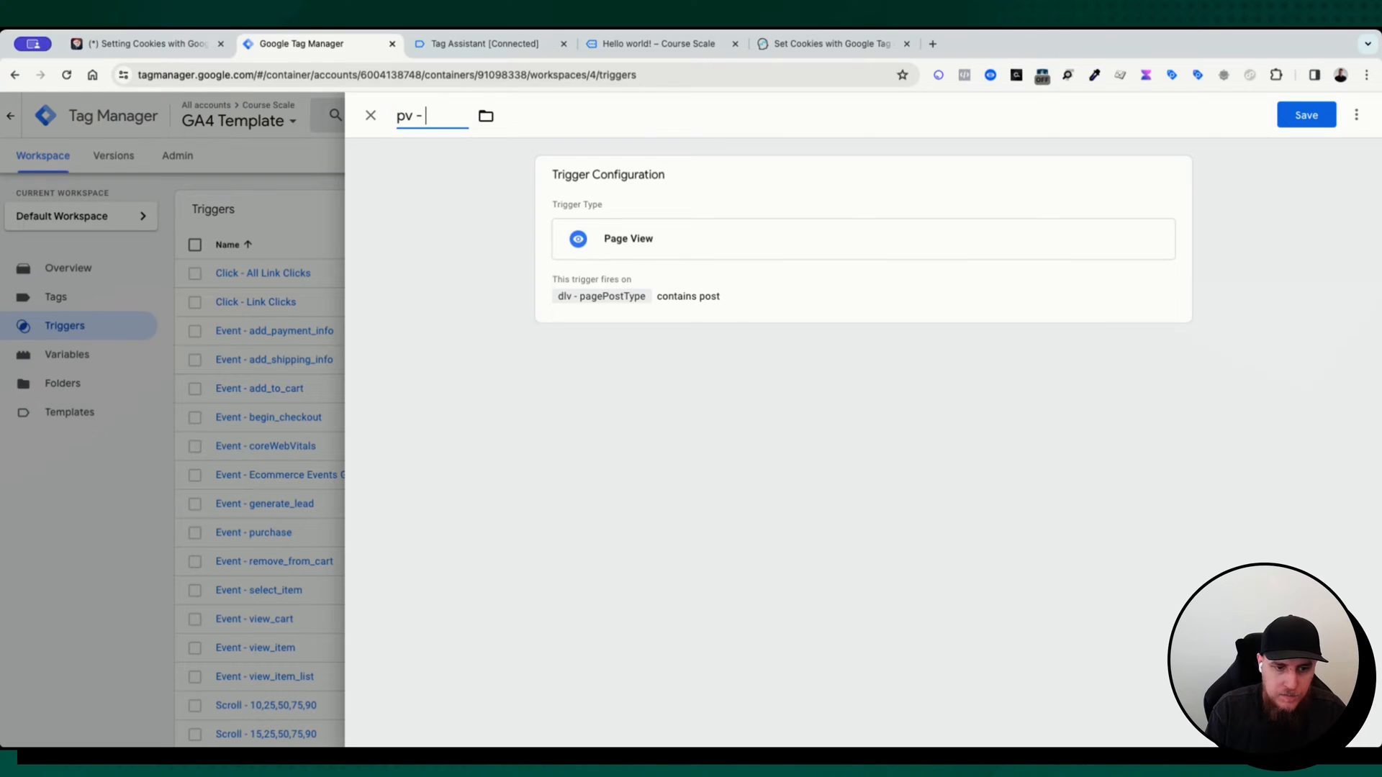
text(page)
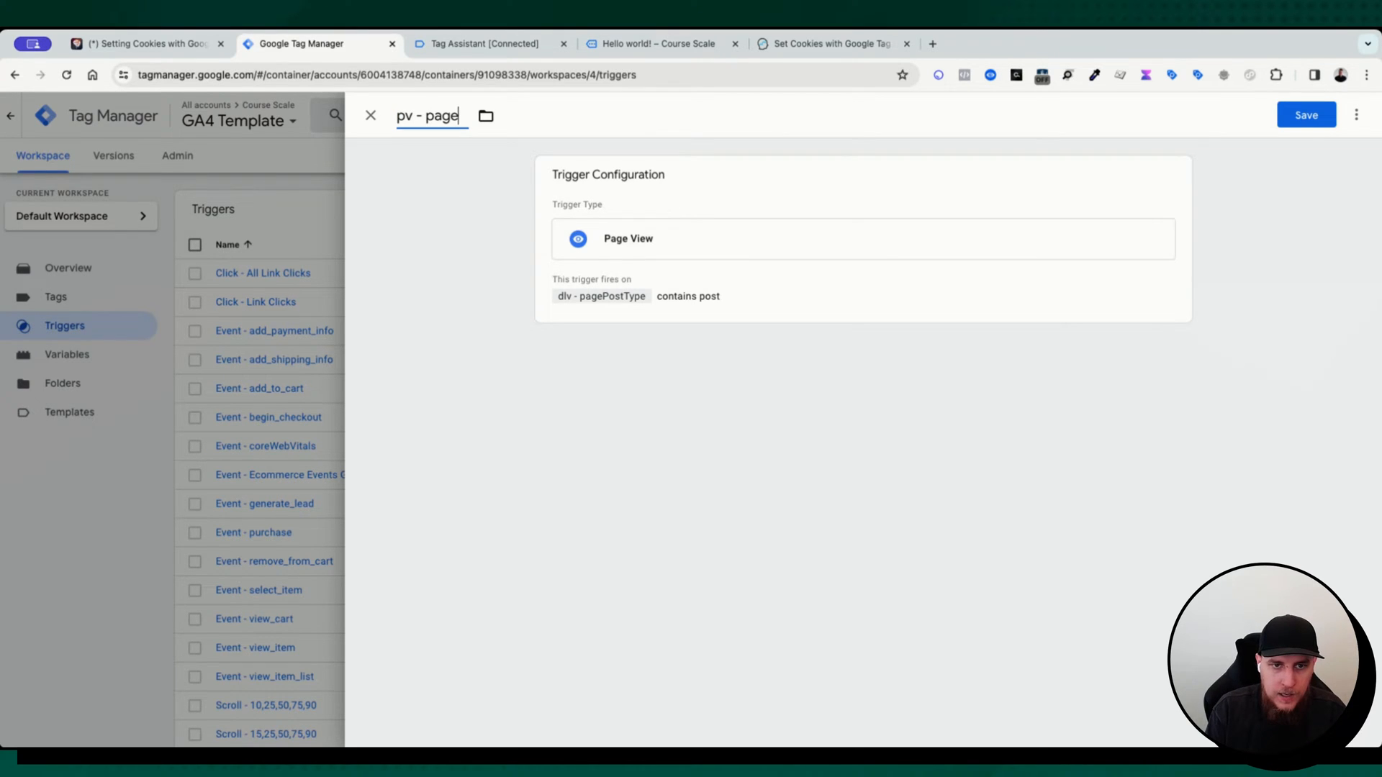
text(is a)
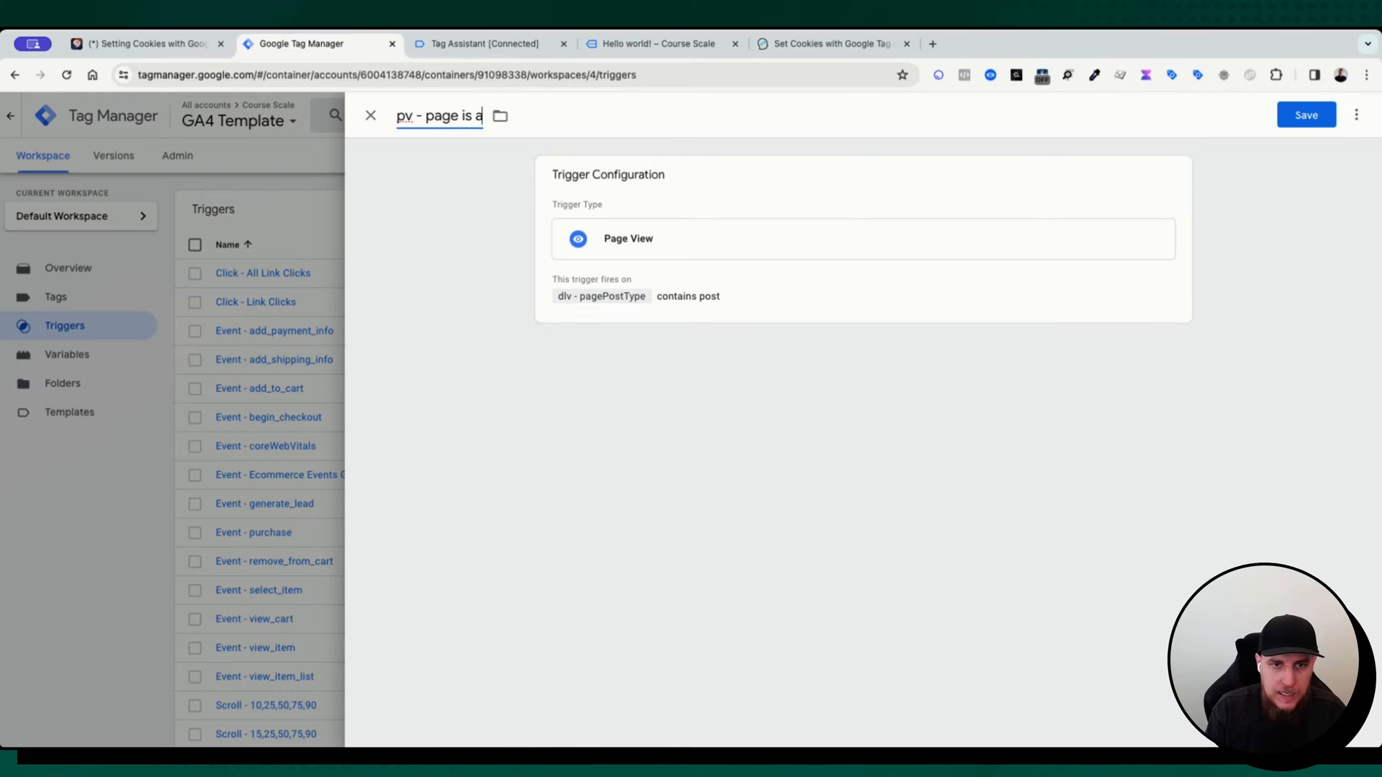
text(post)
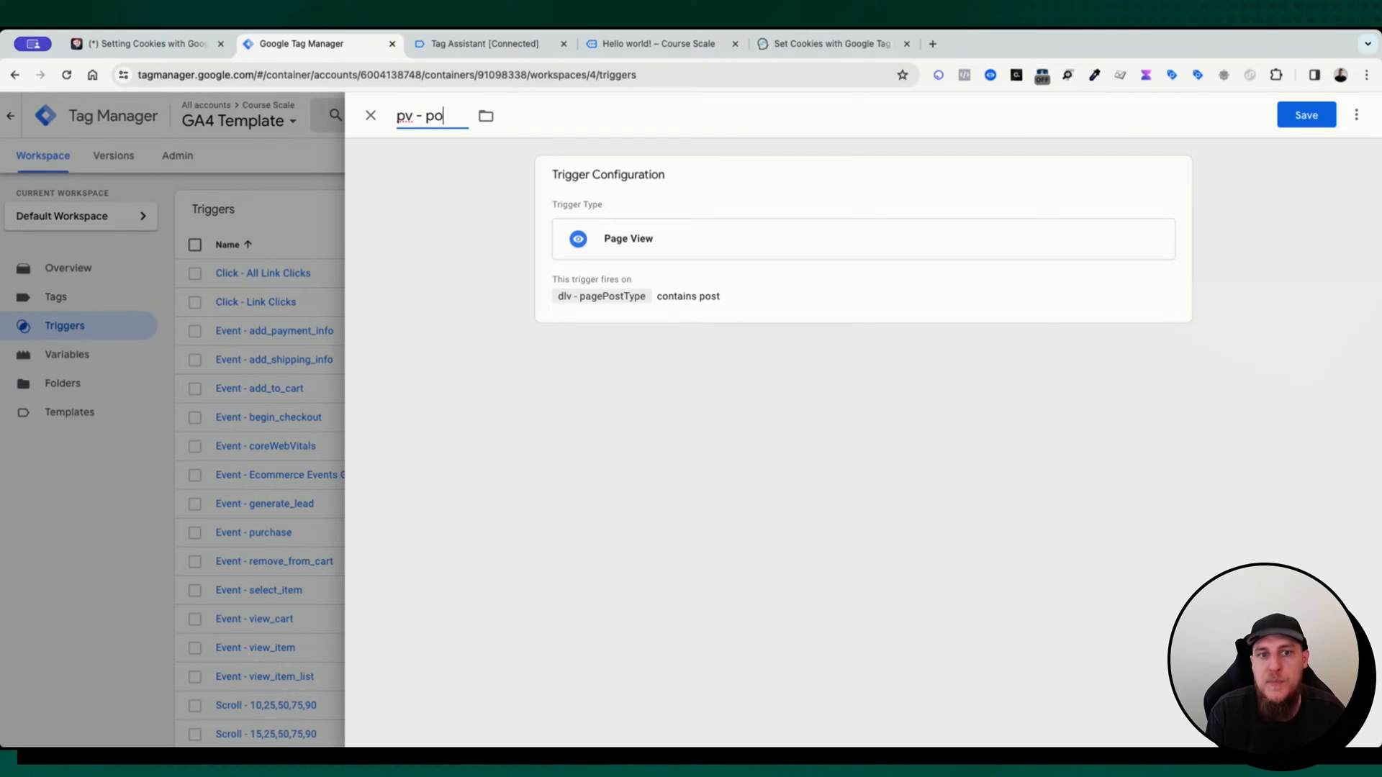
text(st pages)
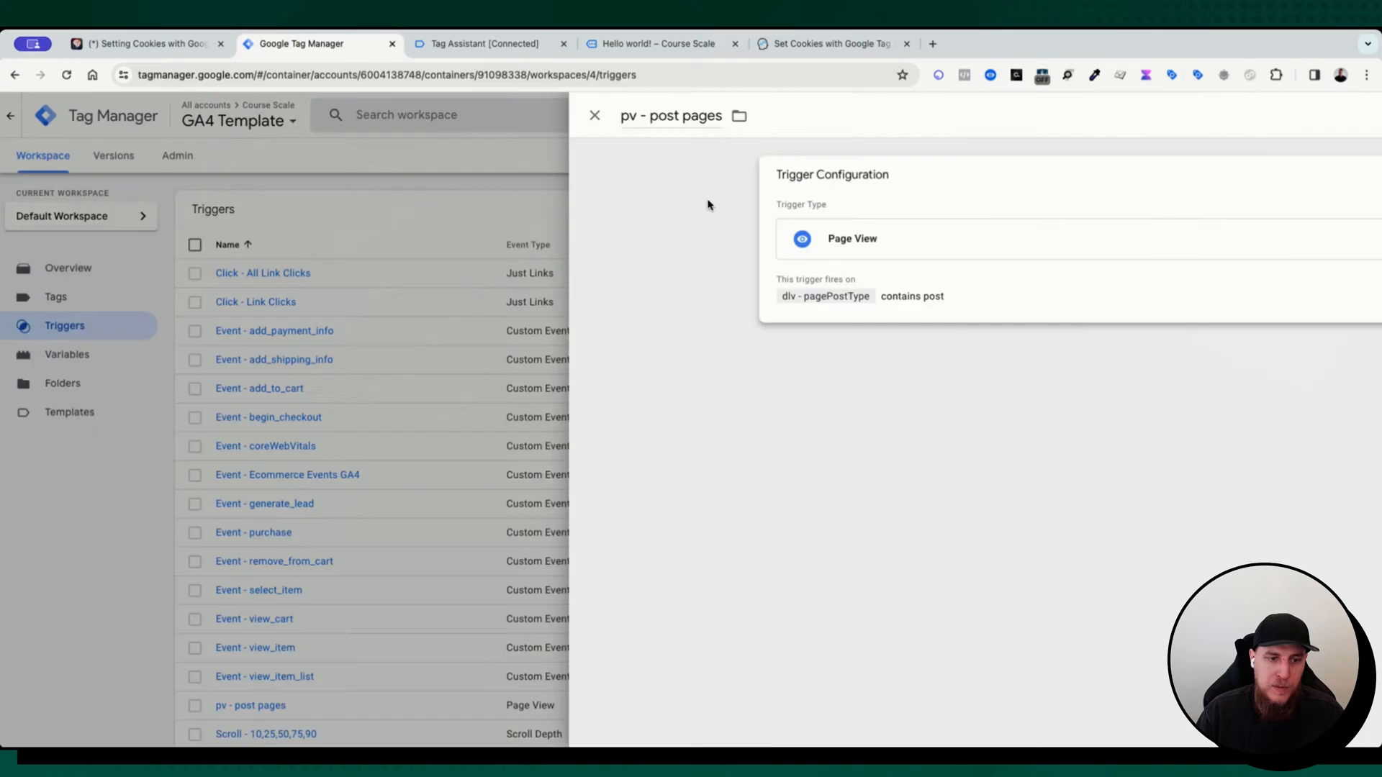
click(595, 116)
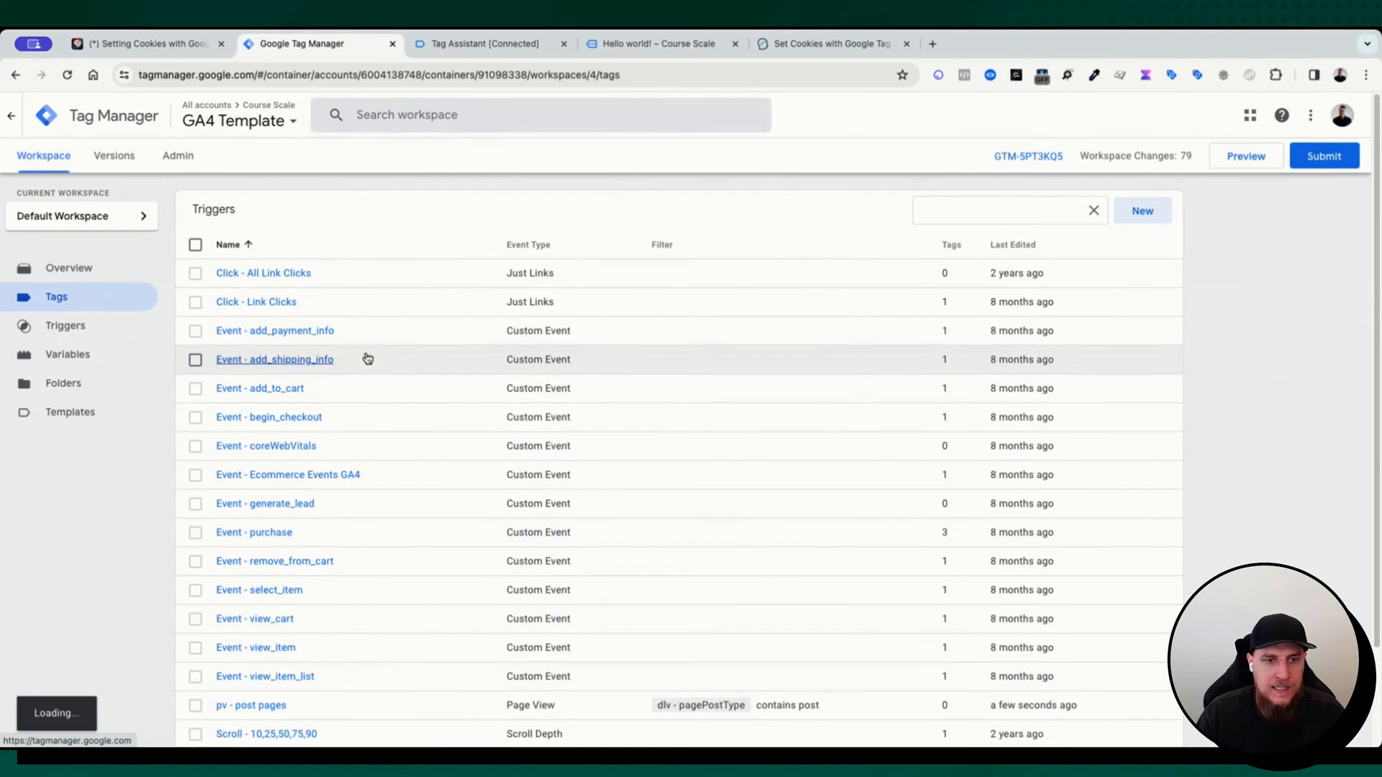
Copy the A11 - Set Cookie tag and begin rewriting the copy's name
click(56, 297)
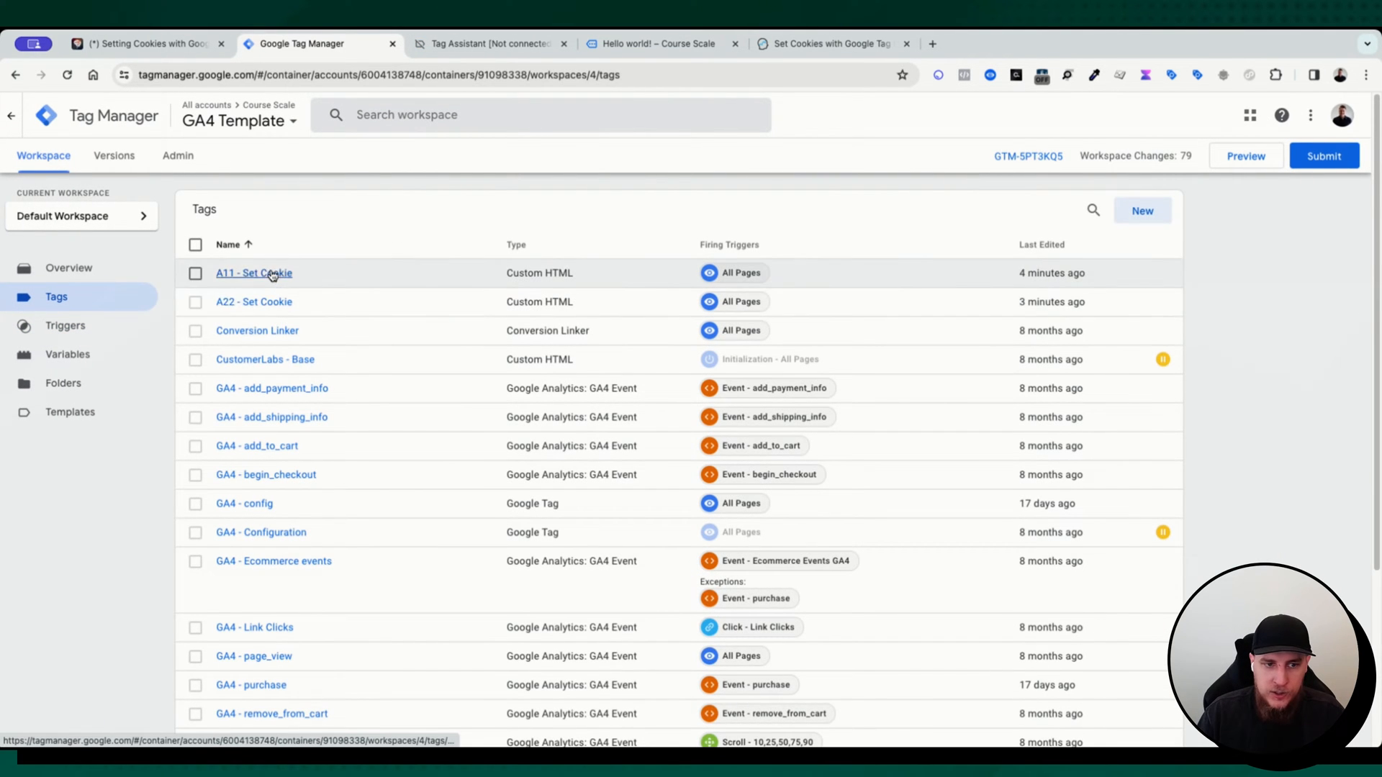
click(254, 272)
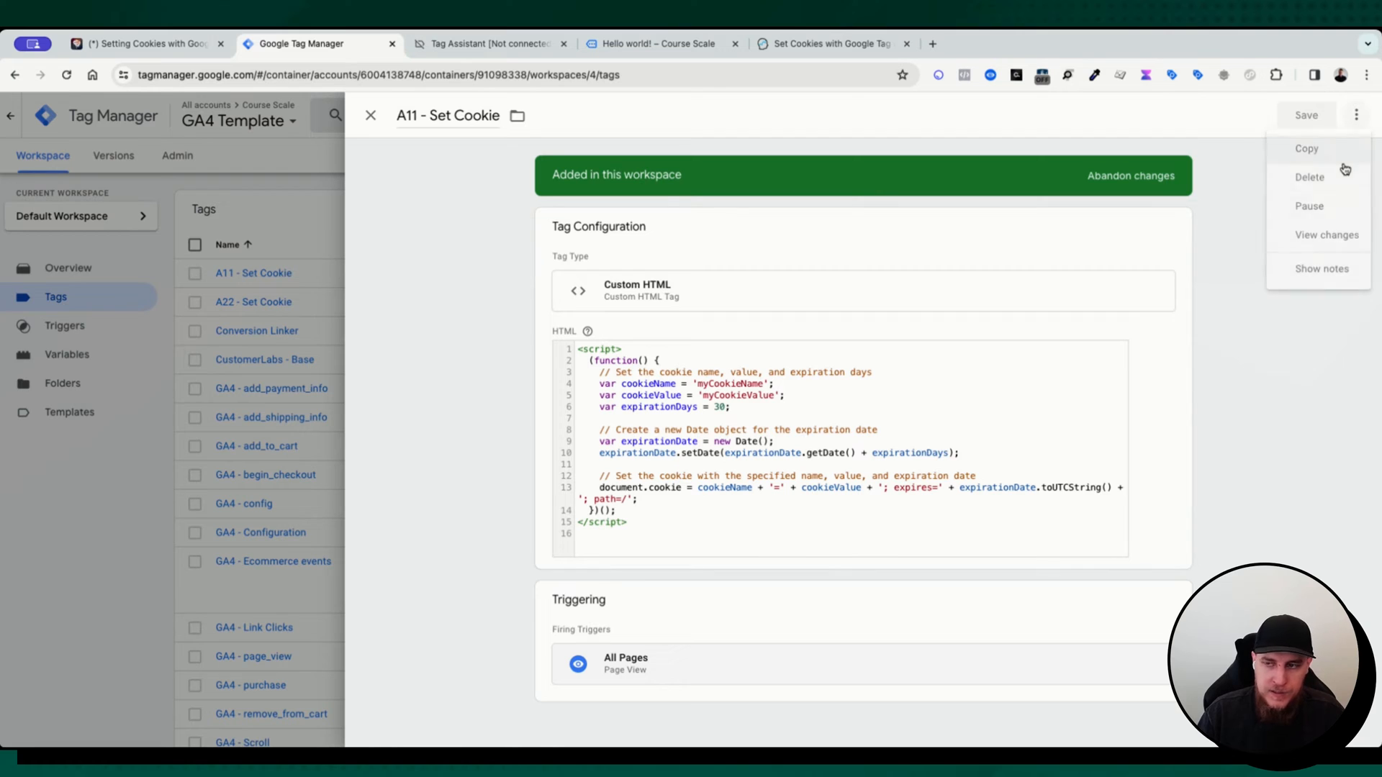
click(1306, 149)
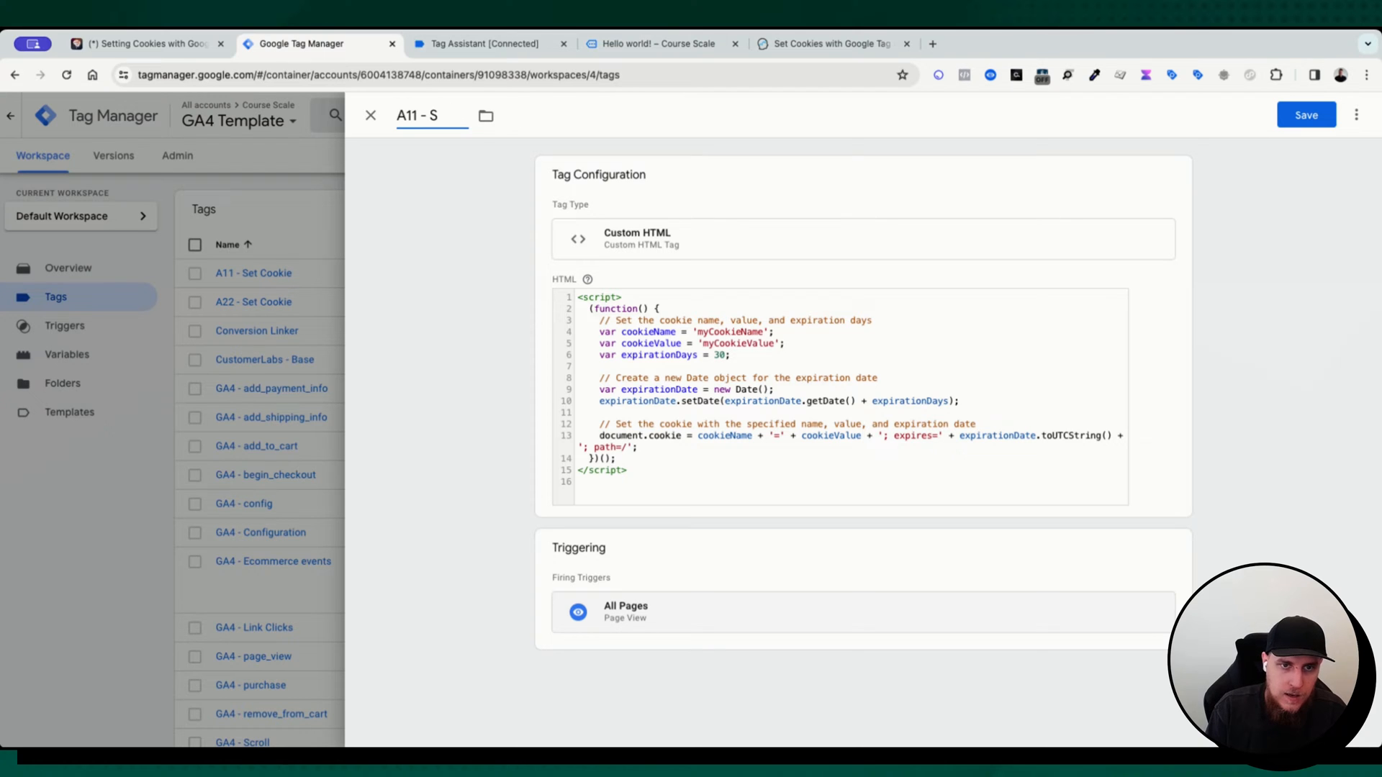
text(et Cookie - Last lo)
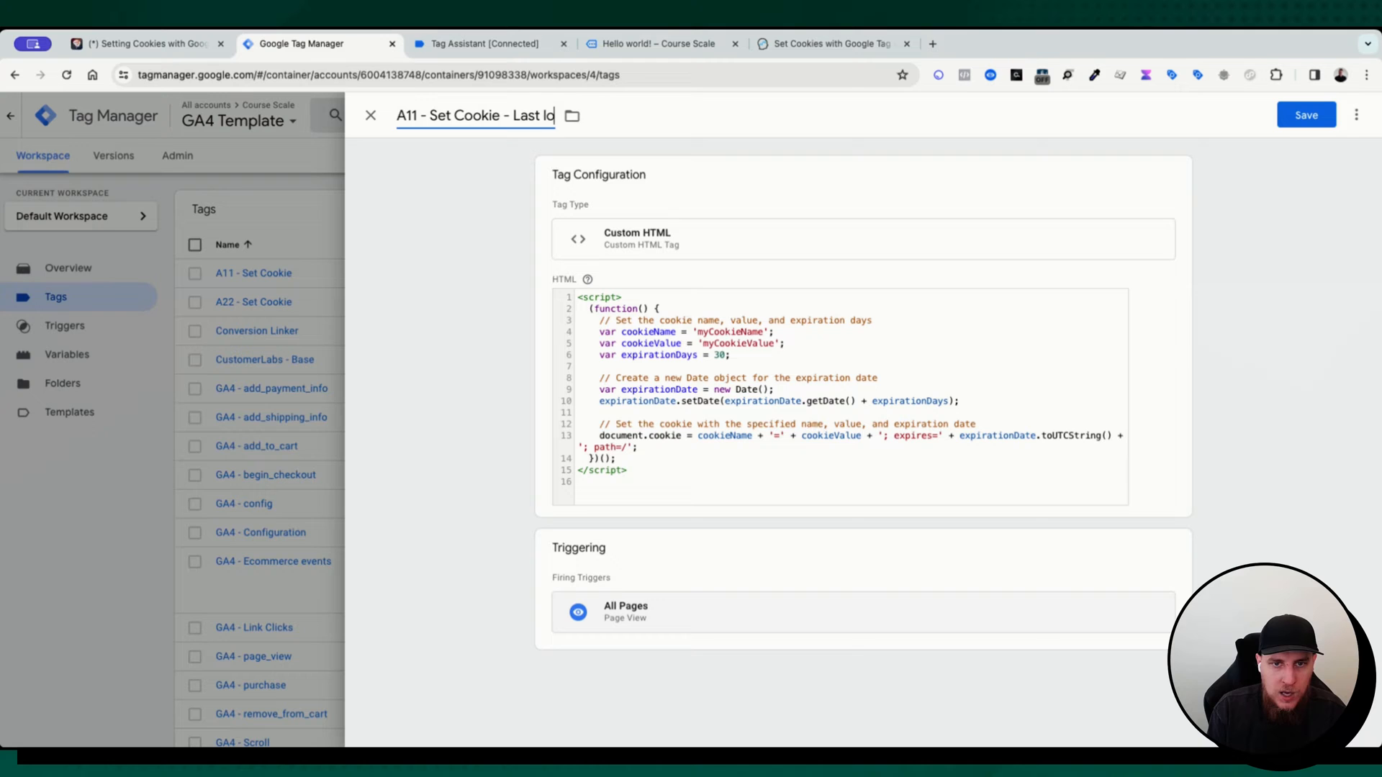
Name the copy 'A11 - Set Cookie - Last Blog Viewed' and fire it on pv - post pages
text(Blog Viewed)
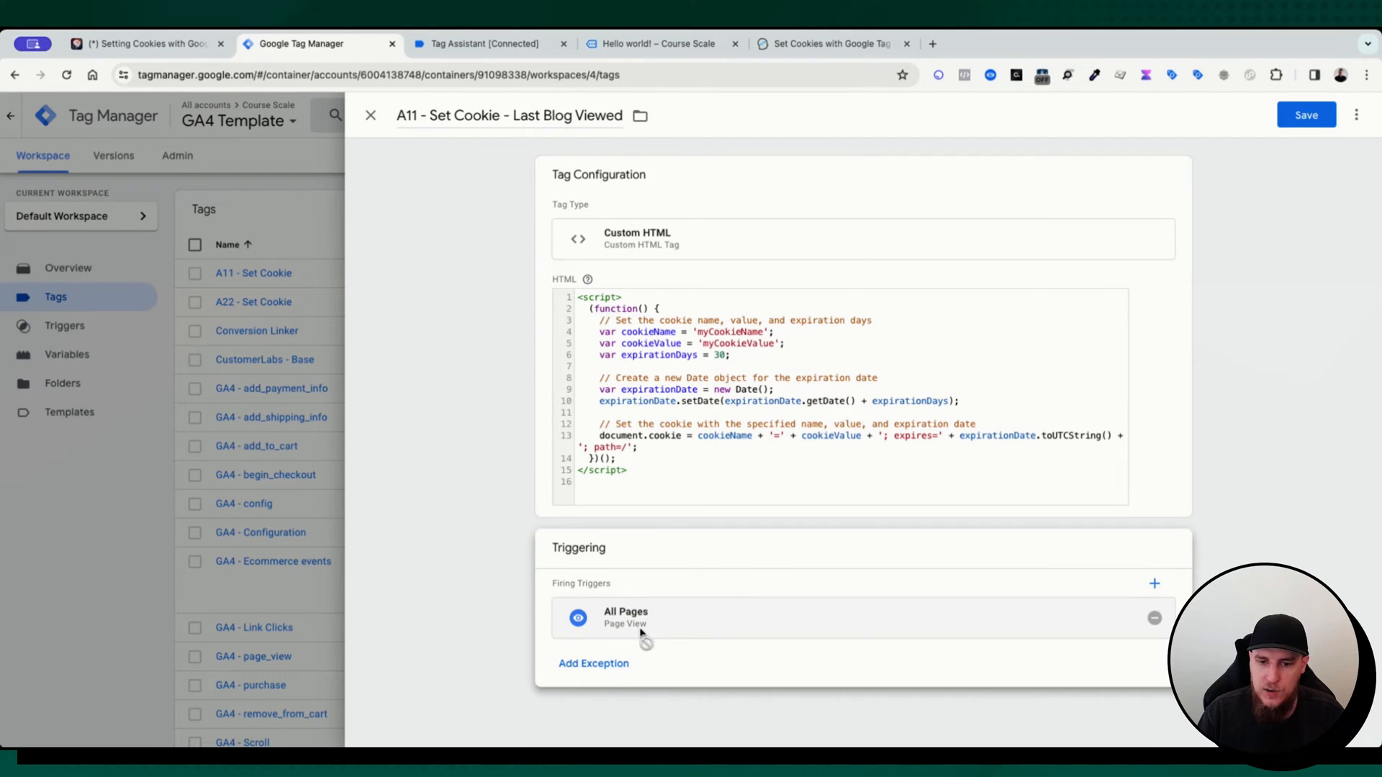
click(1153, 617)
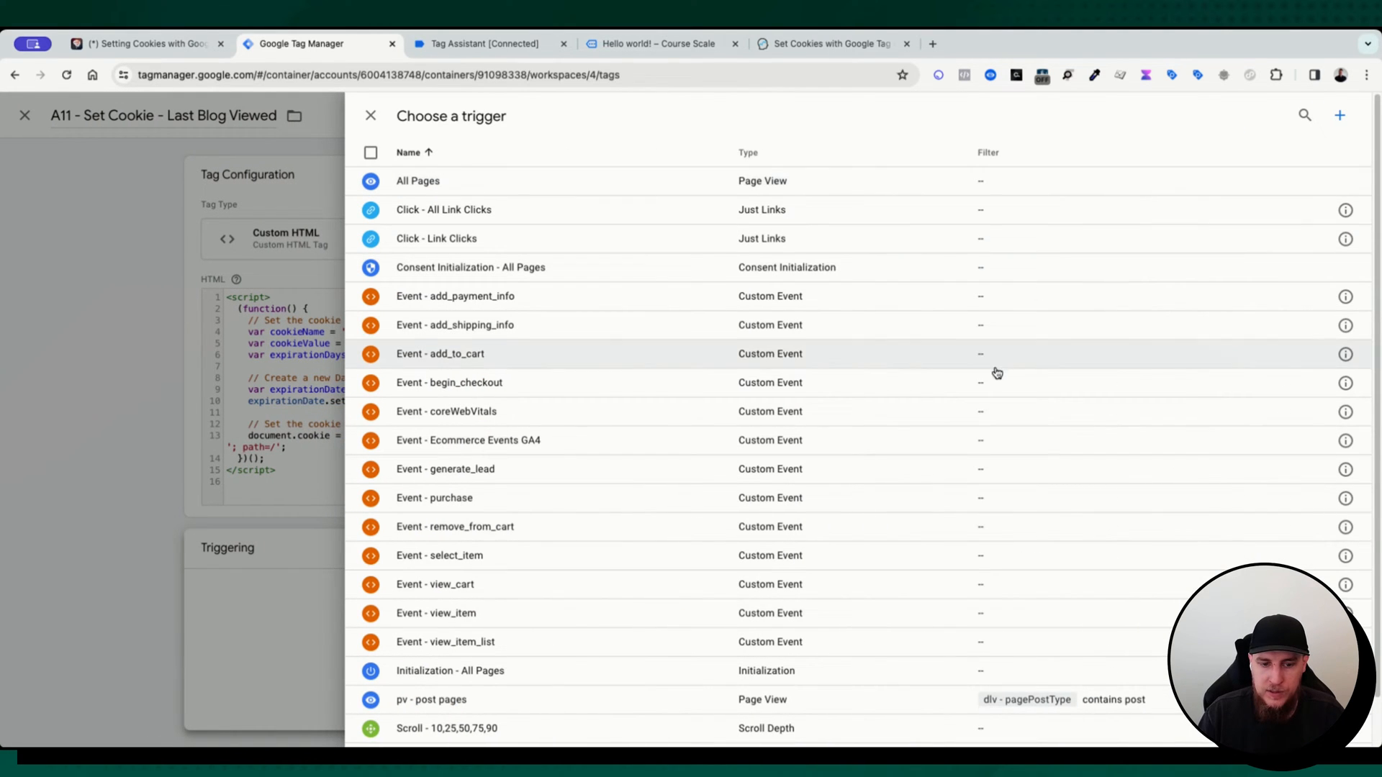
click(431, 700)
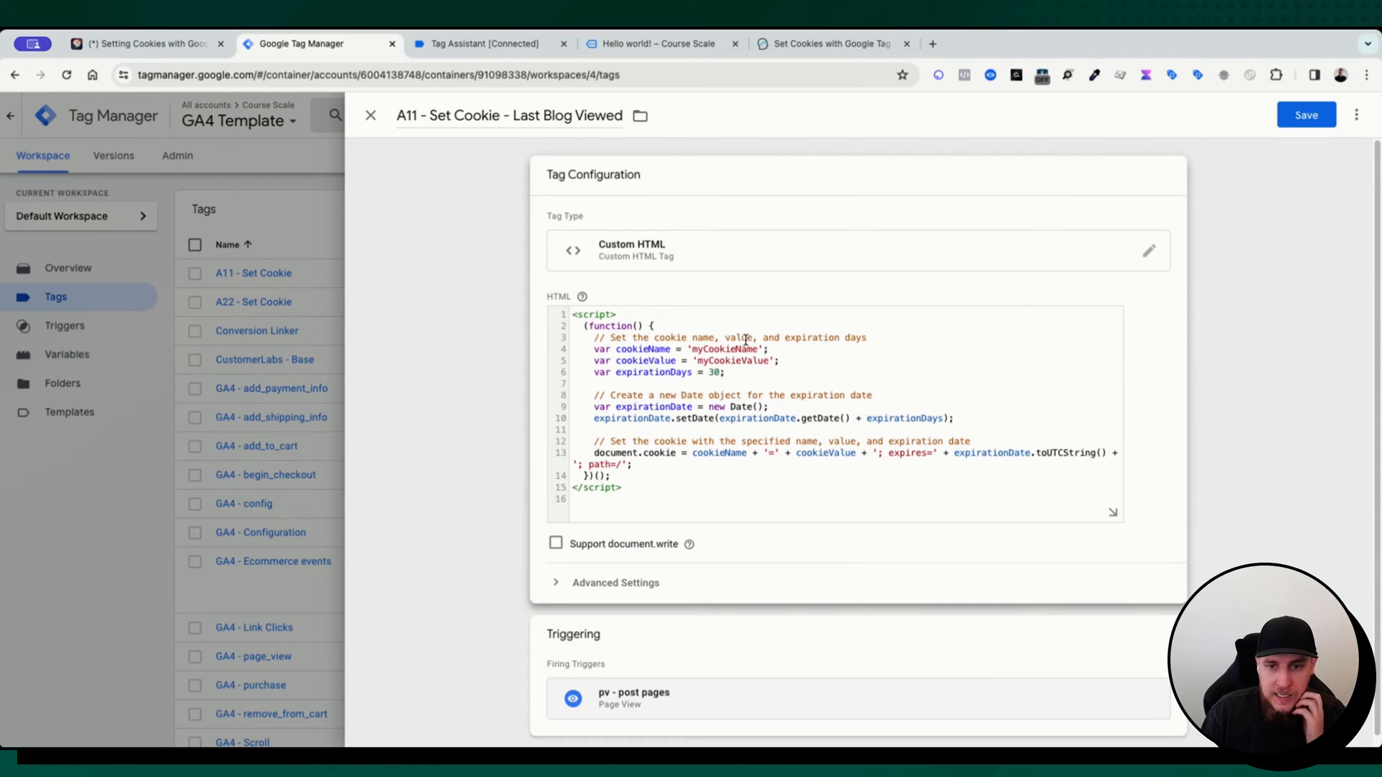
Change the script's cookie name to last_blog_viewed and start replacing the cookie value
double_click(724, 348)
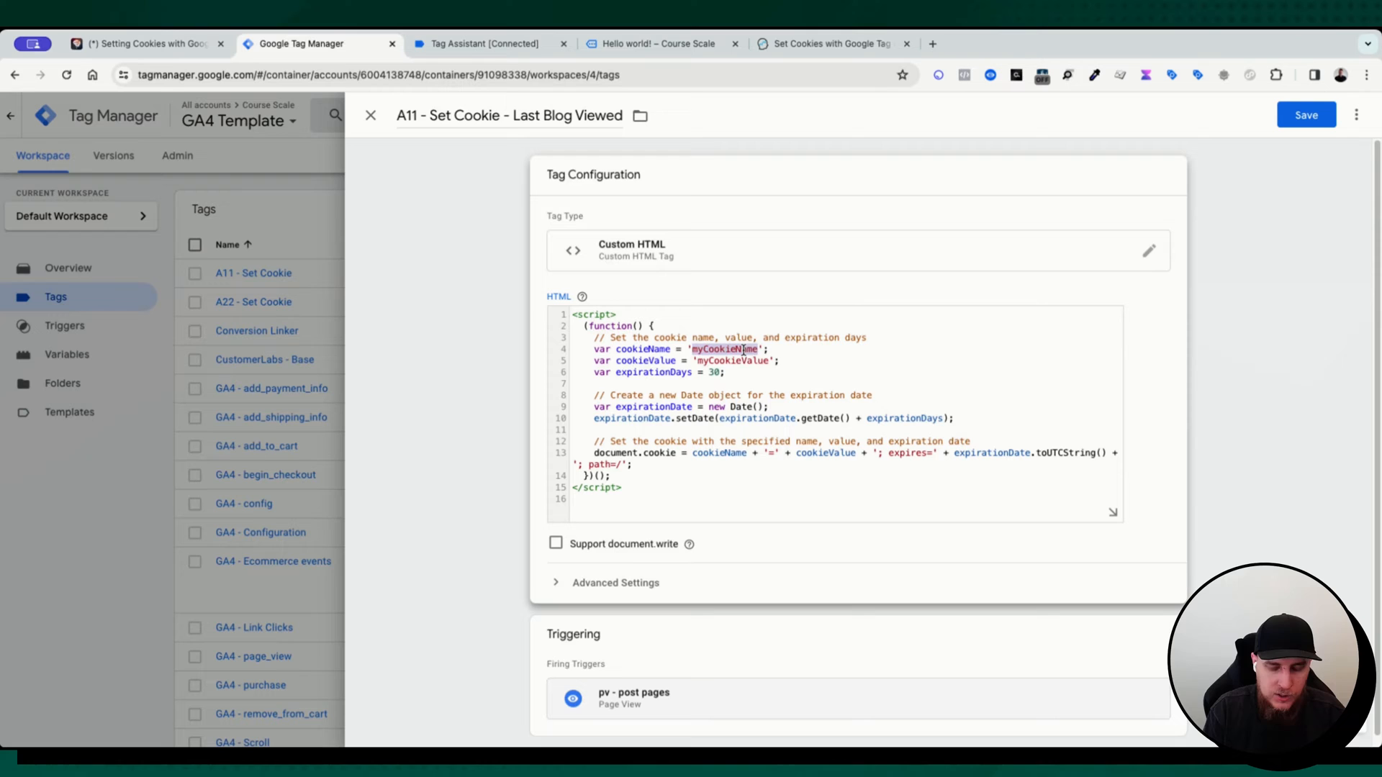
text(lastBl)
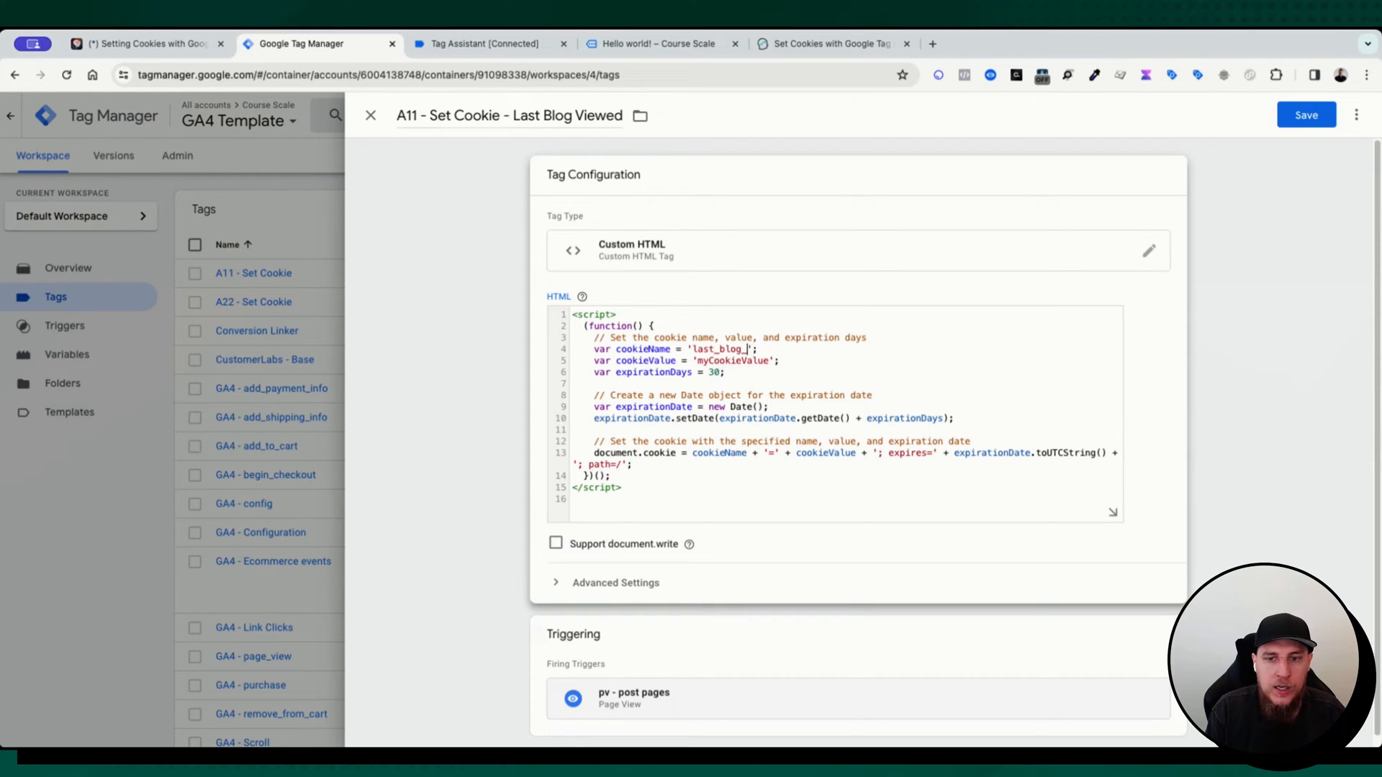
text(viewed)
click(687, 360)
text({{)
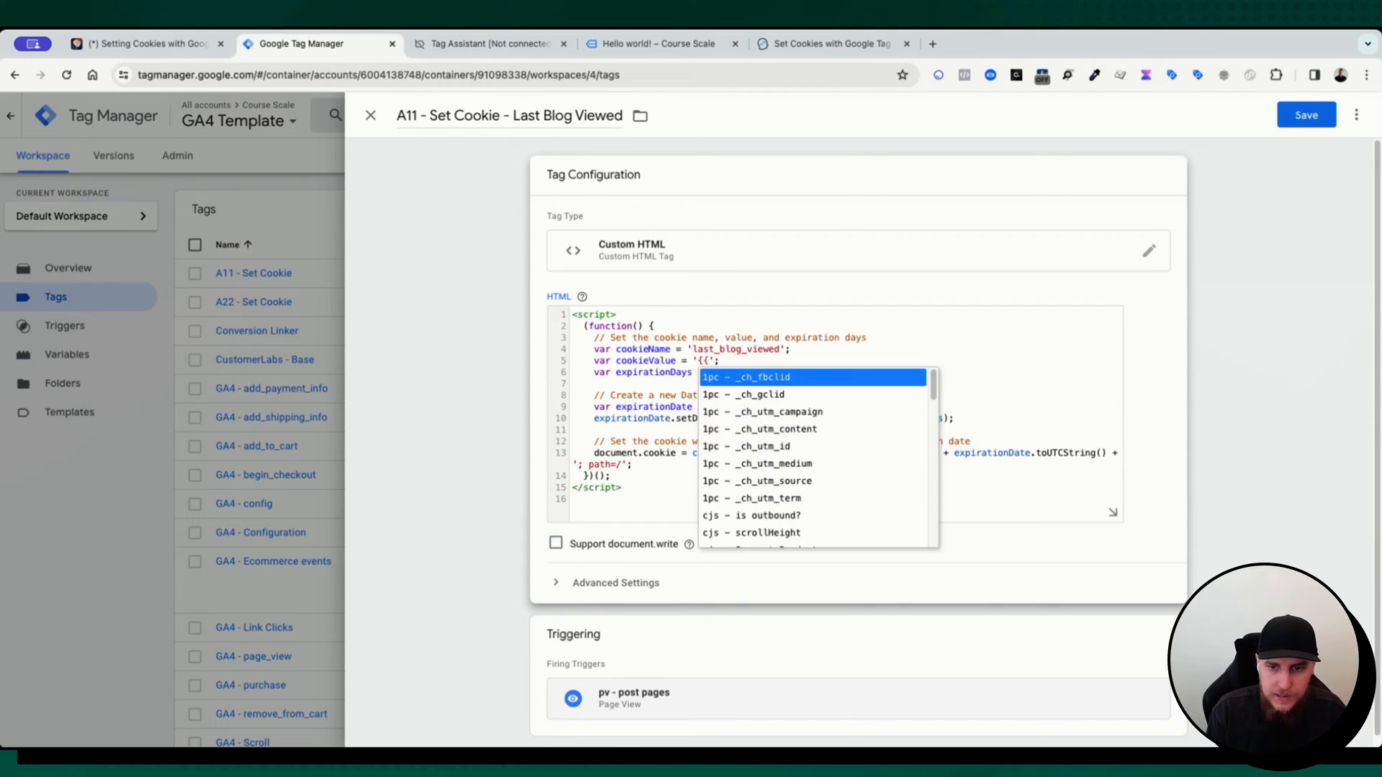
text(page)
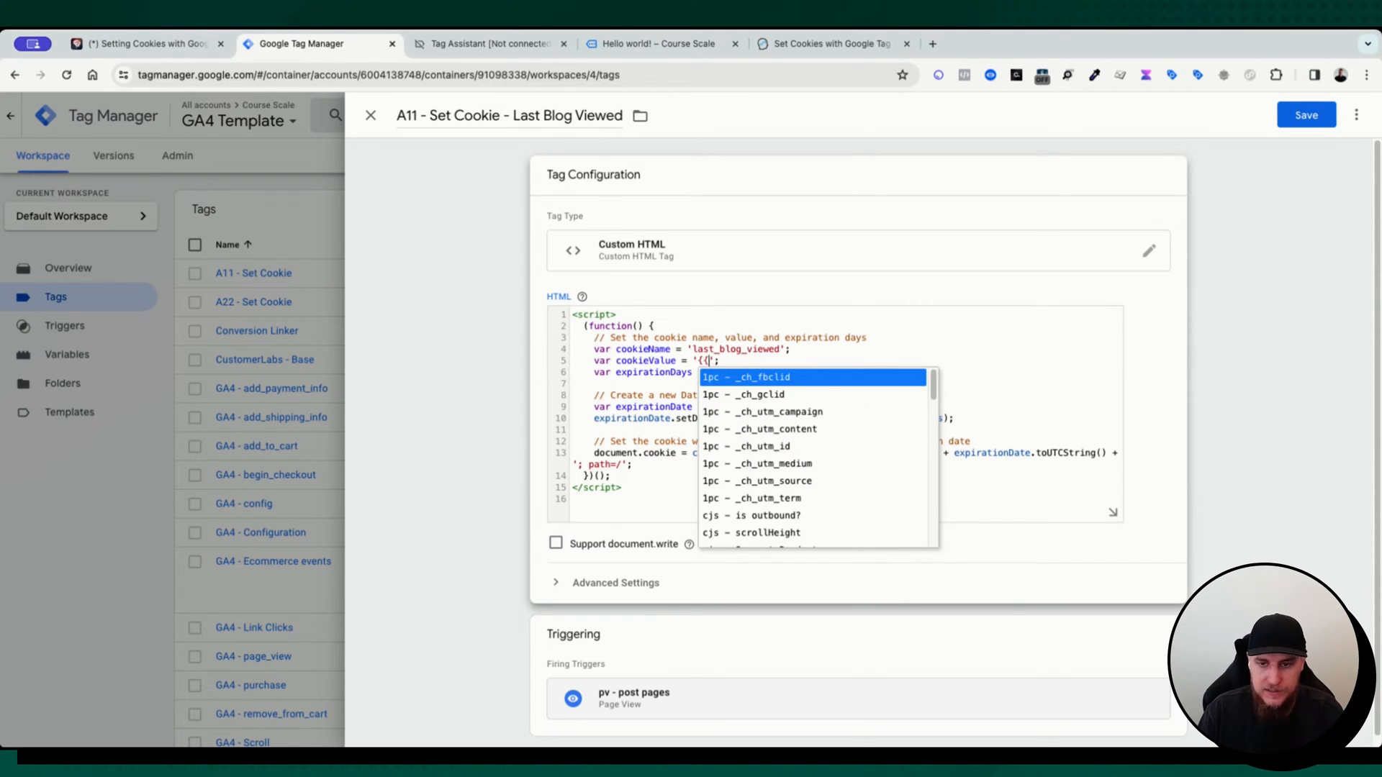
click(1306, 116)
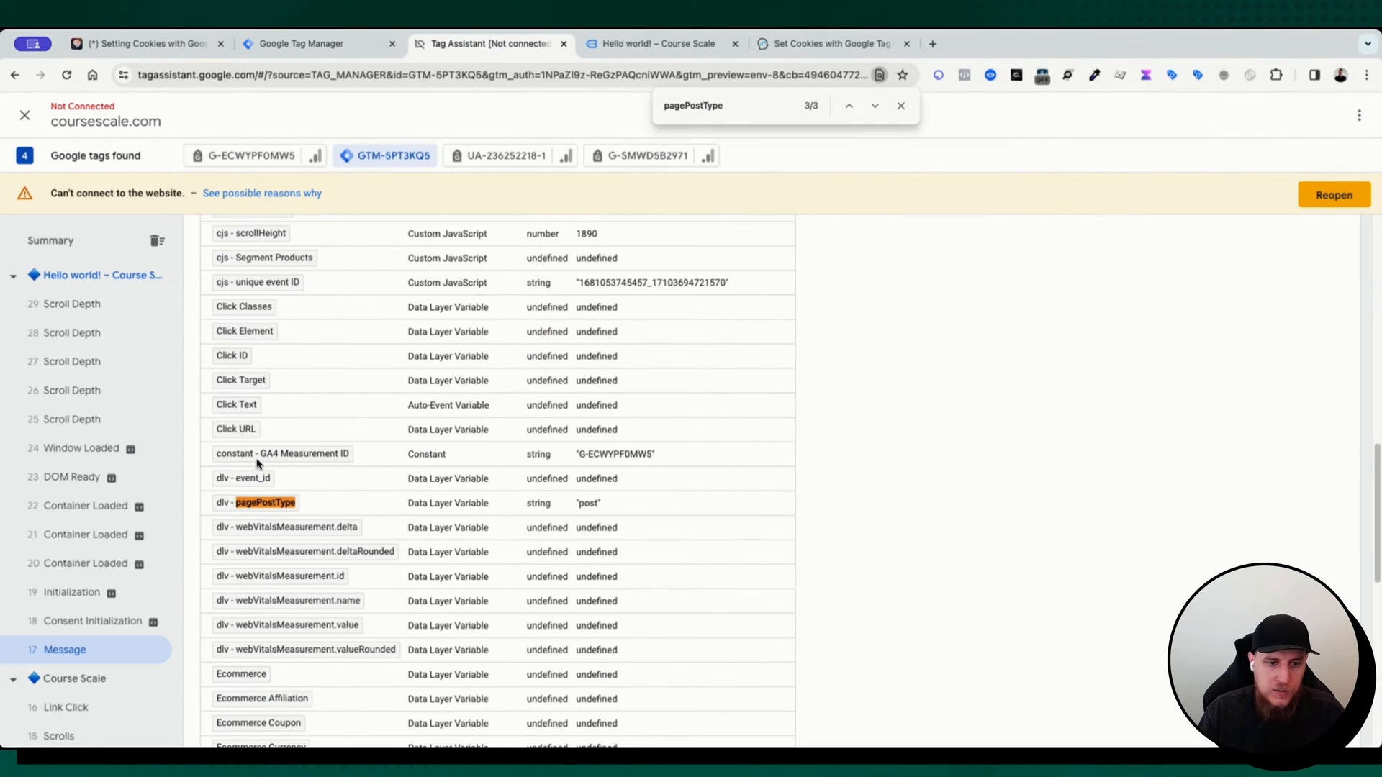
Review the Message event's data layer push and pagePostType in Tag Assistant, then return to the tag list
click(64, 649)
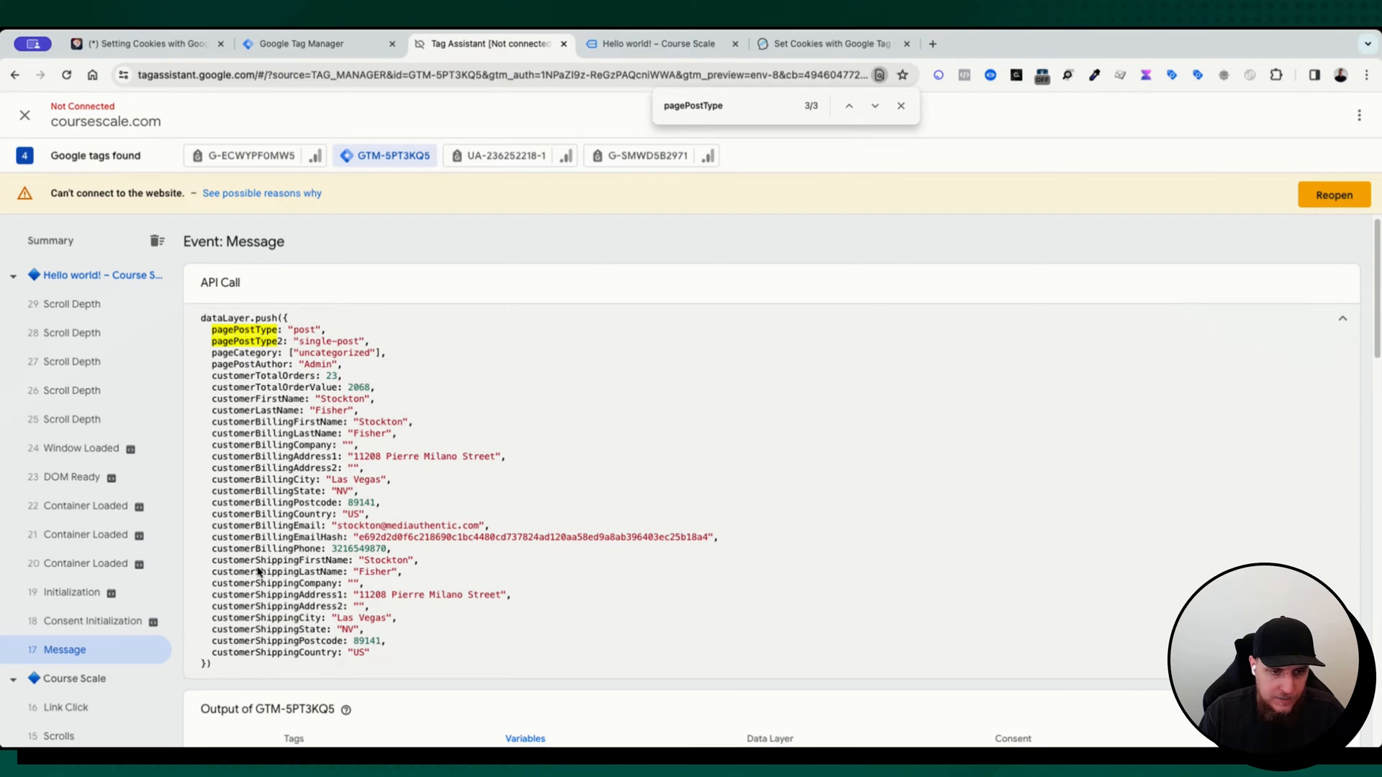
mouse_move(397, 370)
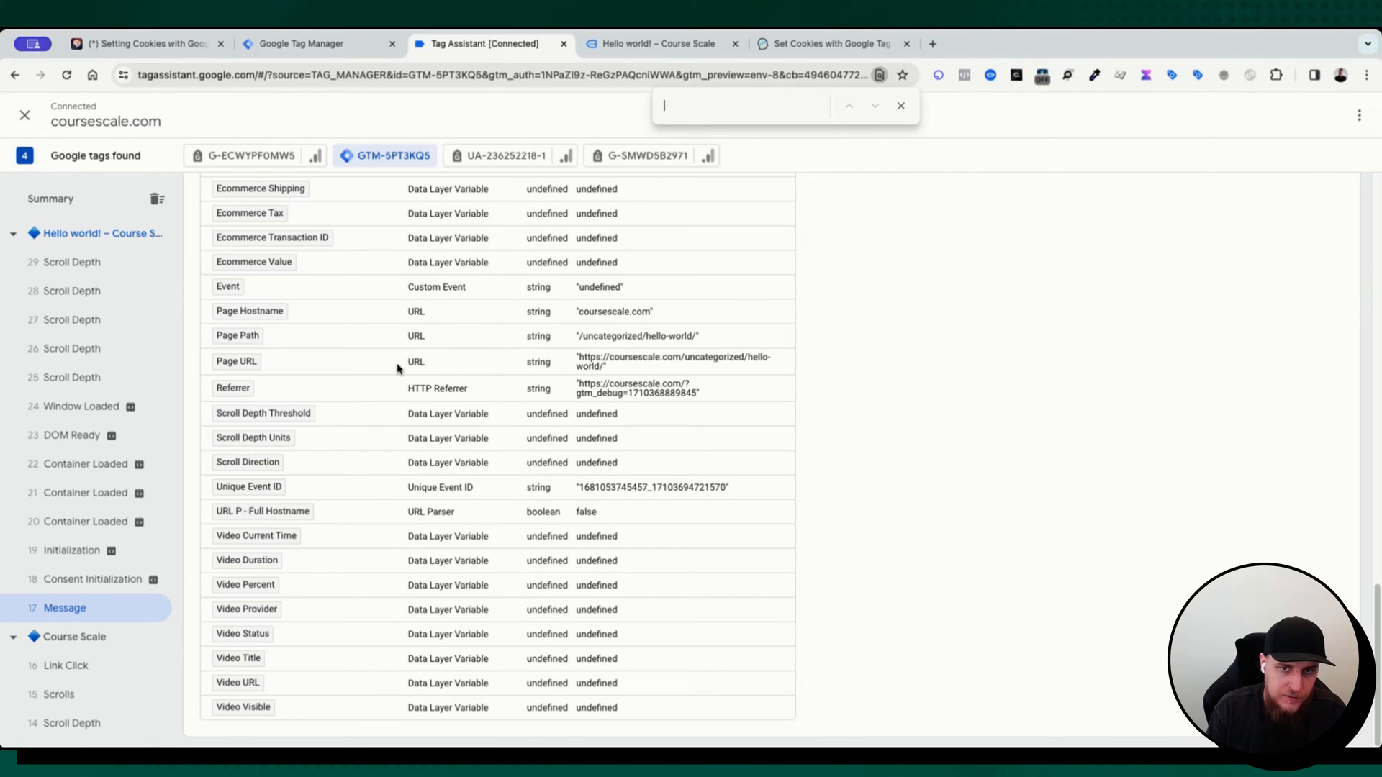
mouse_move(455, 525)
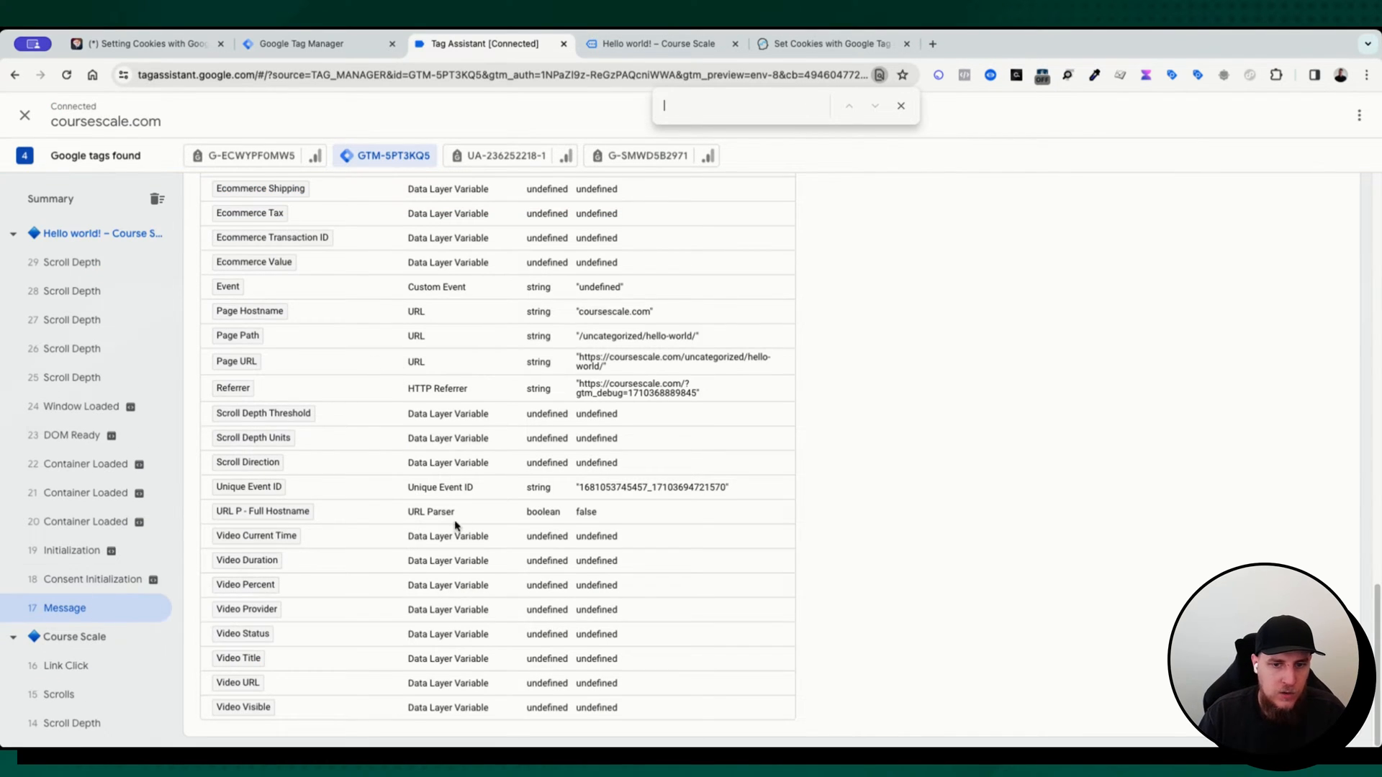
scroll(up, 3)
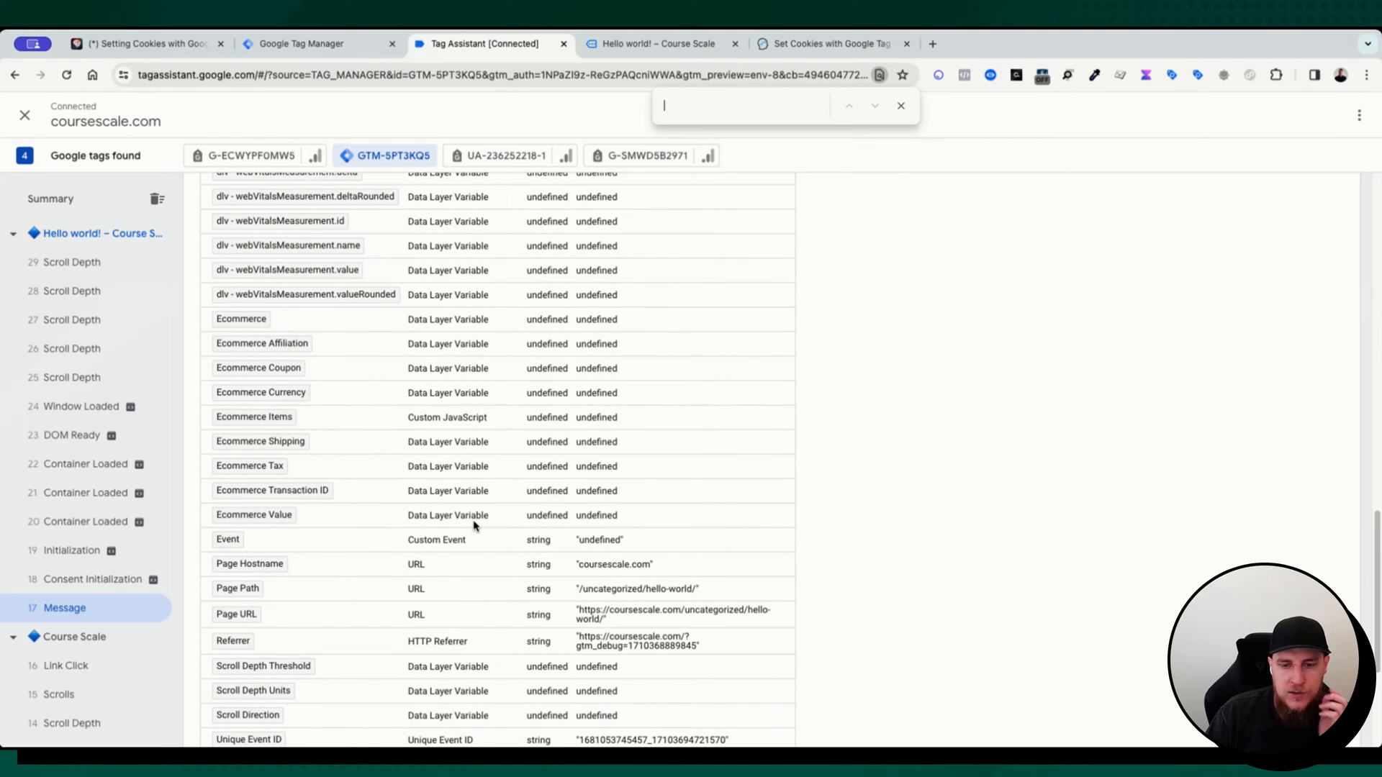
scroll(down, 3)
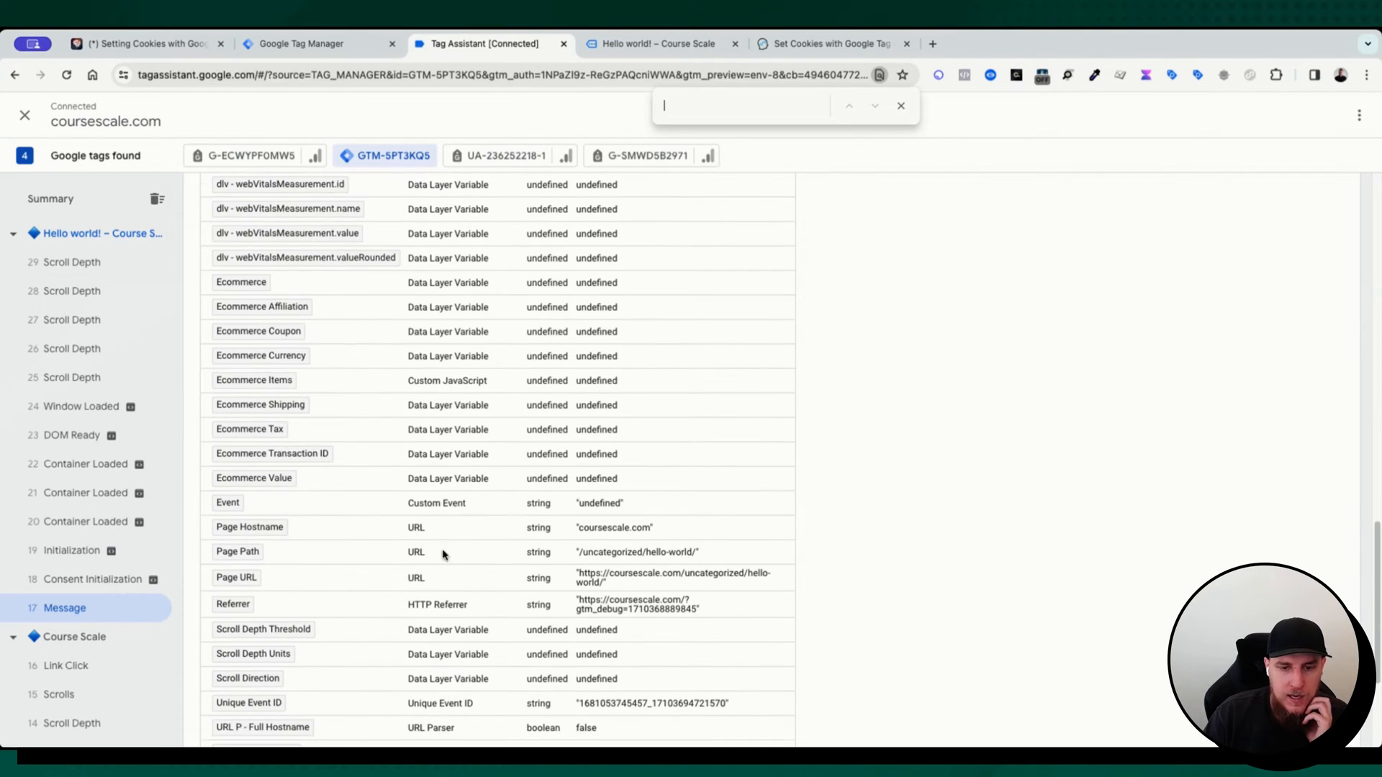
mouse_move(361, 116)
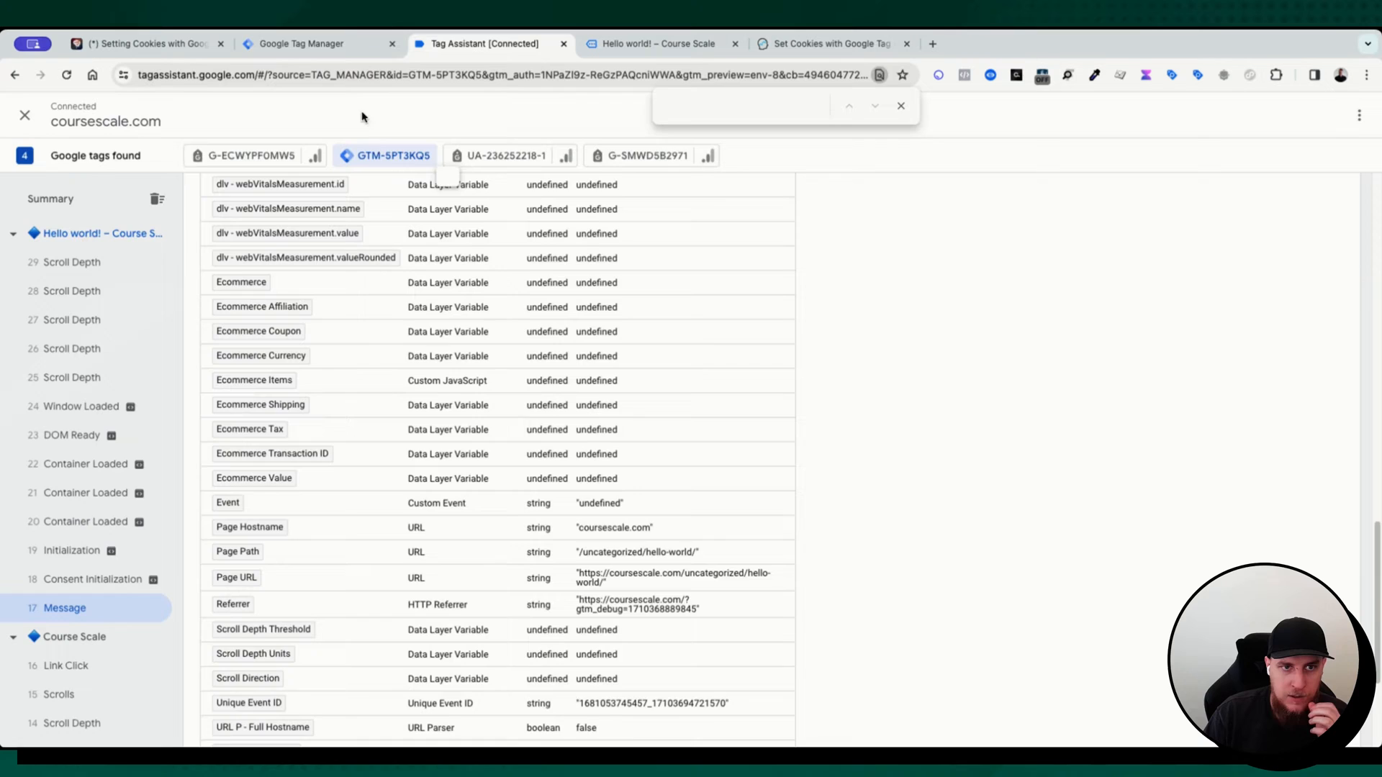
click(320, 43)
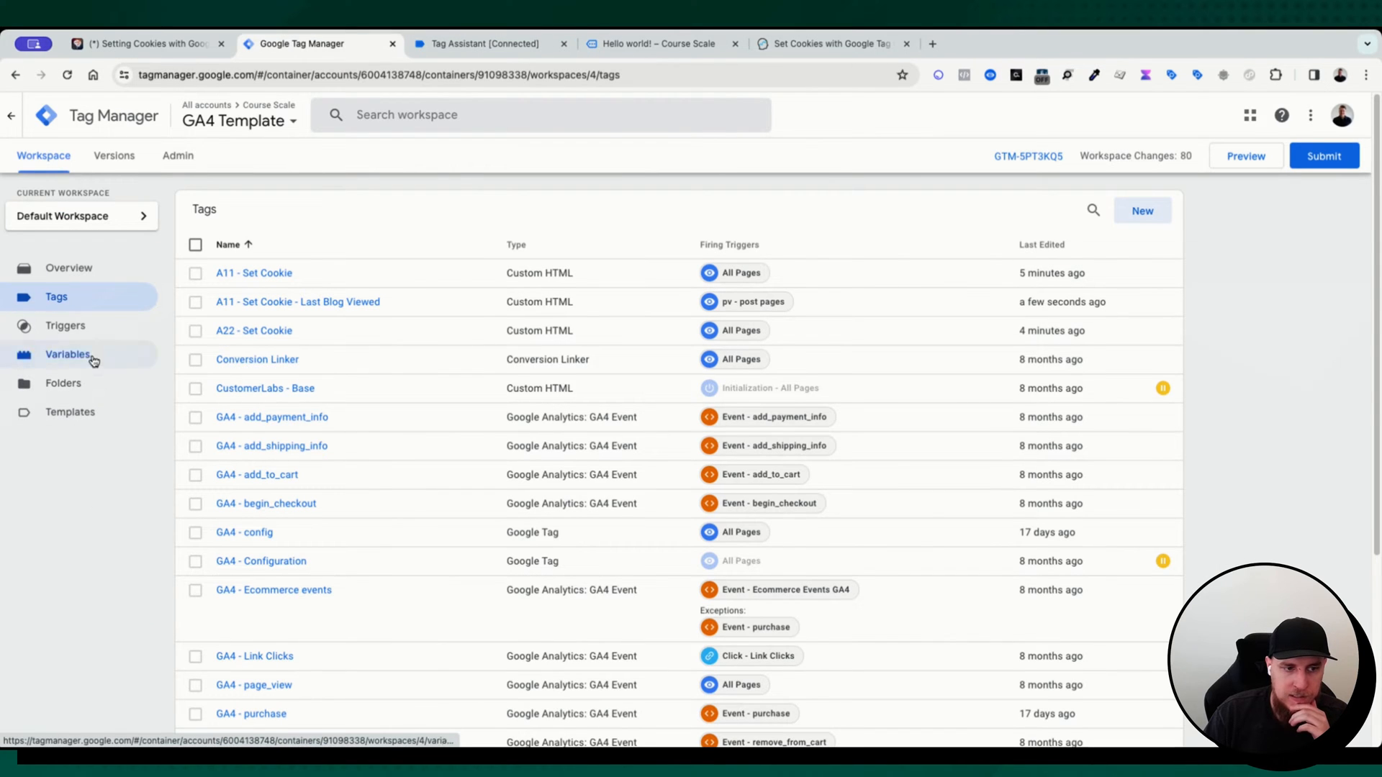
Look over the built-in variables (Page URL, Page Path enabled) without changes, then return to the AI chat
click(68, 354)
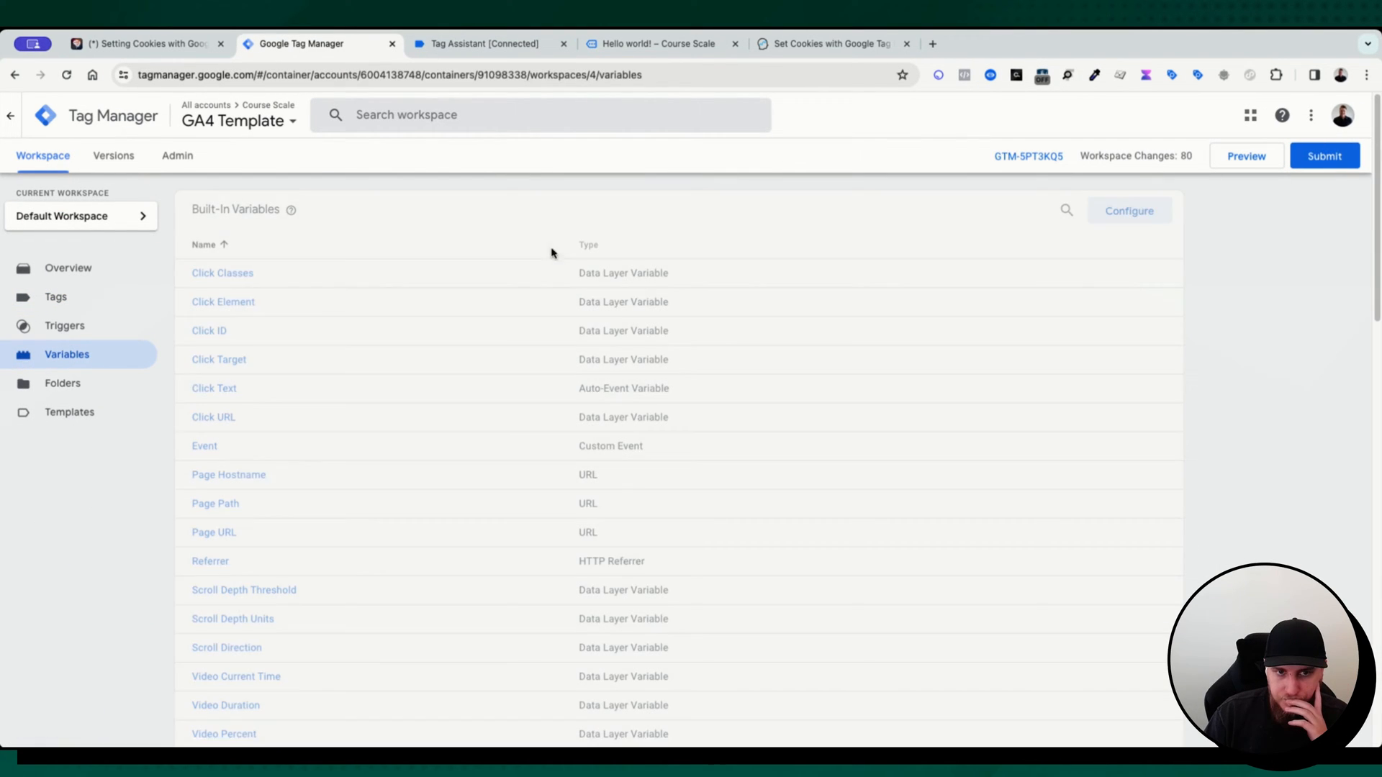
click(1129, 210)
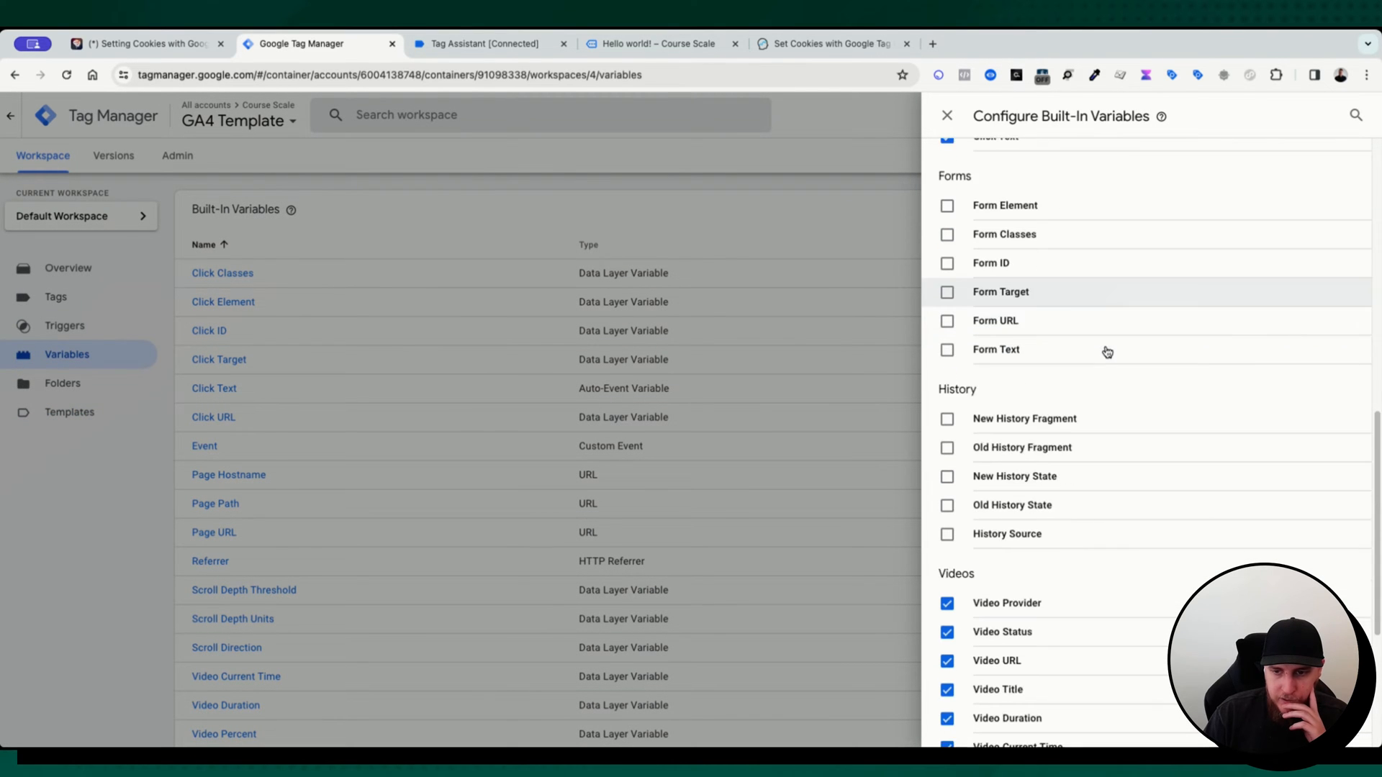
scroll(down, 3)
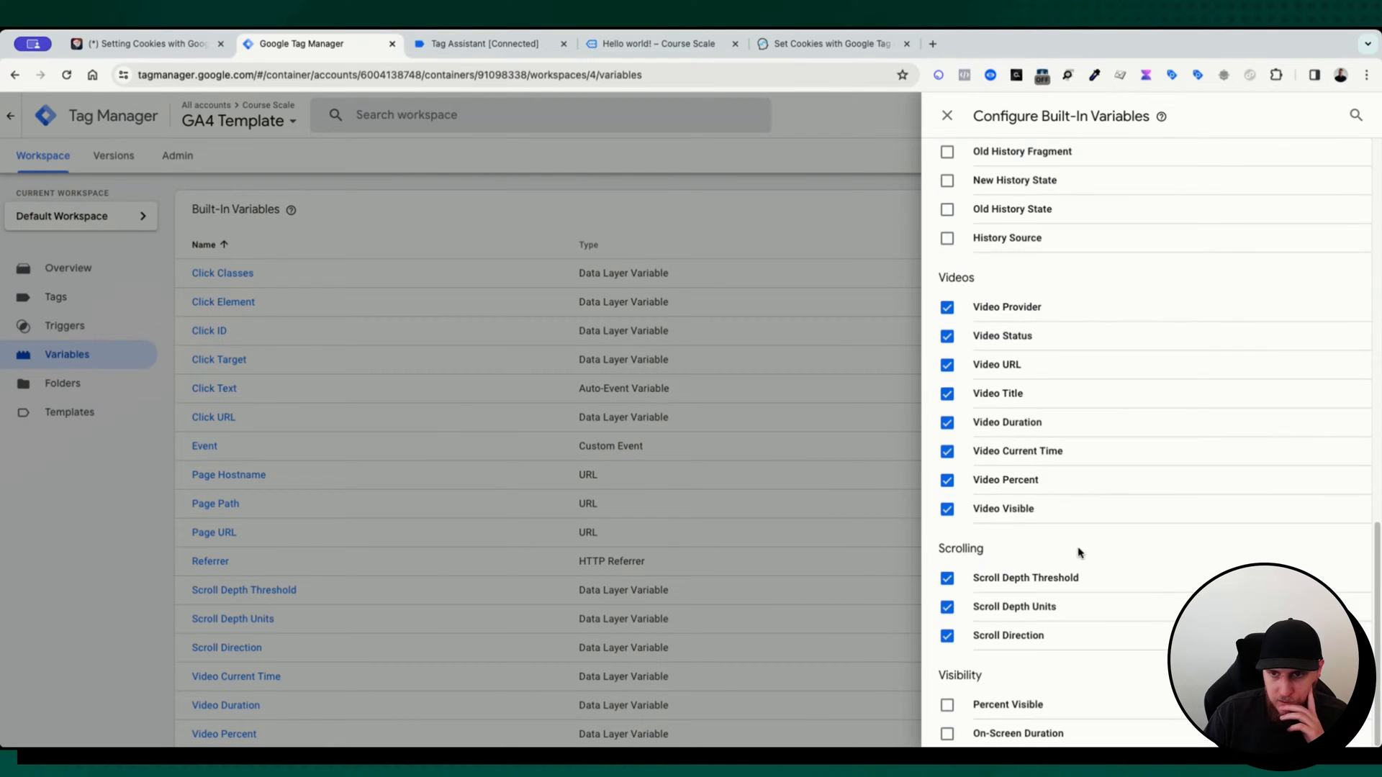
scroll(up, 3)
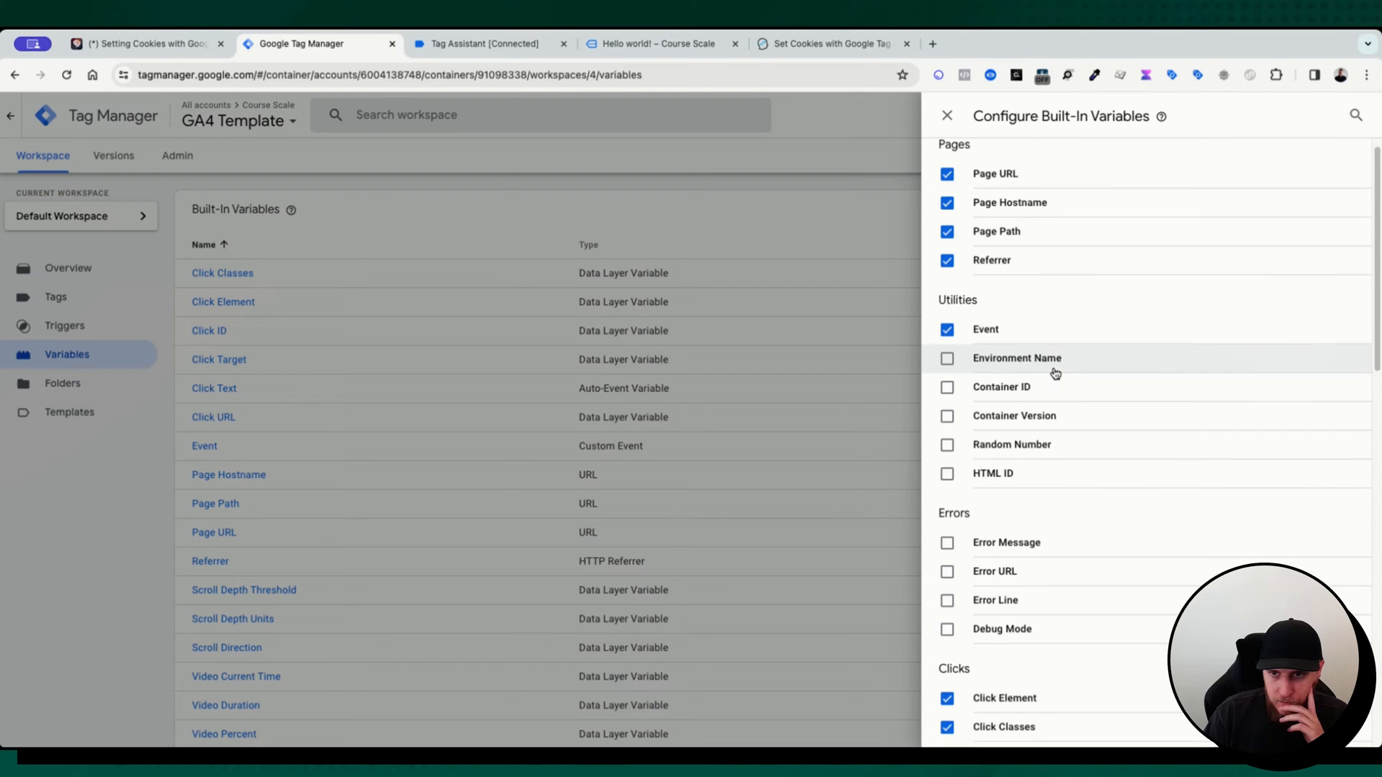
scroll(up, 3)
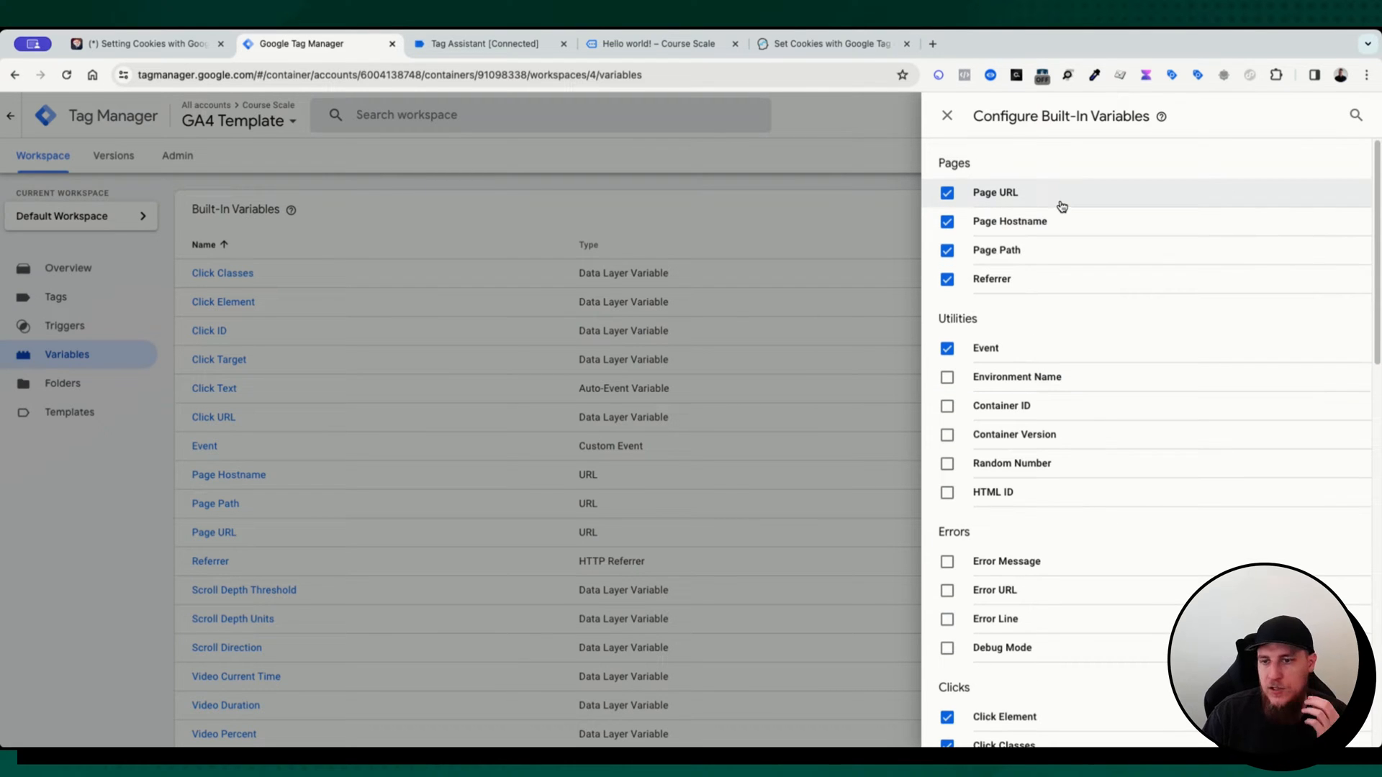
mouse_move(868, 242)
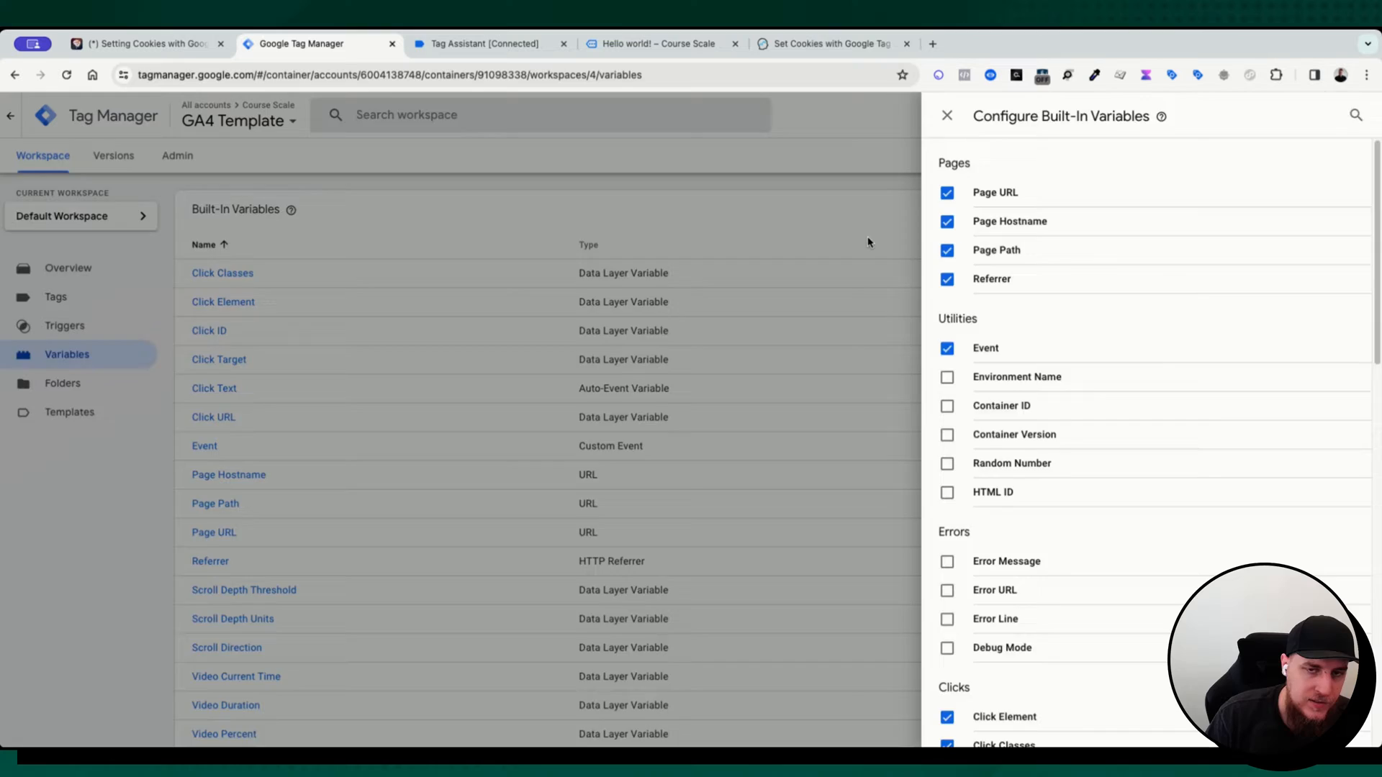
click(947, 116)
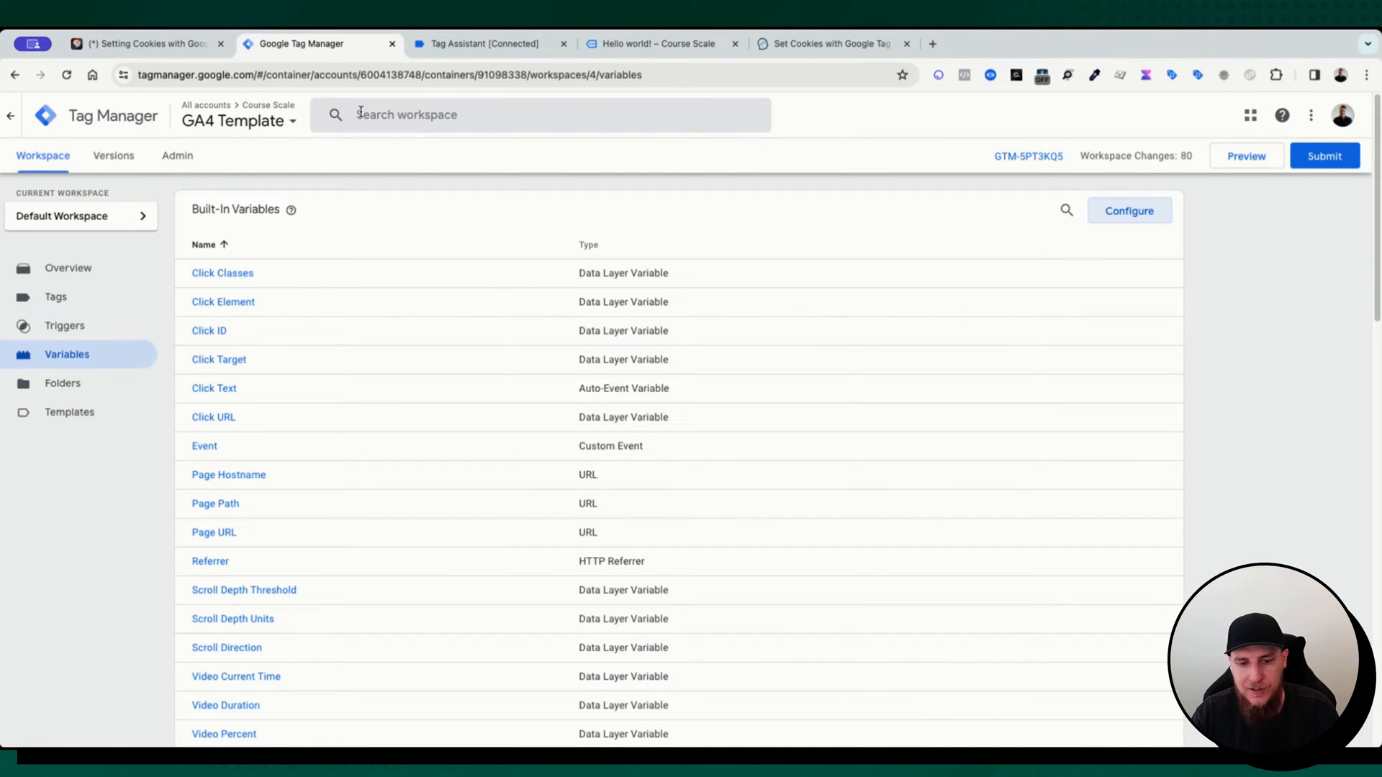
click(146, 43)
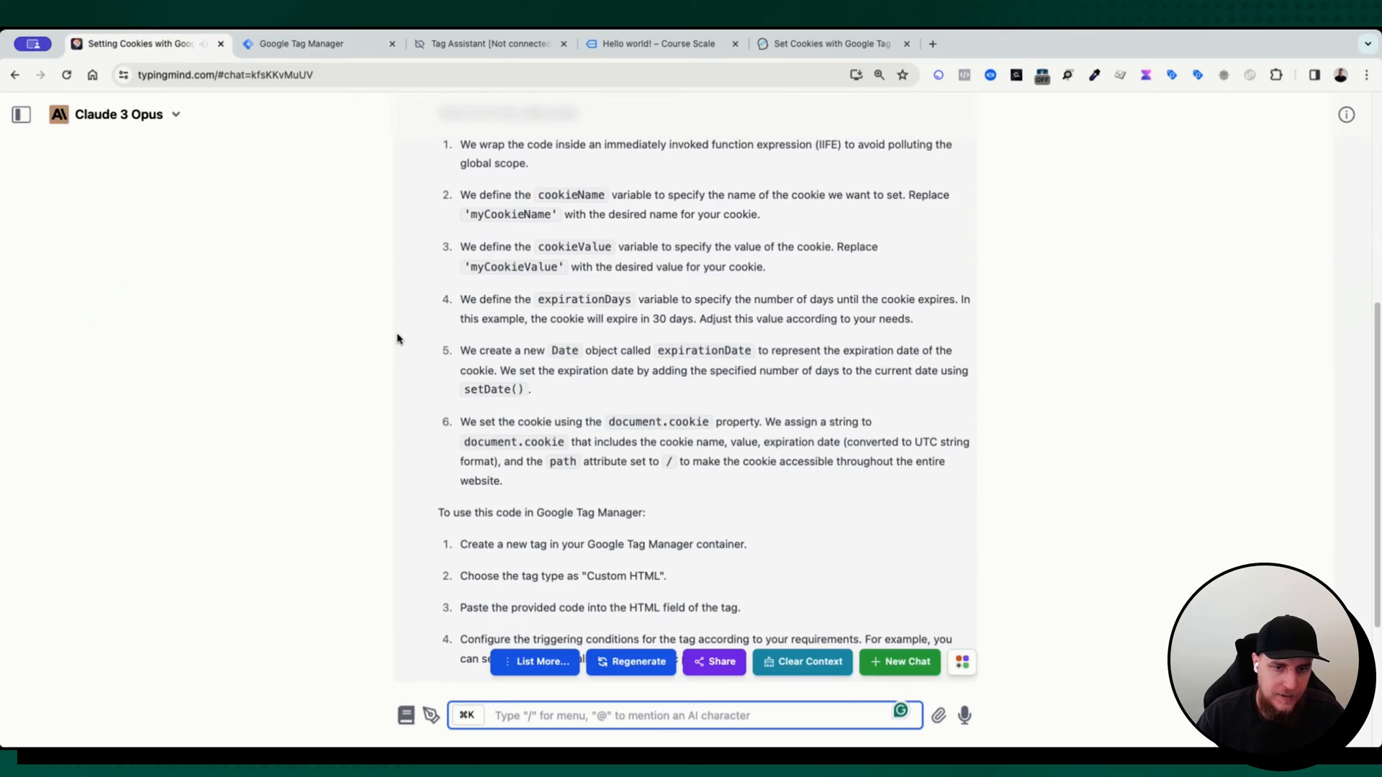
Ask Claude for a custom JavaScript variable extracting the post title and read its code answer
scroll(down, 3)
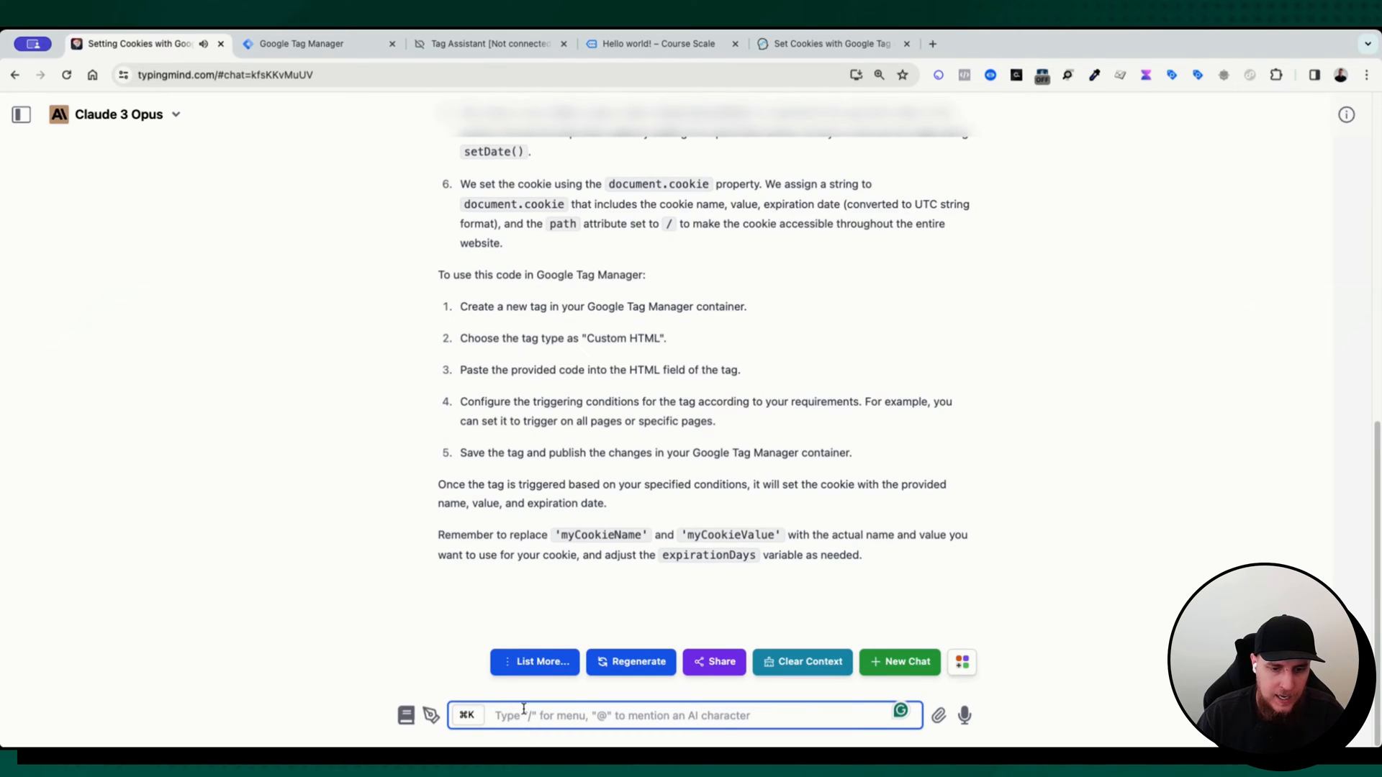
text(Writ)
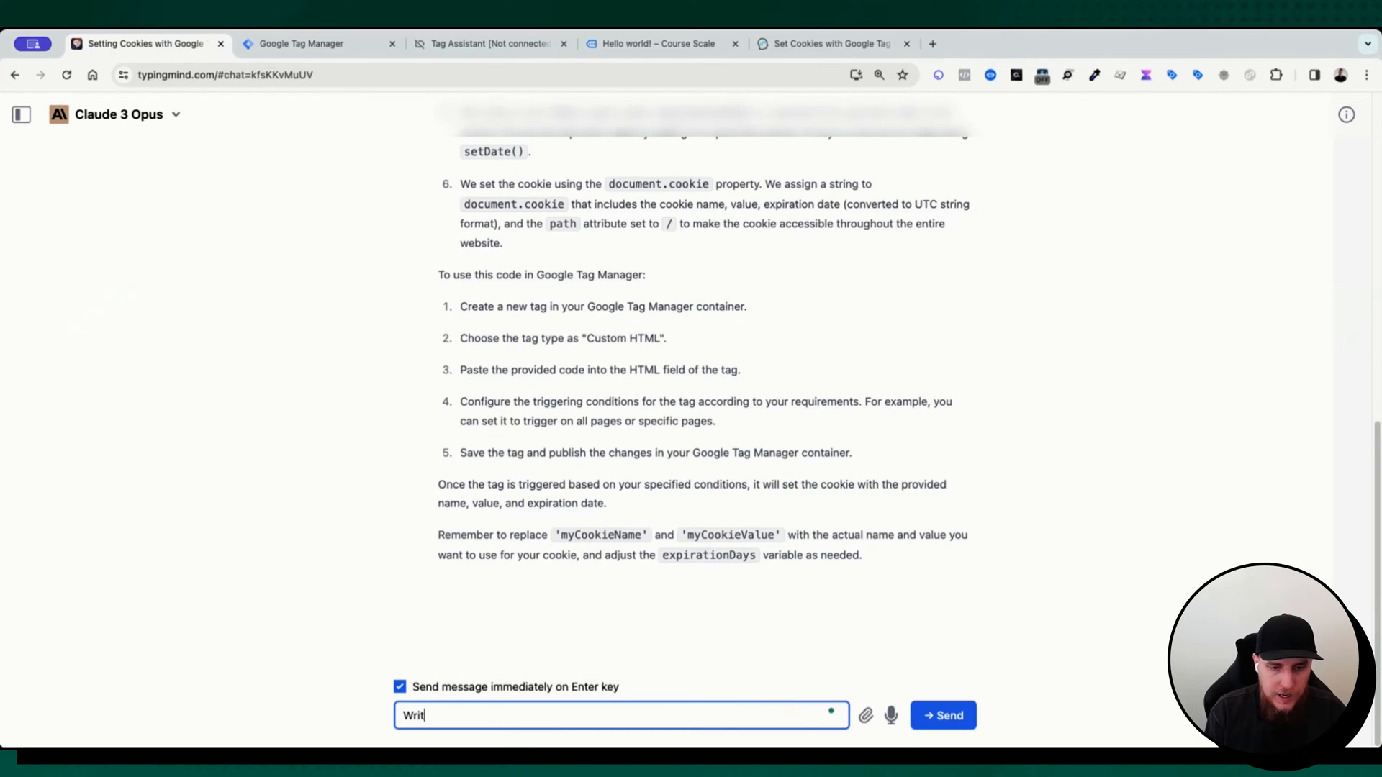
text(e a custom)
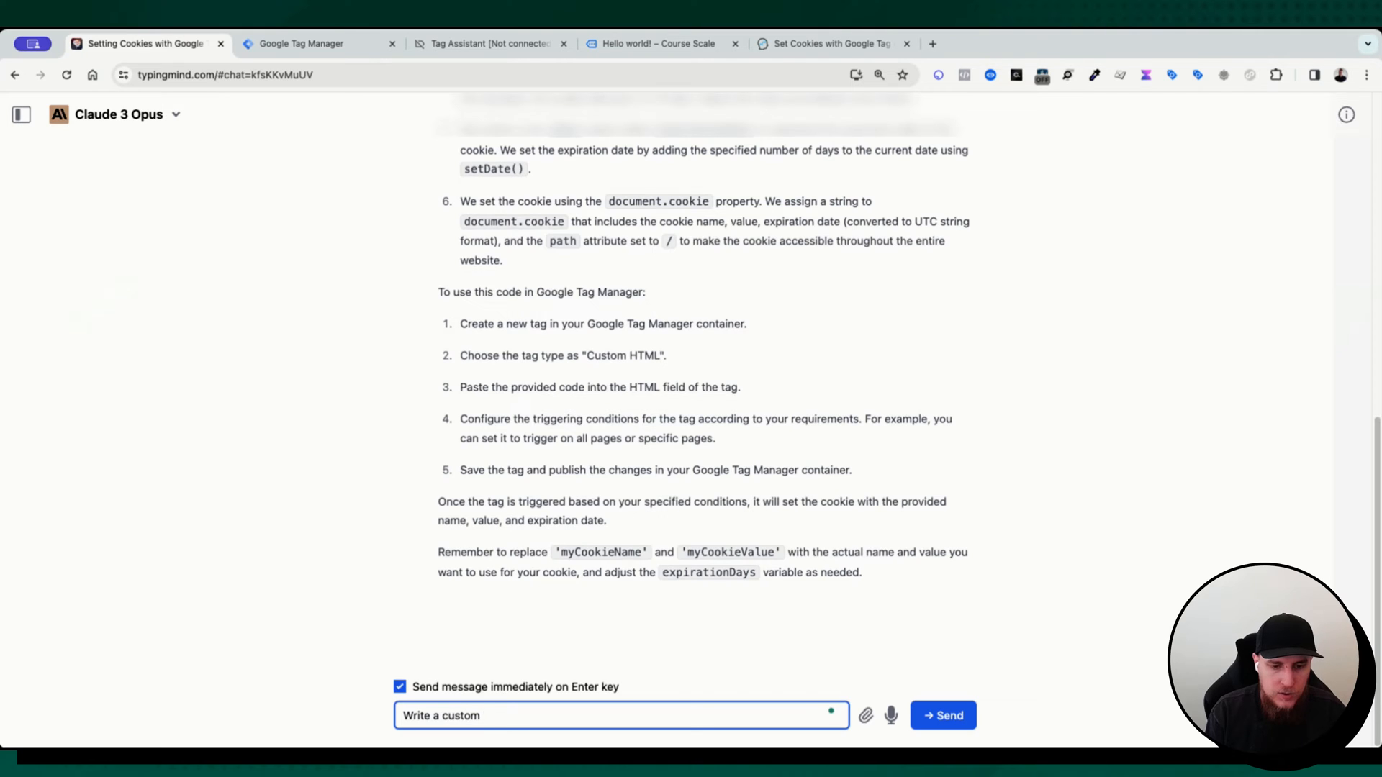
text(javascript variable that will extract)
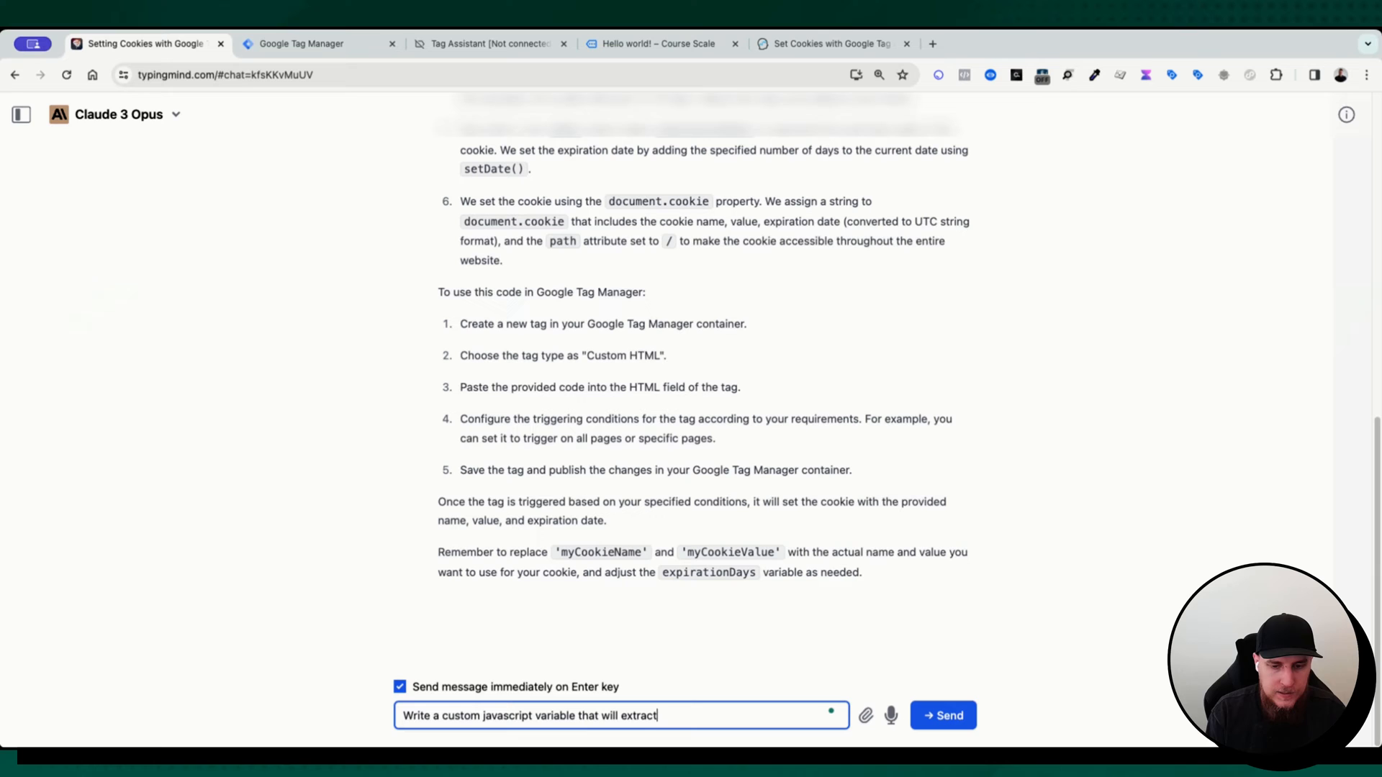
click(942, 715)
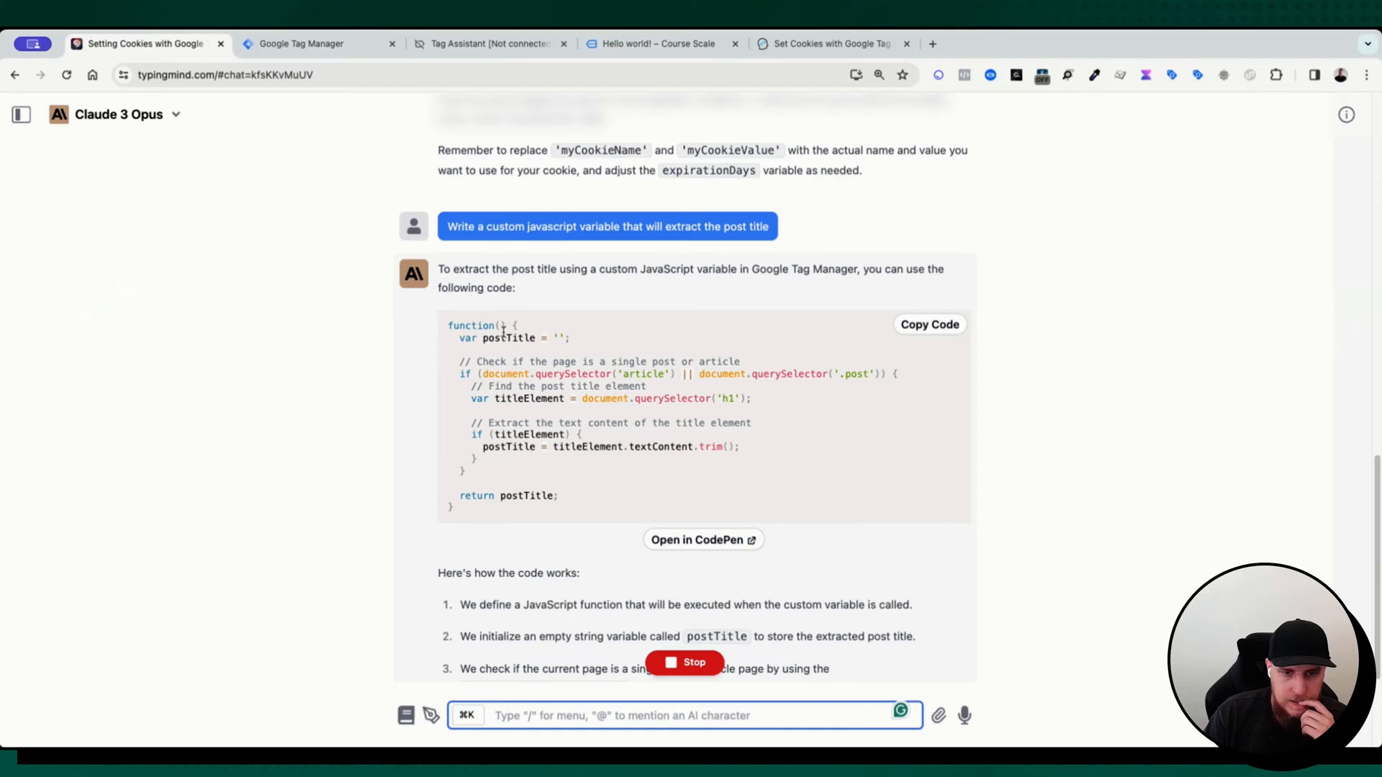
scroll(down, 3)
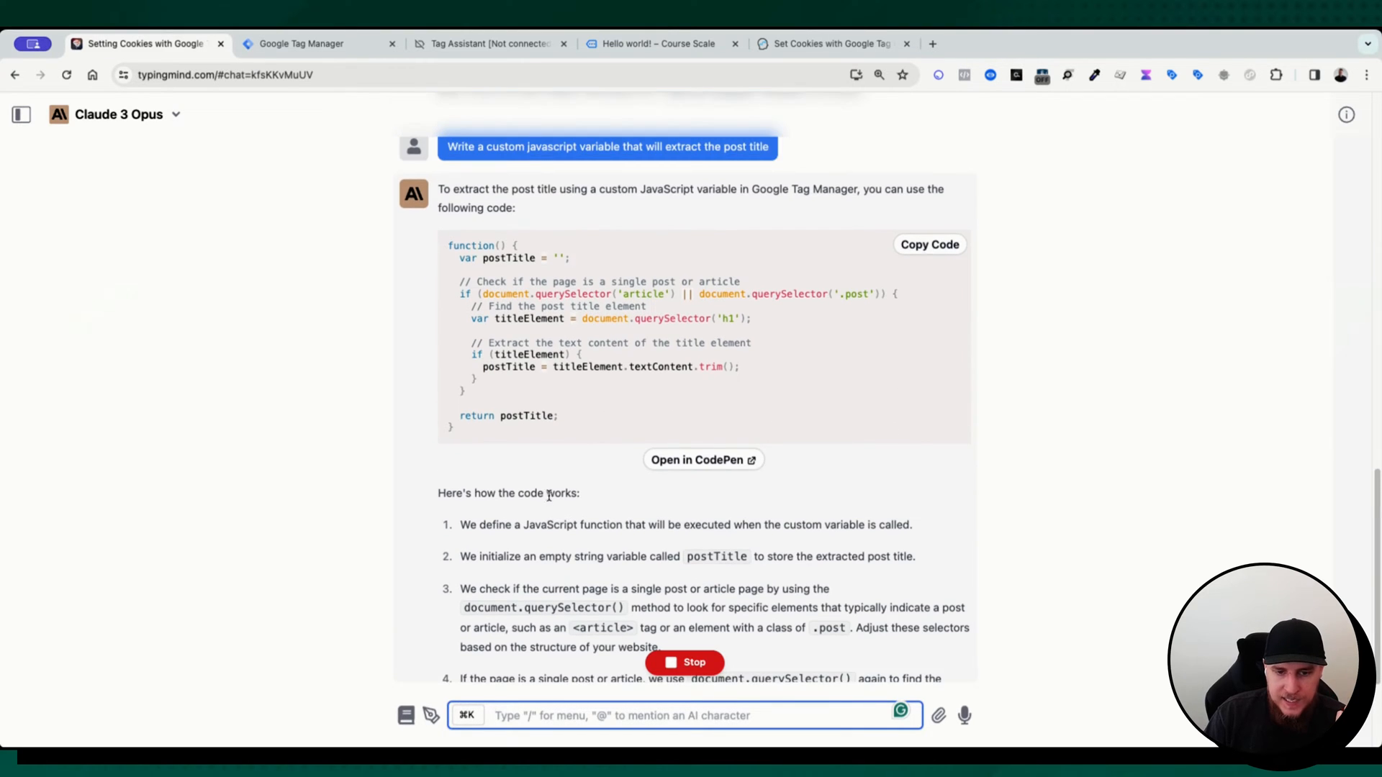
scroll(down, 3)
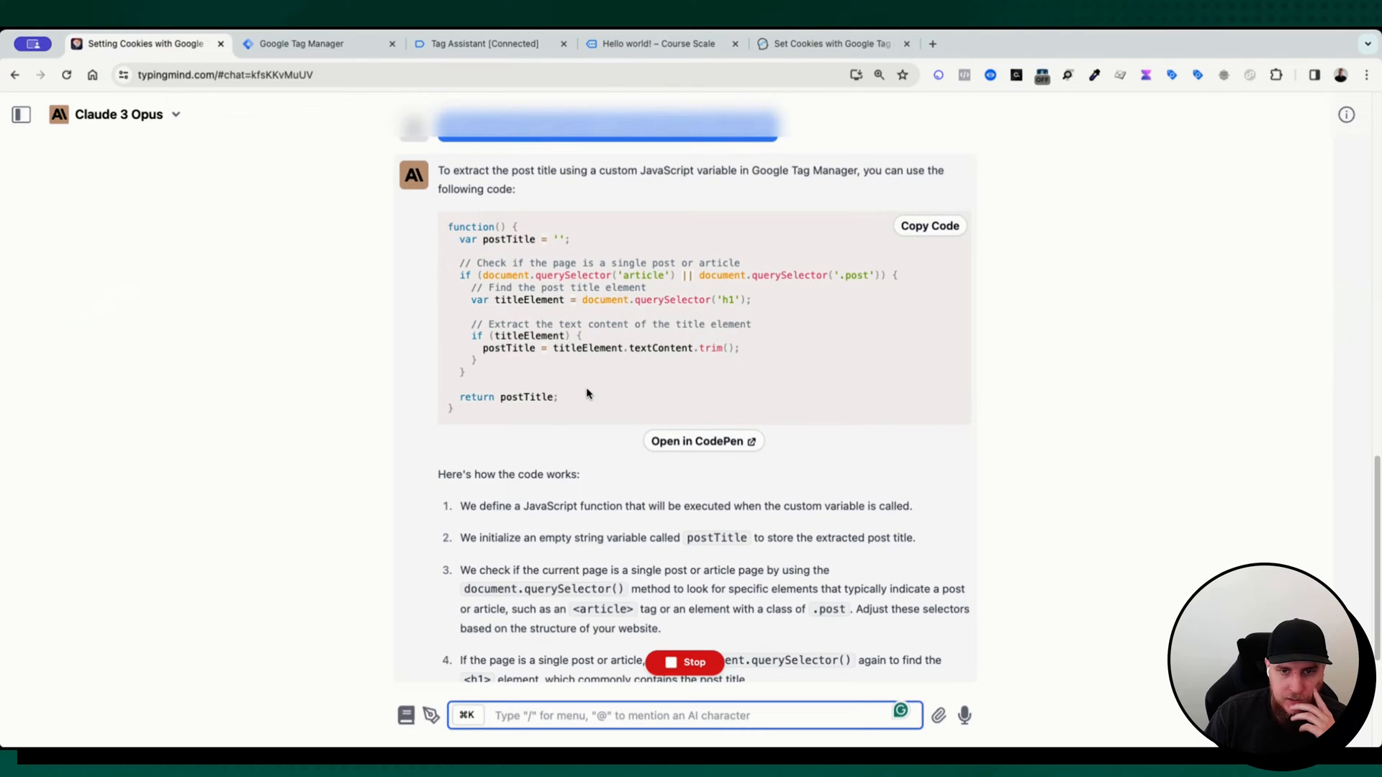
scroll(down, 3)
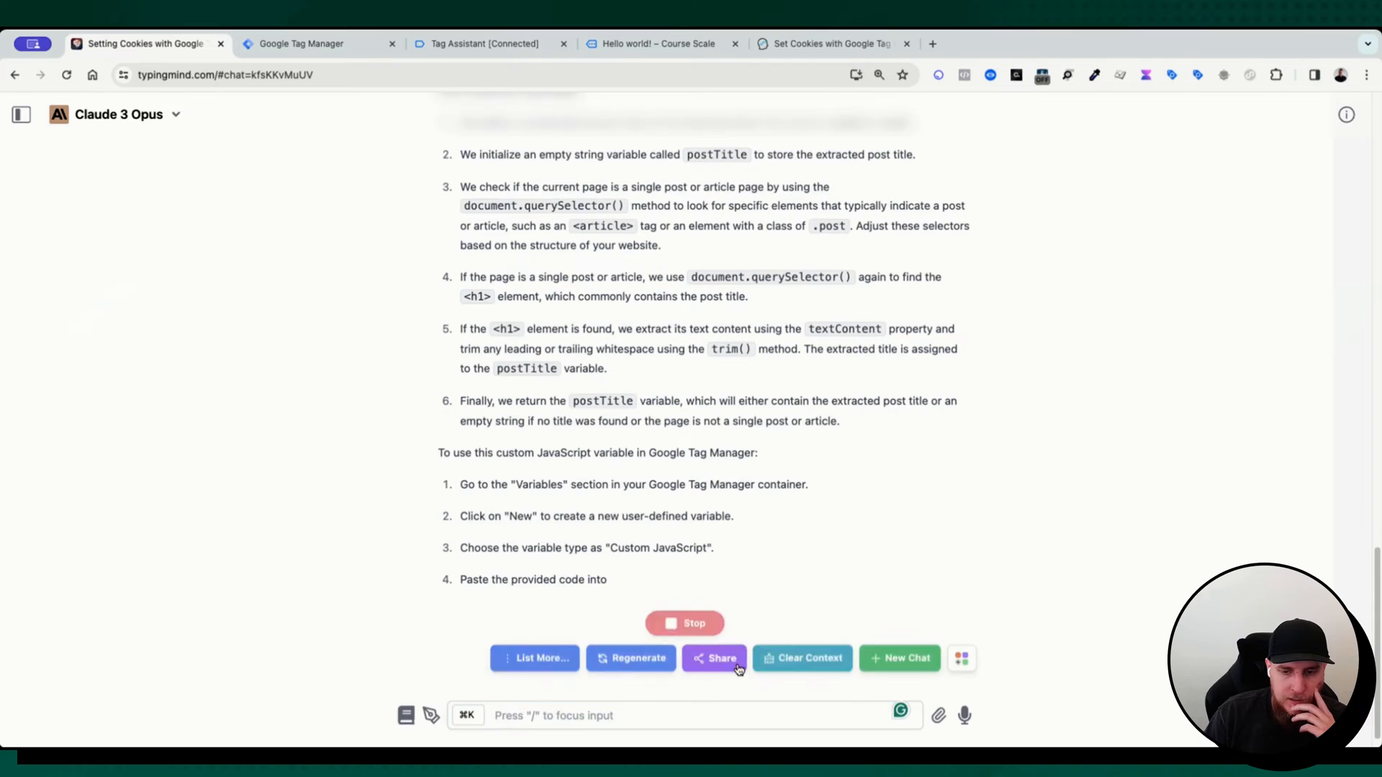
In a new chat, ask for a function grabbing the page title in Google Tag Manager and copy the document.title code
click(899, 658)
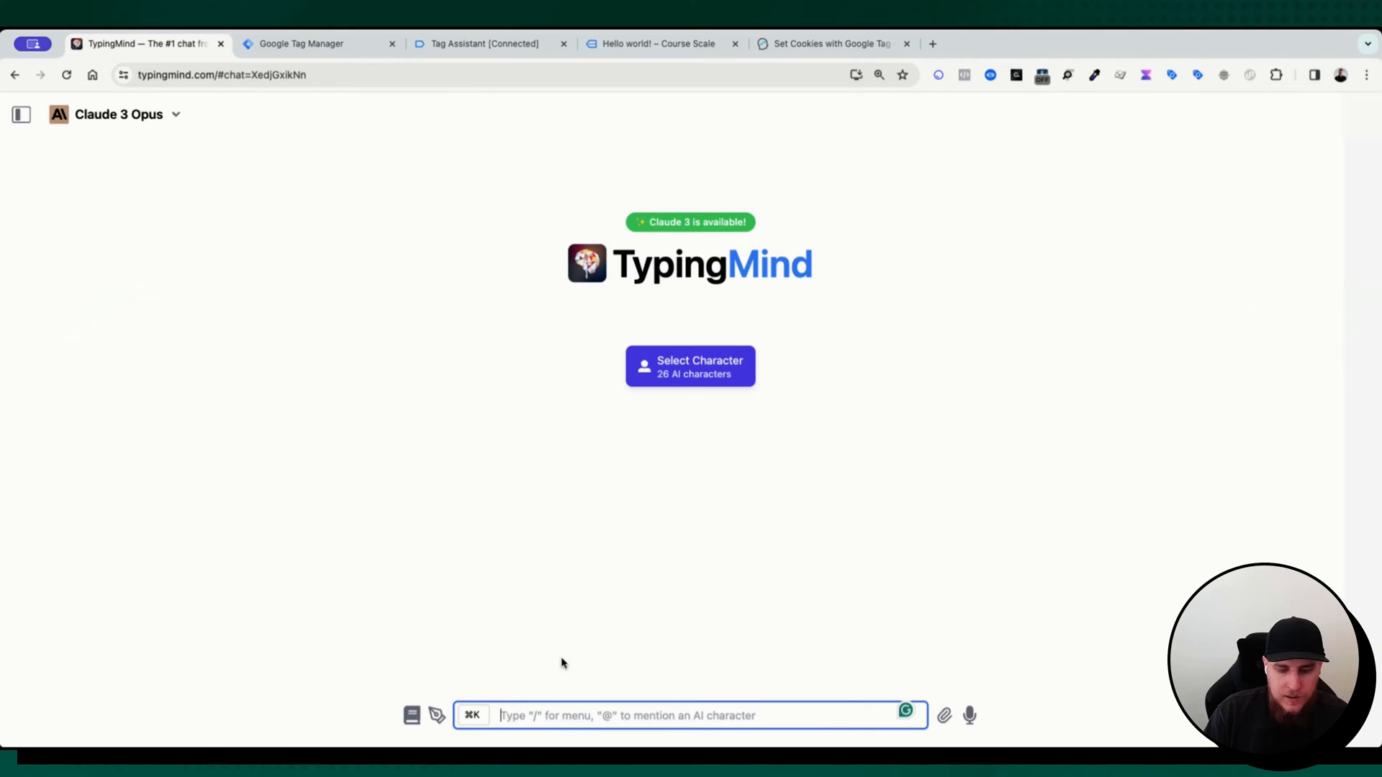
text(Write a custom javacript)
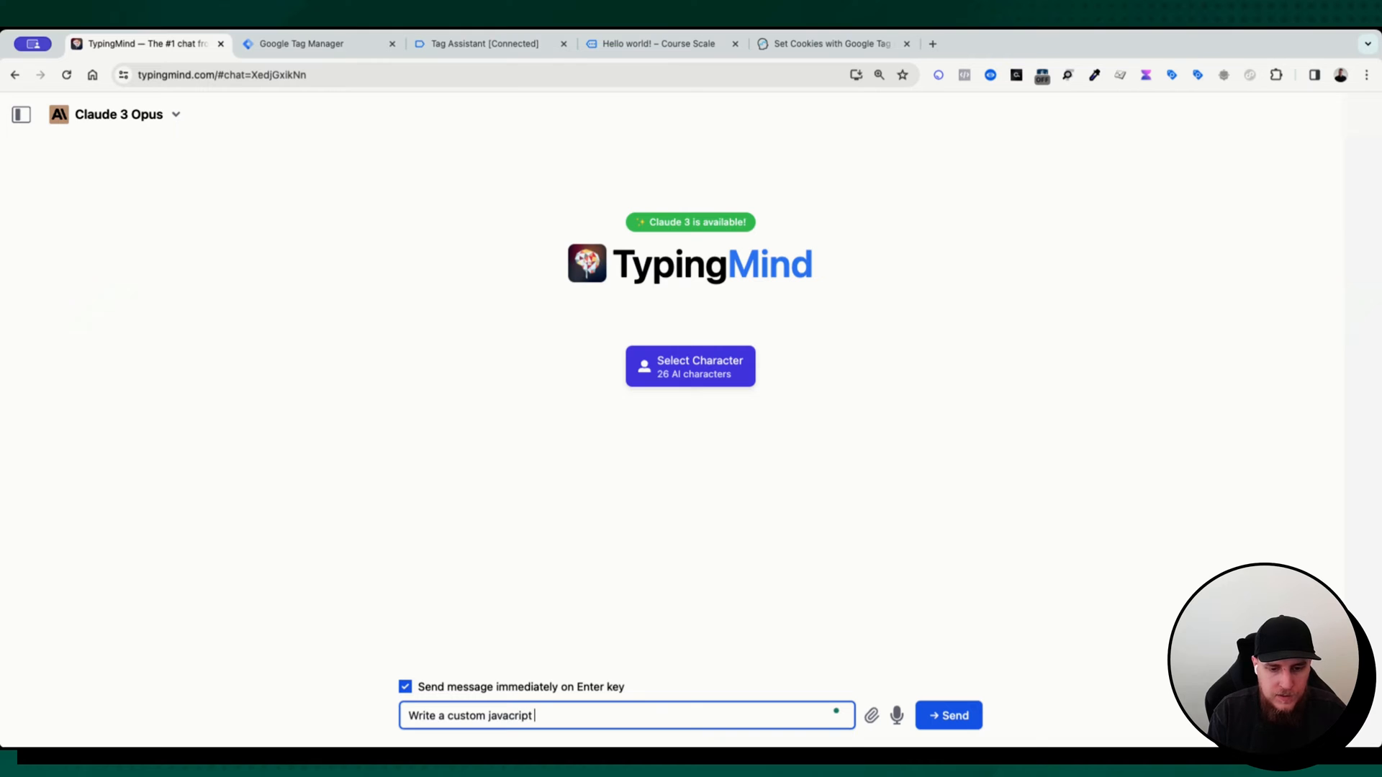
text(function that will gr)
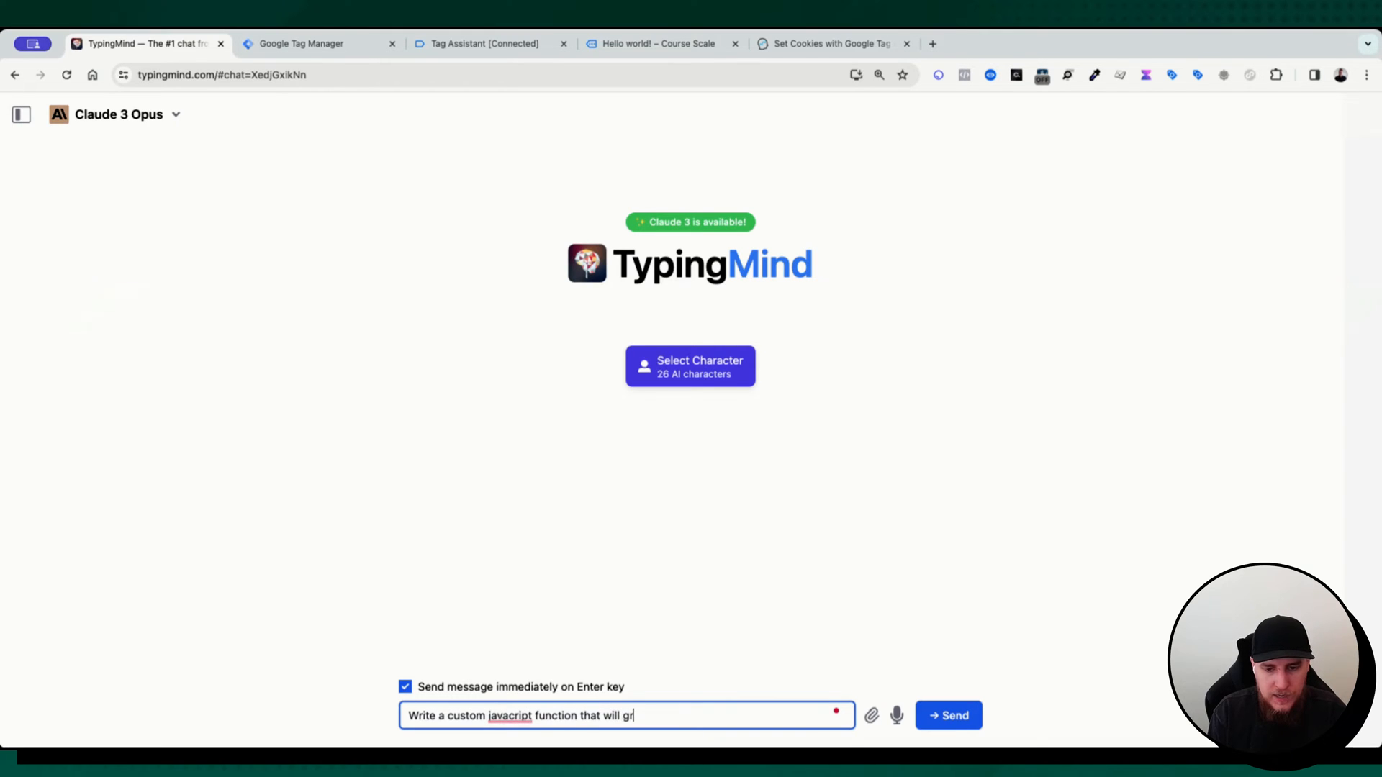
text(ab the title of)
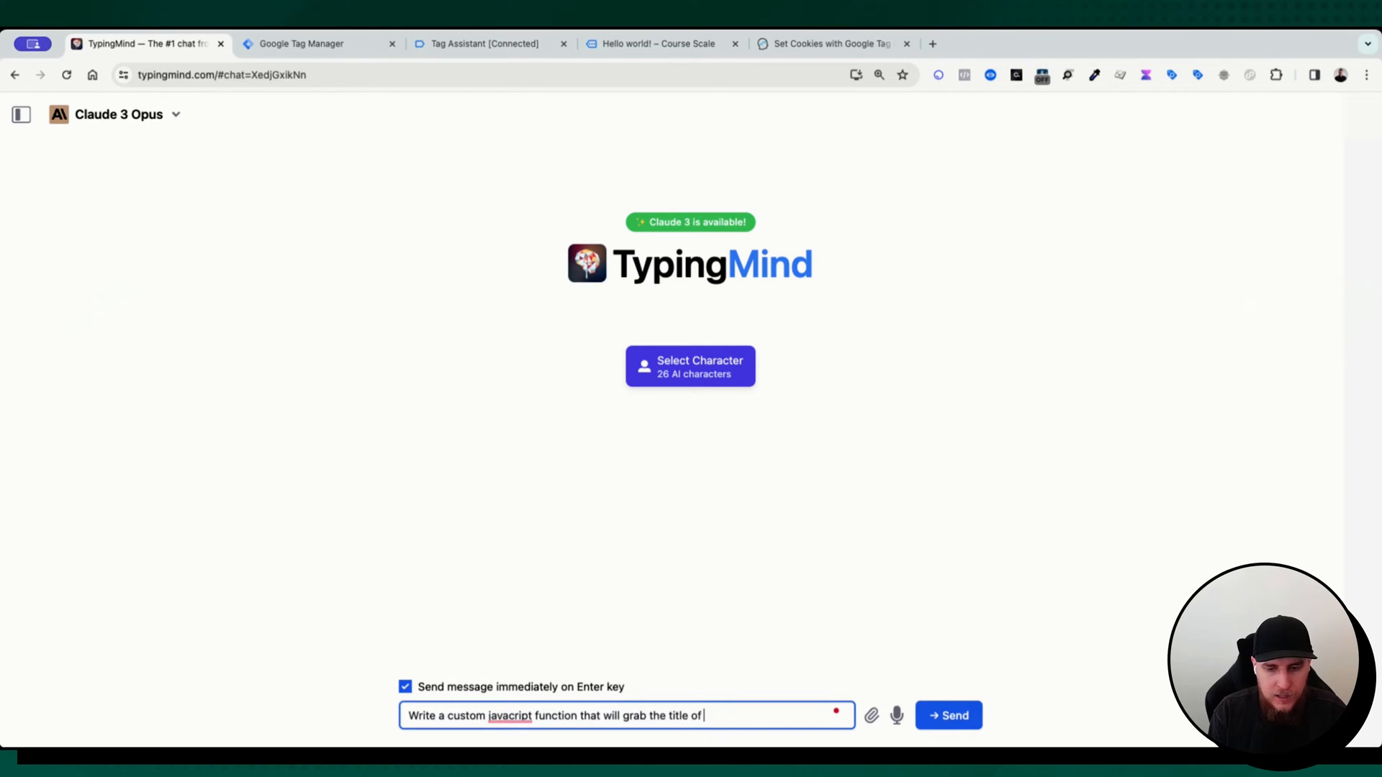
text(the page in)
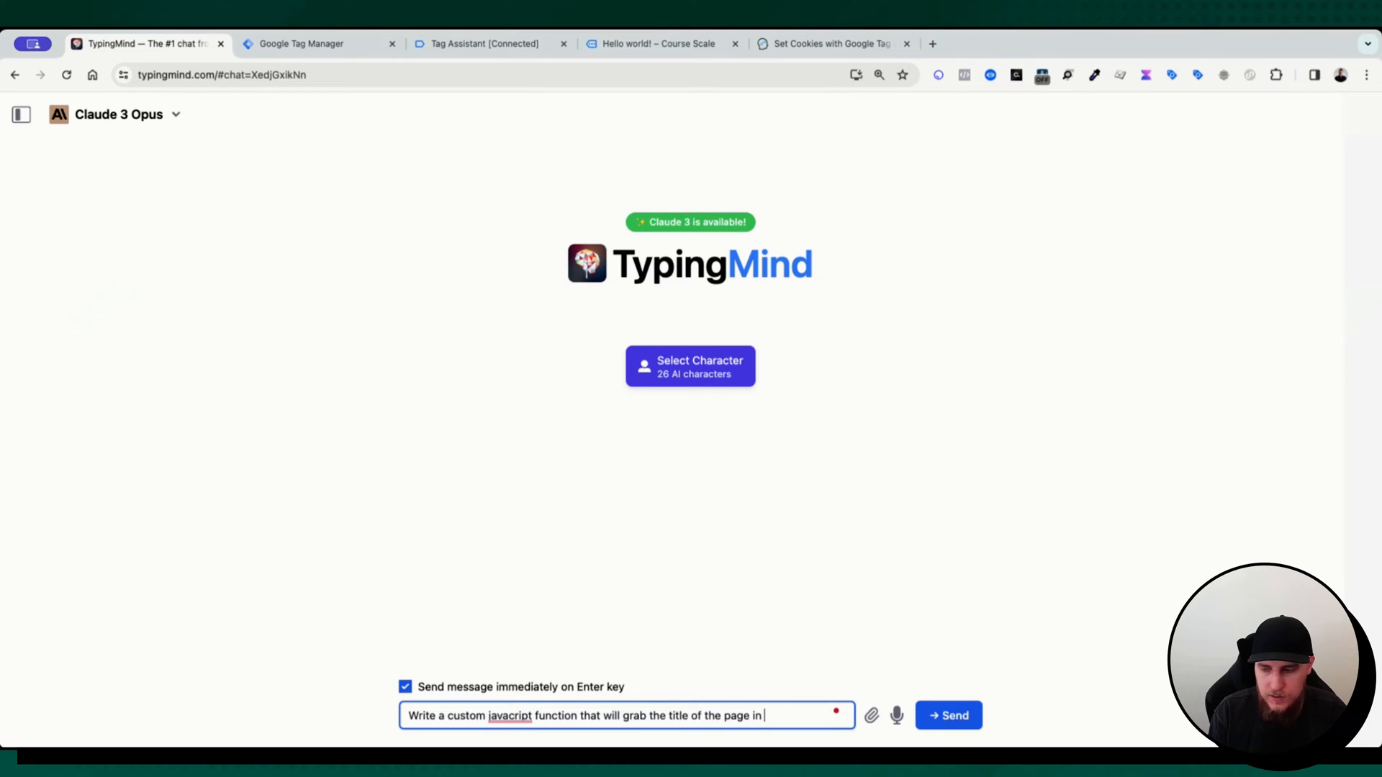
text(Google tag m)
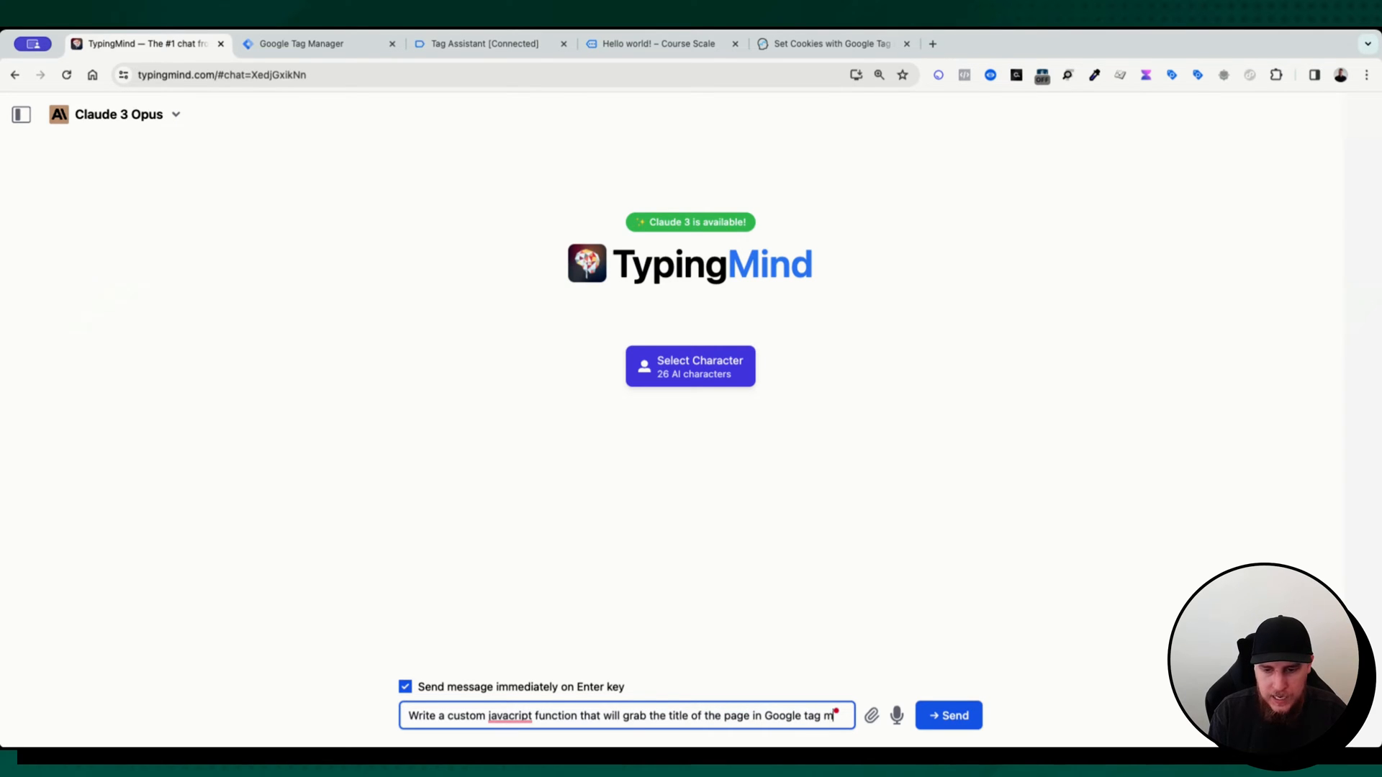
click(947, 716)
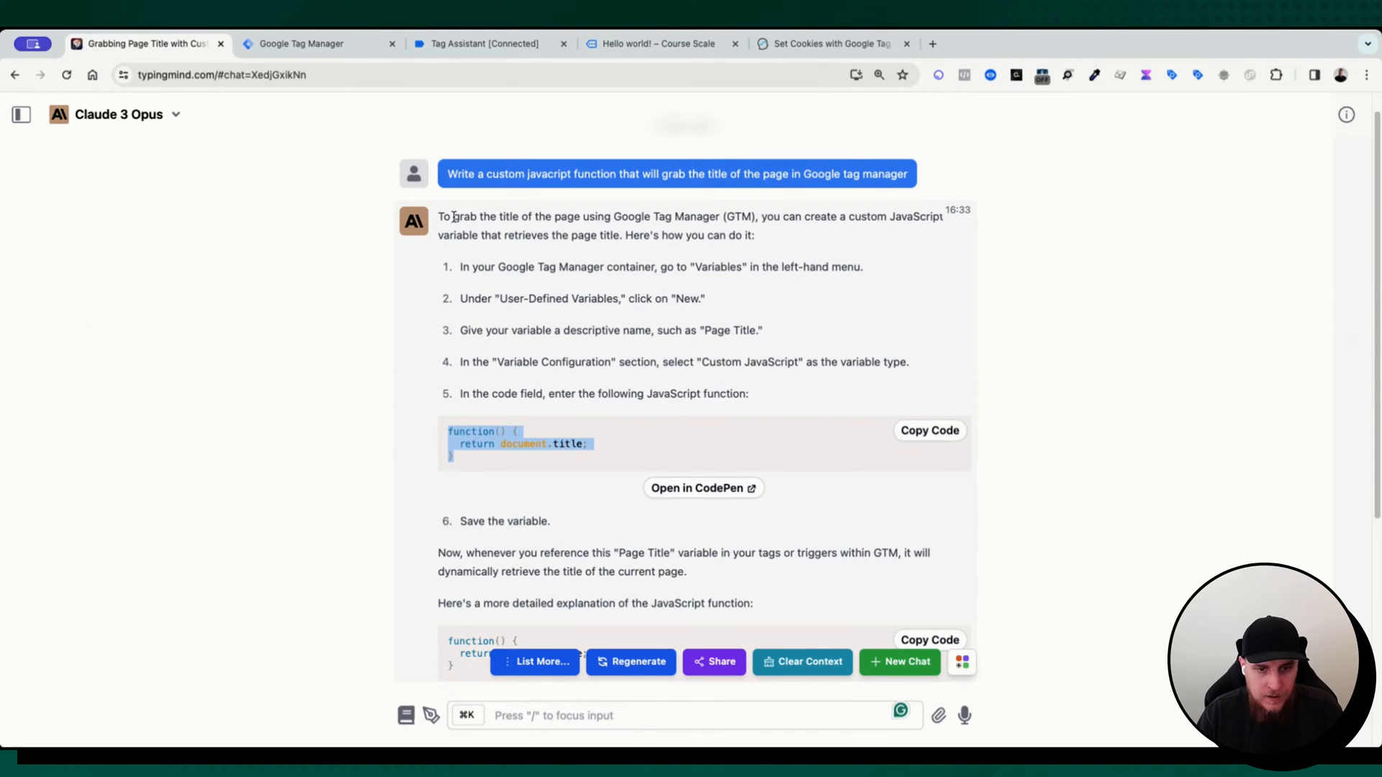
click(304, 43)
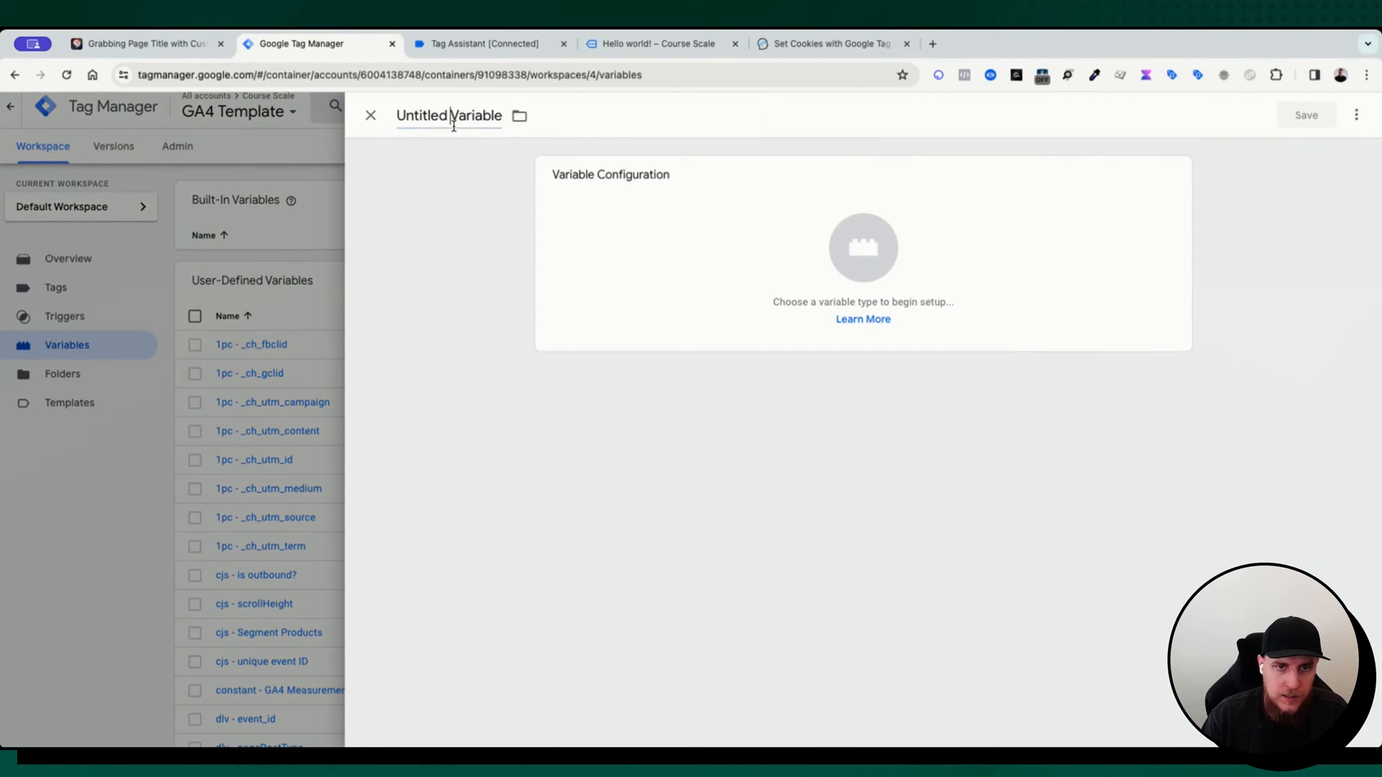
Create Custom JavaScript variable 'cjs = page title' returning document.title and save it
text(cjs =)
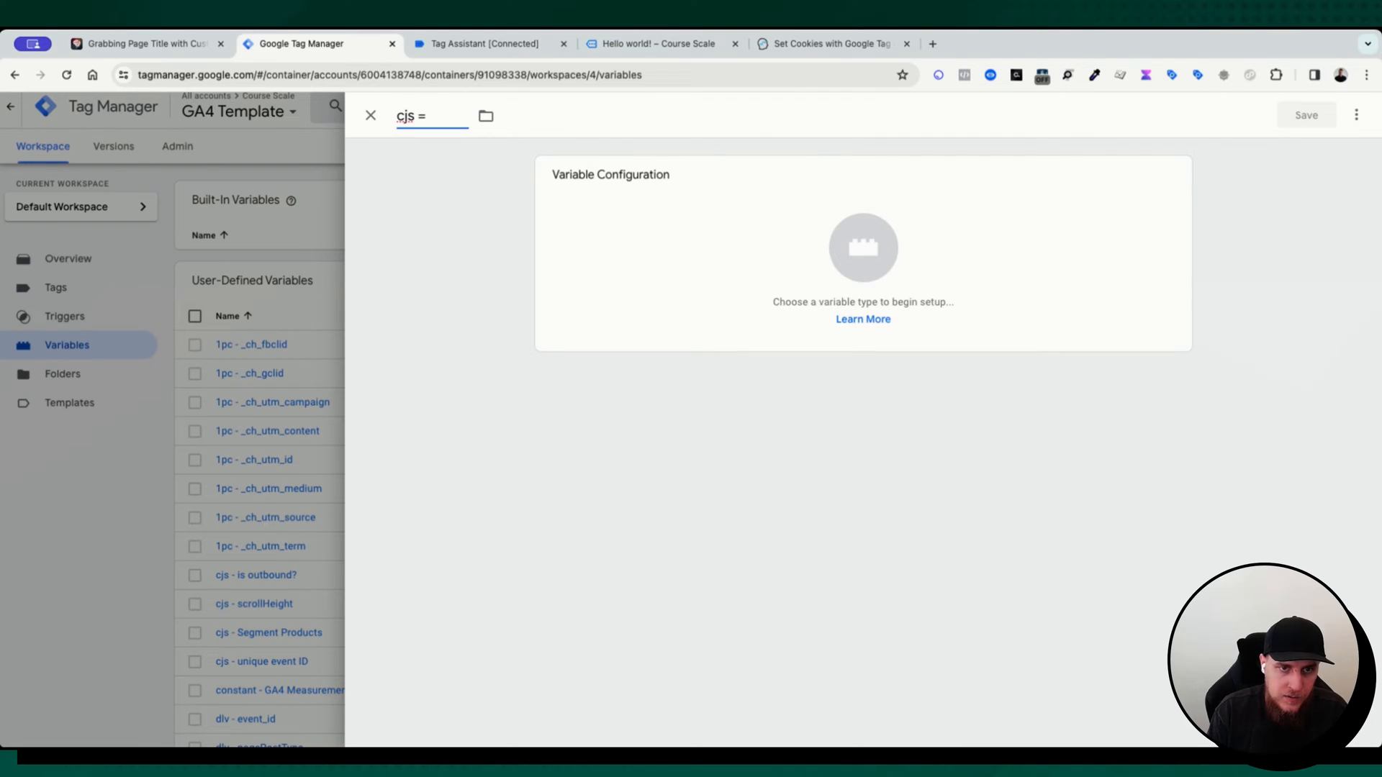
text(d)
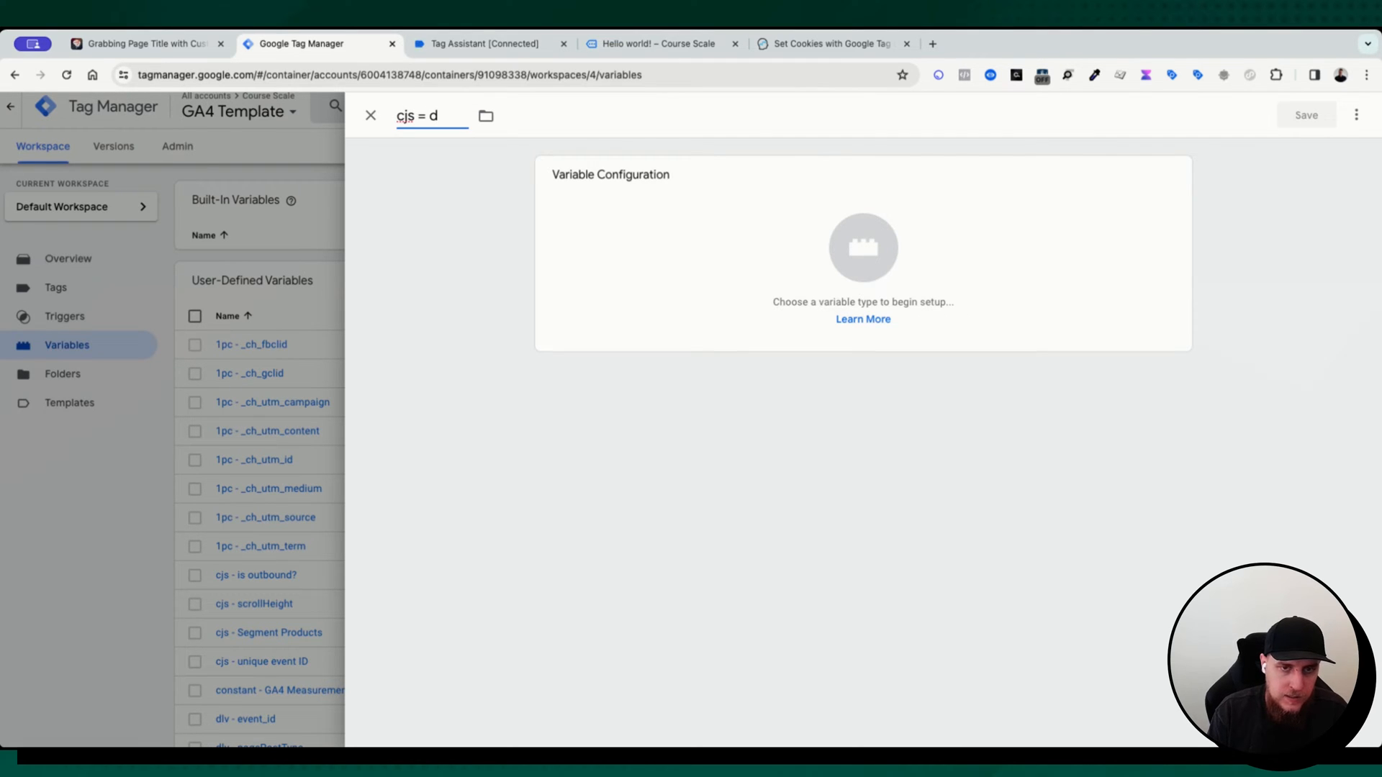
text(page tit)
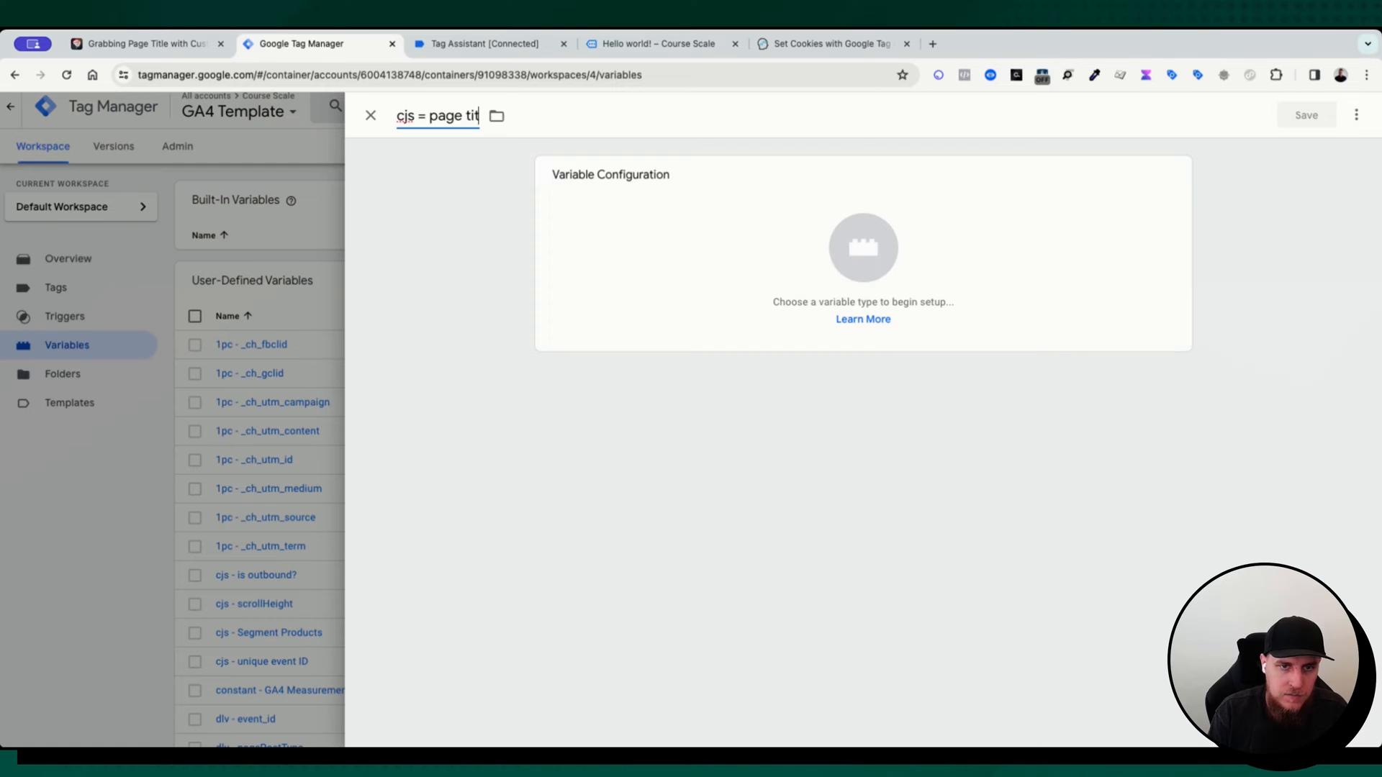
click(862, 250)
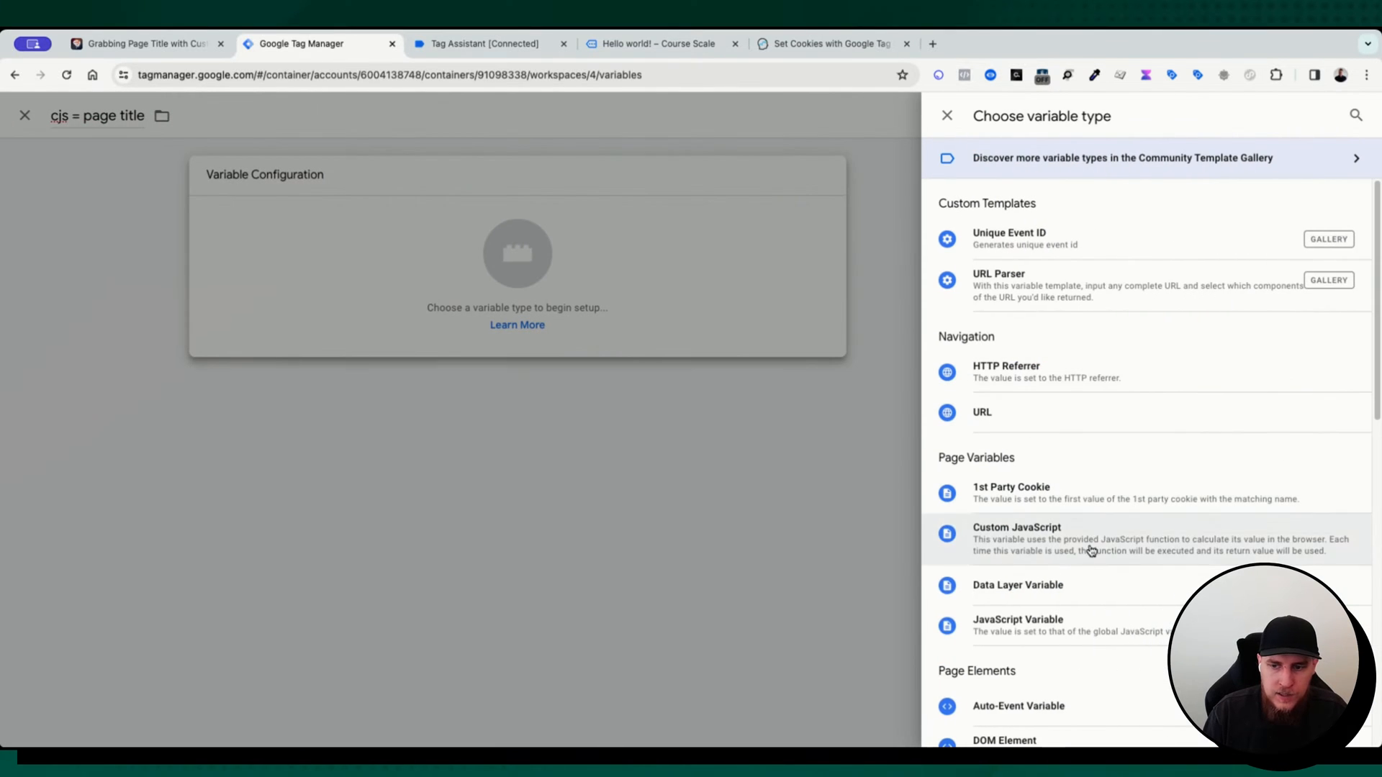
click(1016, 533)
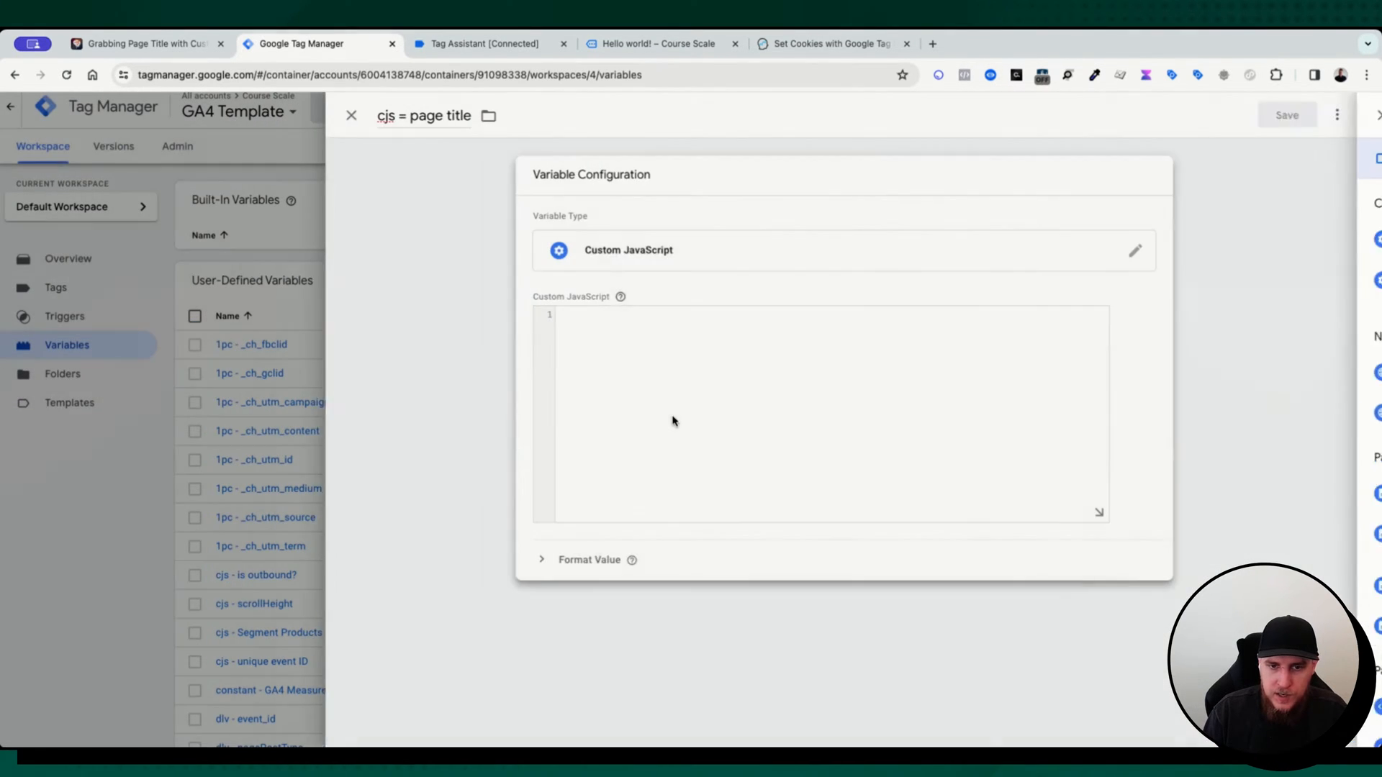
text(function() {\n  return document.title;\n})
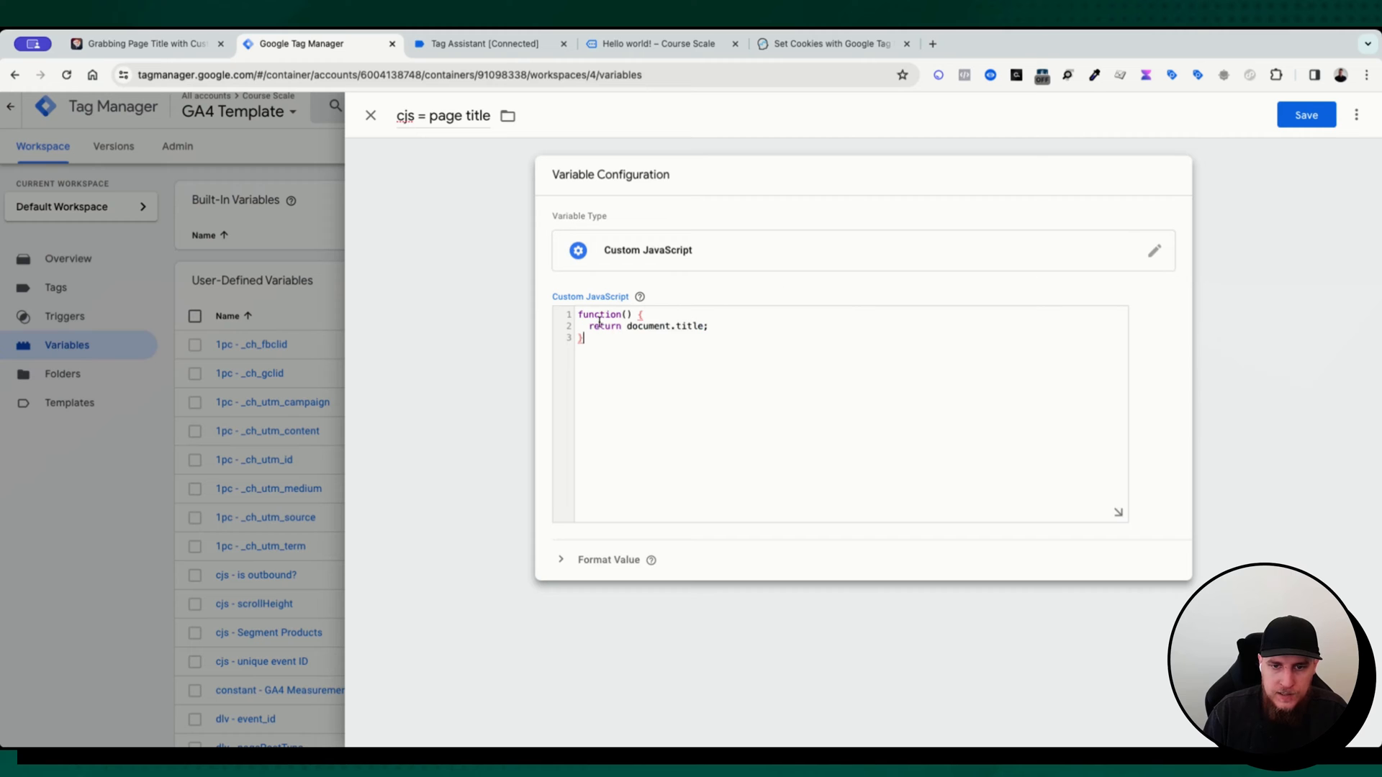
click(370, 115)
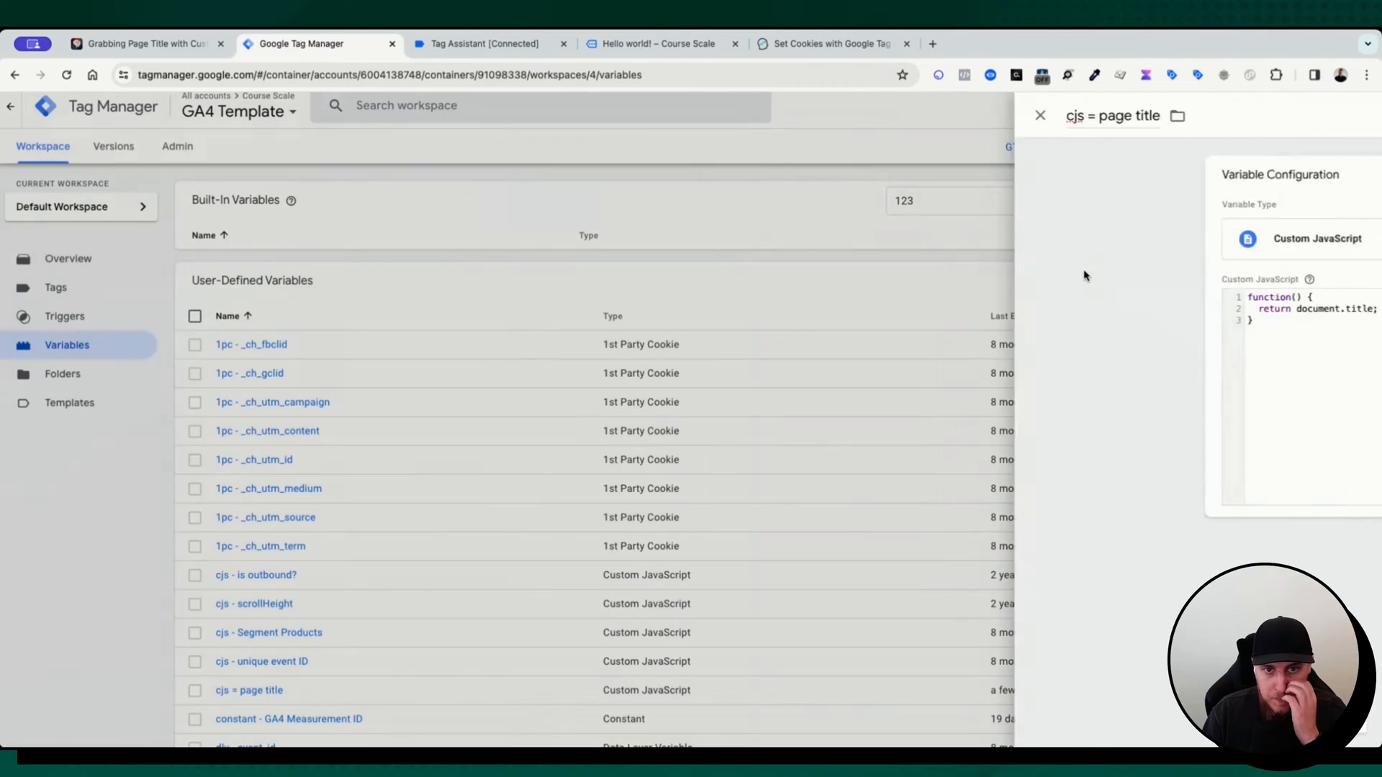
click(1039, 115)
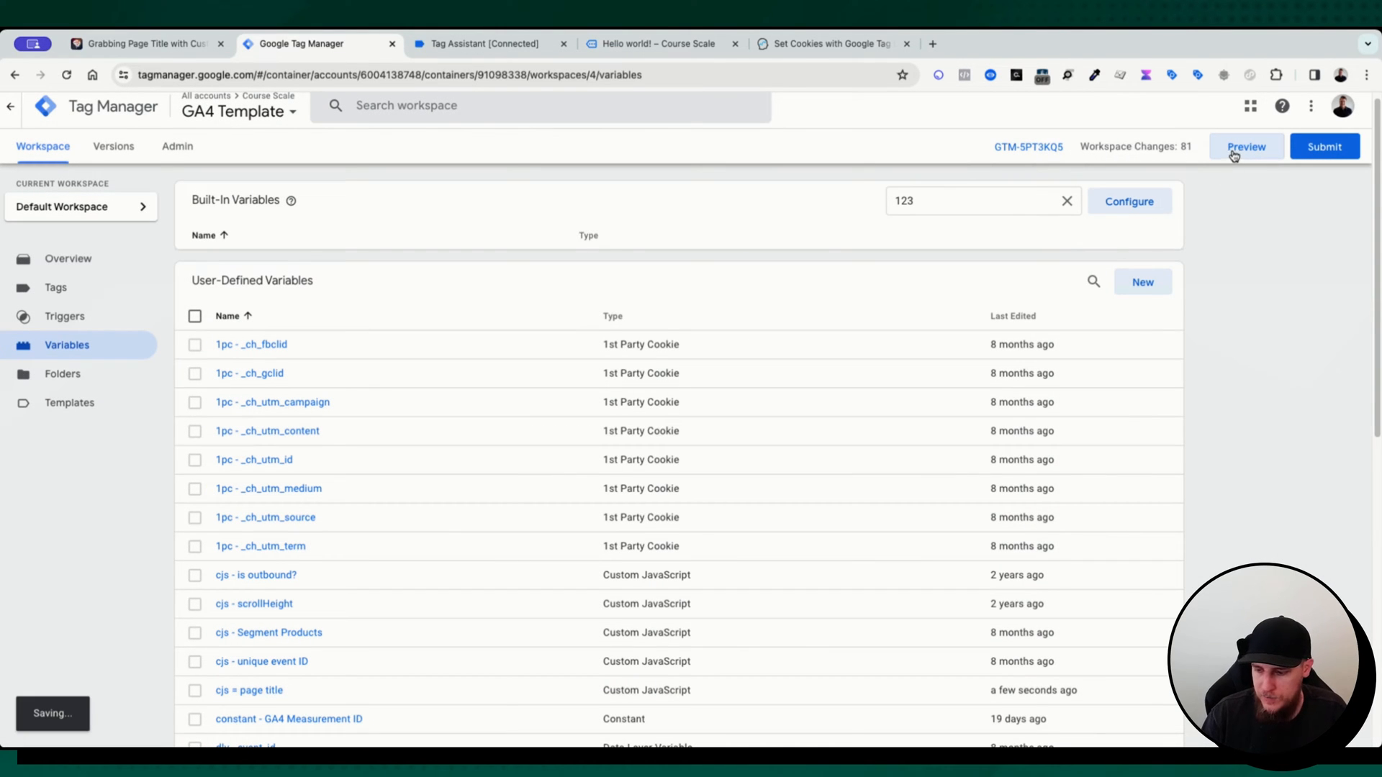
Start a preview session and check that cjs = page title reads Course Scale
click(1246, 146)
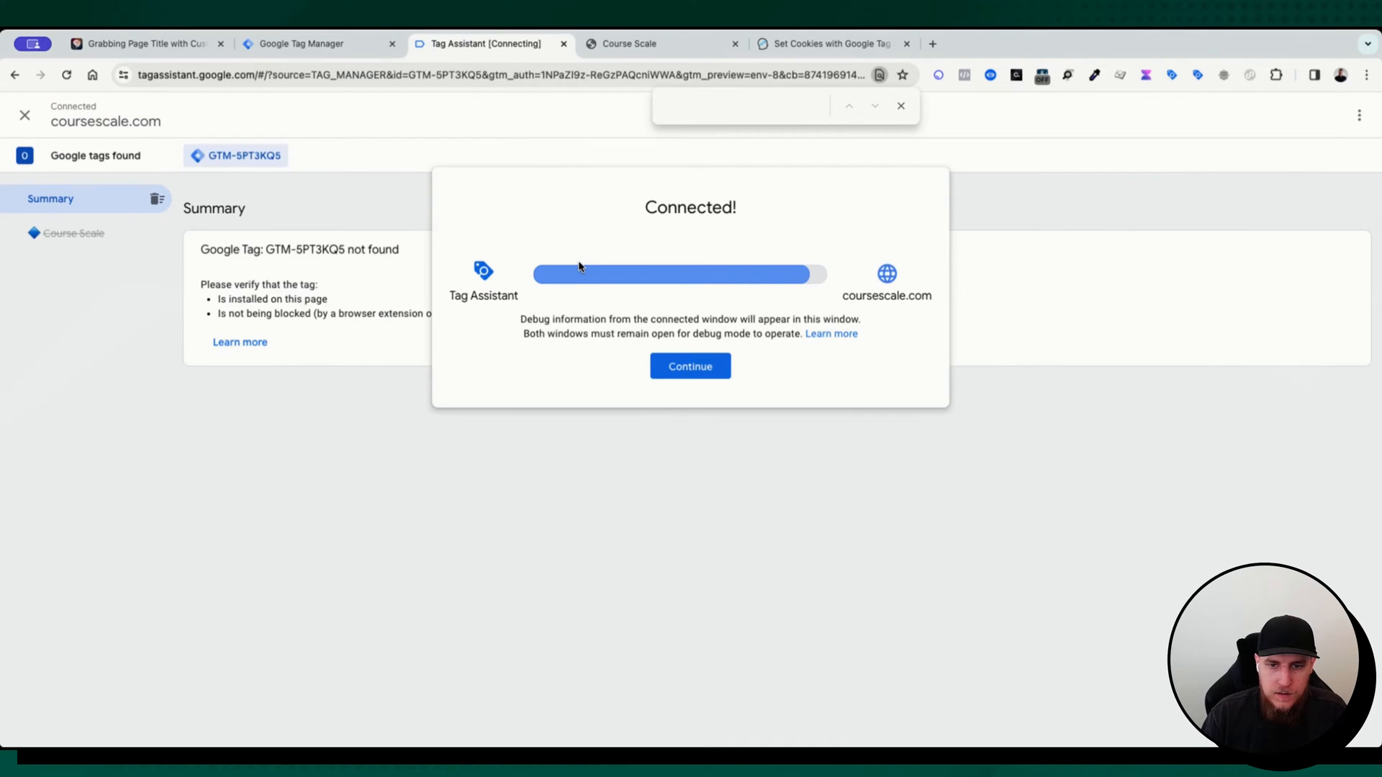
click(689, 366)
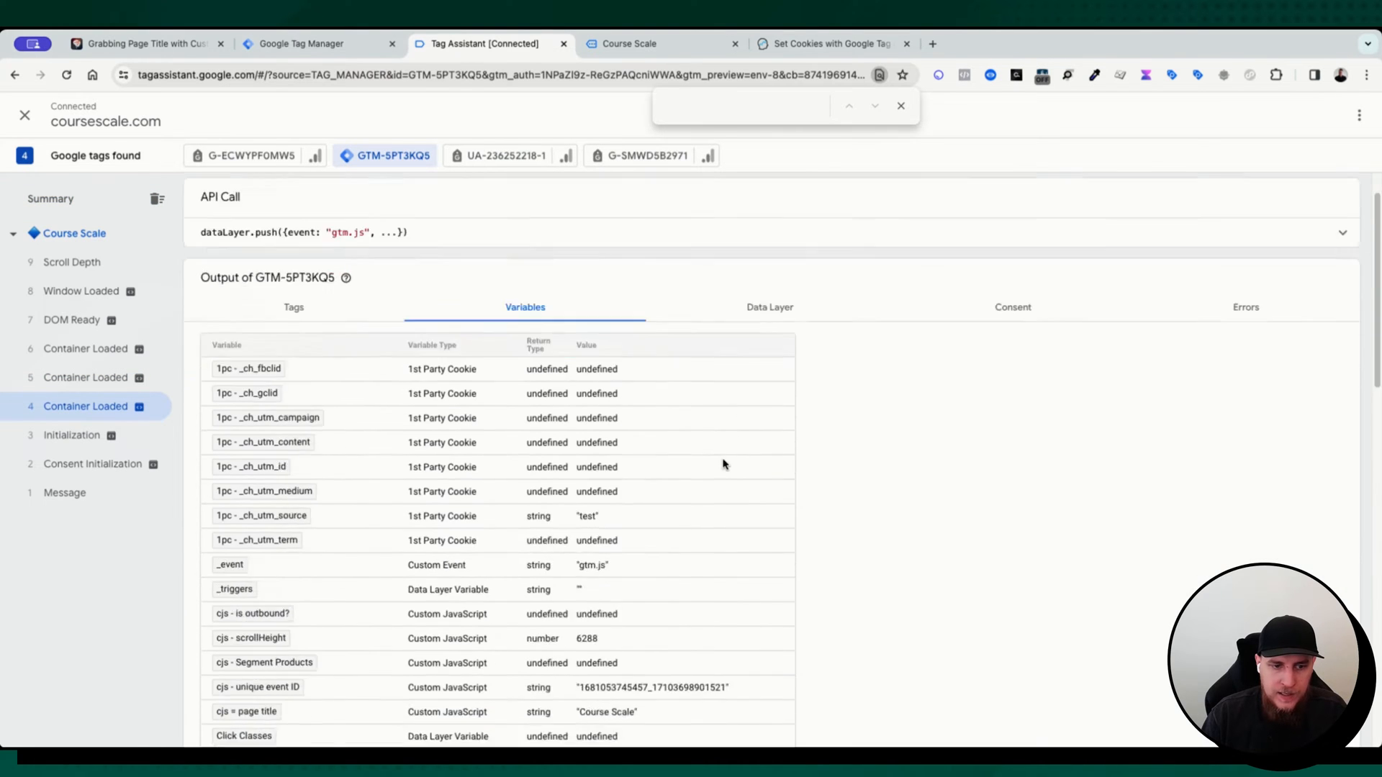
scroll(down, 3)
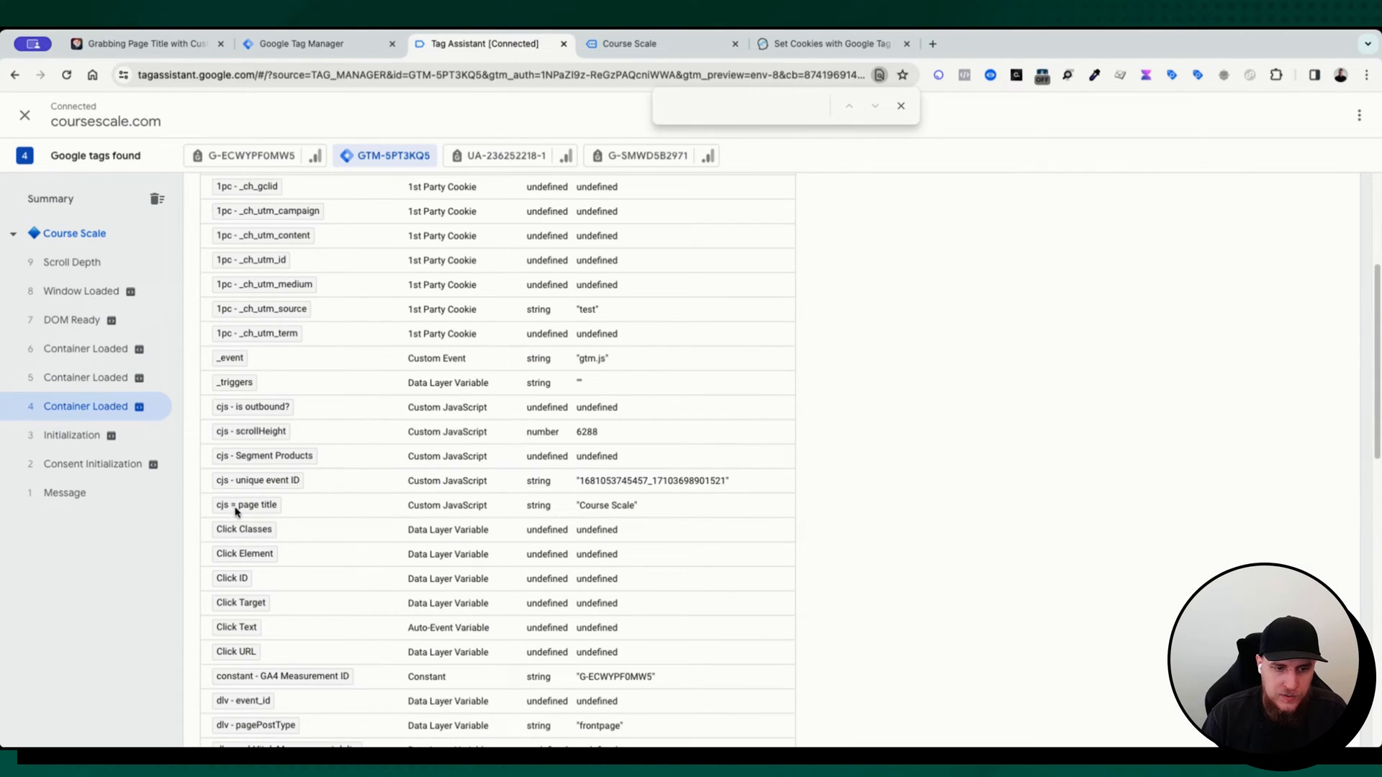
double_click(606, 506)
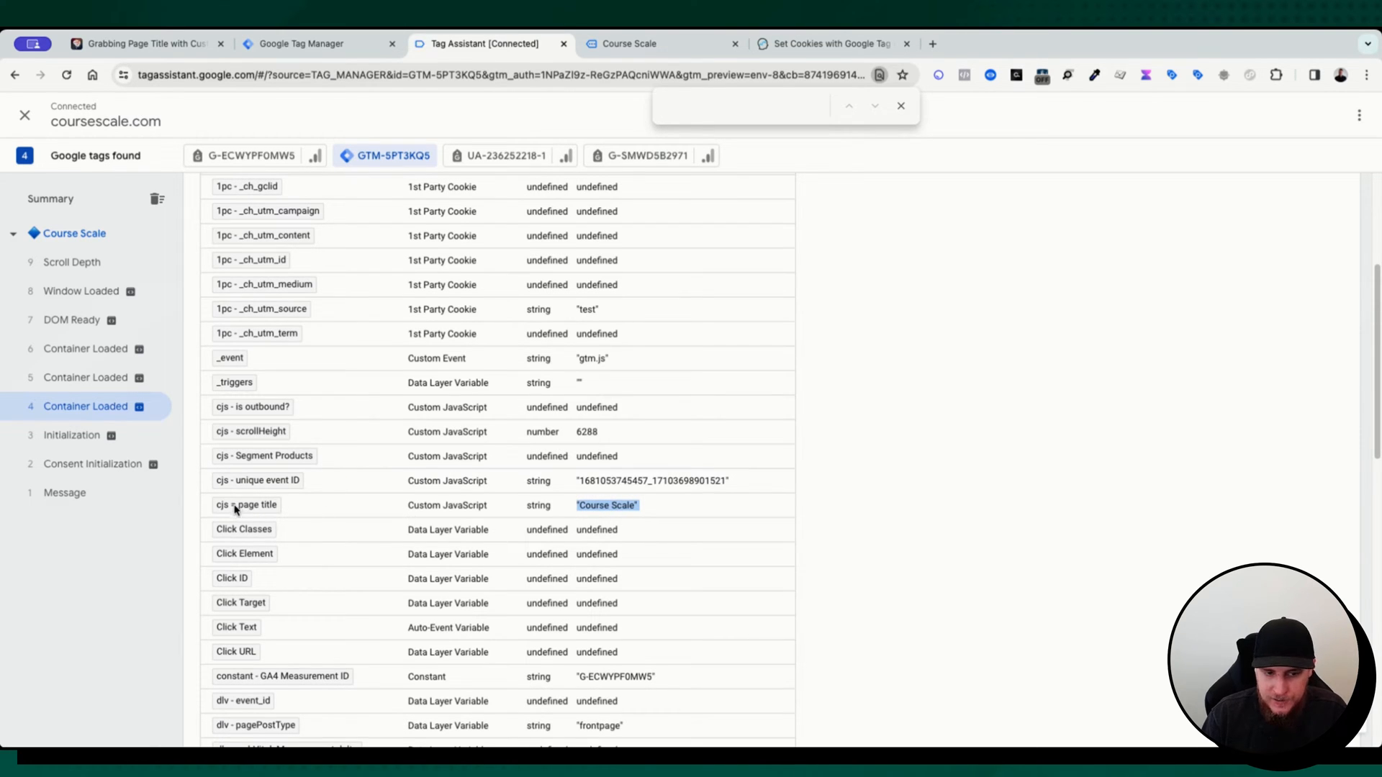
Visit a blog post and confirm cjs = page title reads Hello world! – Course Scale
click(627, 43)
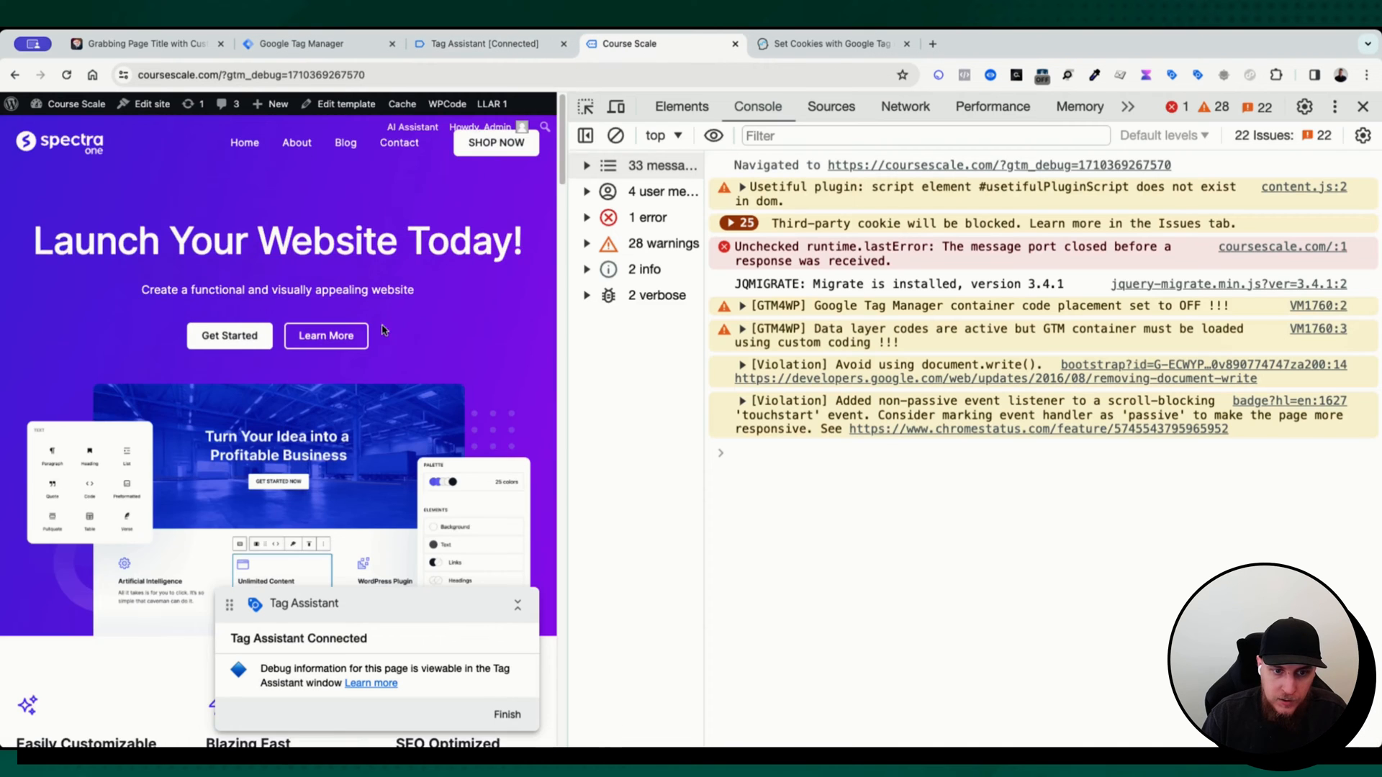
scroll(down, 3)
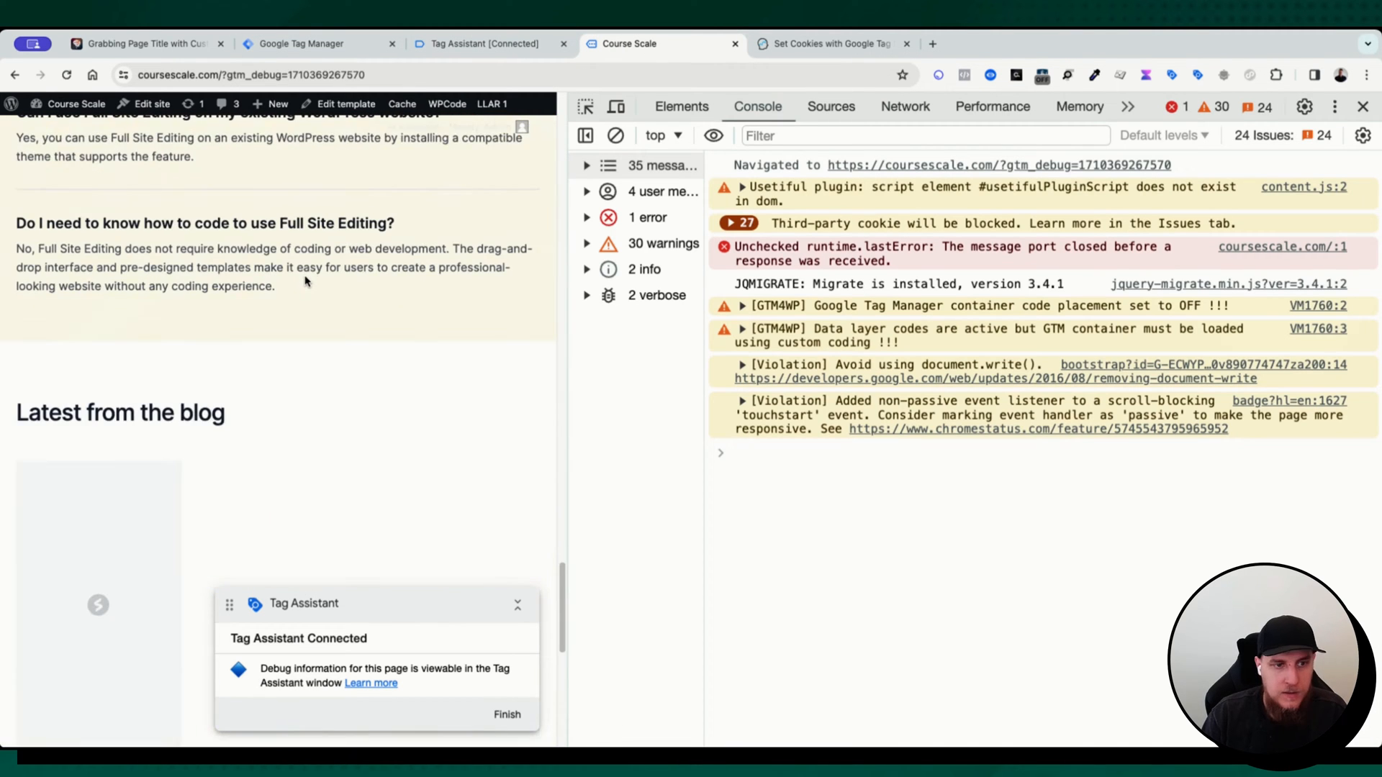
scroll(down, 3)
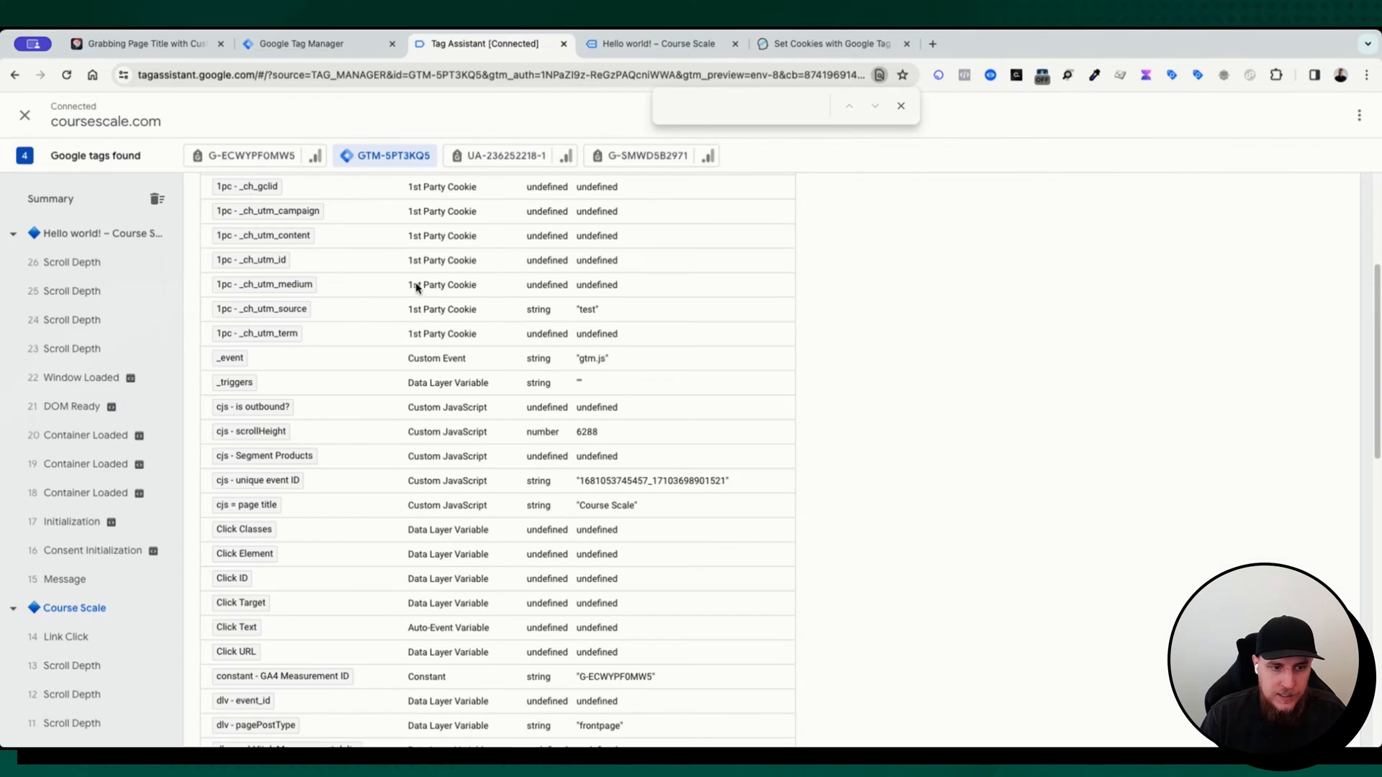
scroll(up, 3)
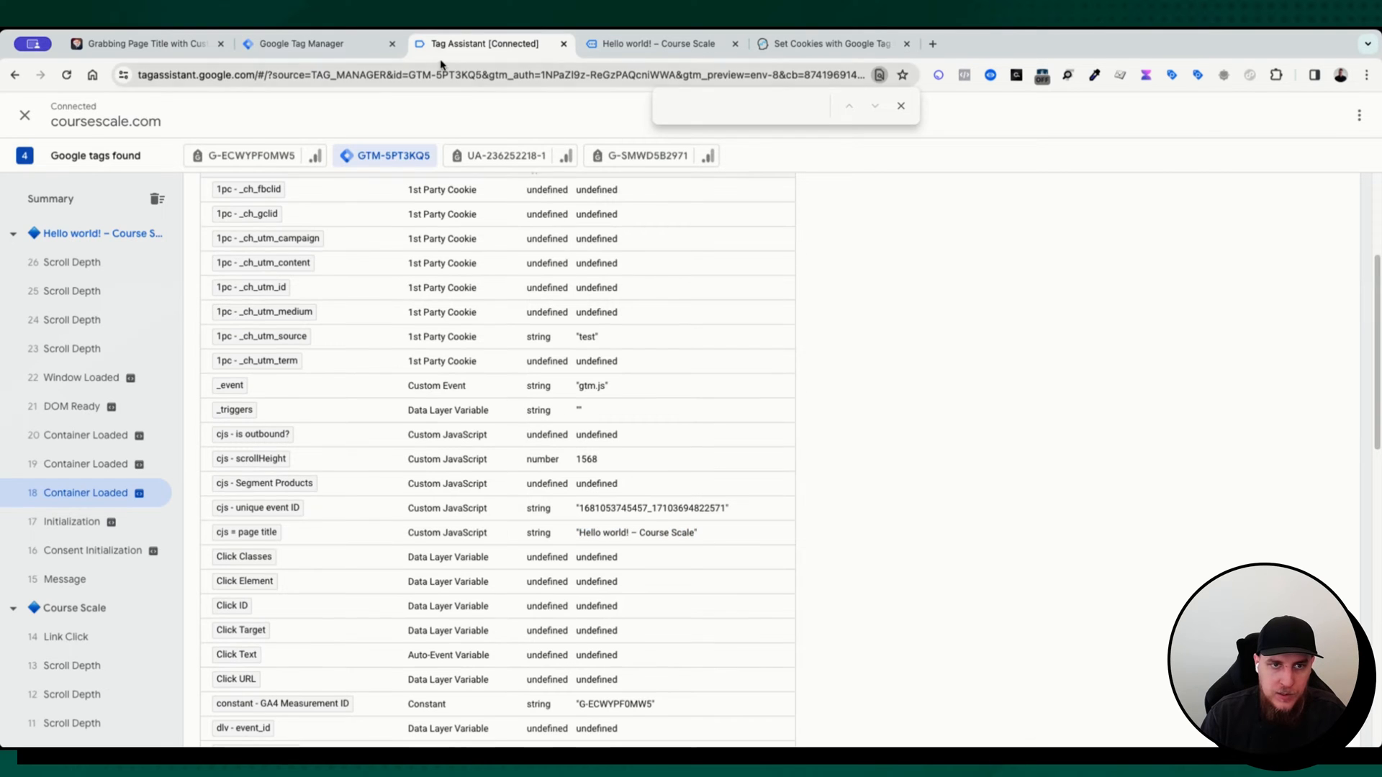
click(300, 43)
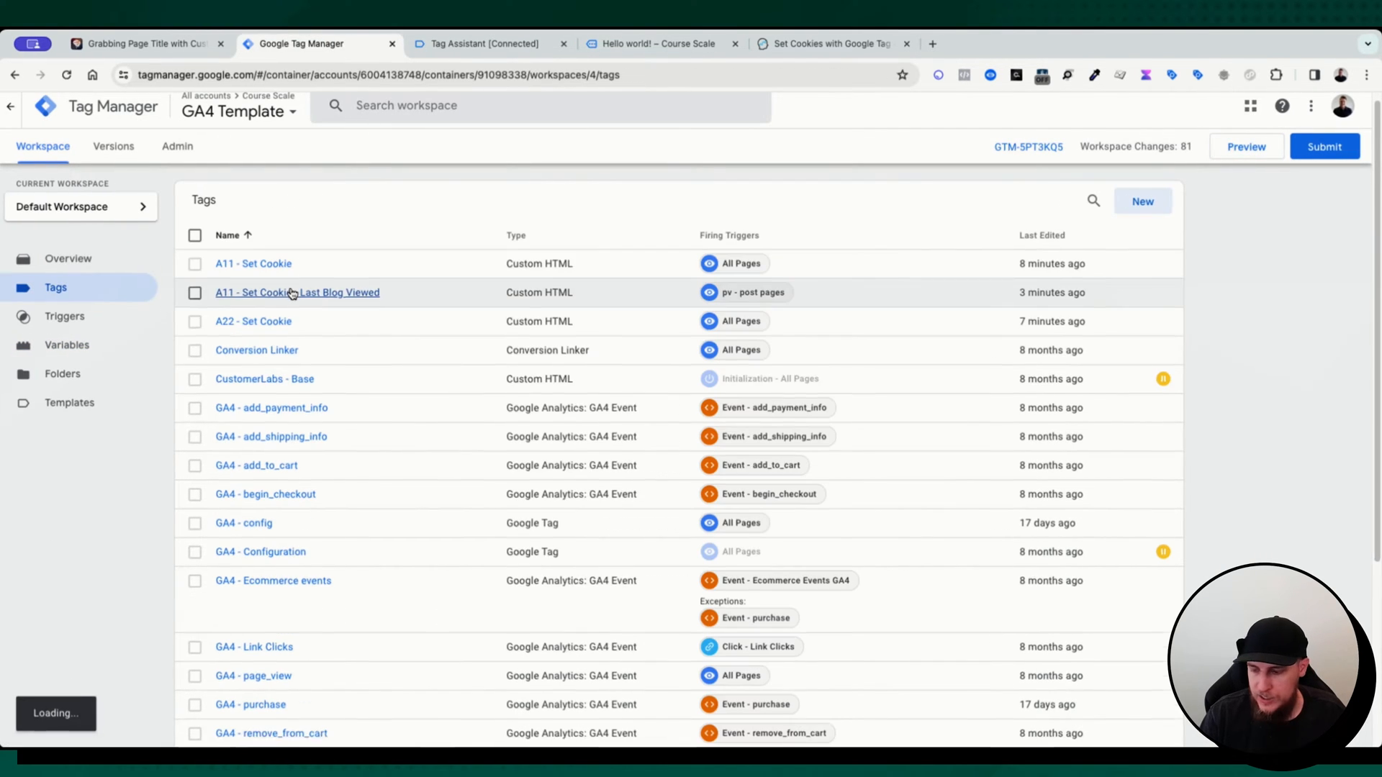
mouse_move(261, 321)
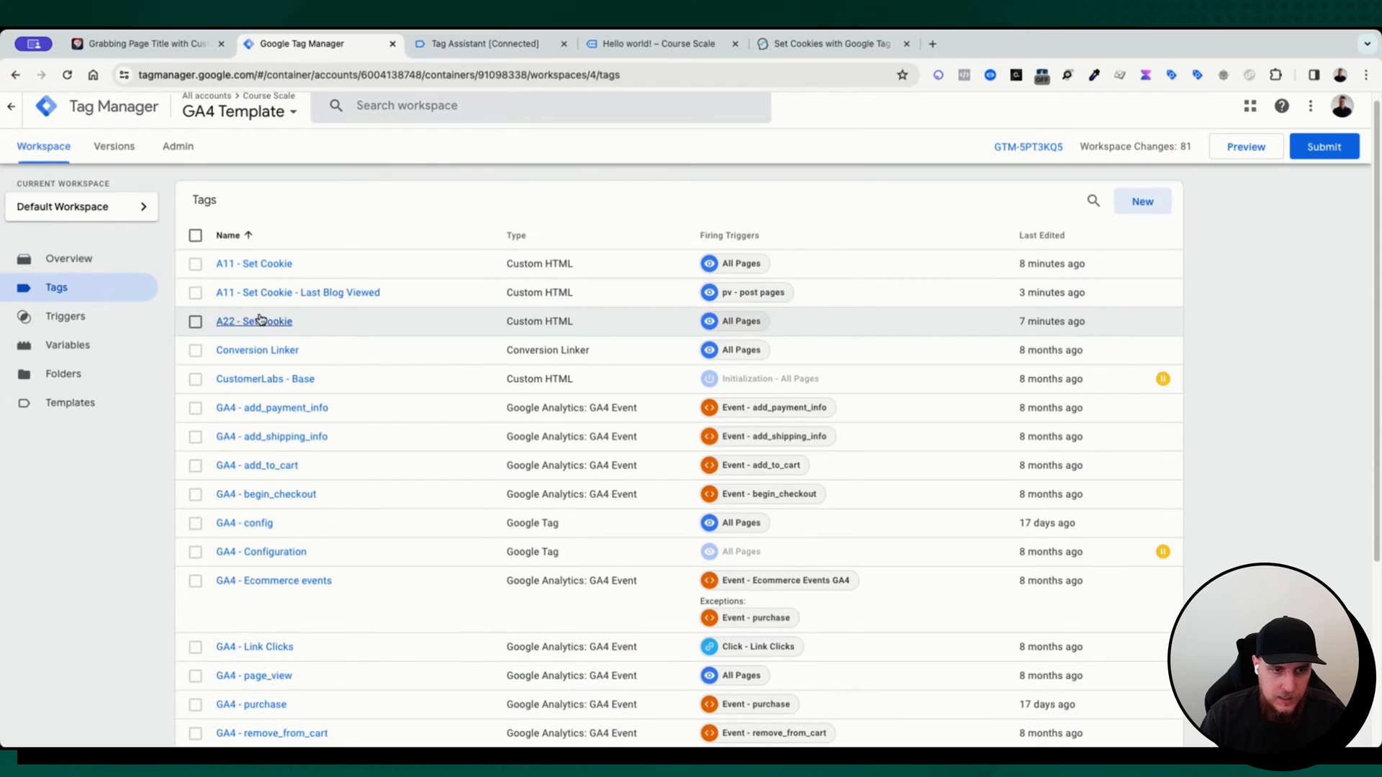
Set the Last Blog Viewed tag's cookie value to {{cjs = page title}} and save the tag
click(296, 293)
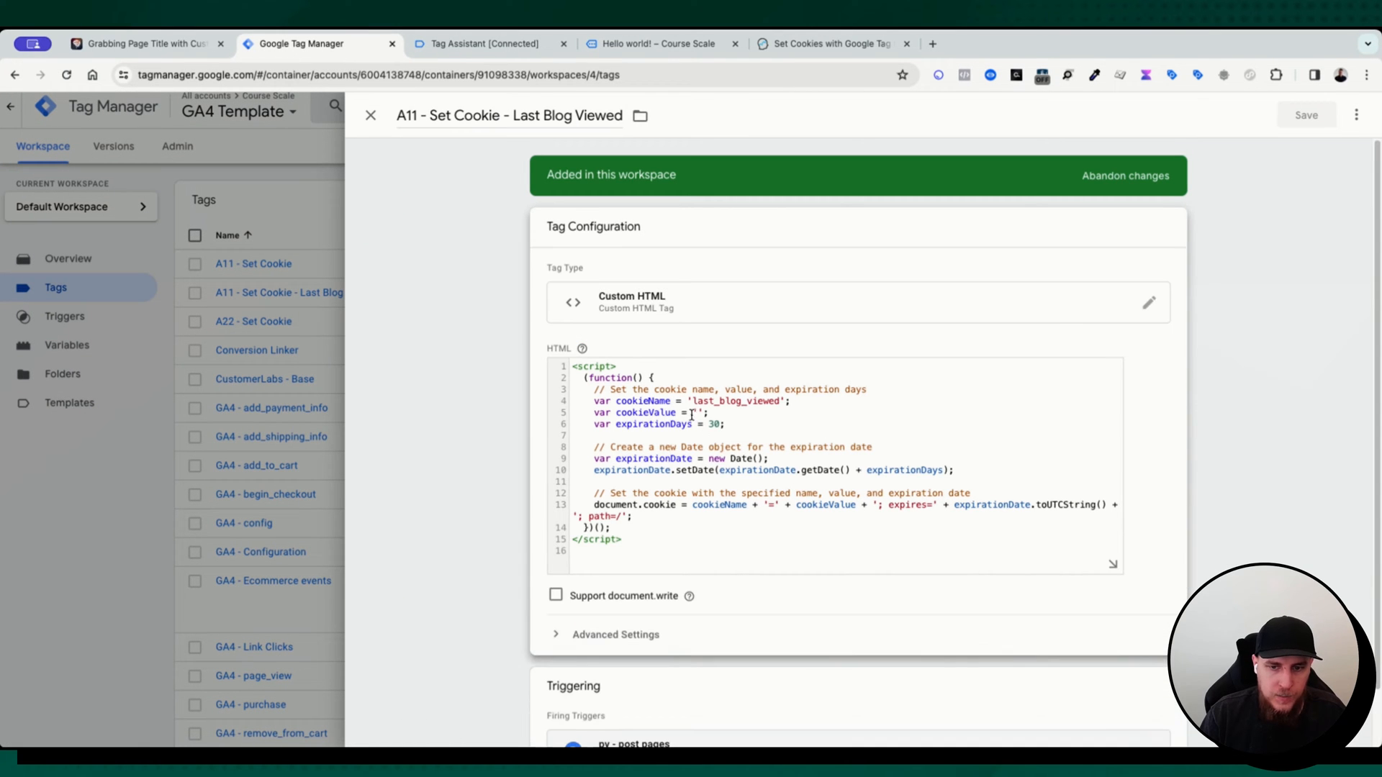
text({{cjs)
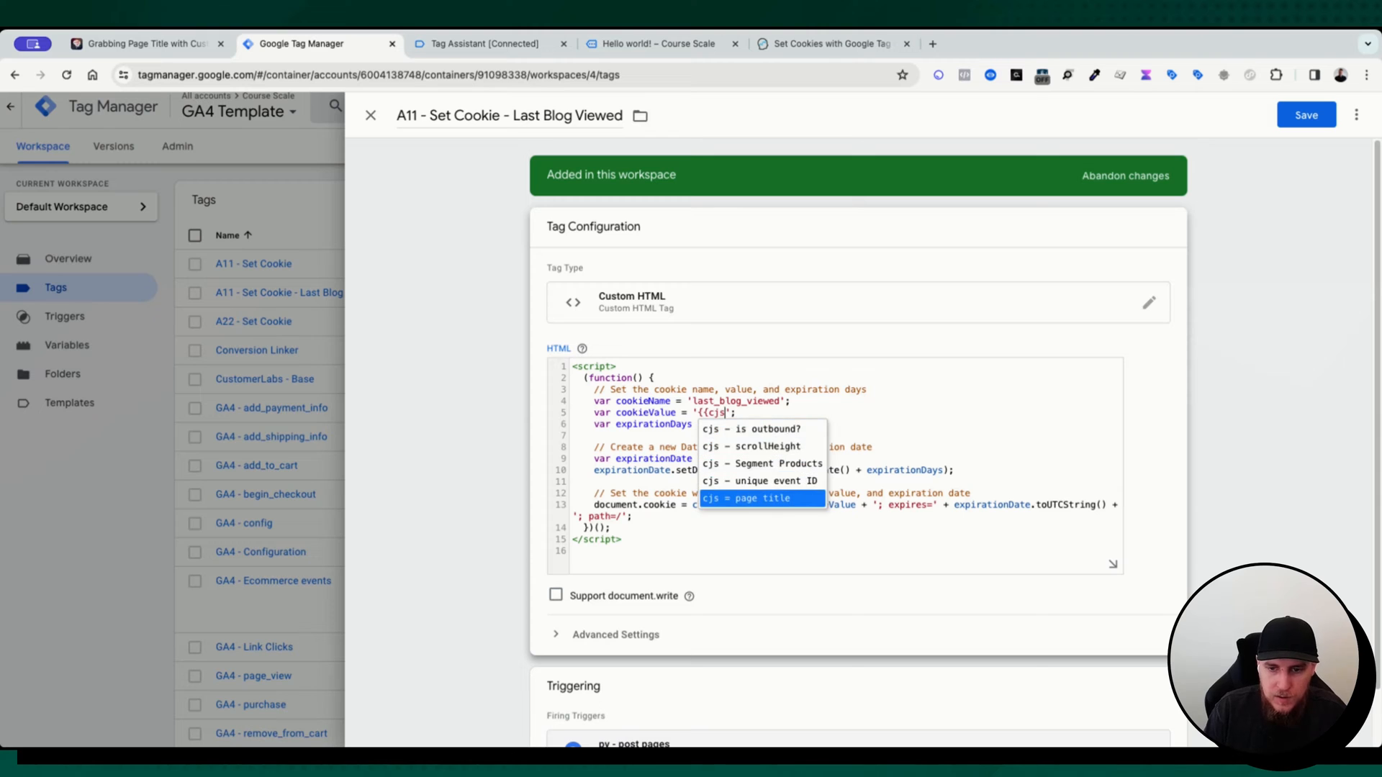
click(760, 498)
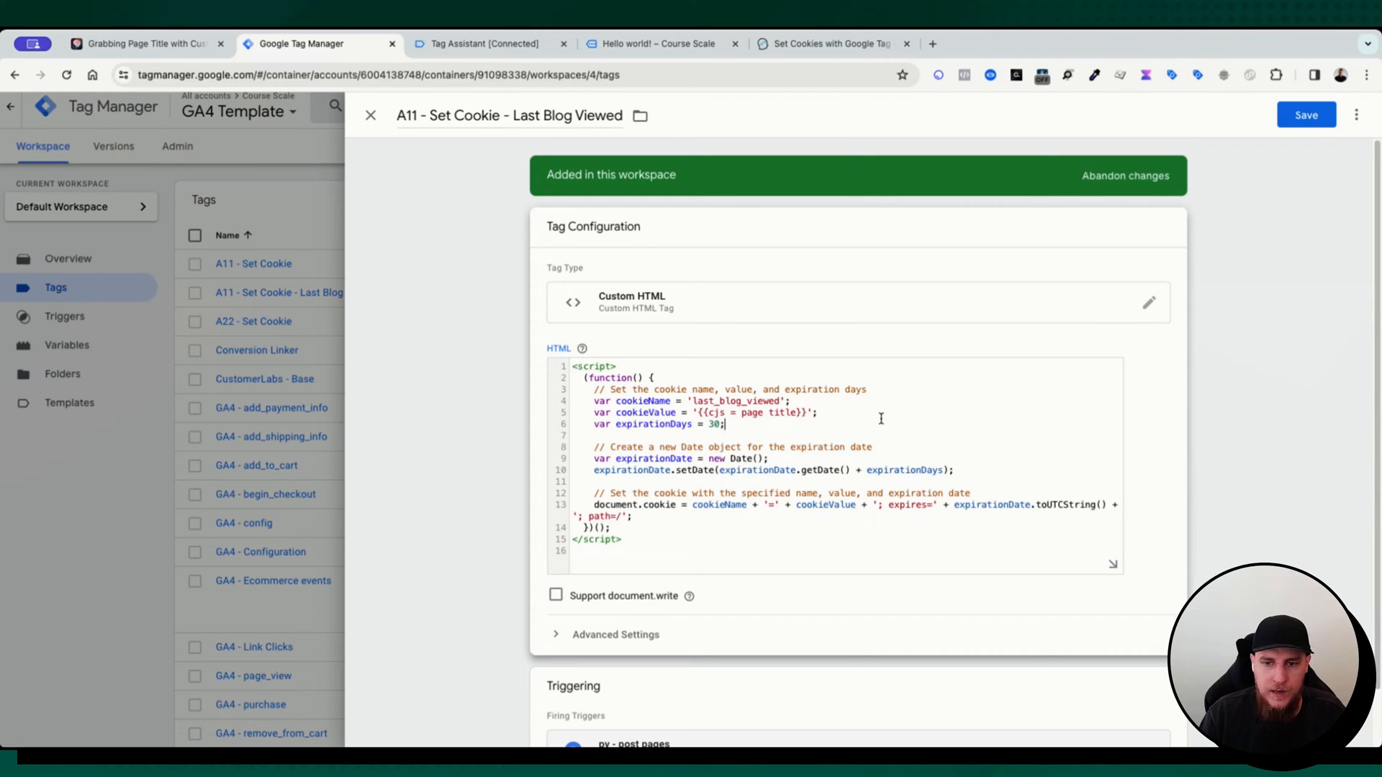
click(1306, 115)
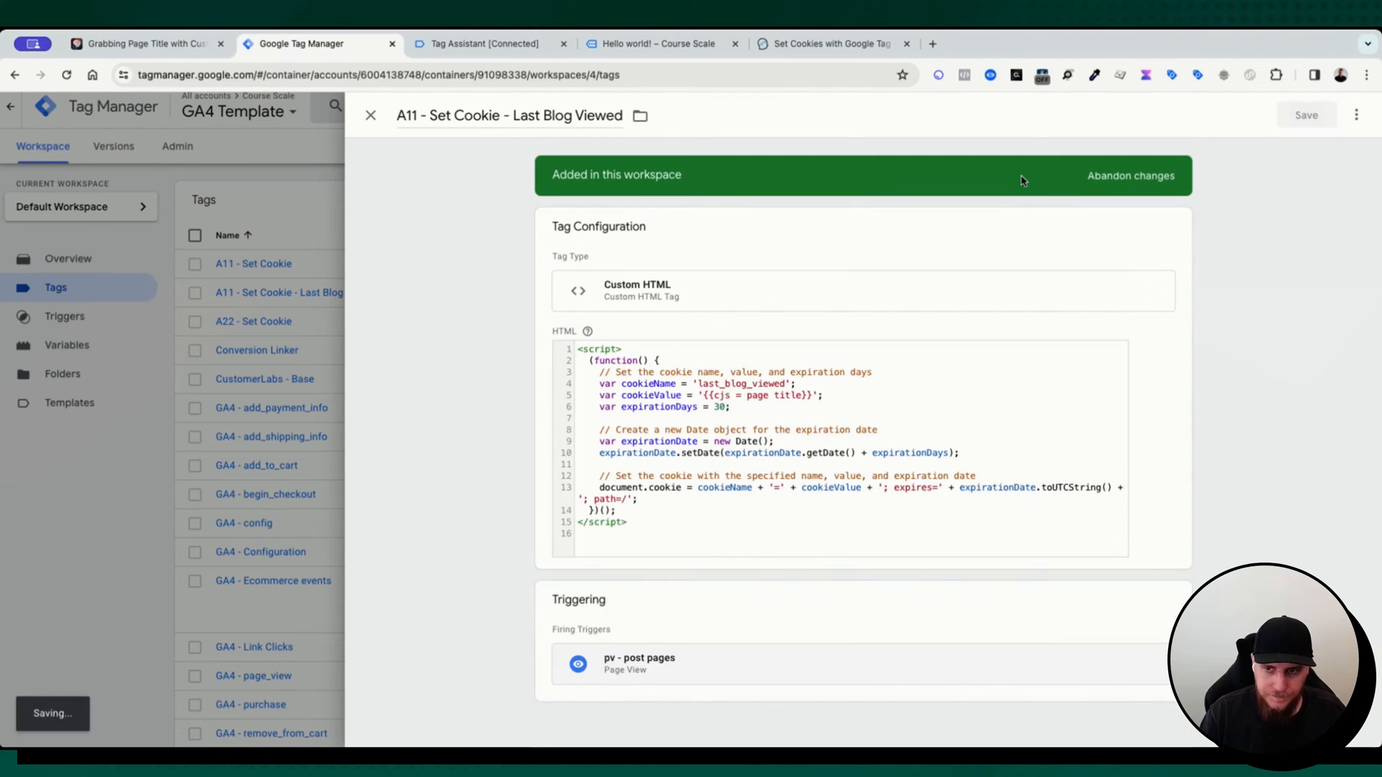
click(370, 115)
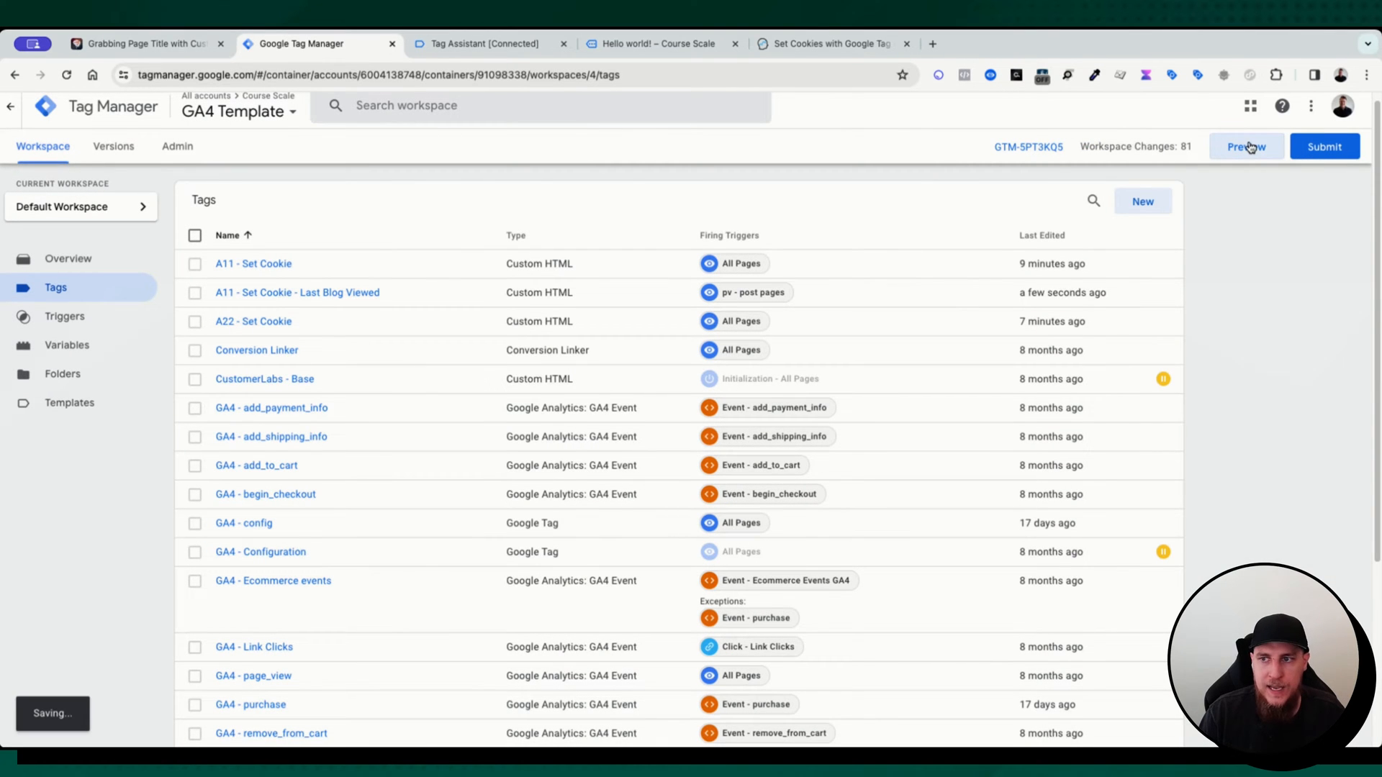
Start a fresh Tag Assistant preview and check the page title variable on Container Loaded
click(1247, 147)
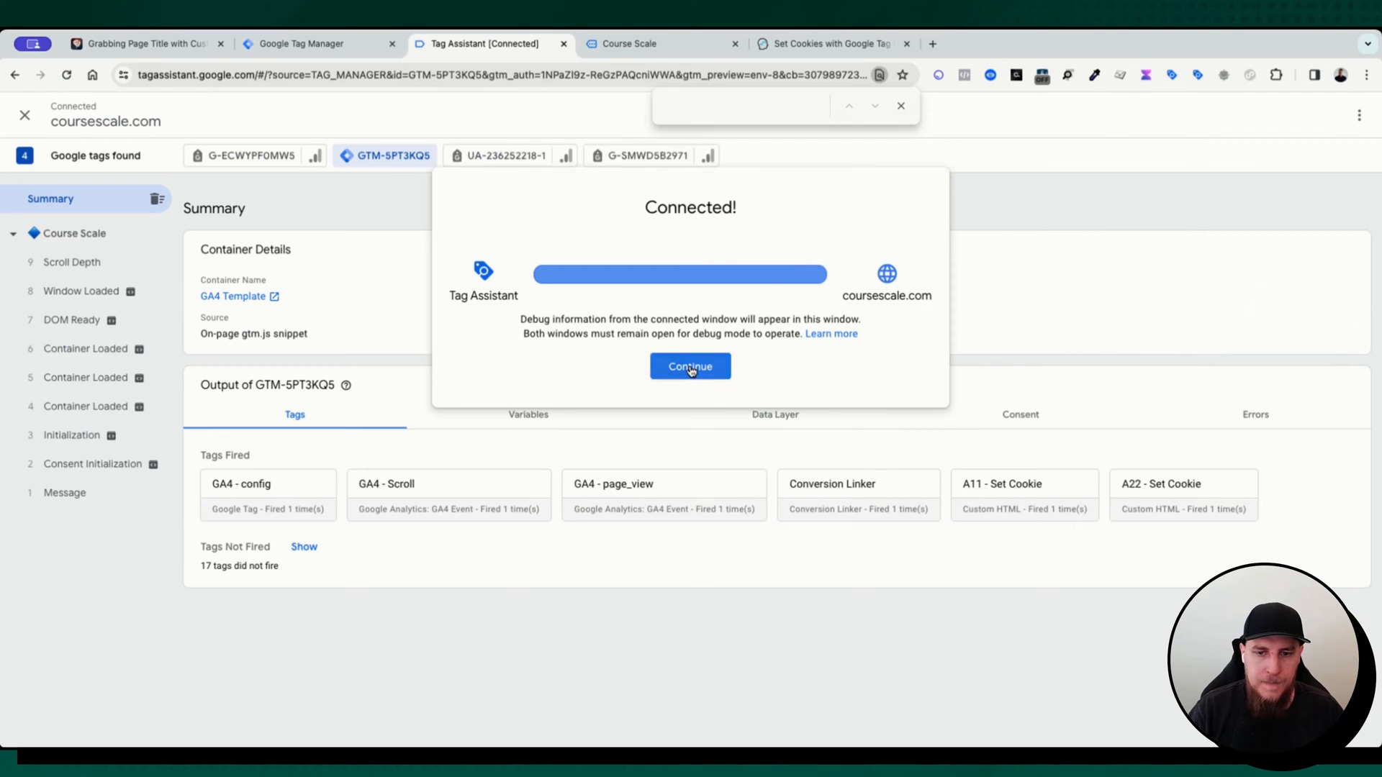
click(690, 366)
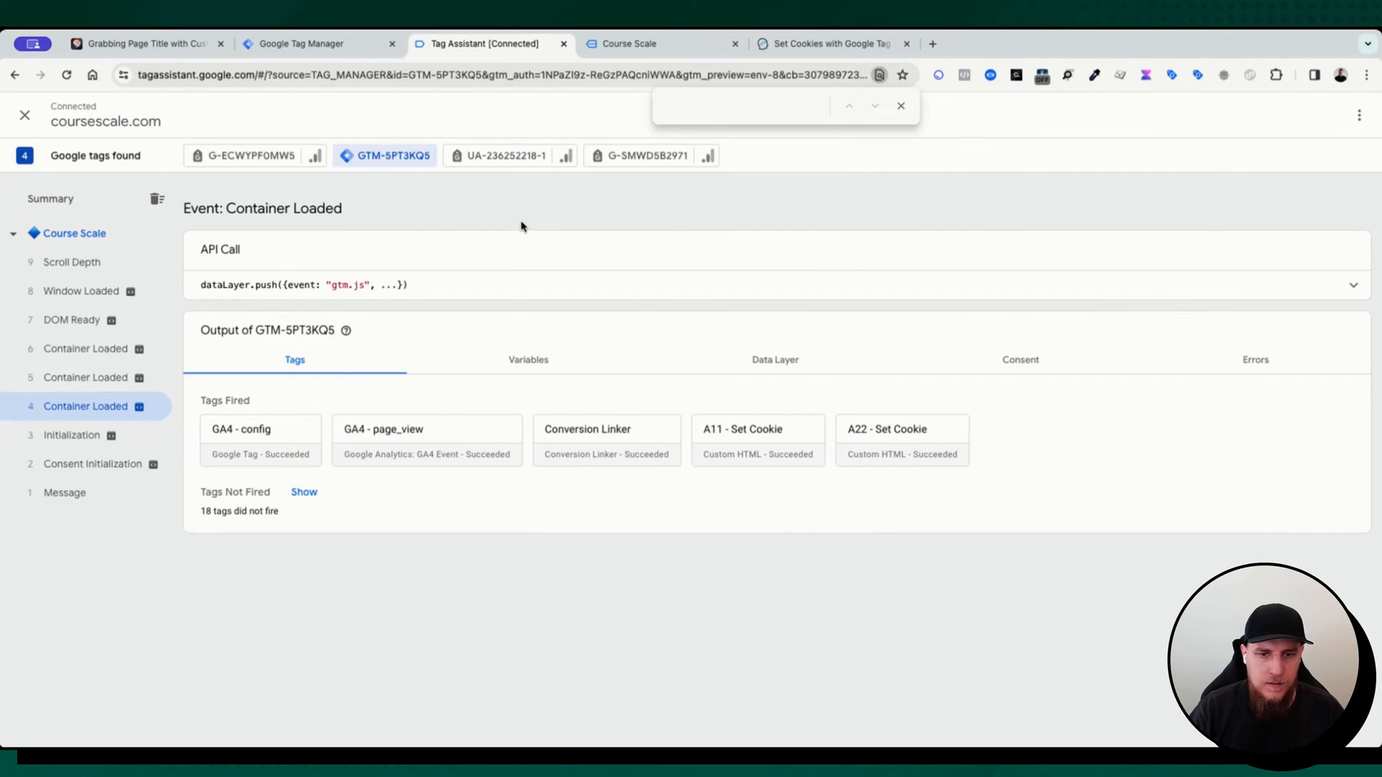
click(527, 360)
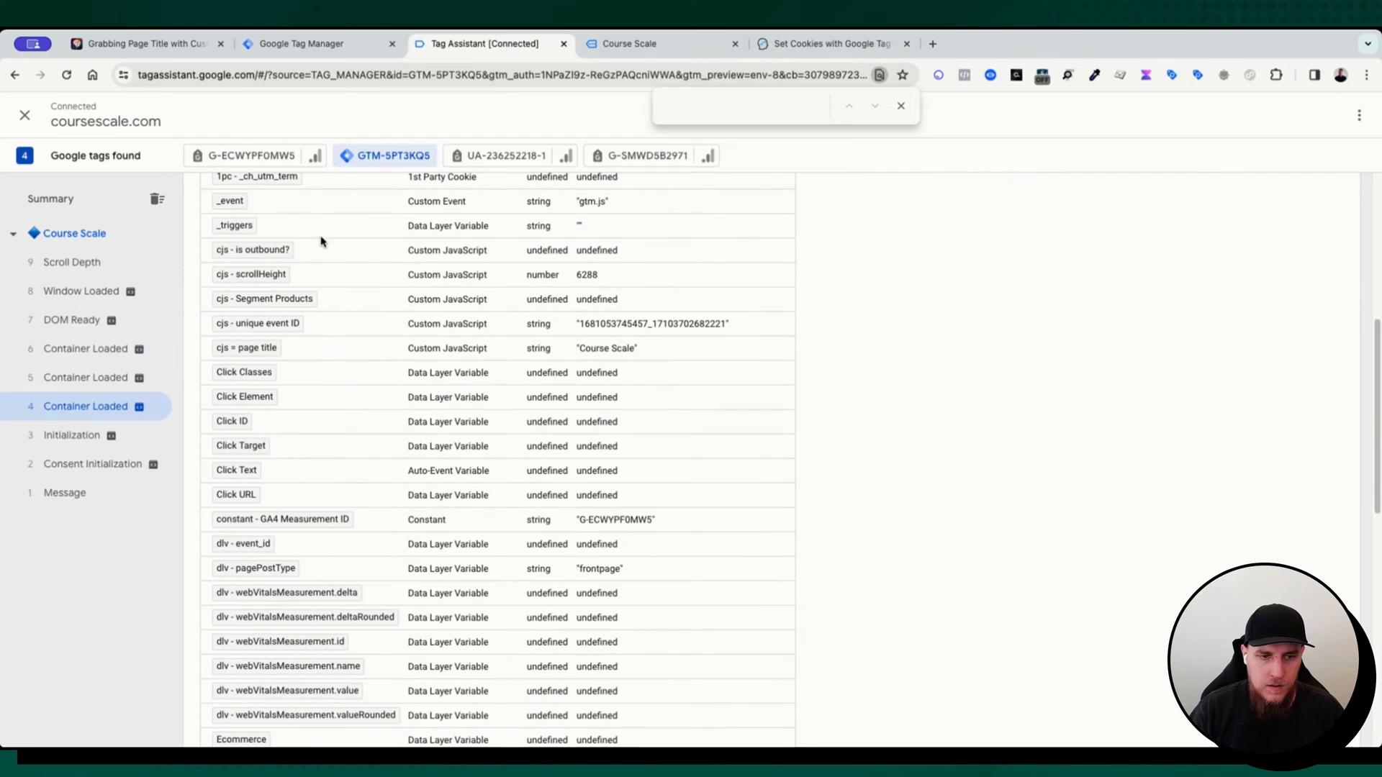
double_click(606, 349)
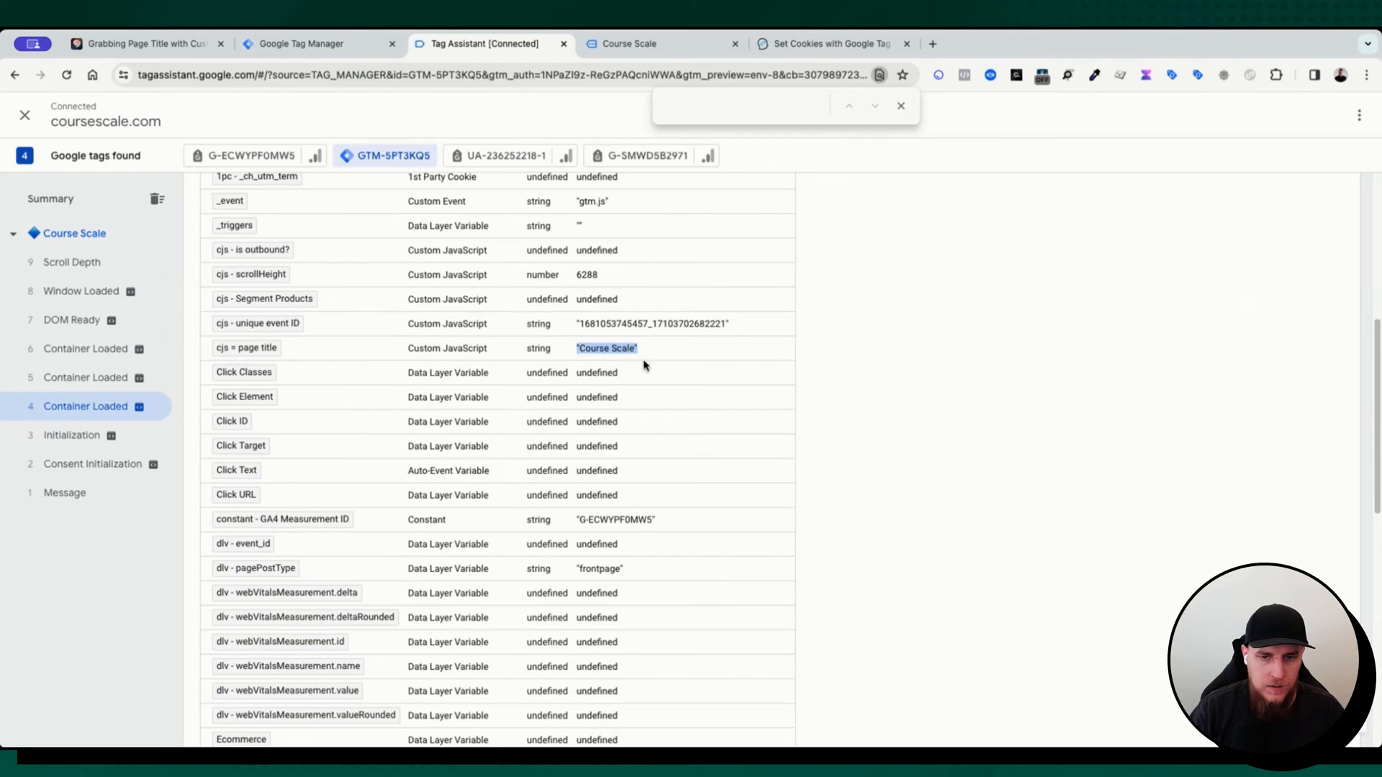
Load the Hello world! post and confirm the Set Cookie - Last Blog Viewed tag fired
click(629, 44)
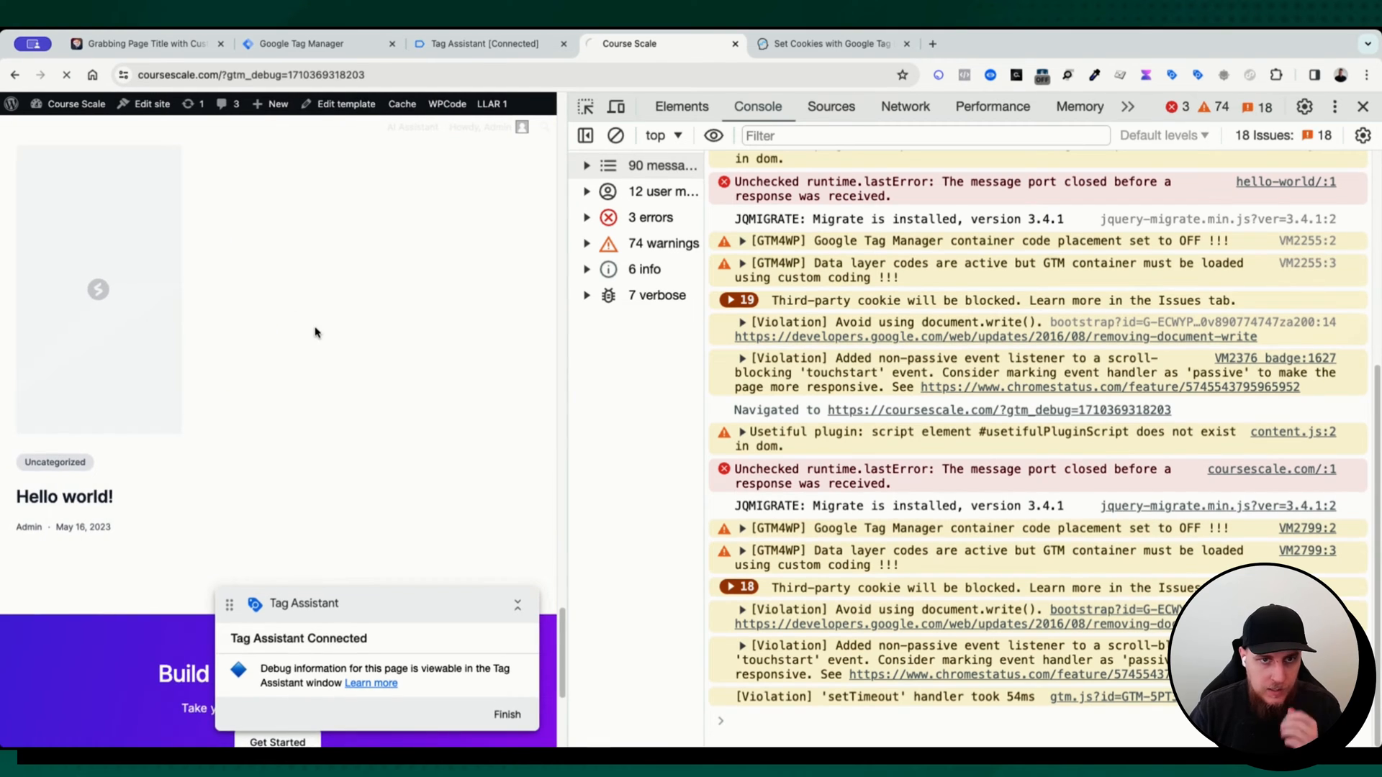
click(484, 43)
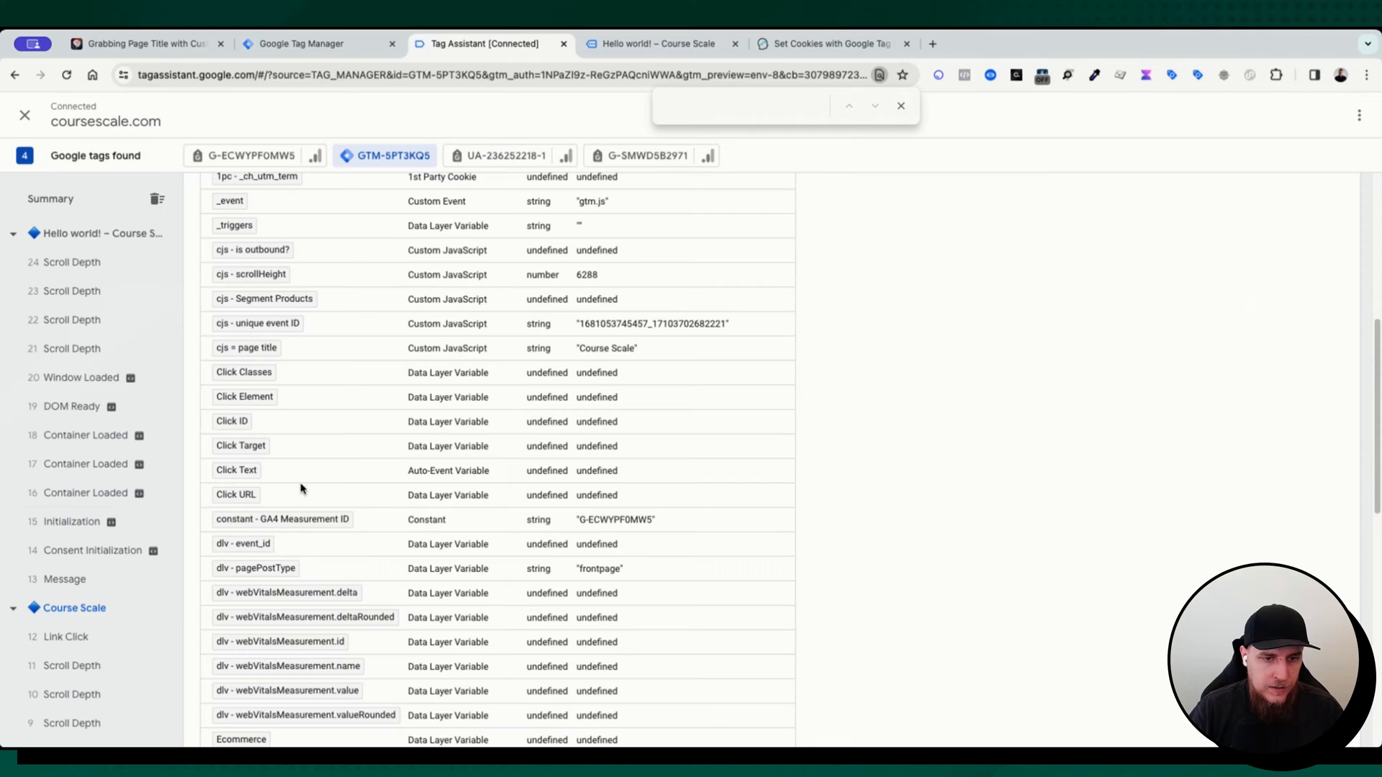
click(85, 493)
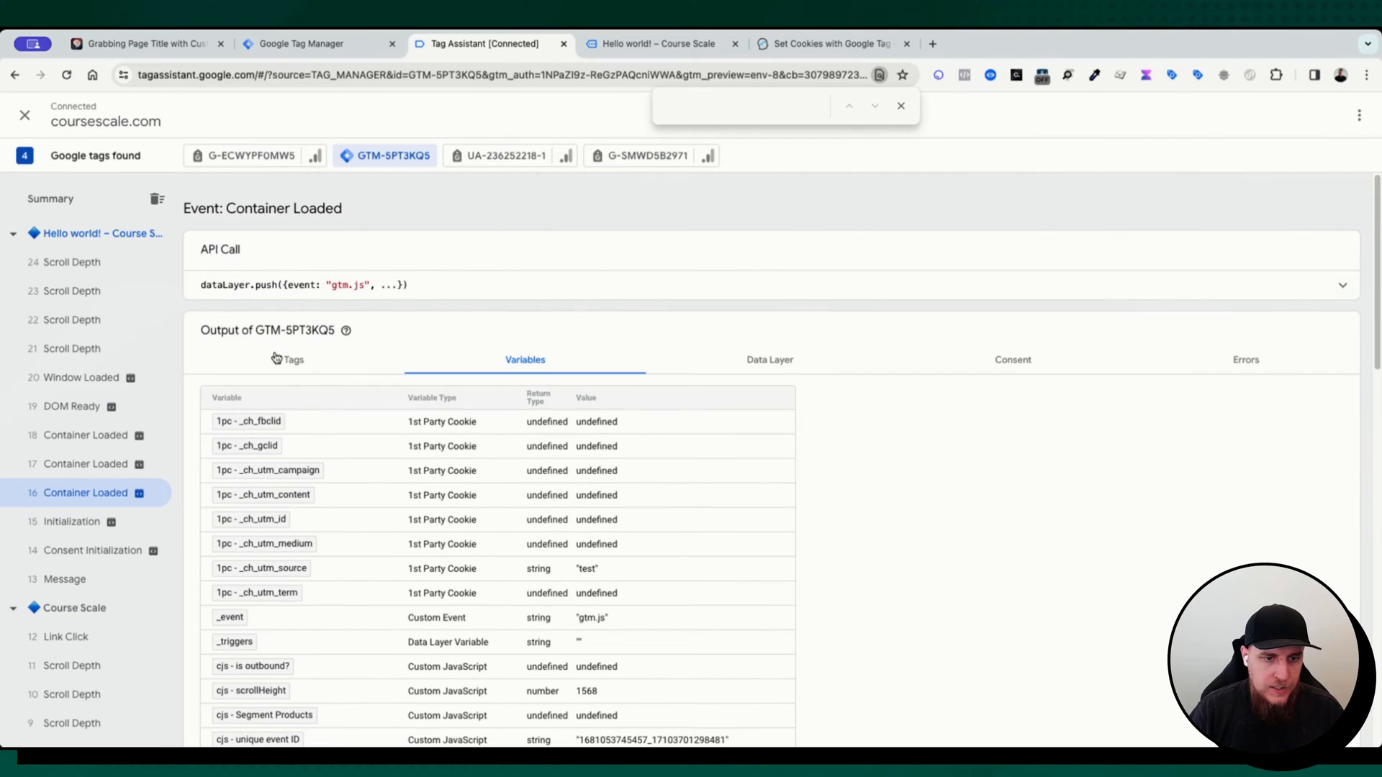
click(294, 360)
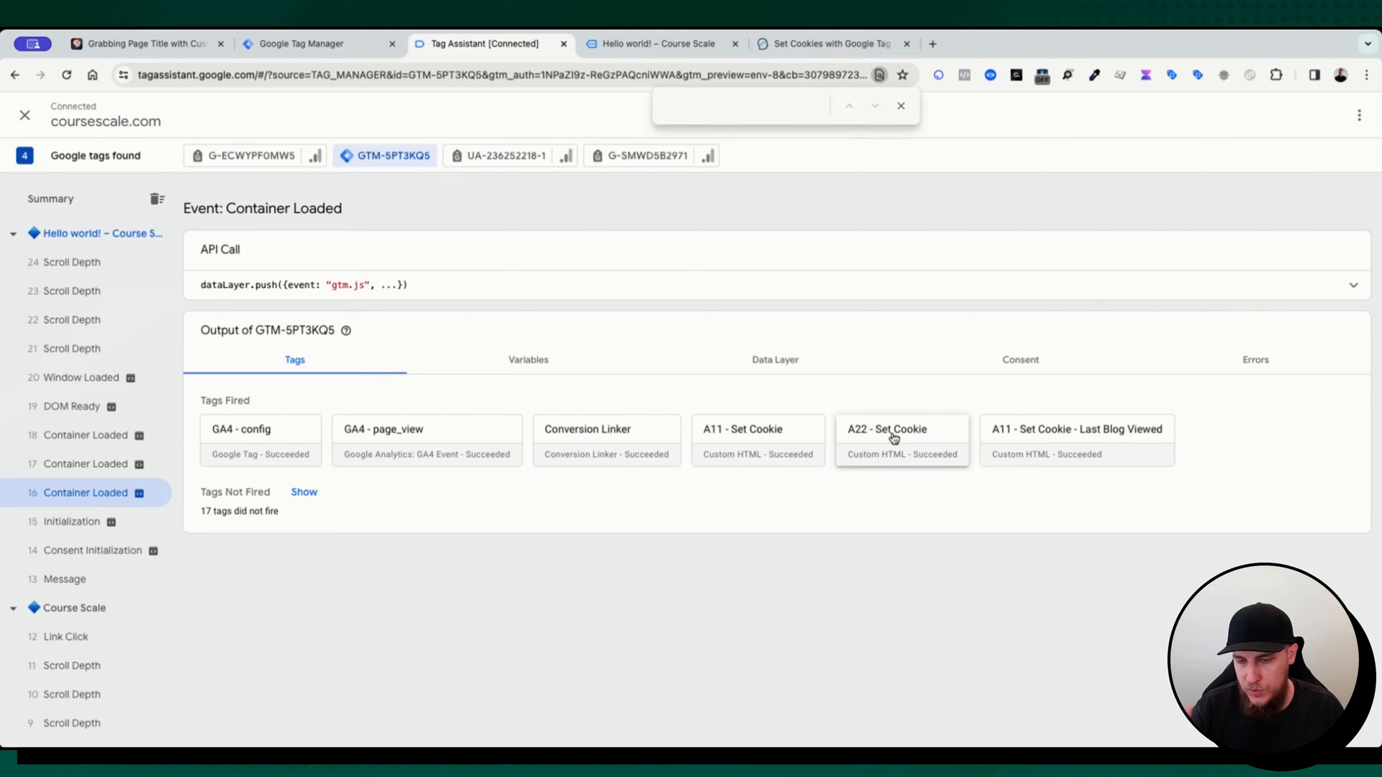
click(901, 430)
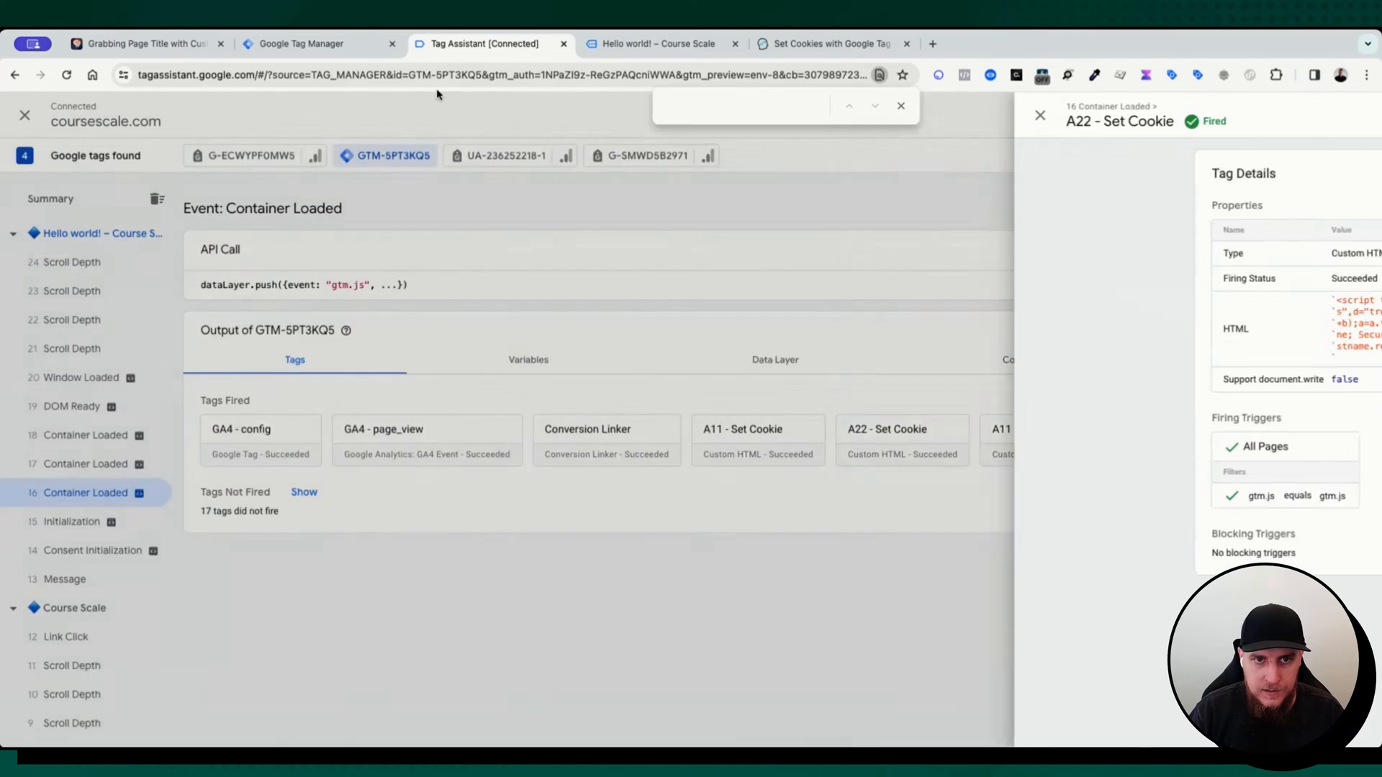
click(657, 43)
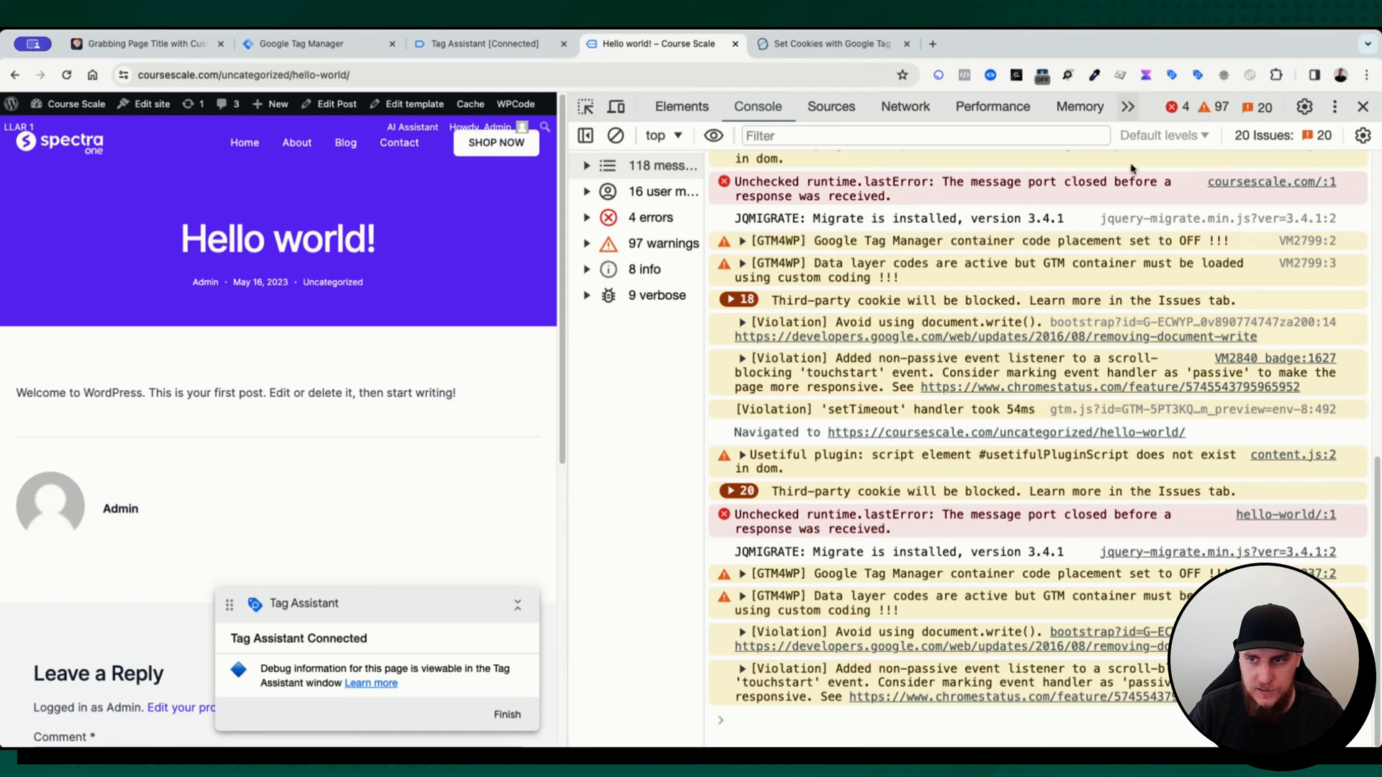
Filter coursescale.com cookies by 'last' and inspect the last_blog_viewed cookie value
click(1089, 106)
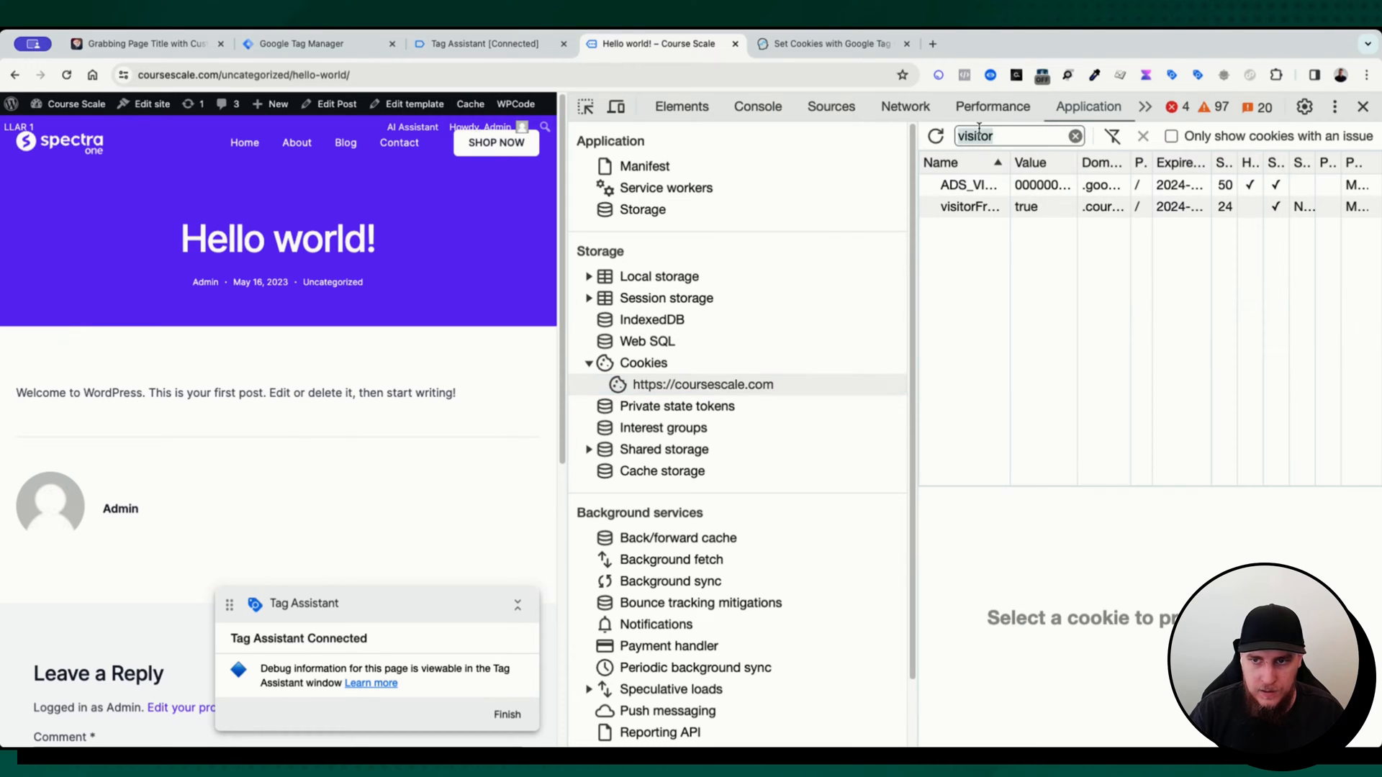
text(last)
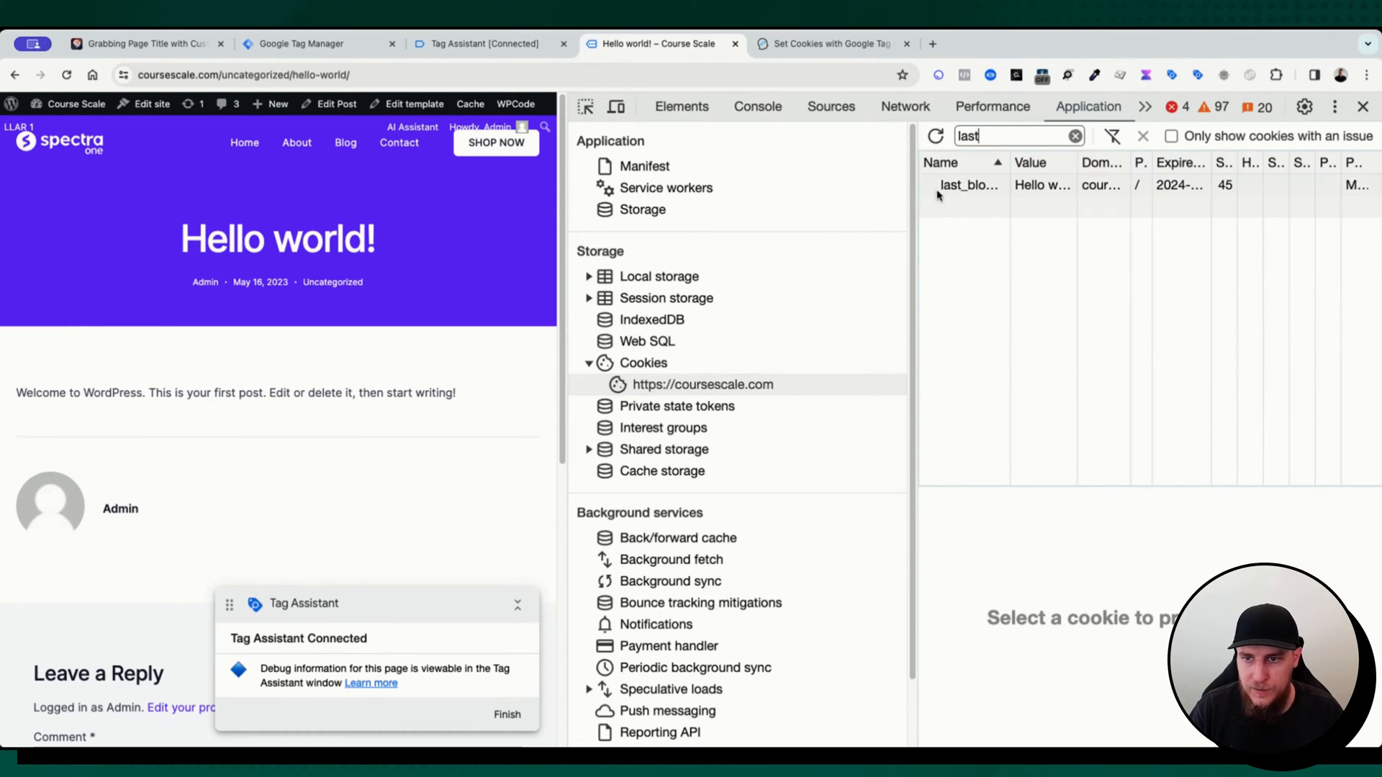
click(969, 186)
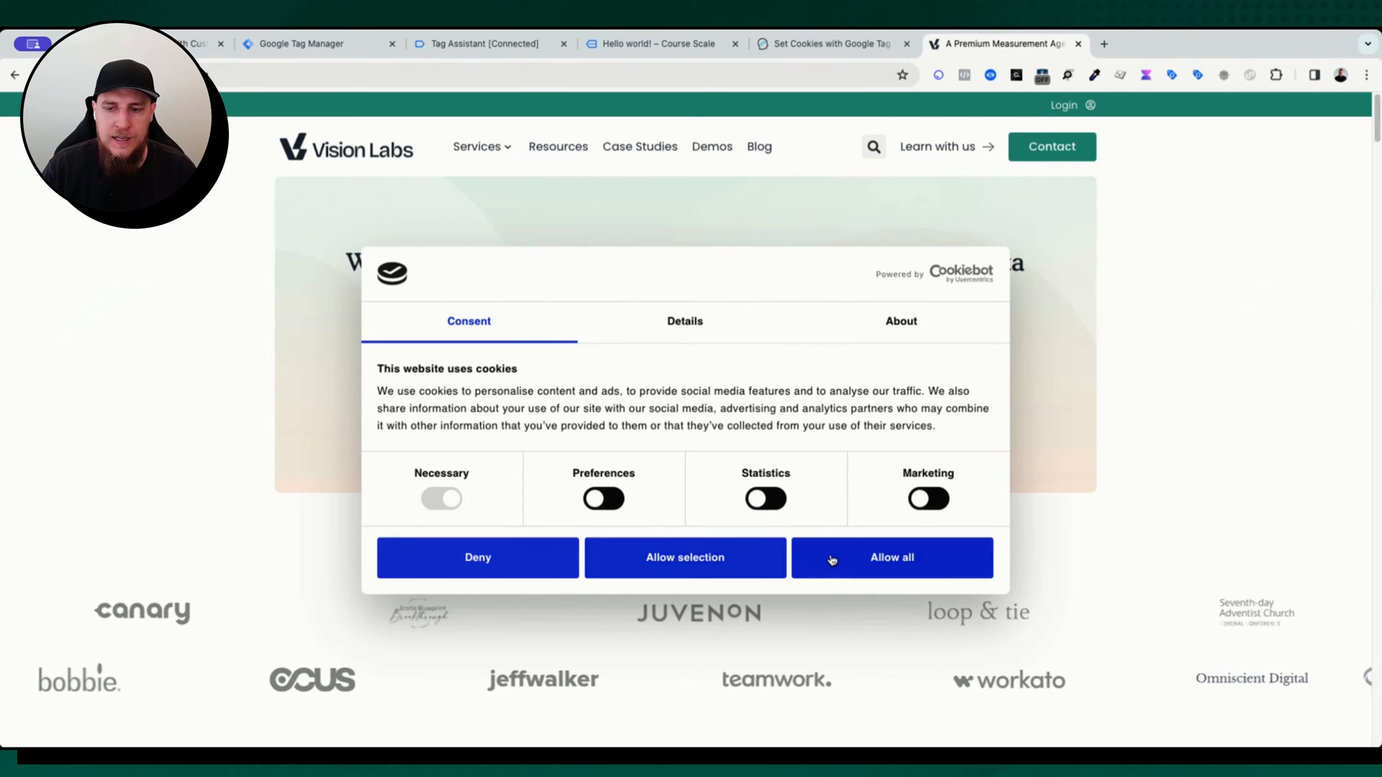
Accept all Vision Labs cookies, visit the Contact page, then return to Tag Manager
click(891, 557)
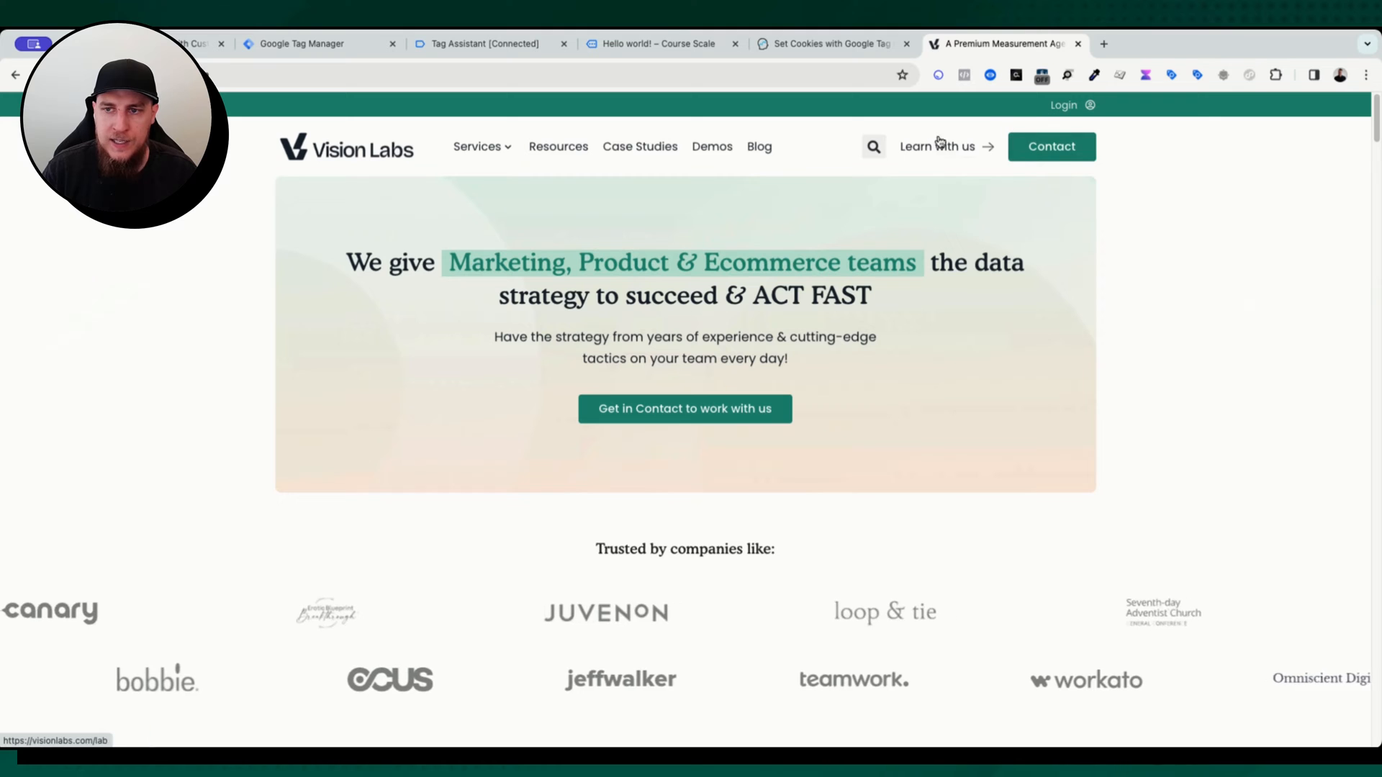
click(1051, 147)
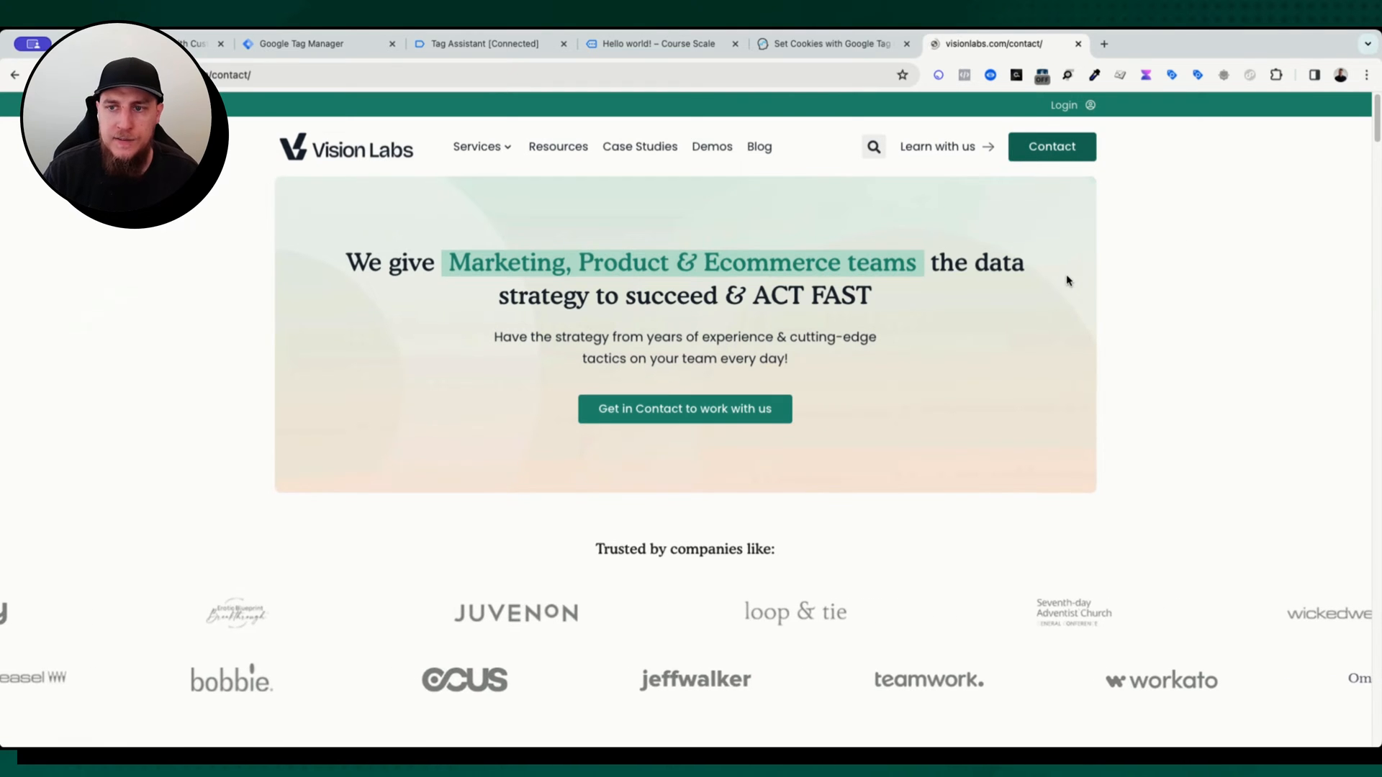
click(684, 407)
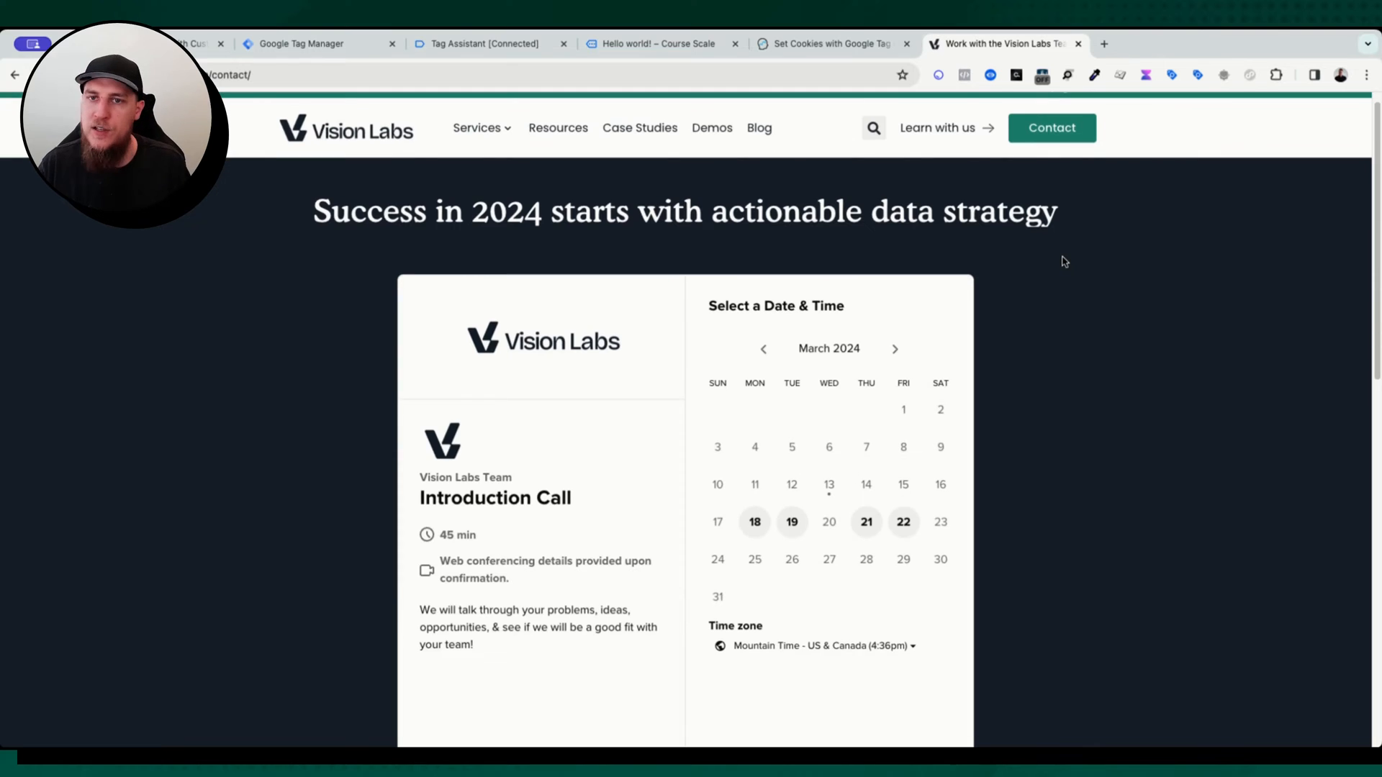
mouse_move(969, 238)
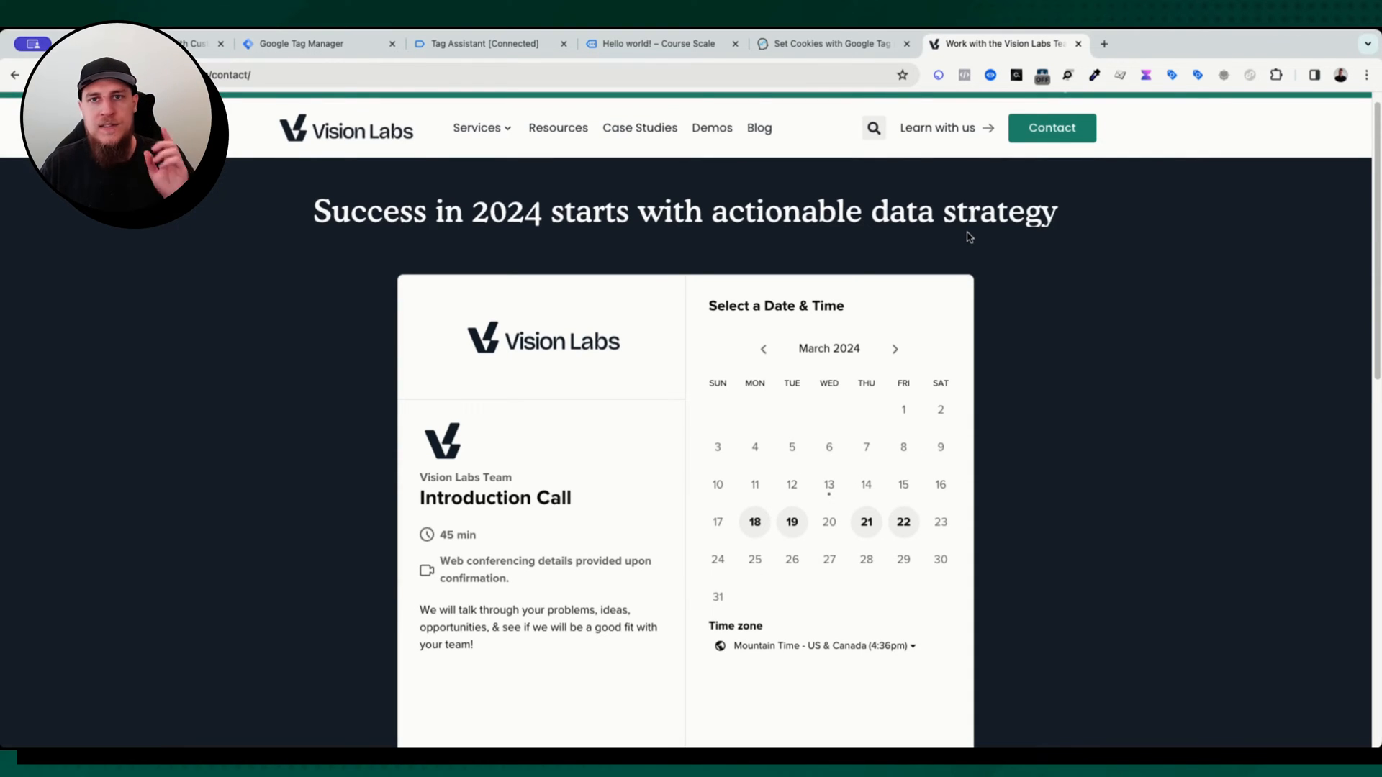
mouse_move(347, 250)
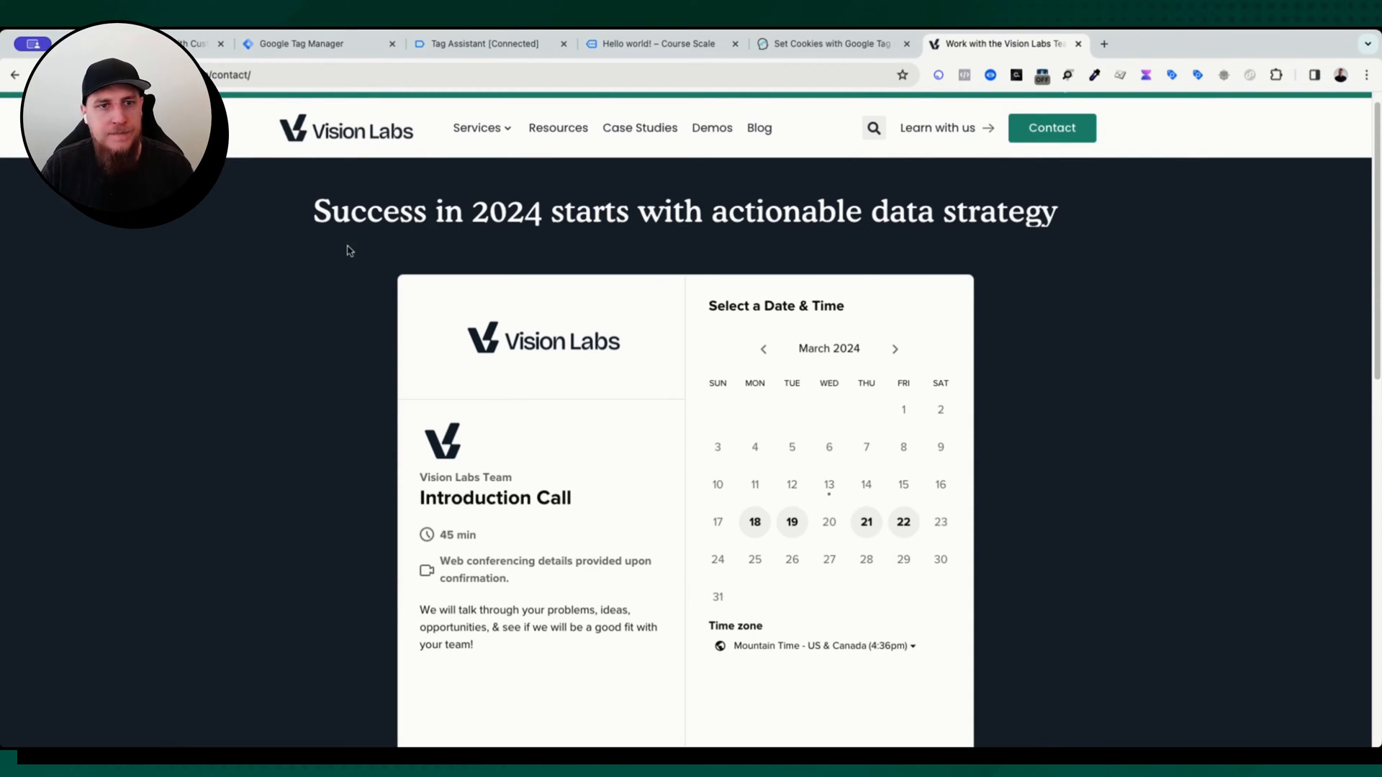
click(299, 43)
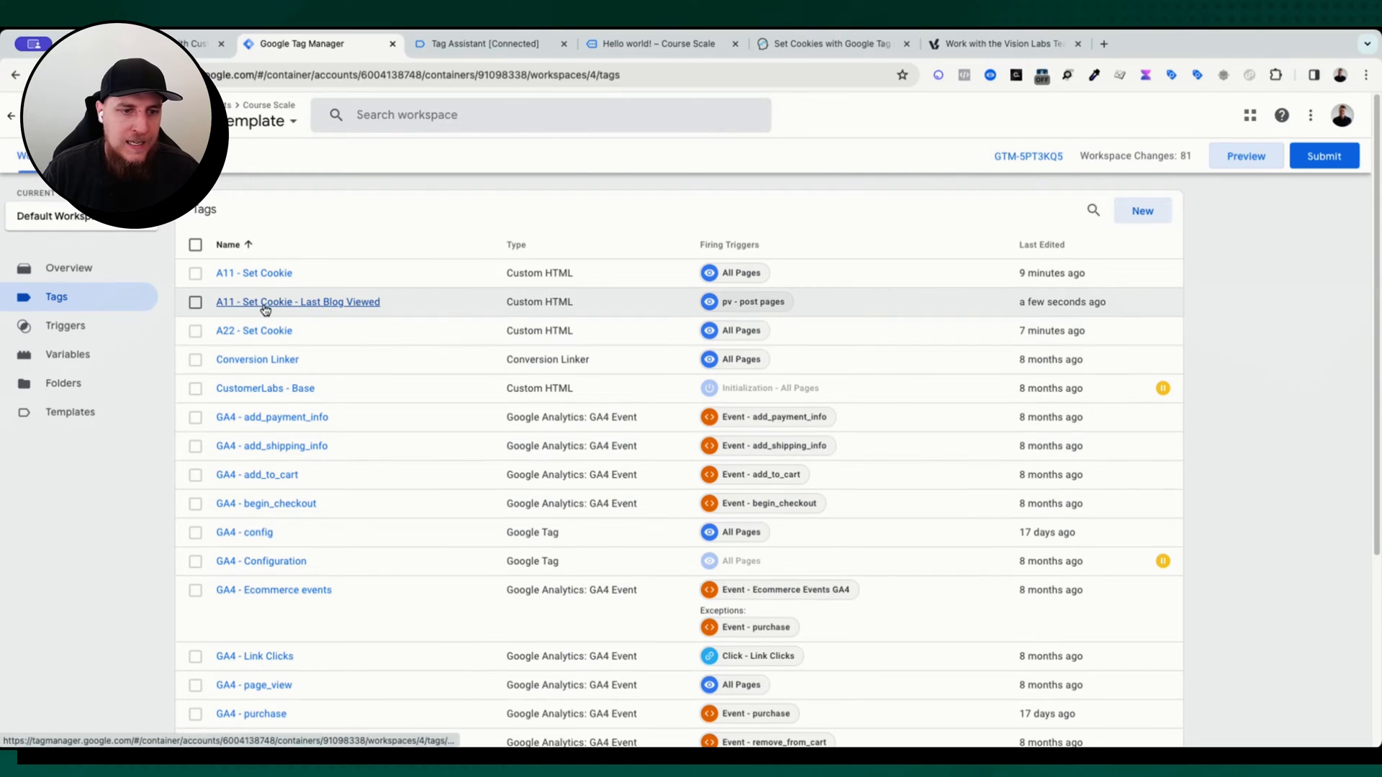
mouse_move(316, 314)
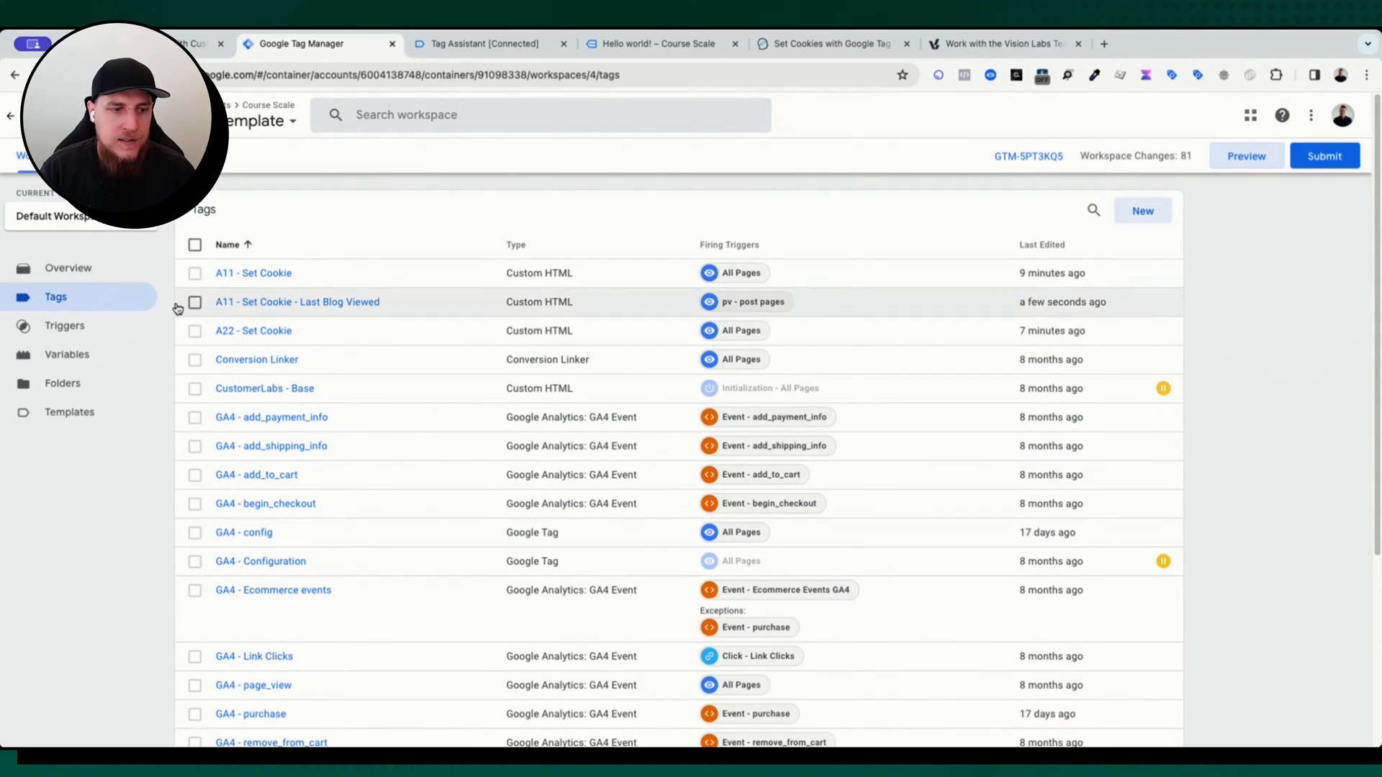
Create a new user-defined variable named '1pc - last_blog_viewed'
click(66, 354)
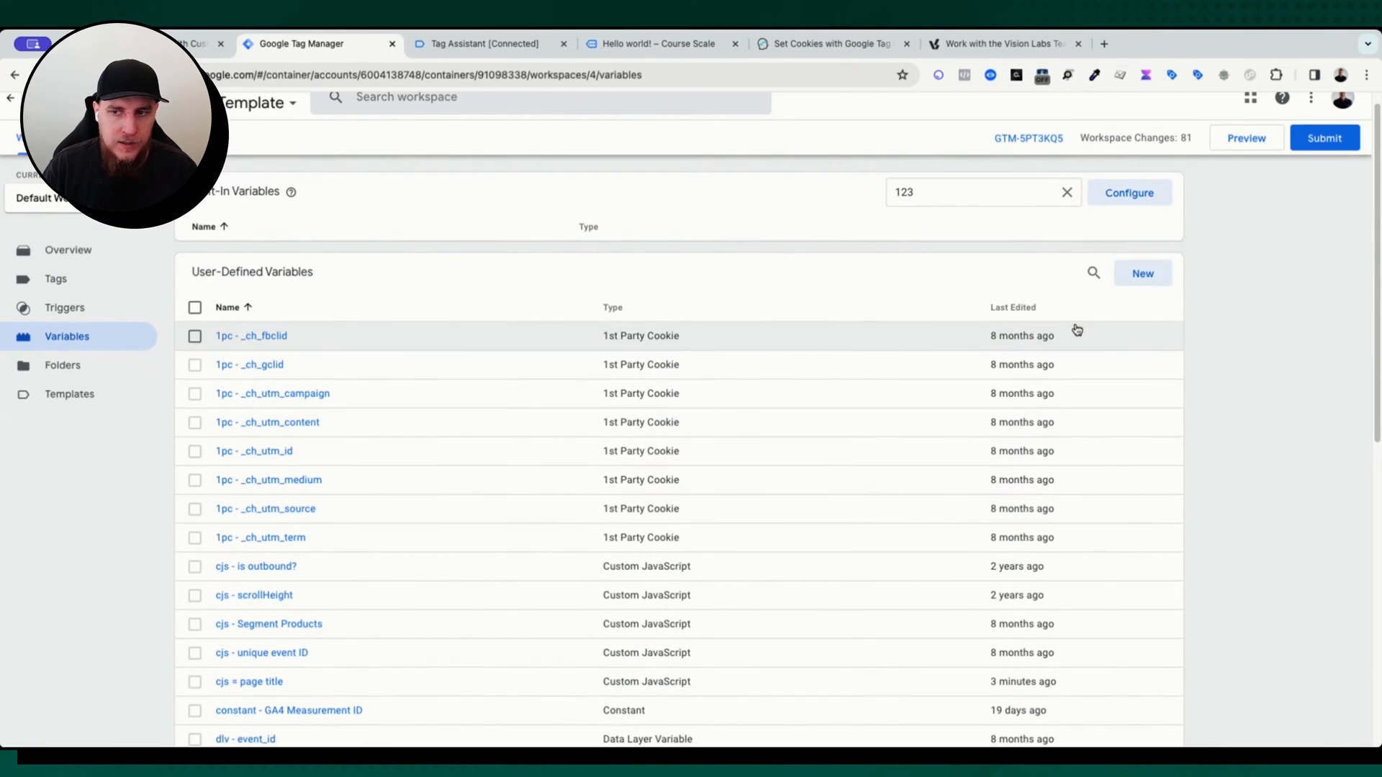
click(1142, 273)
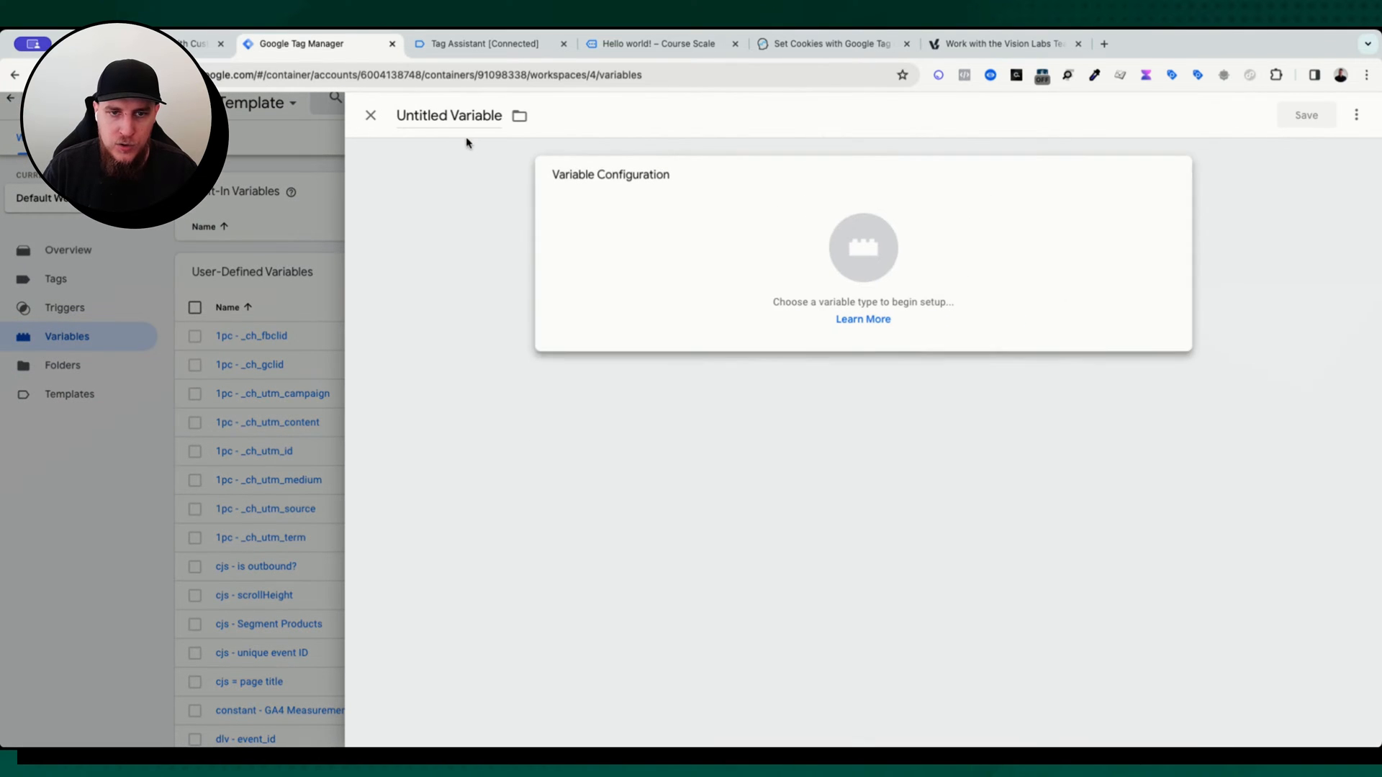
double_click(450, 115)
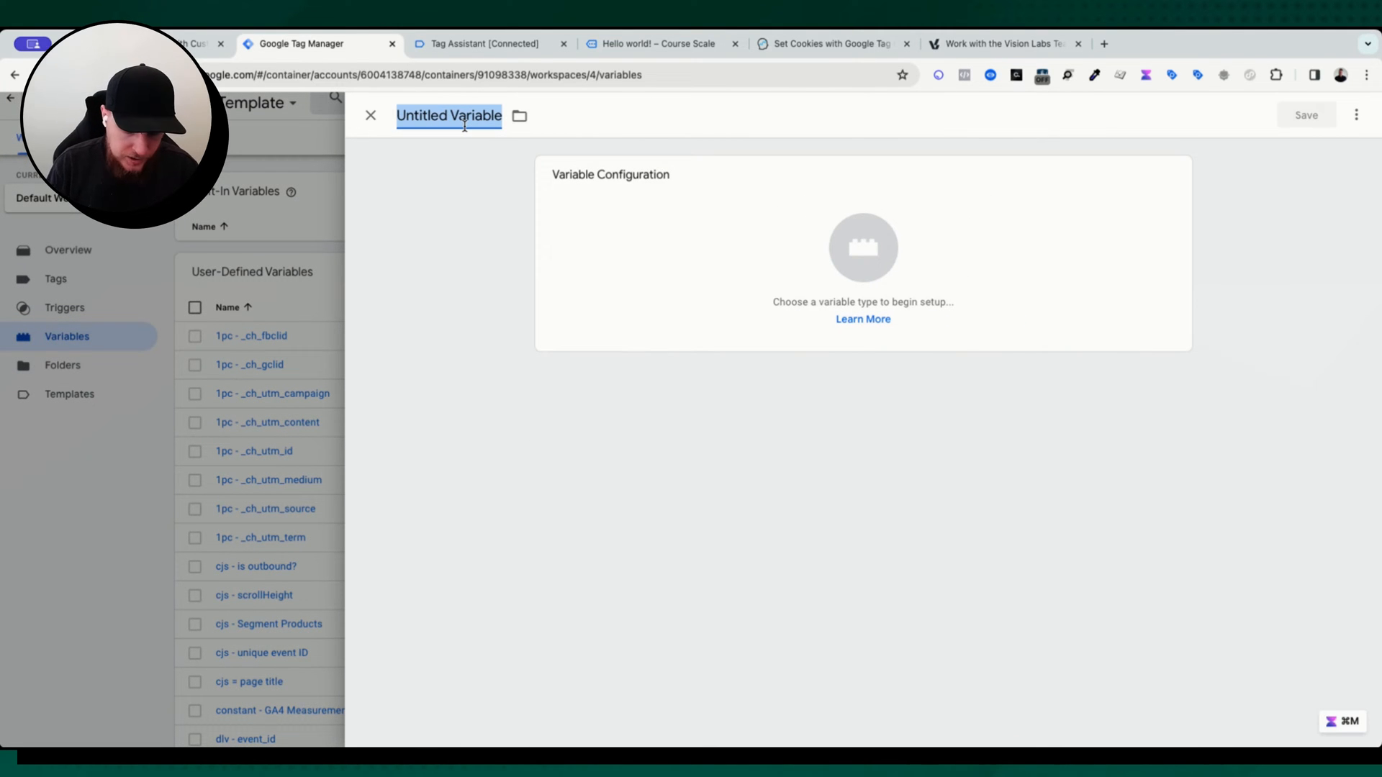
text(1pc -)
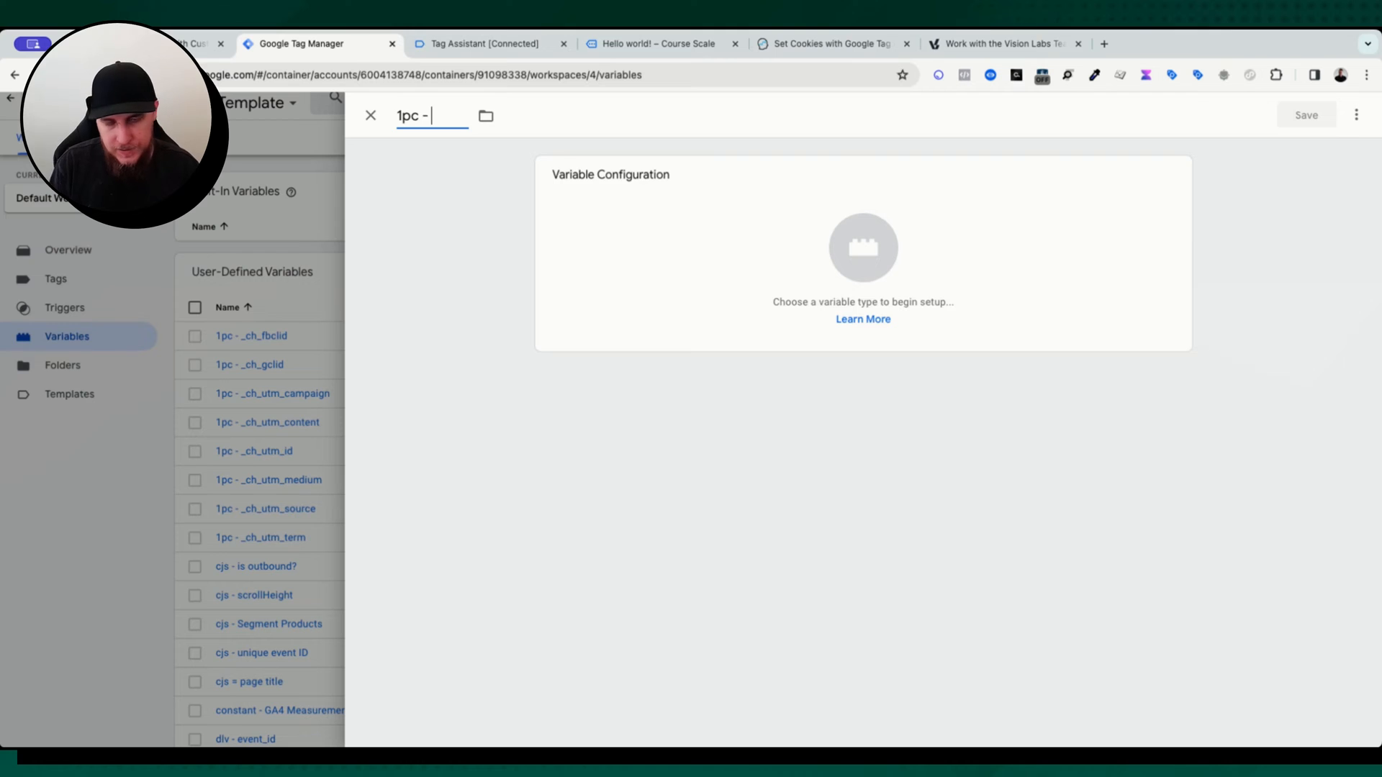
text(last_)
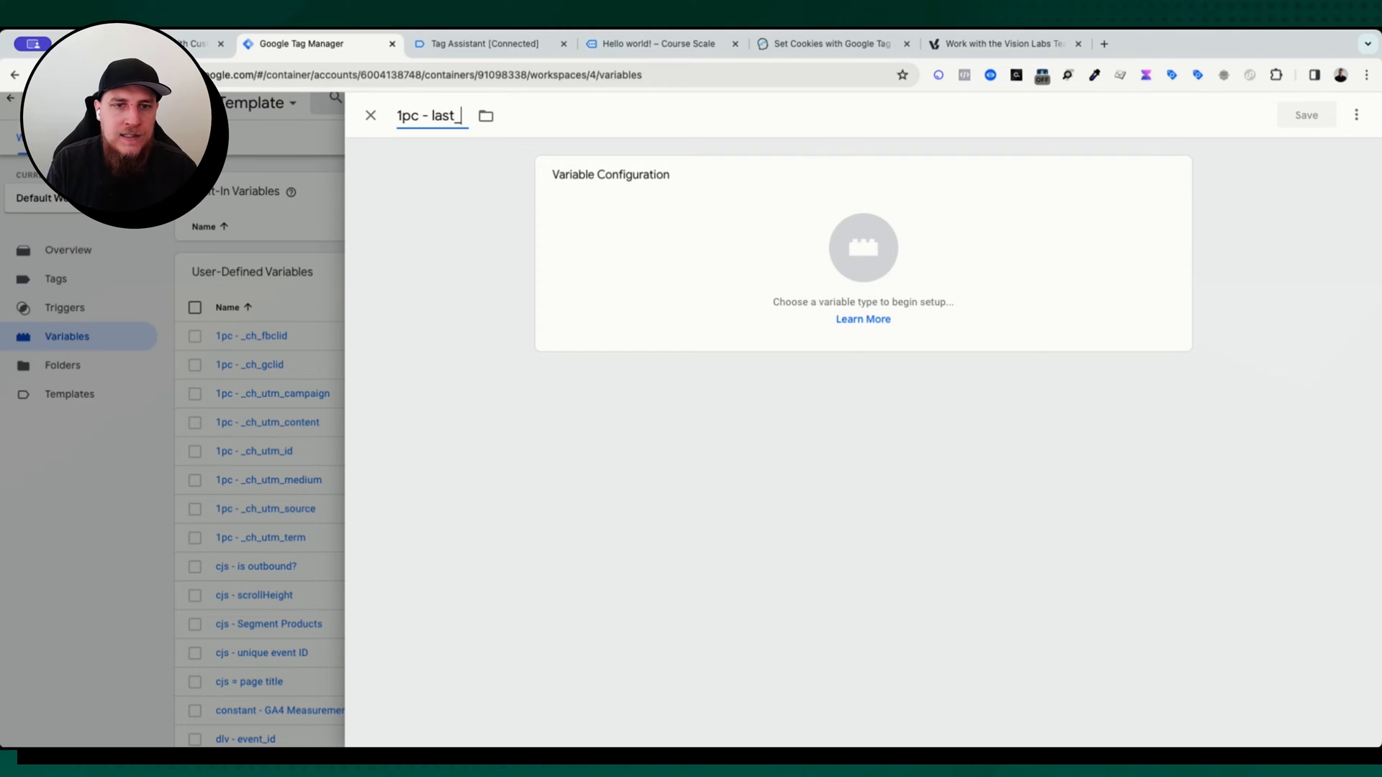
text(blog_viewed)
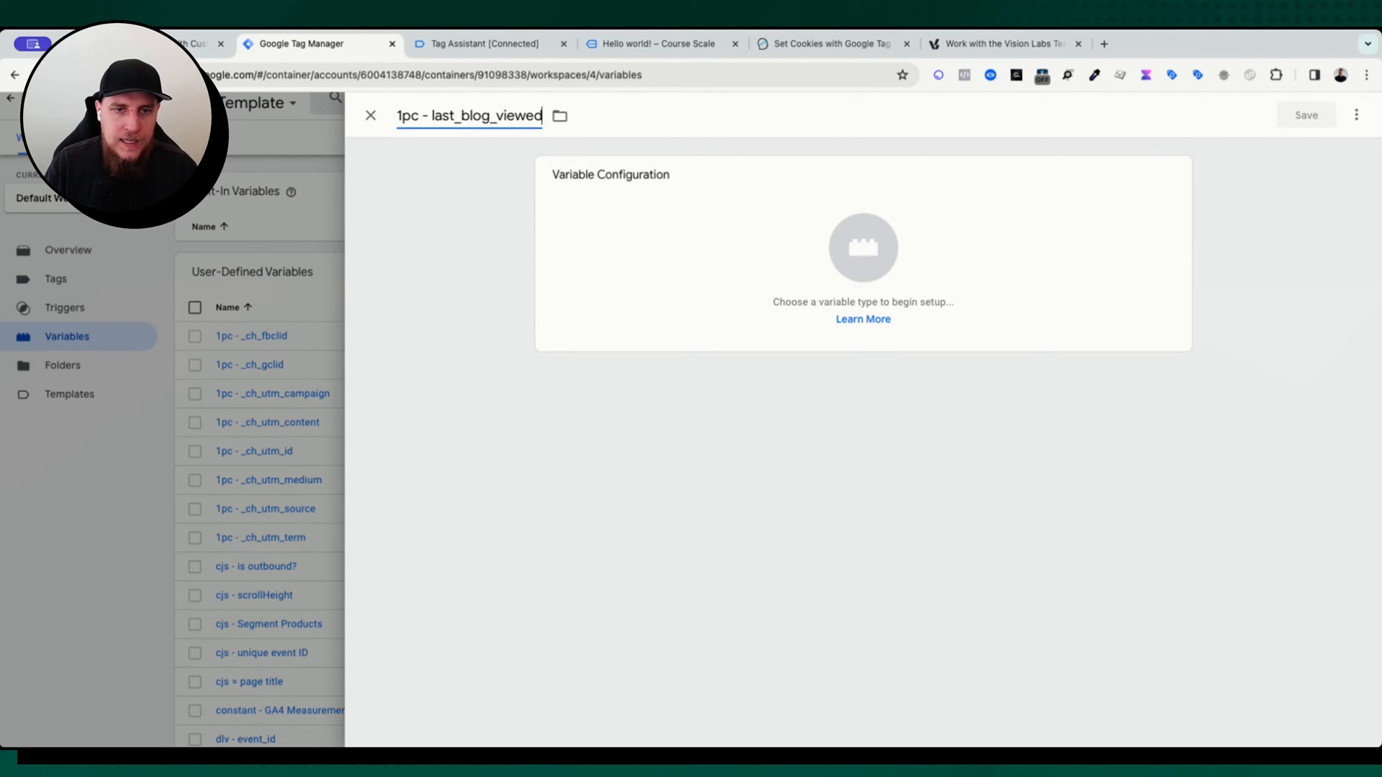
Make it a 1st Party Cookie variable reading last_blog_viewed and save it
click(863, 248)
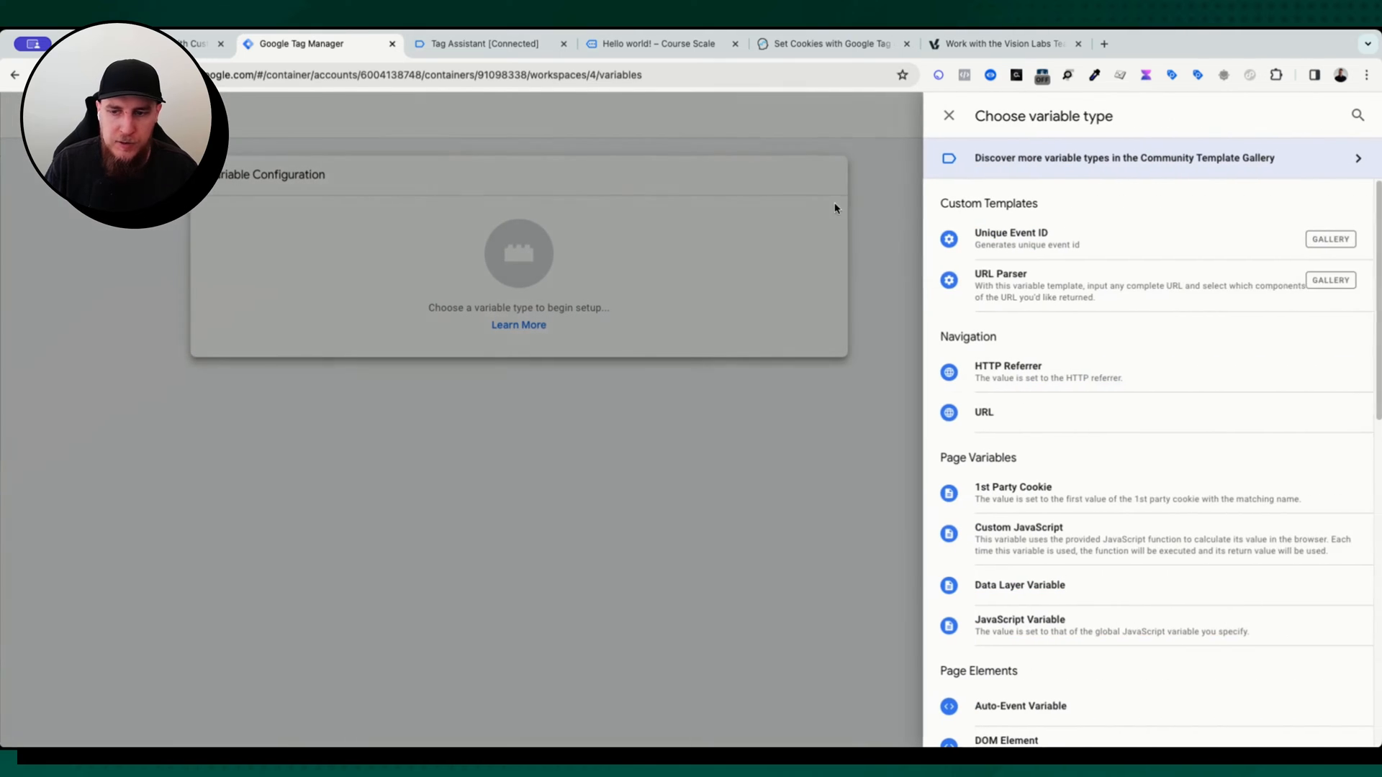
click(1012, 487)
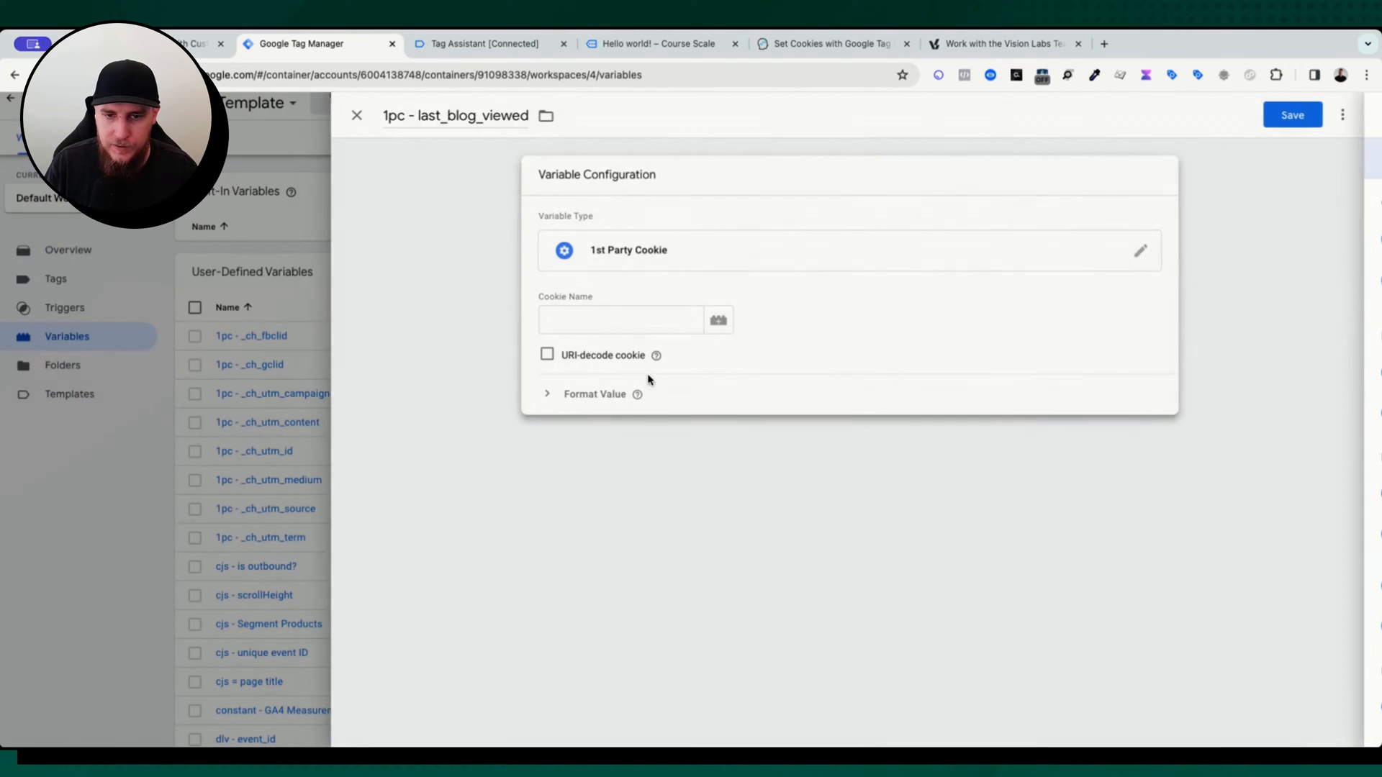
text(last_blog_viewed)
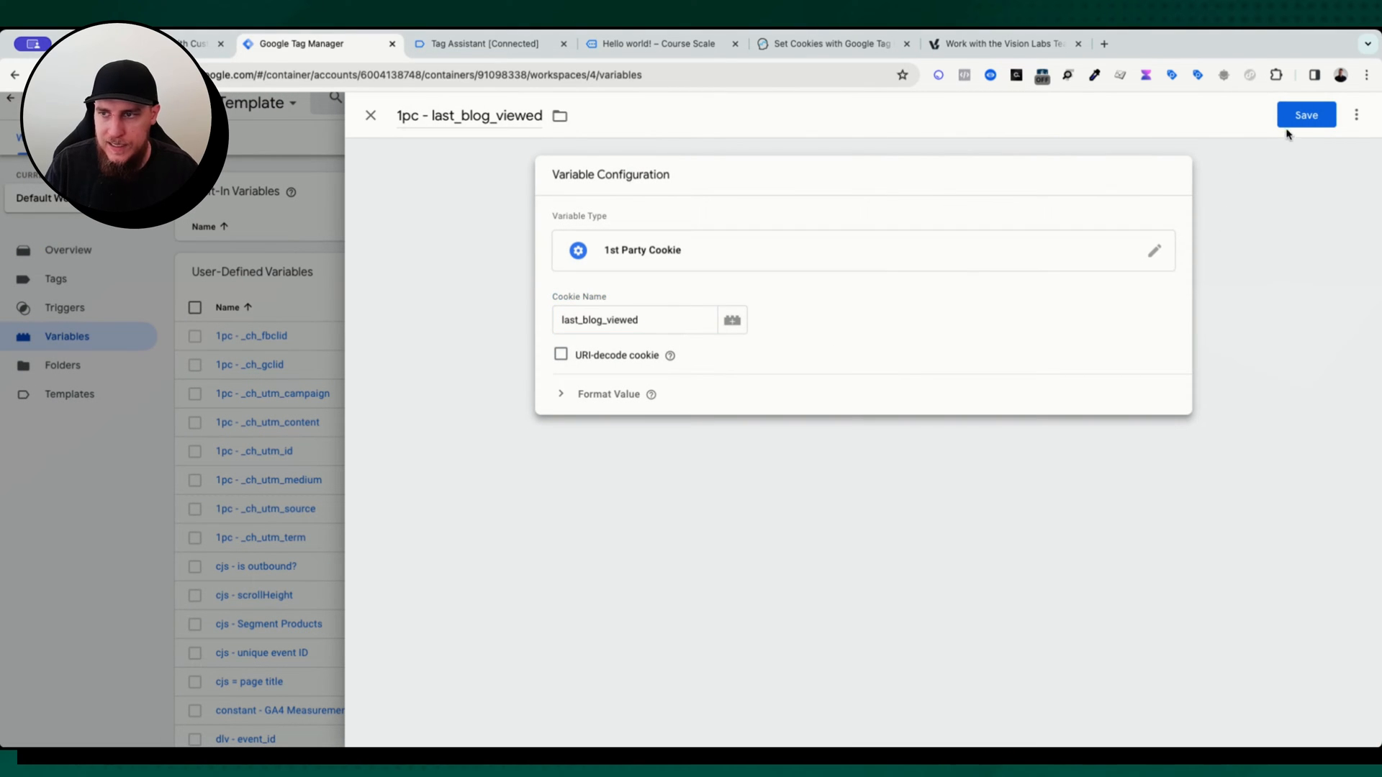
click(1306, 115)
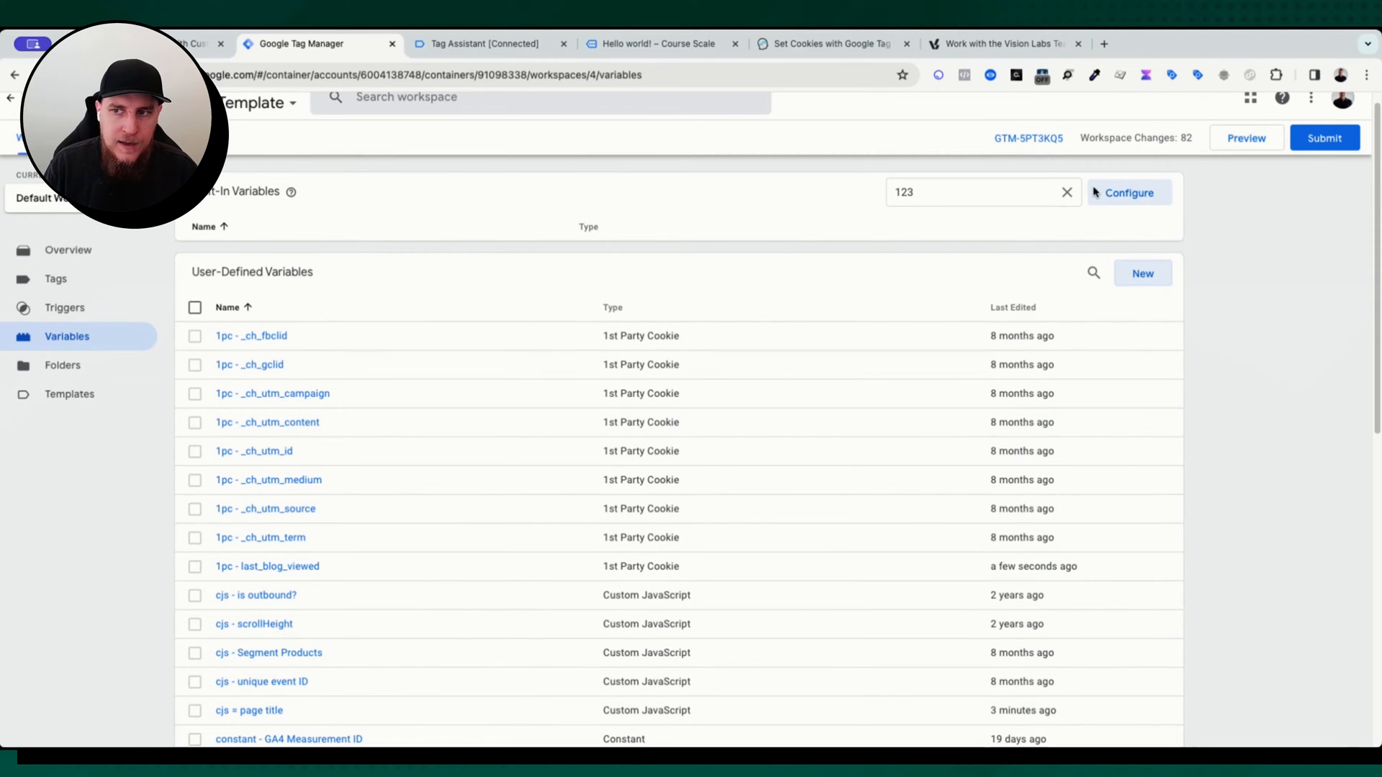
Preview the container and confirm 1pc - last_blog_viewed returns "Hello world! – Course Scale"
click(481, 43)
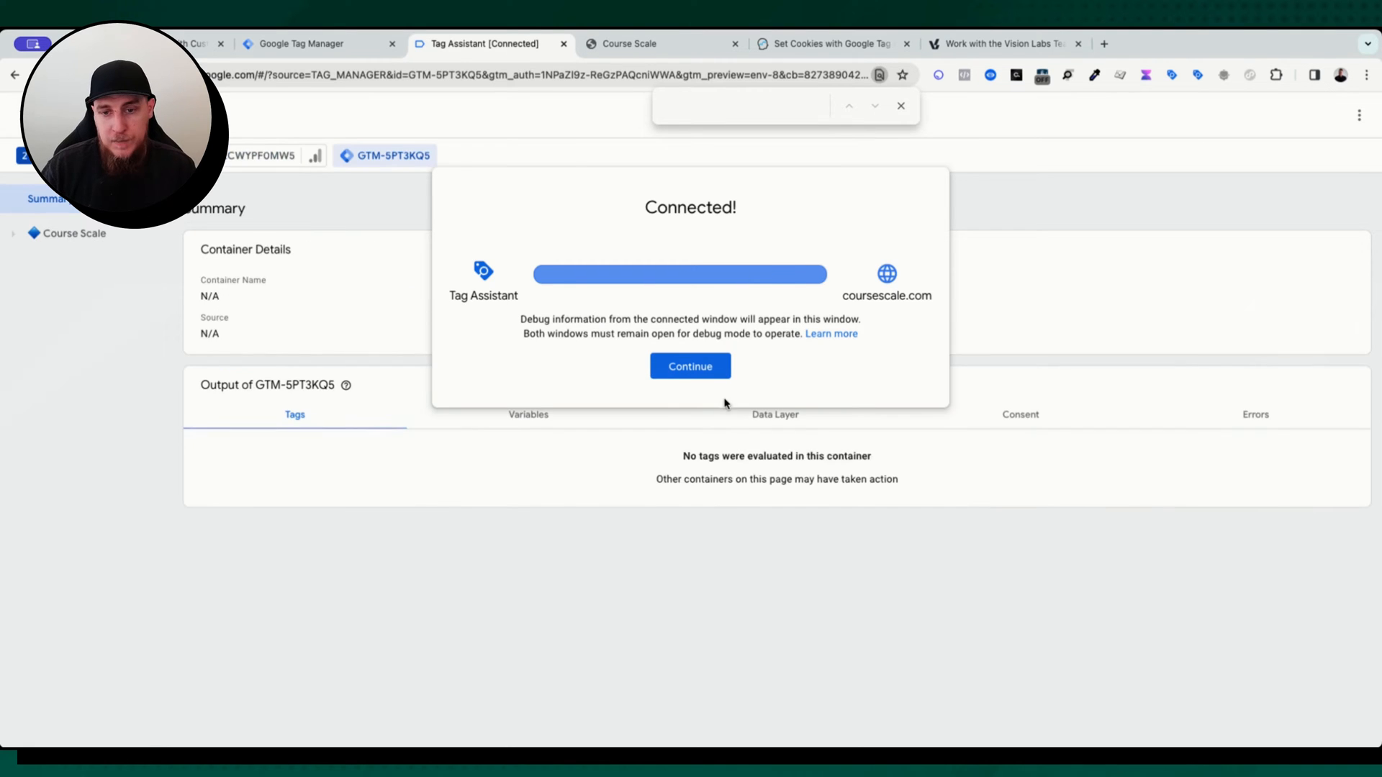
click(689, 366)
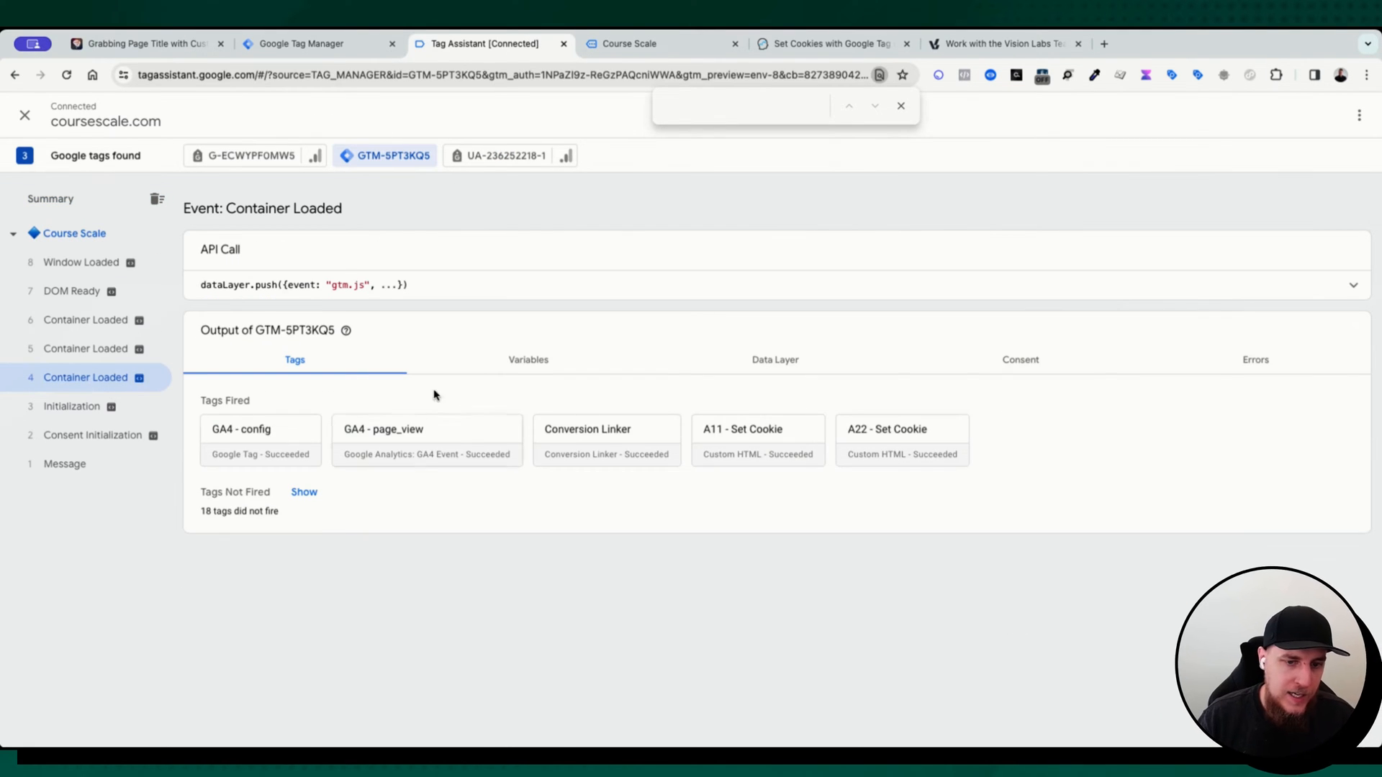
click(529, 360)
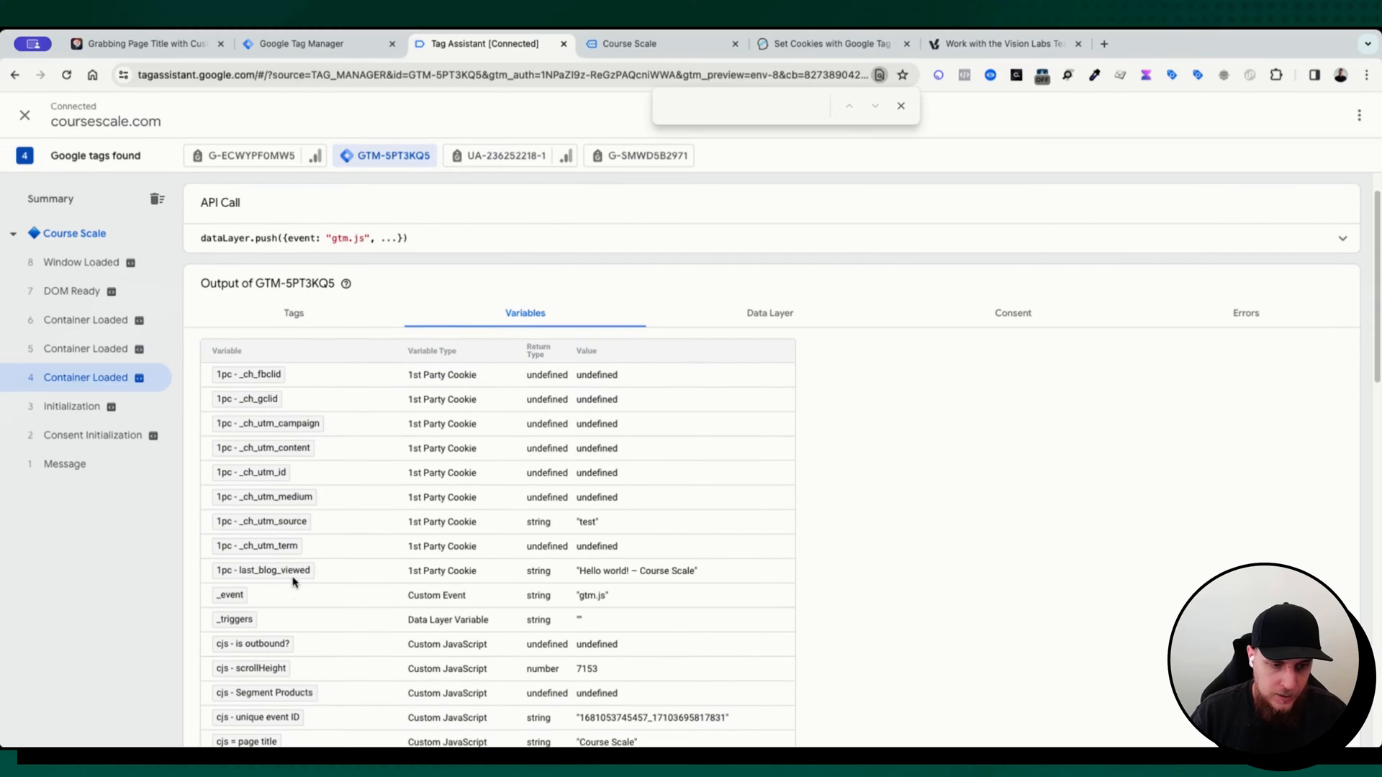
mouse_move(283, 577)
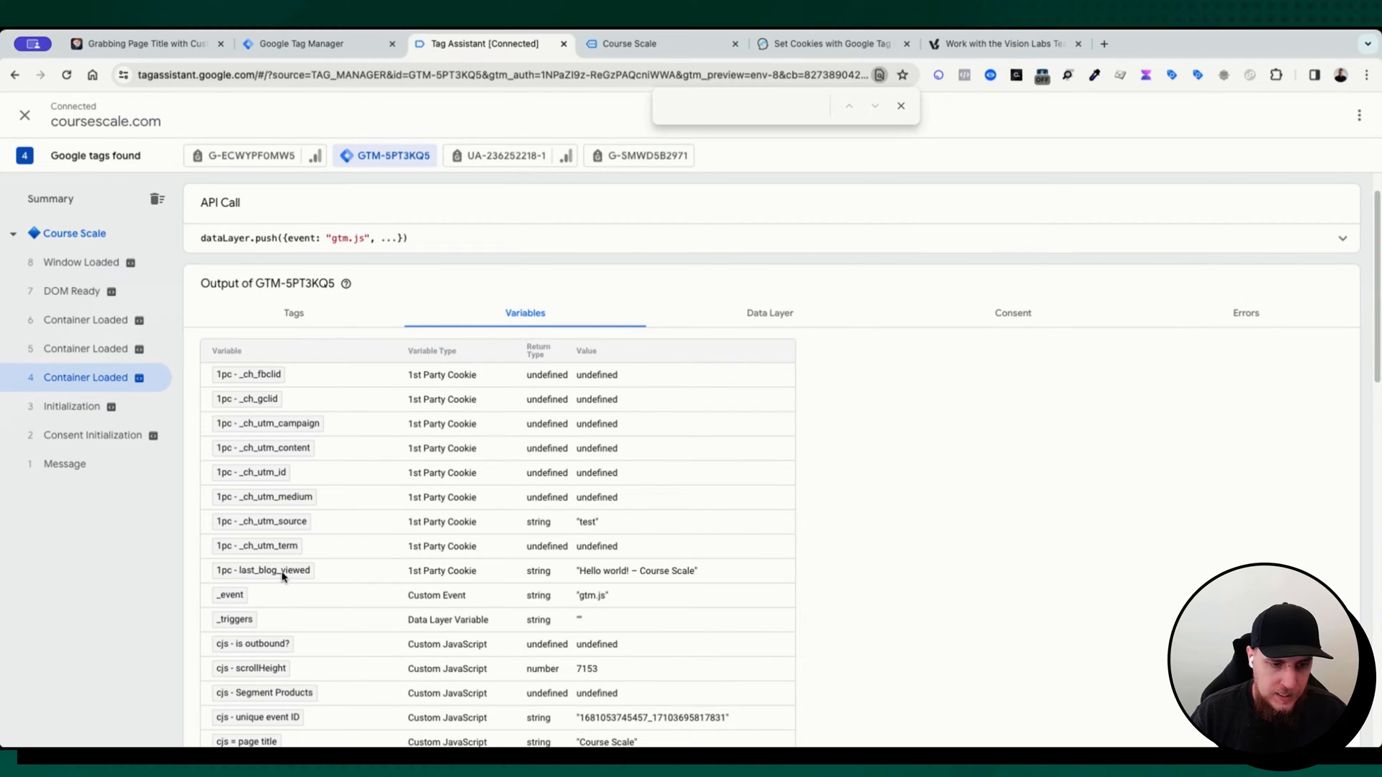
double_click(636, 571)
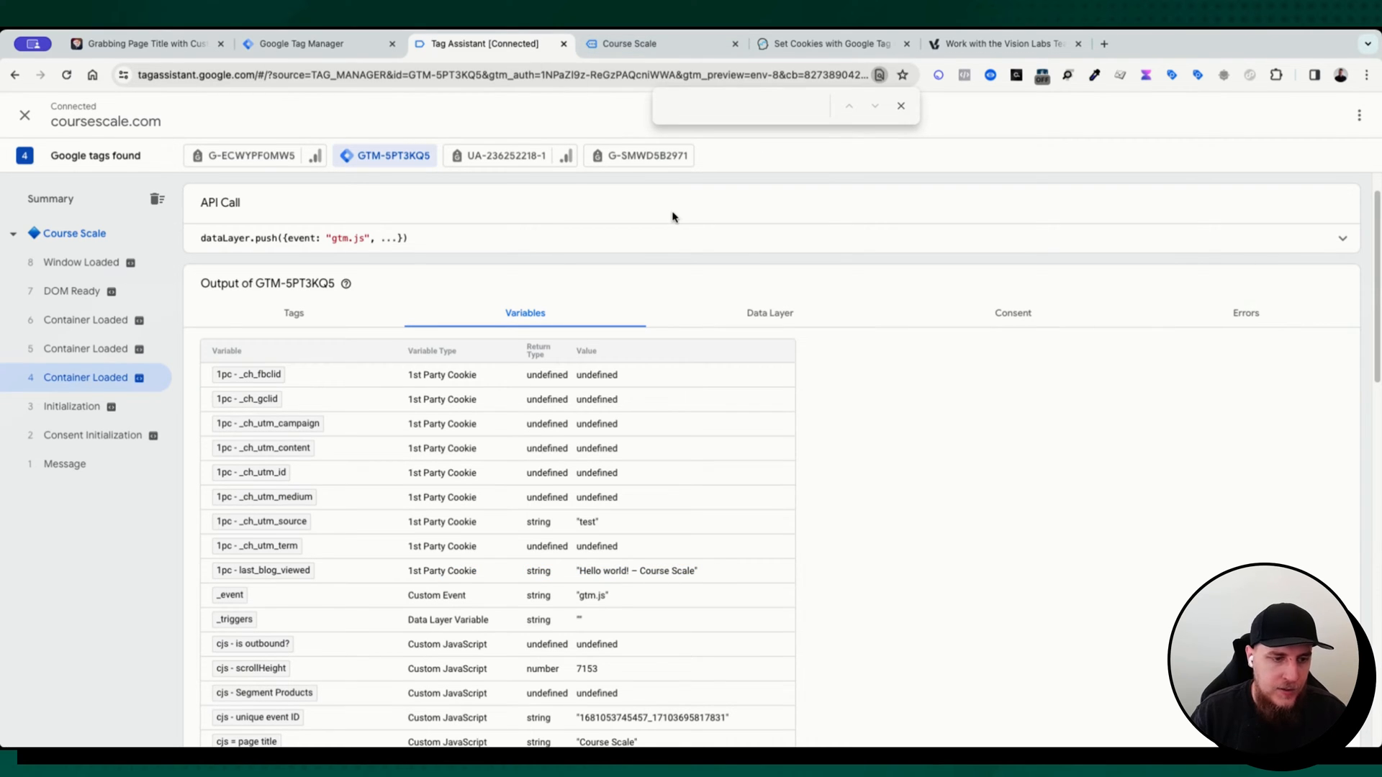
mouse_move(531, 216)
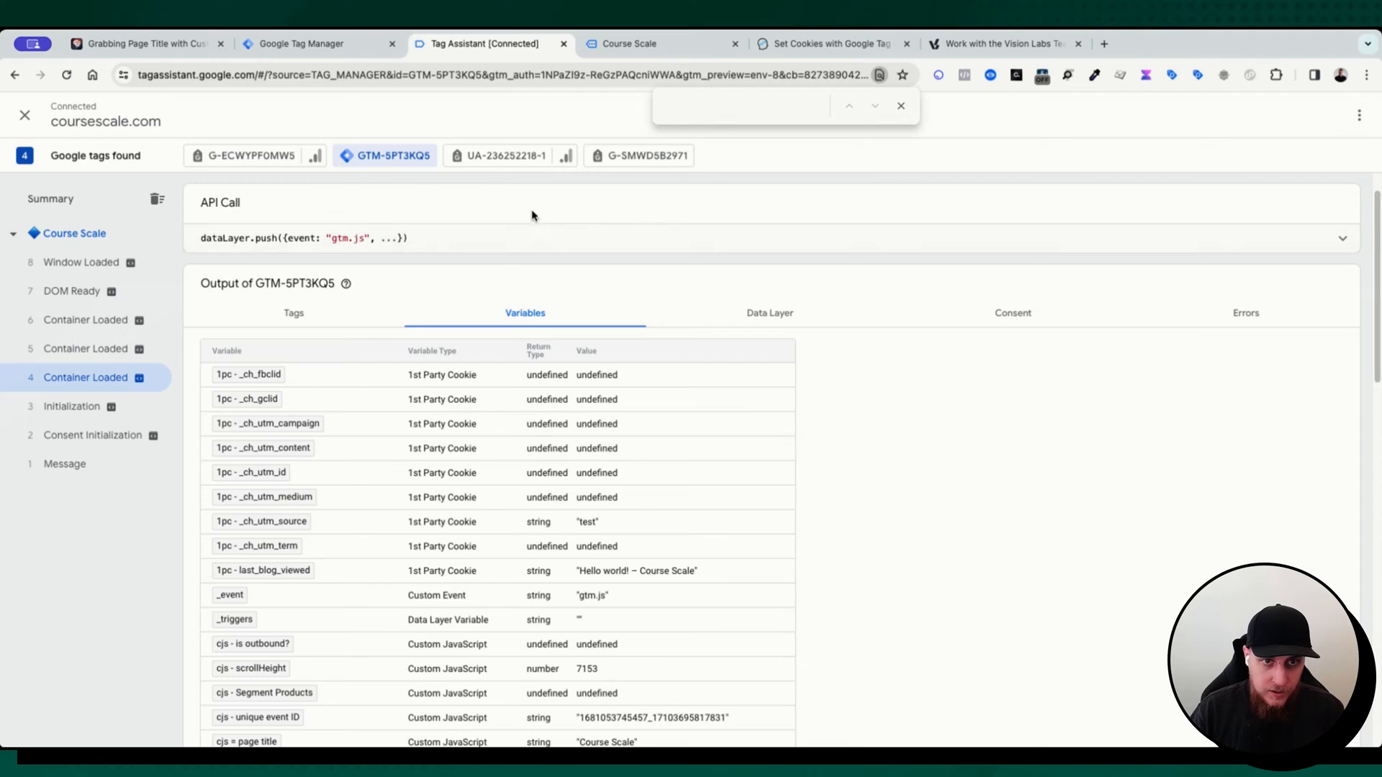
click(317, 43)
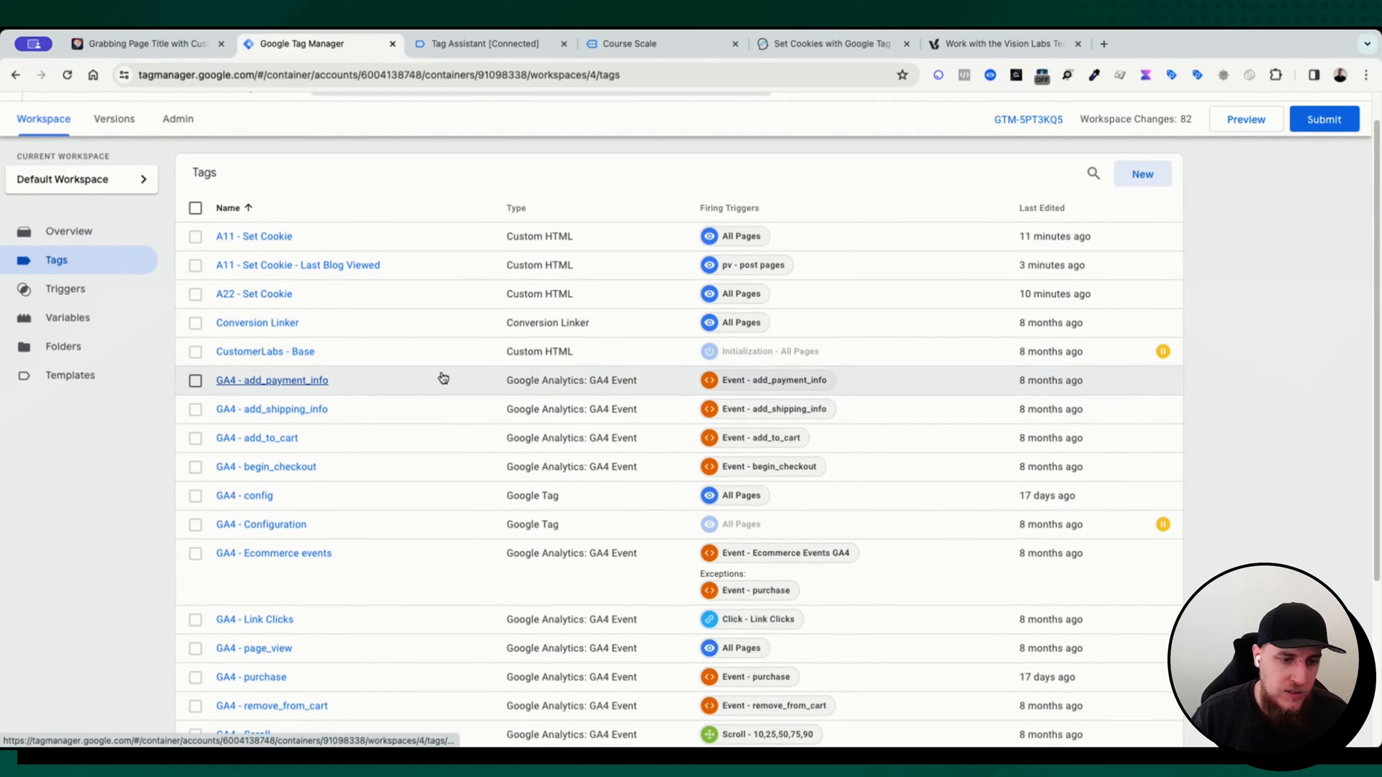
Add a last_blog_viewed configuration parameter to the GA4 - config tag
click(245, 495)
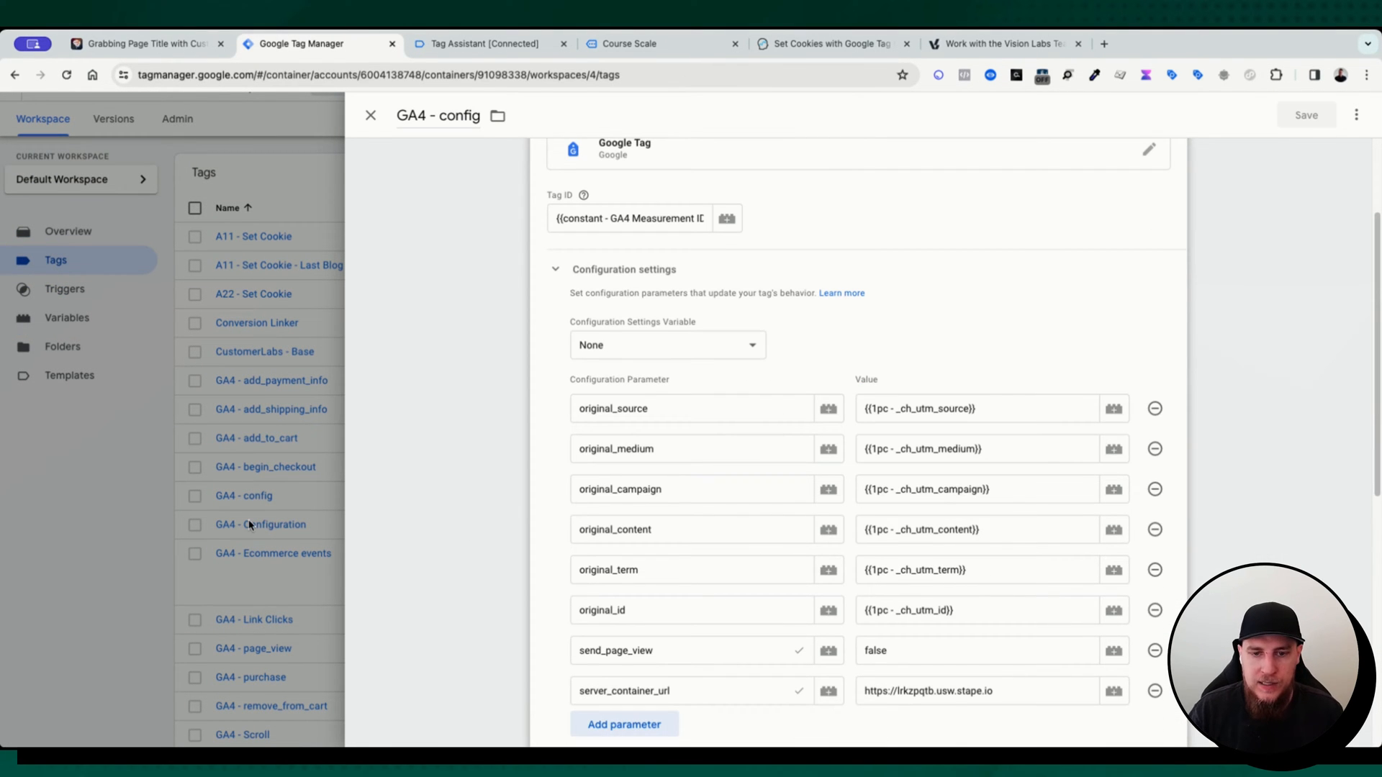
scroll(down, 3)
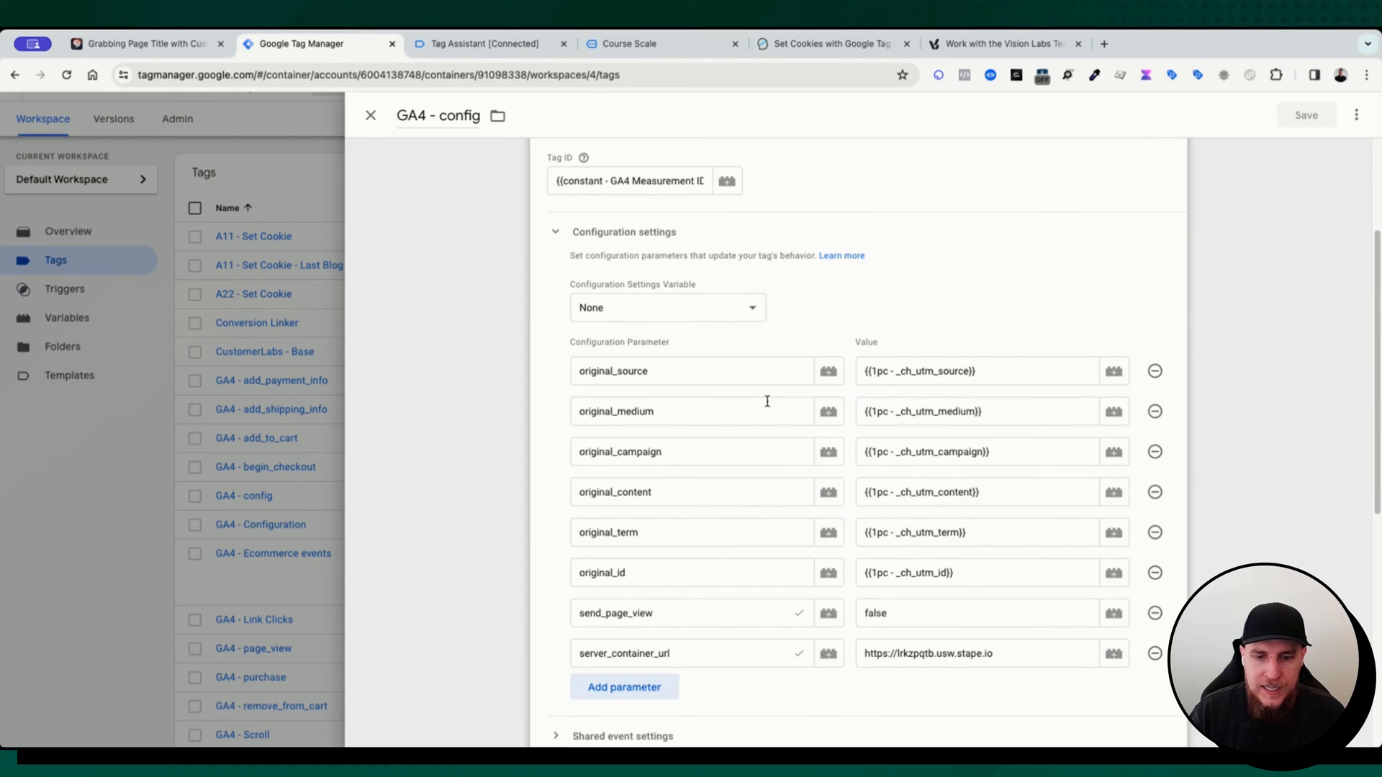
click(623, 686)
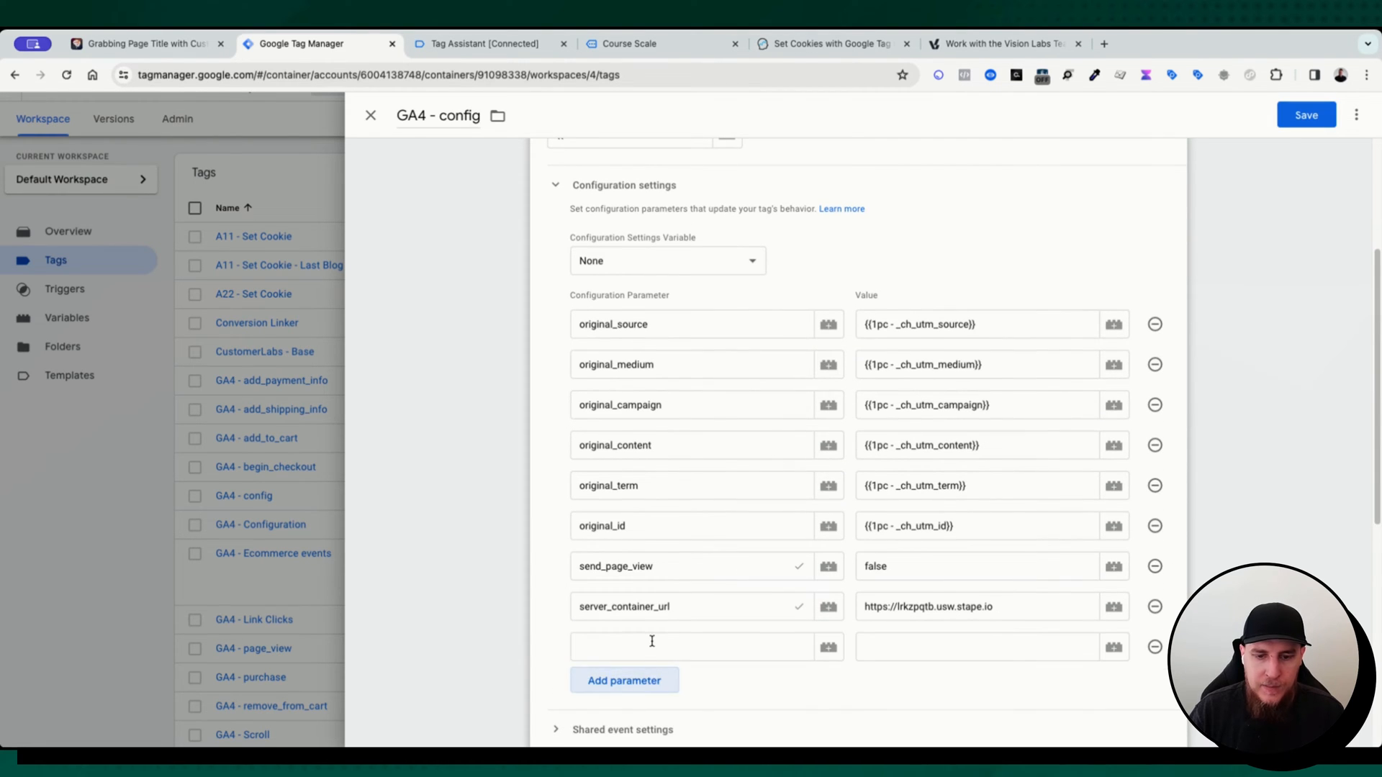
text(last)
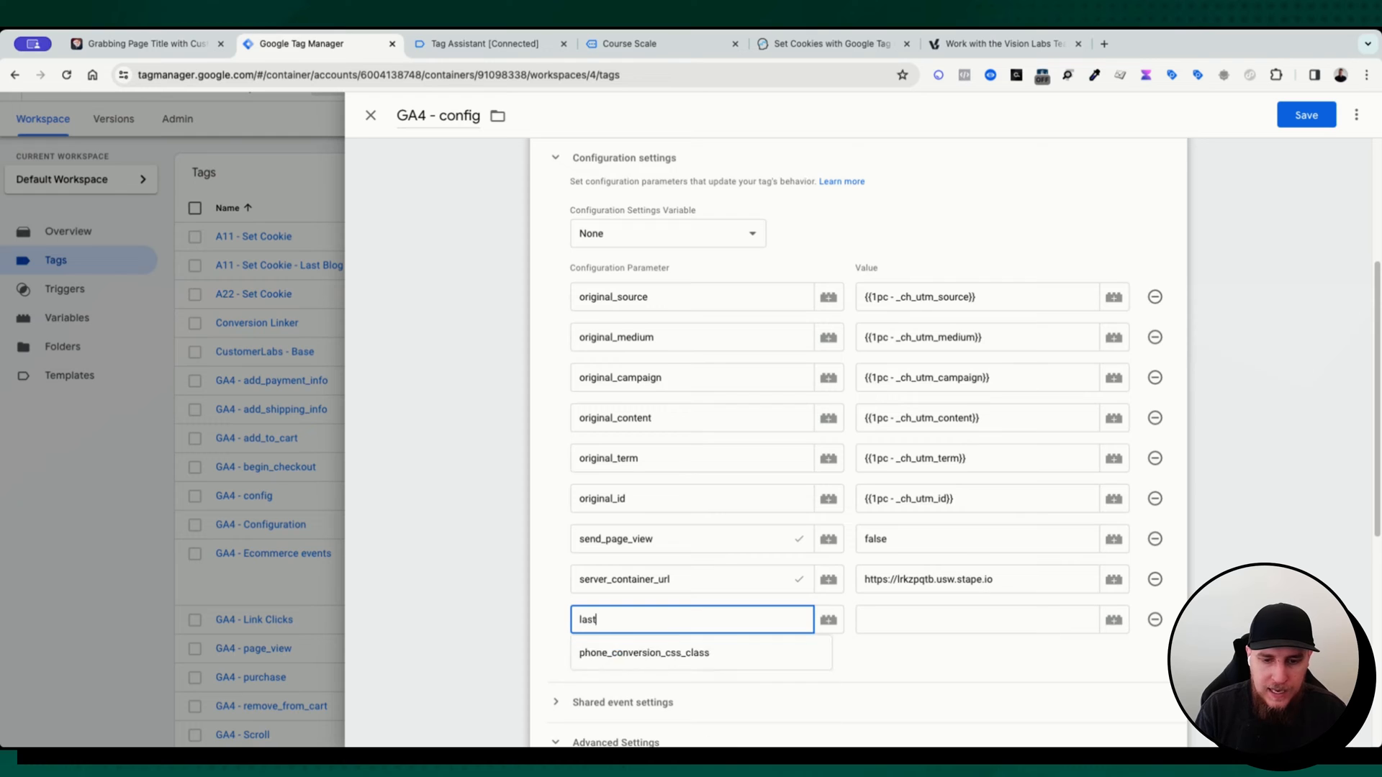
text(_blog_viewed)
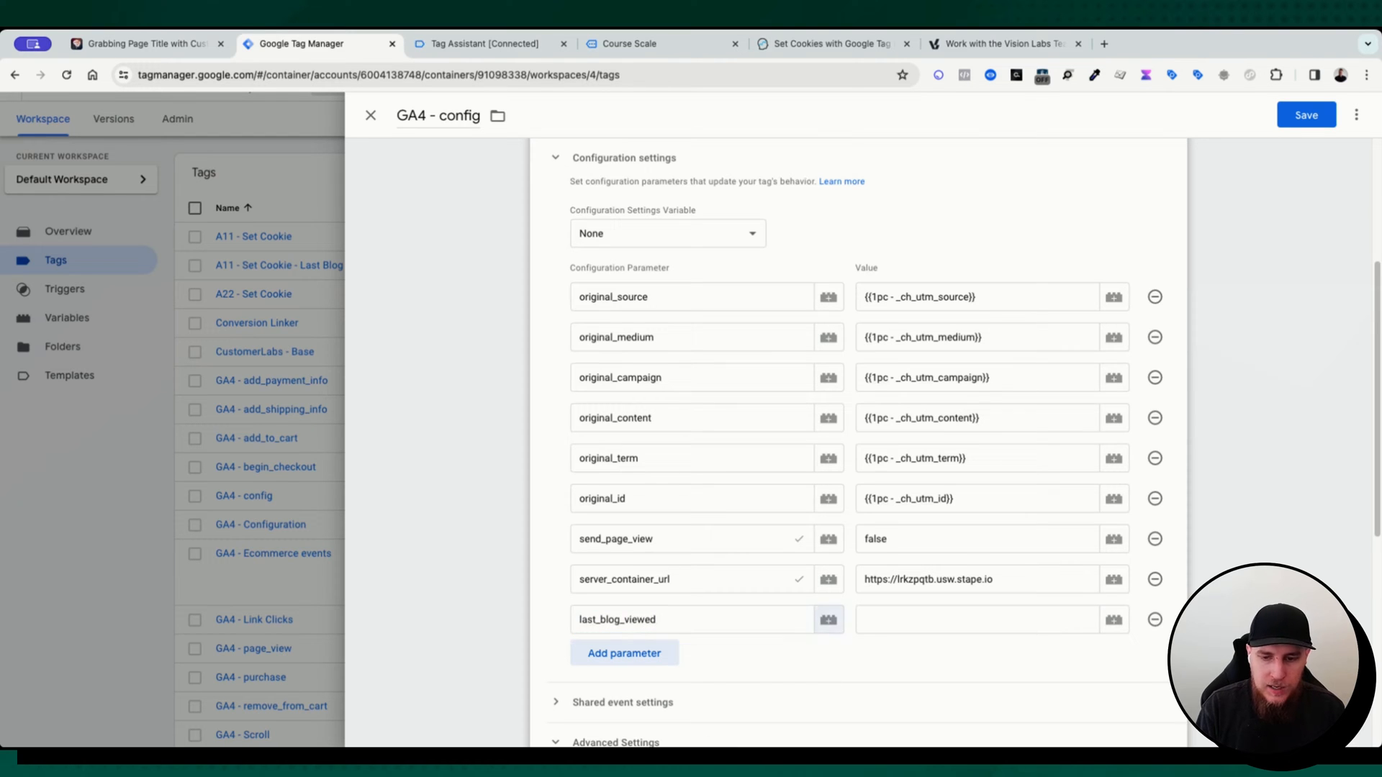
Set its value to {{1pc - last_blog_viewed}} and save the tag
text({{1pc)
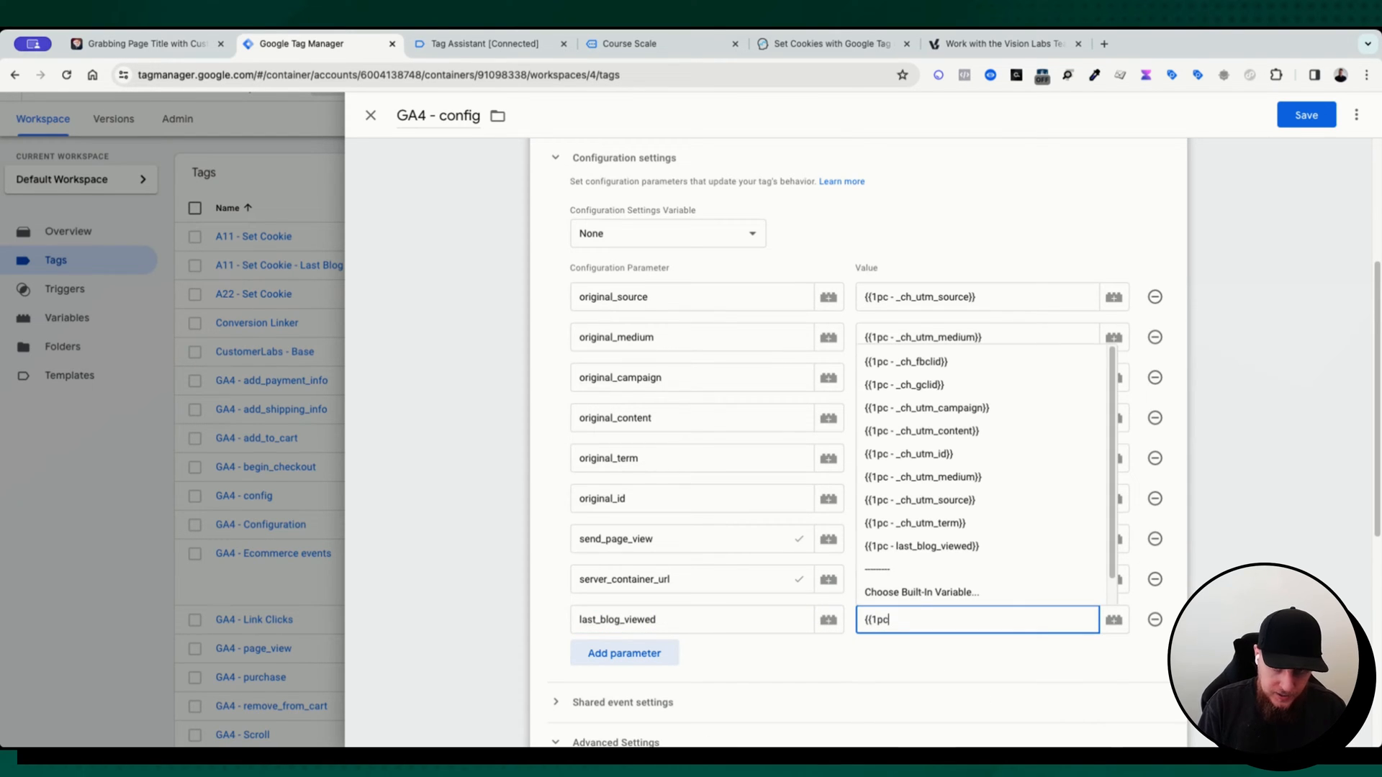
text(- lo)
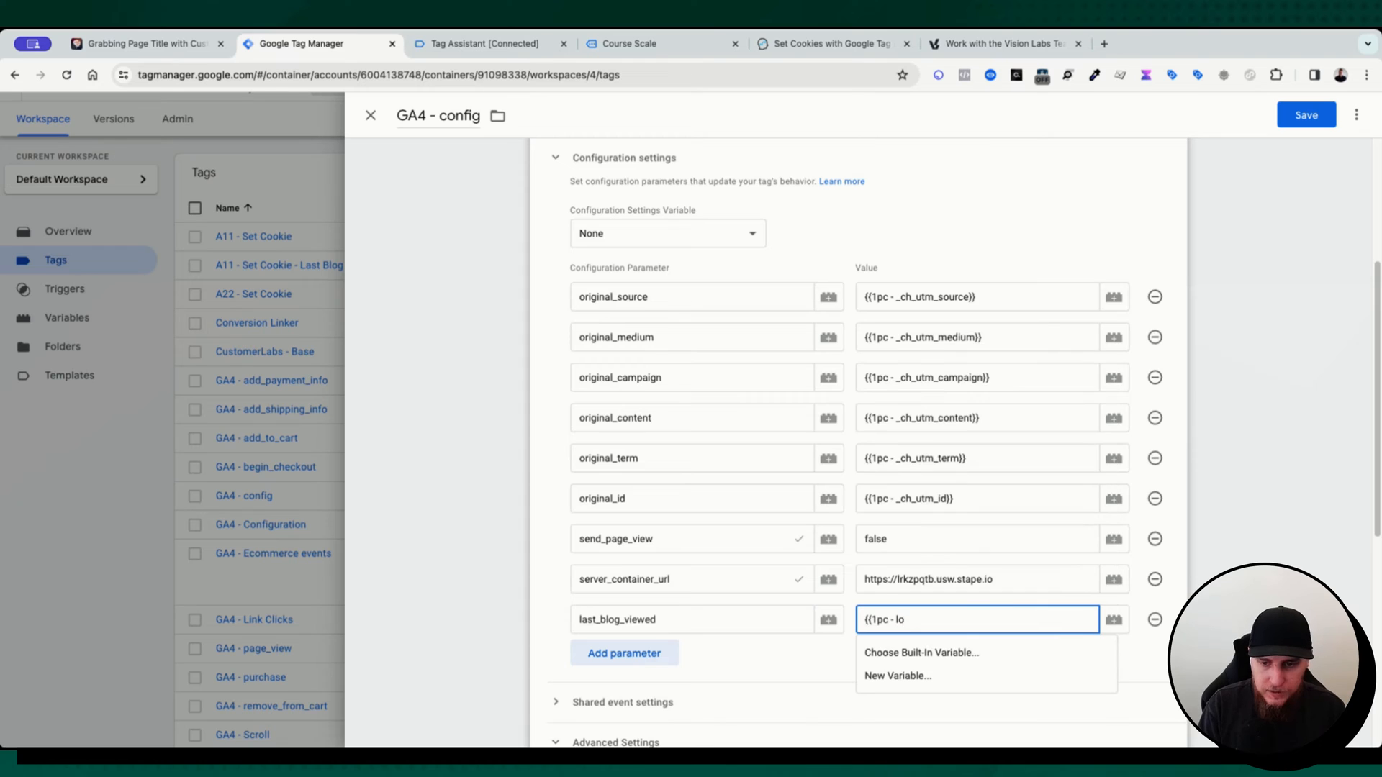
text(last_blog_viewed}})
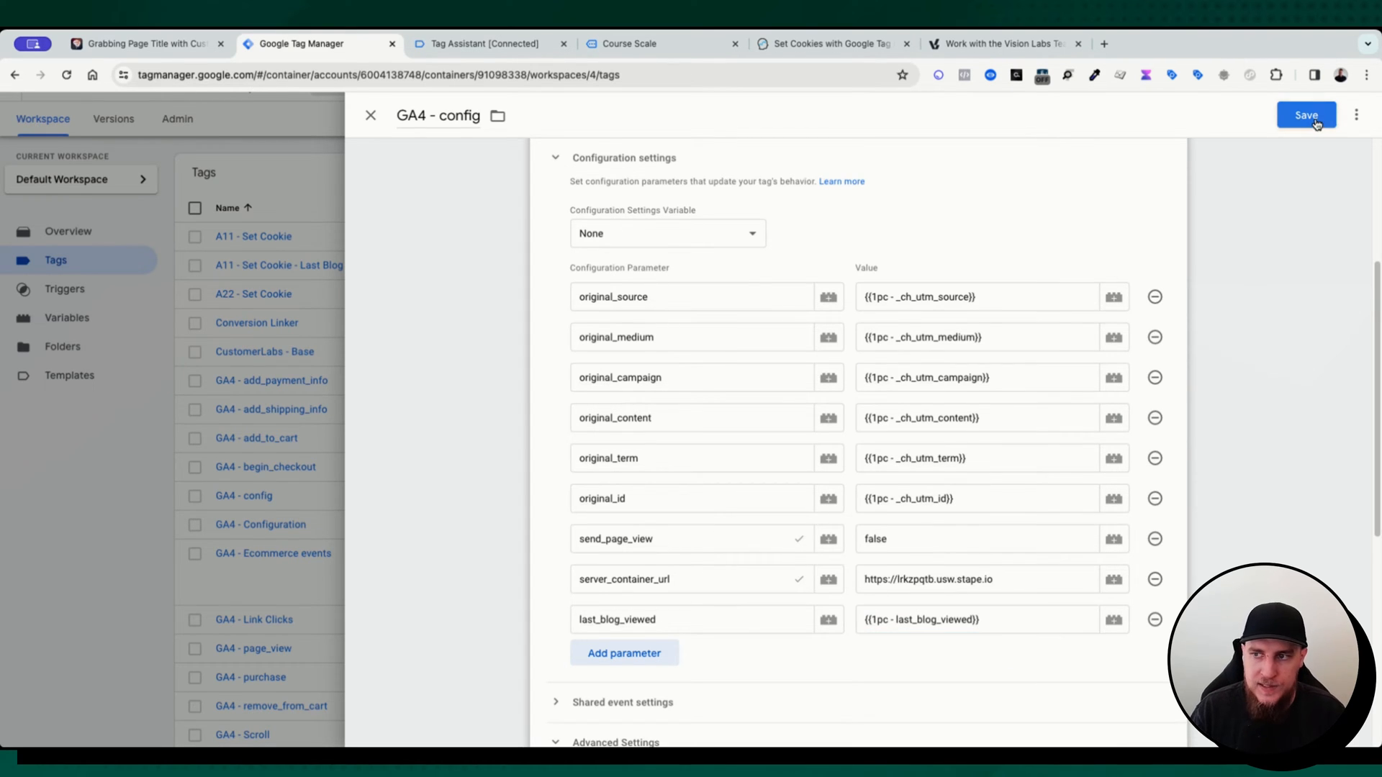
click(1306, 115)
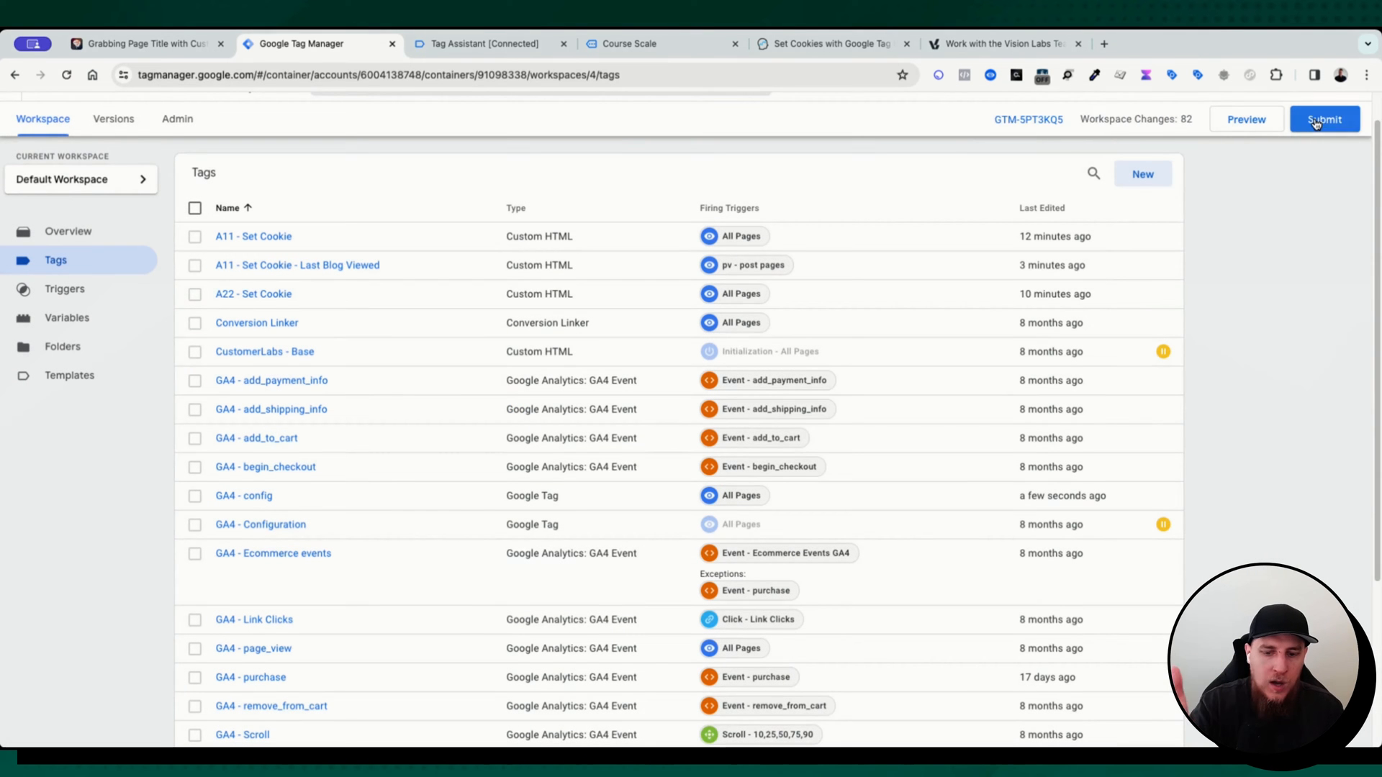
mouse_move(223, 175)
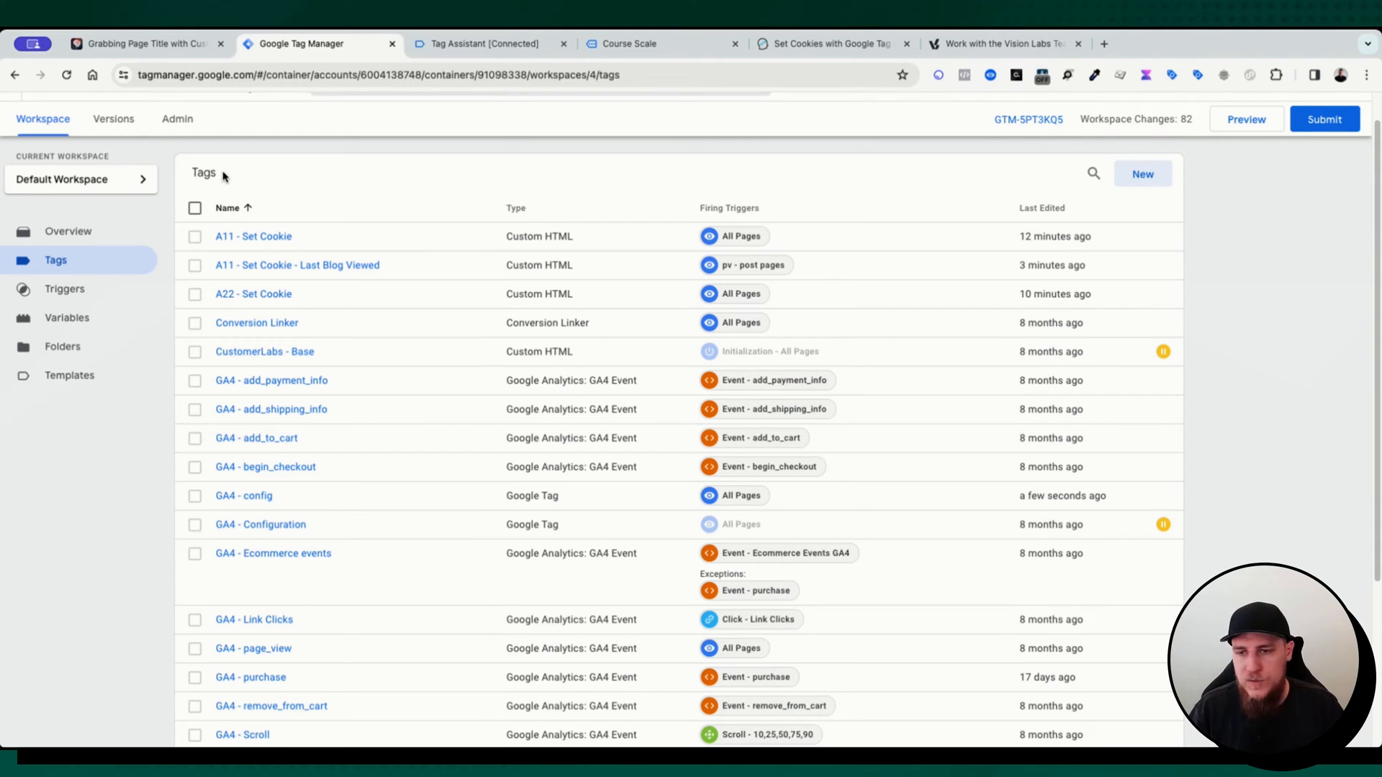
mouse_move(233, 185)
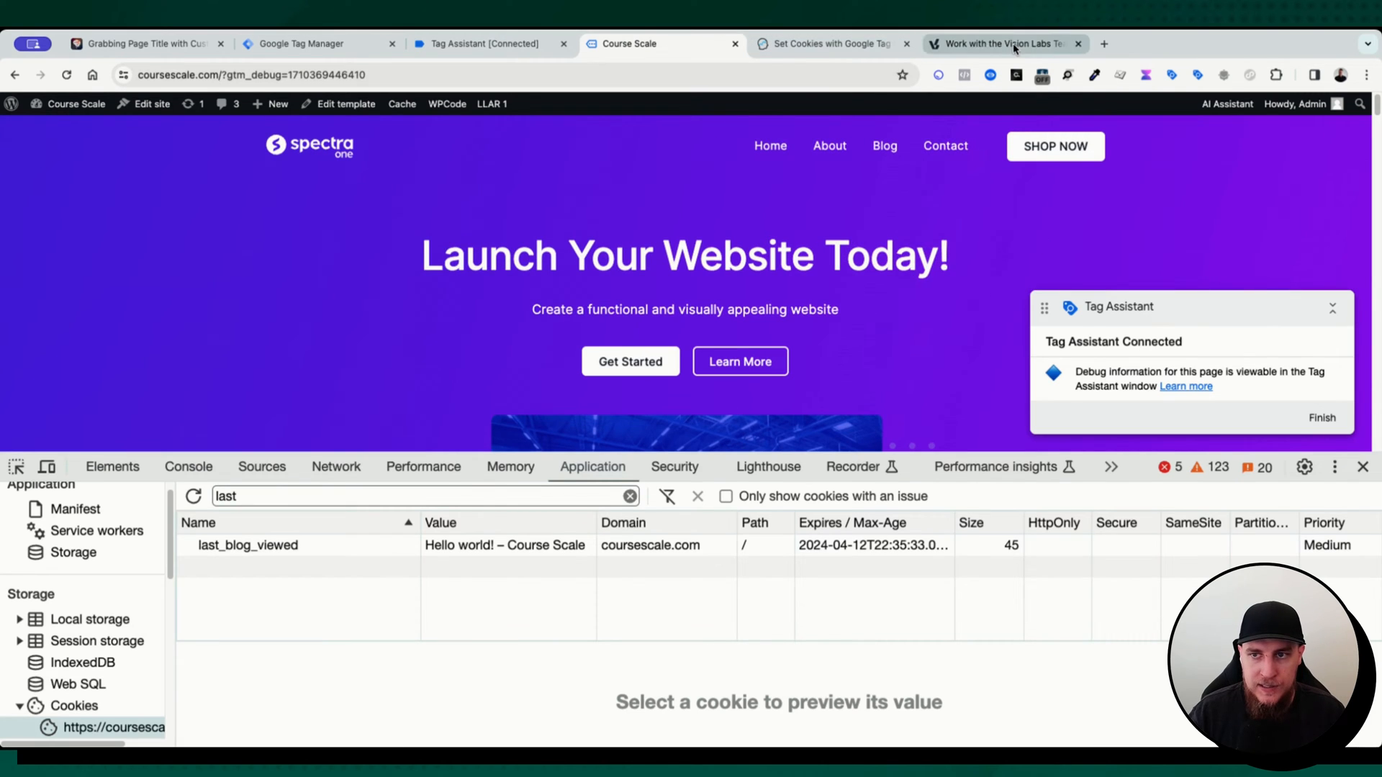
click(1001, 43)
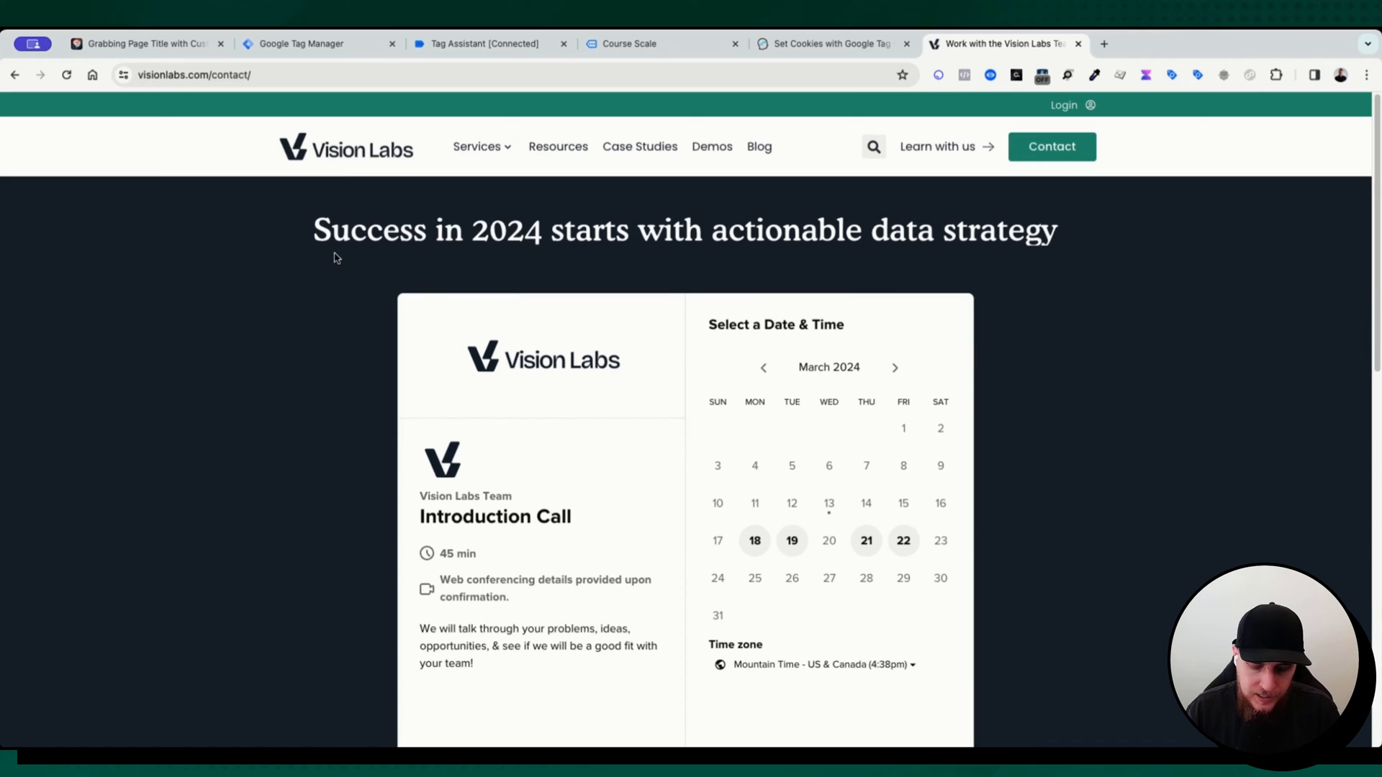
click(74, 723)
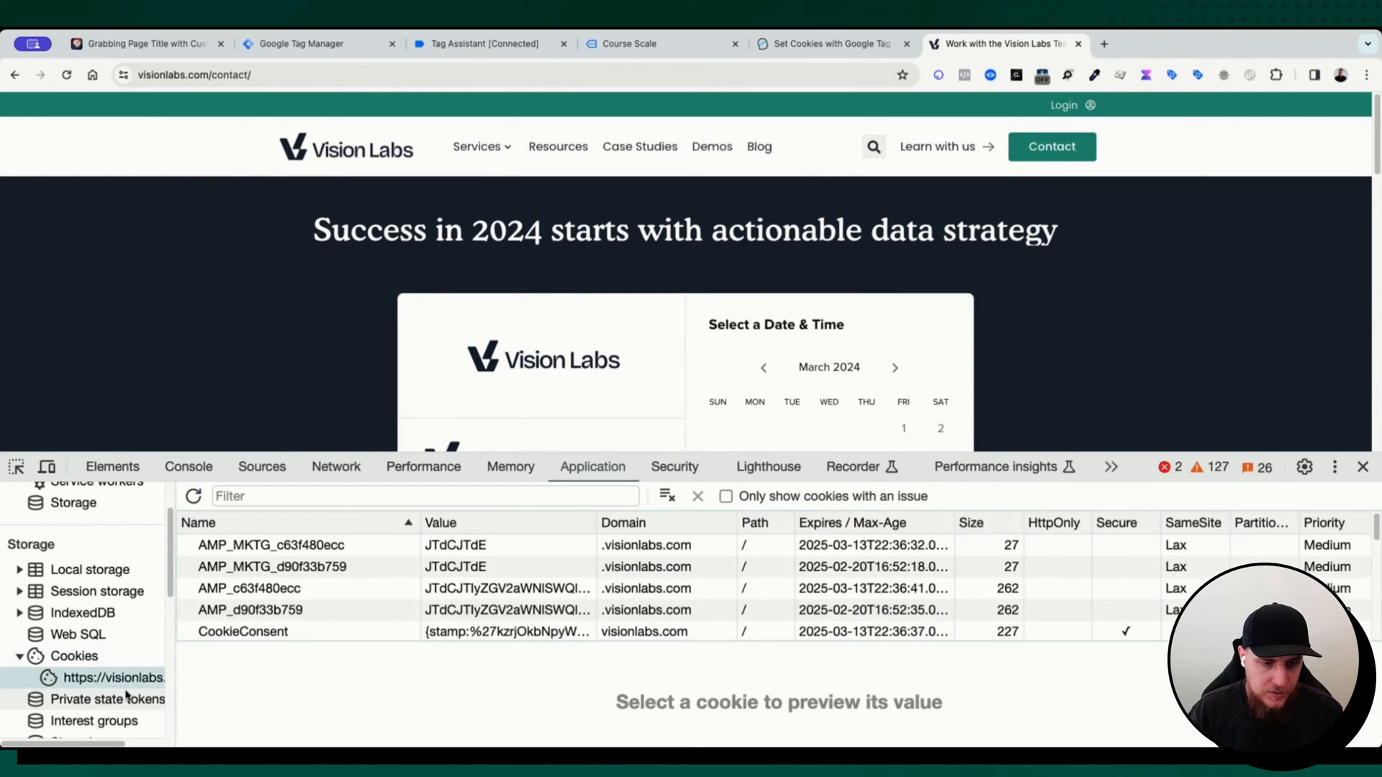
click(424, 497)
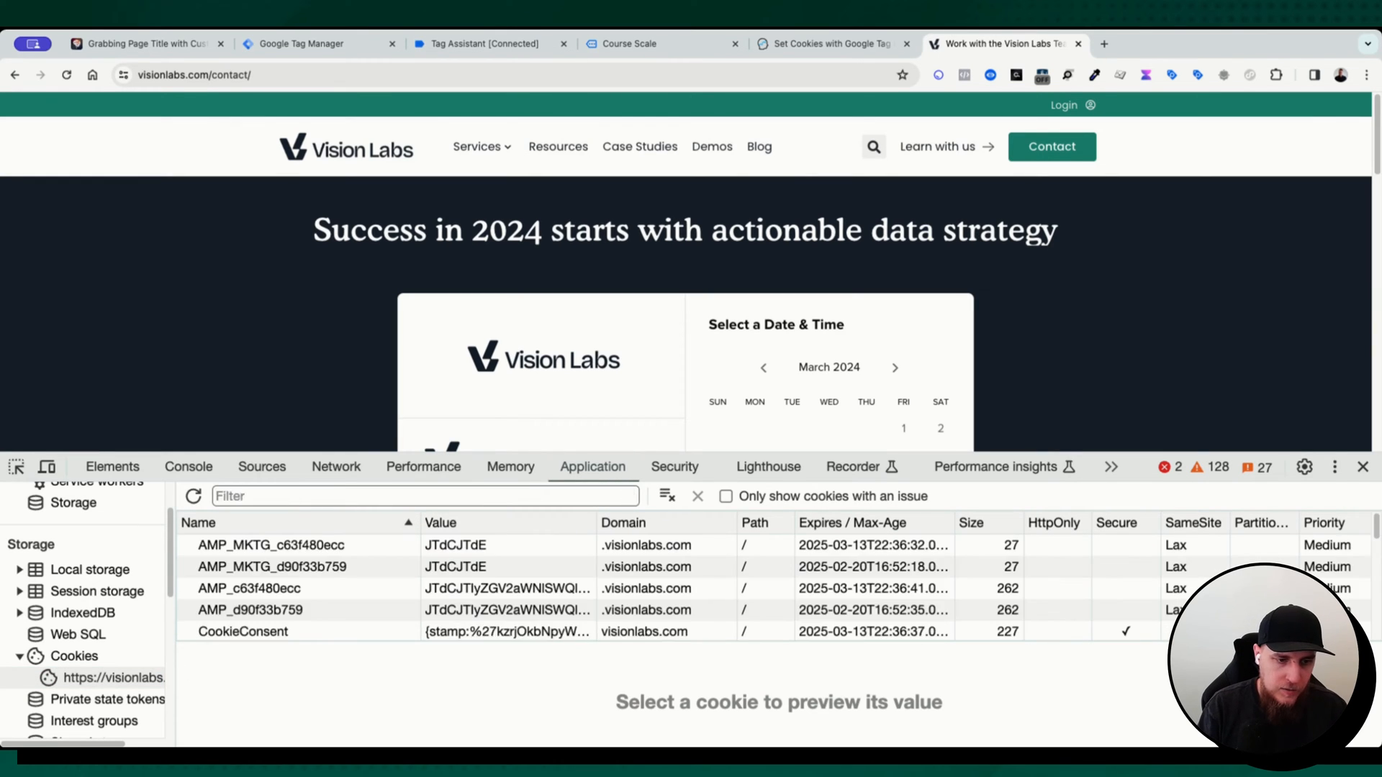
text(vl_)
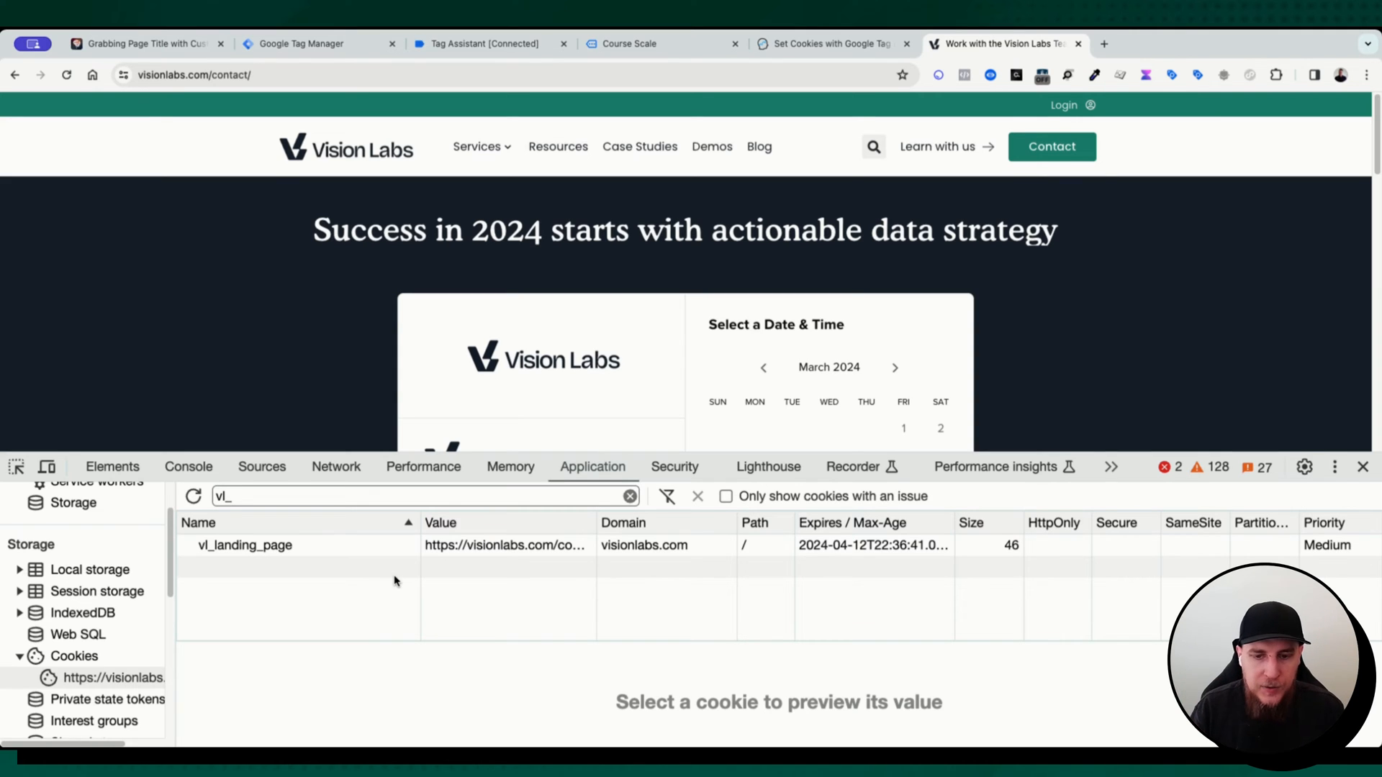
click(244, 544)
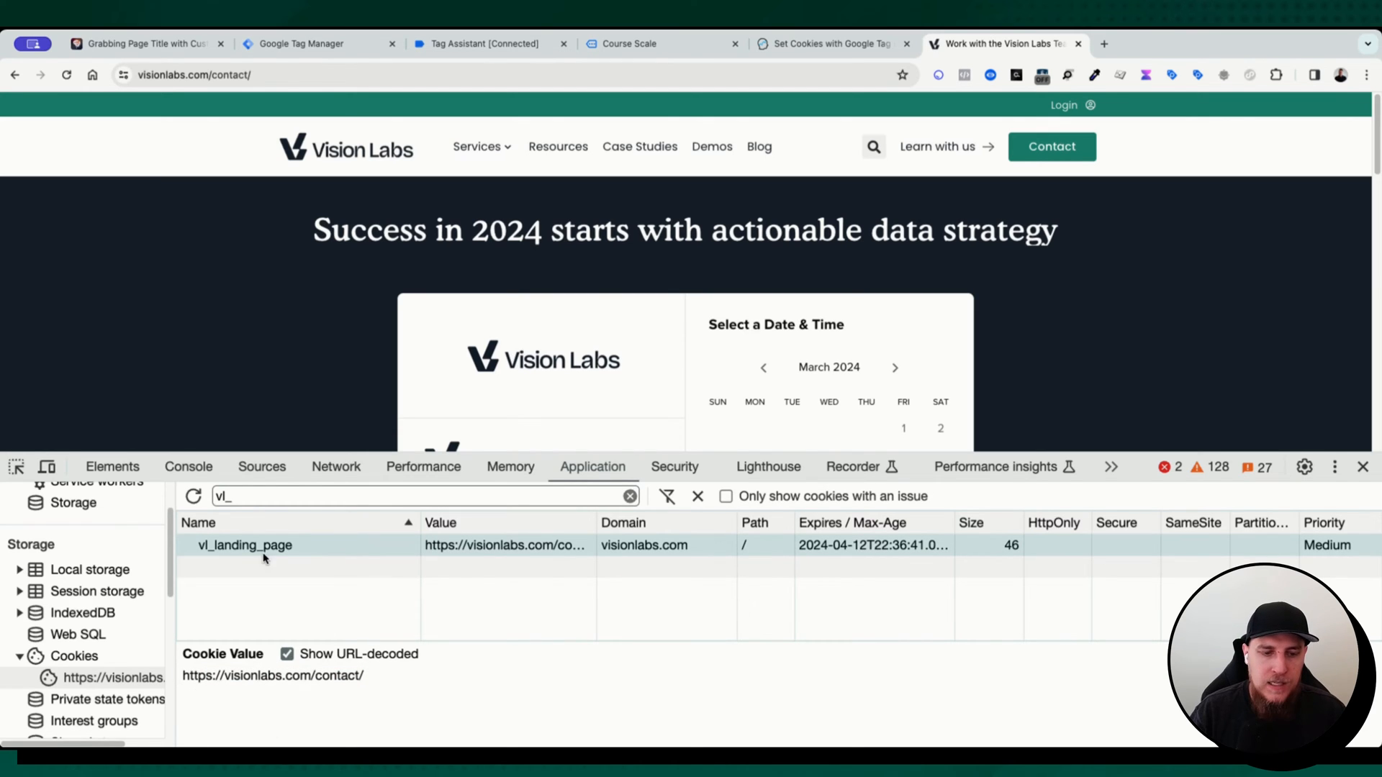
mouse_move(398, 572)
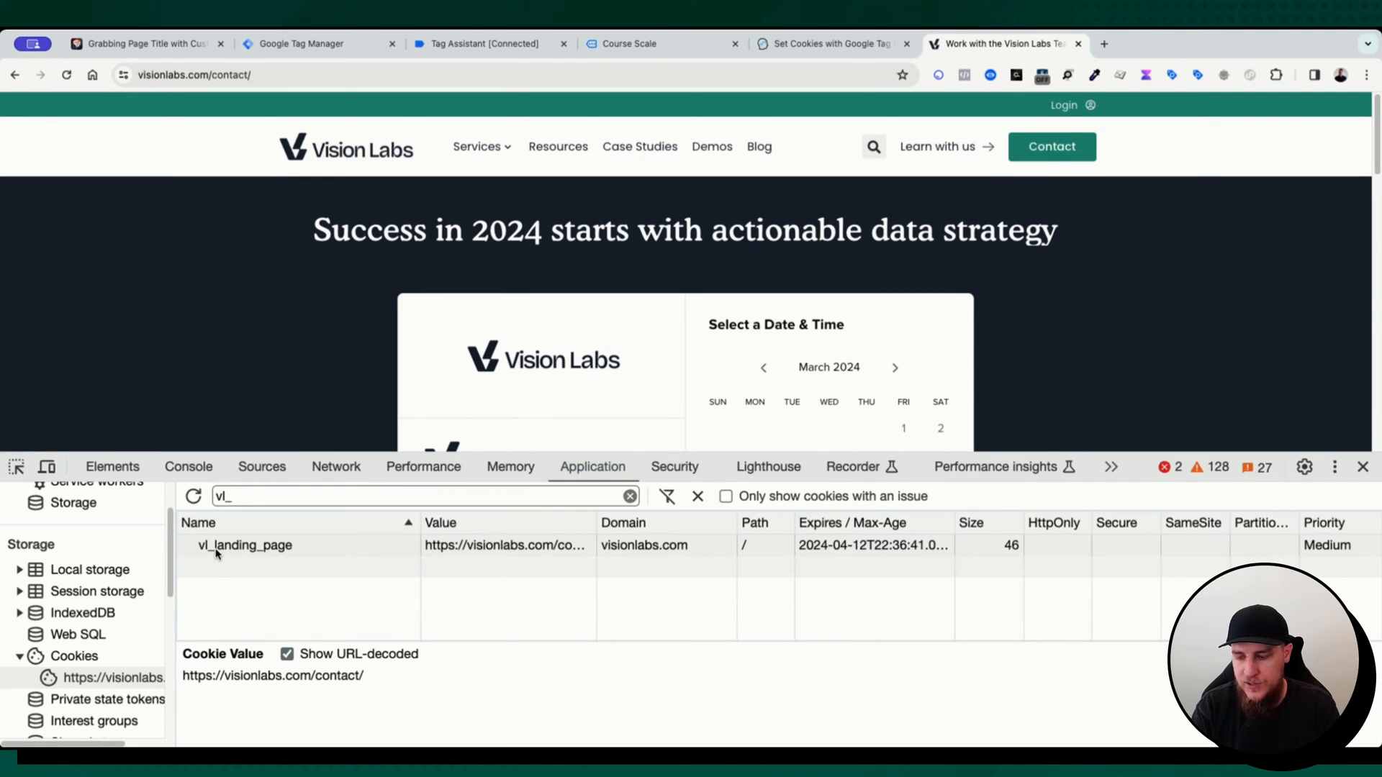
mouse_move(311, 100)
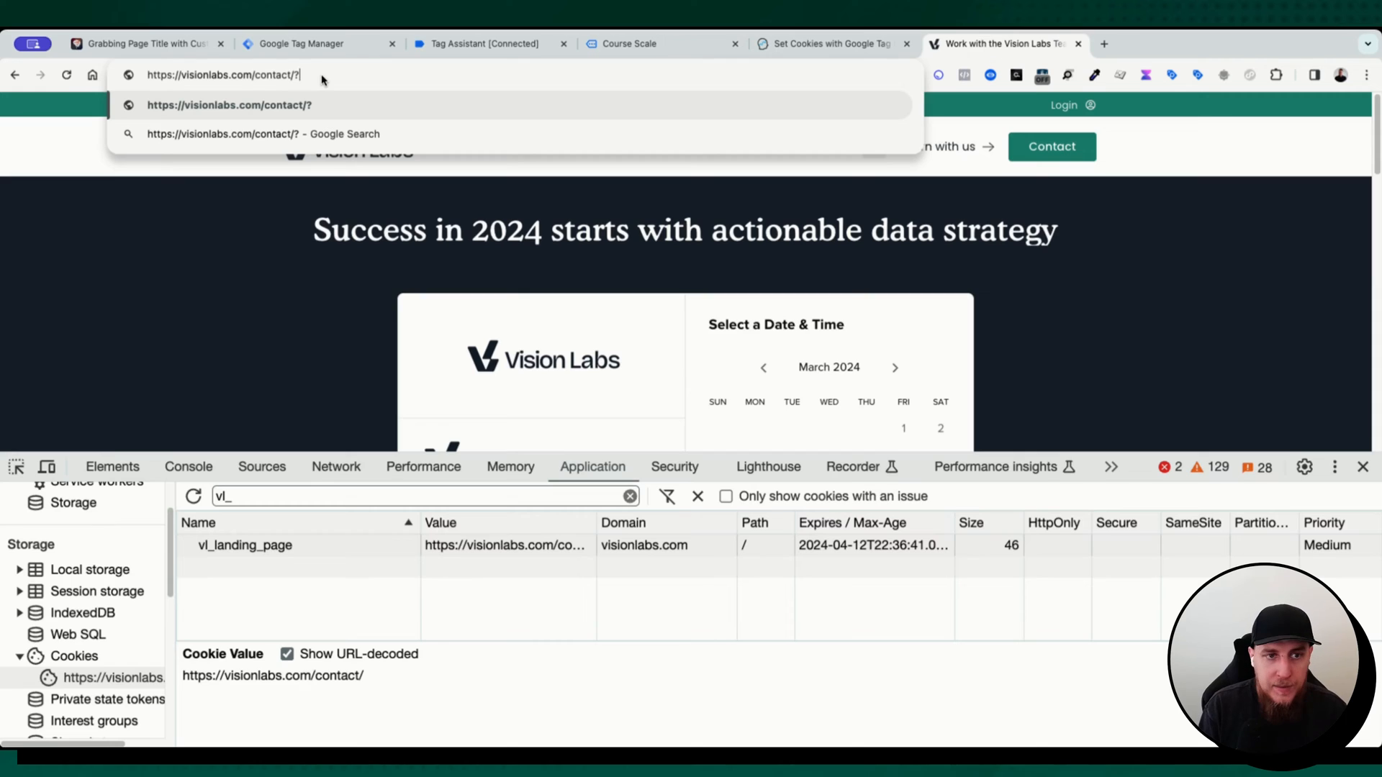
Load the page with utm_source=stockton1&utm_medium=stockton2 appended to the URL
text(utm_s)
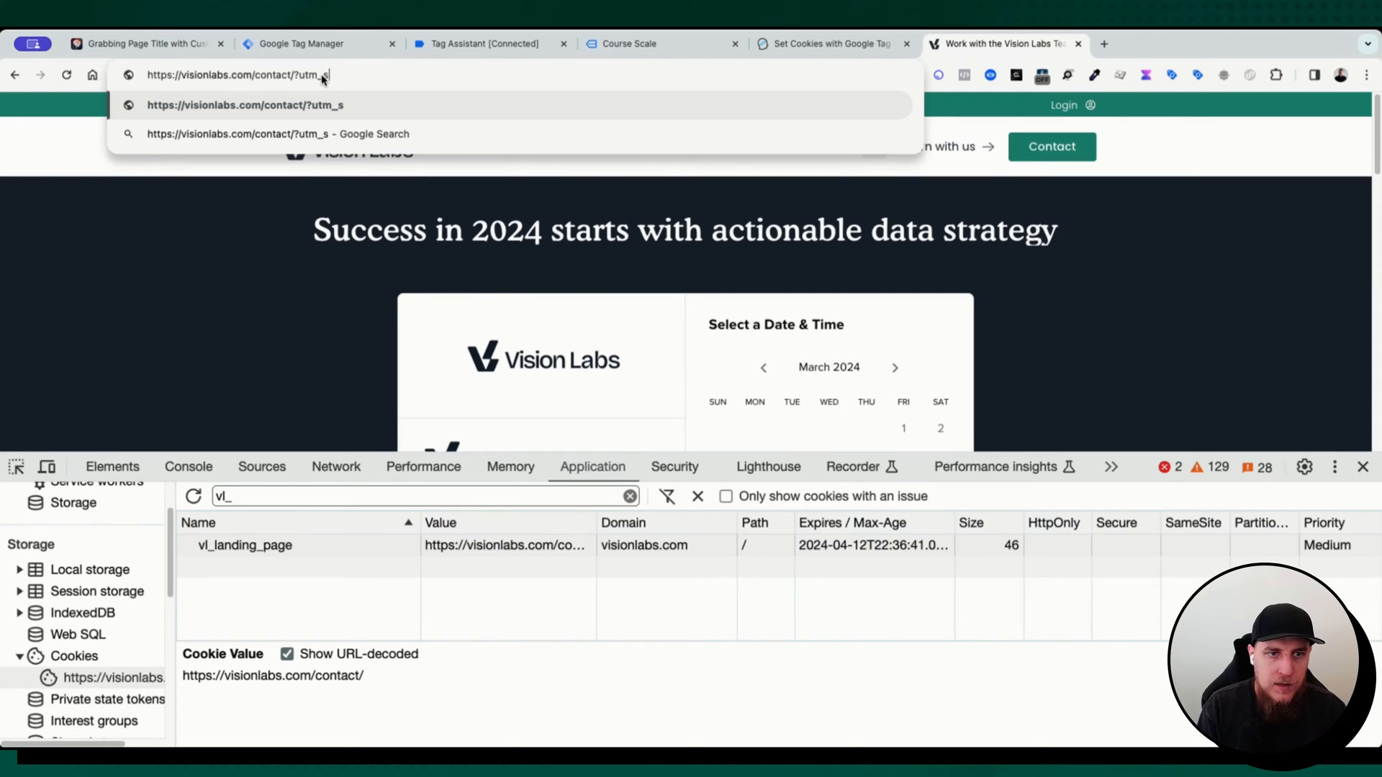
text(ource=stockton1)
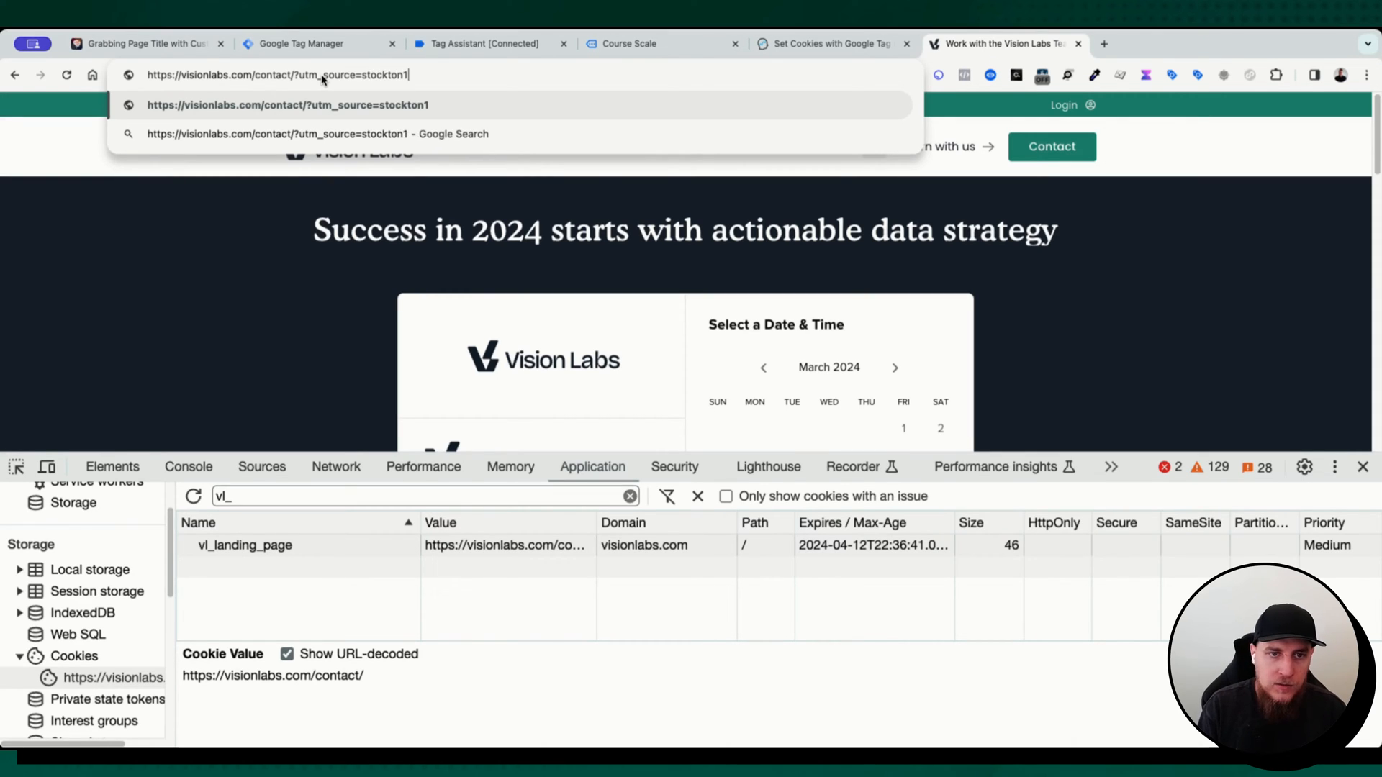
text(&utm_m)
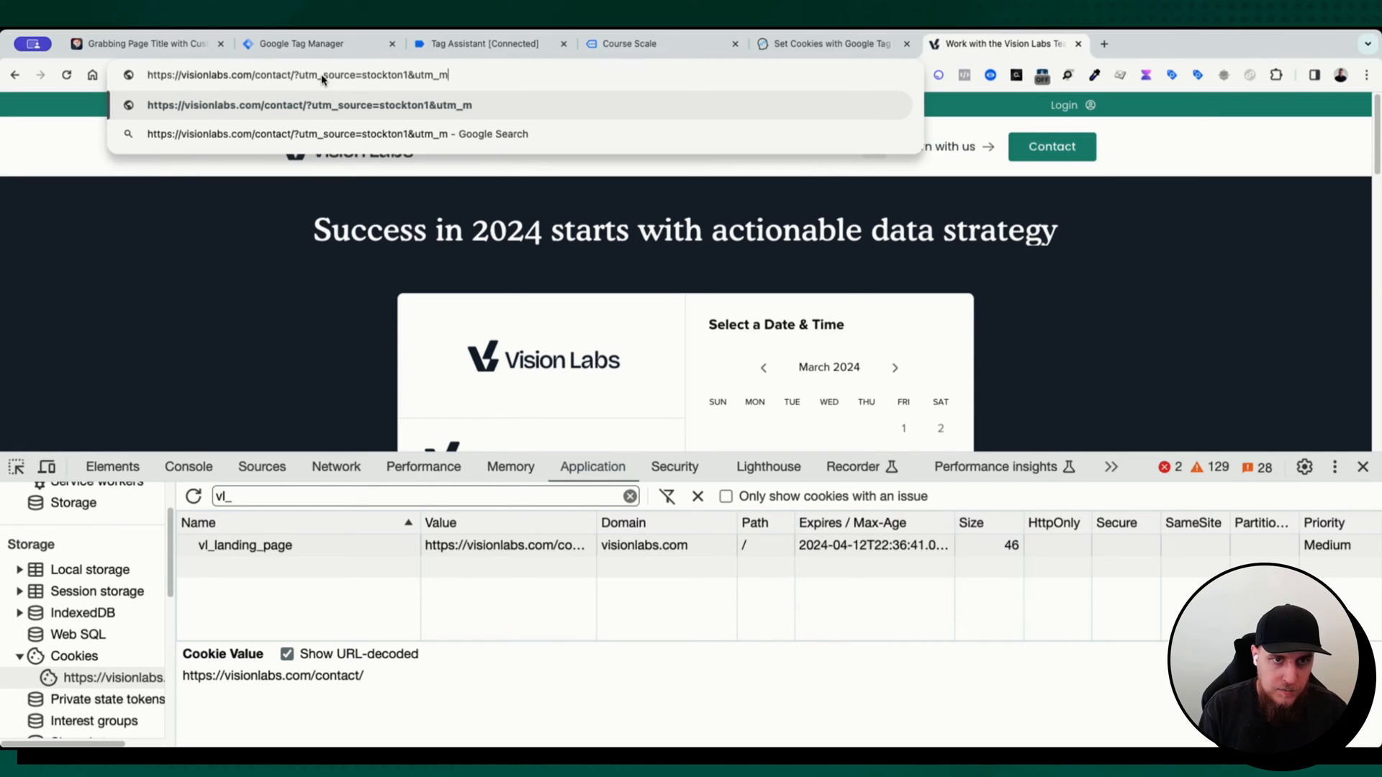
text(edium=stockton2)
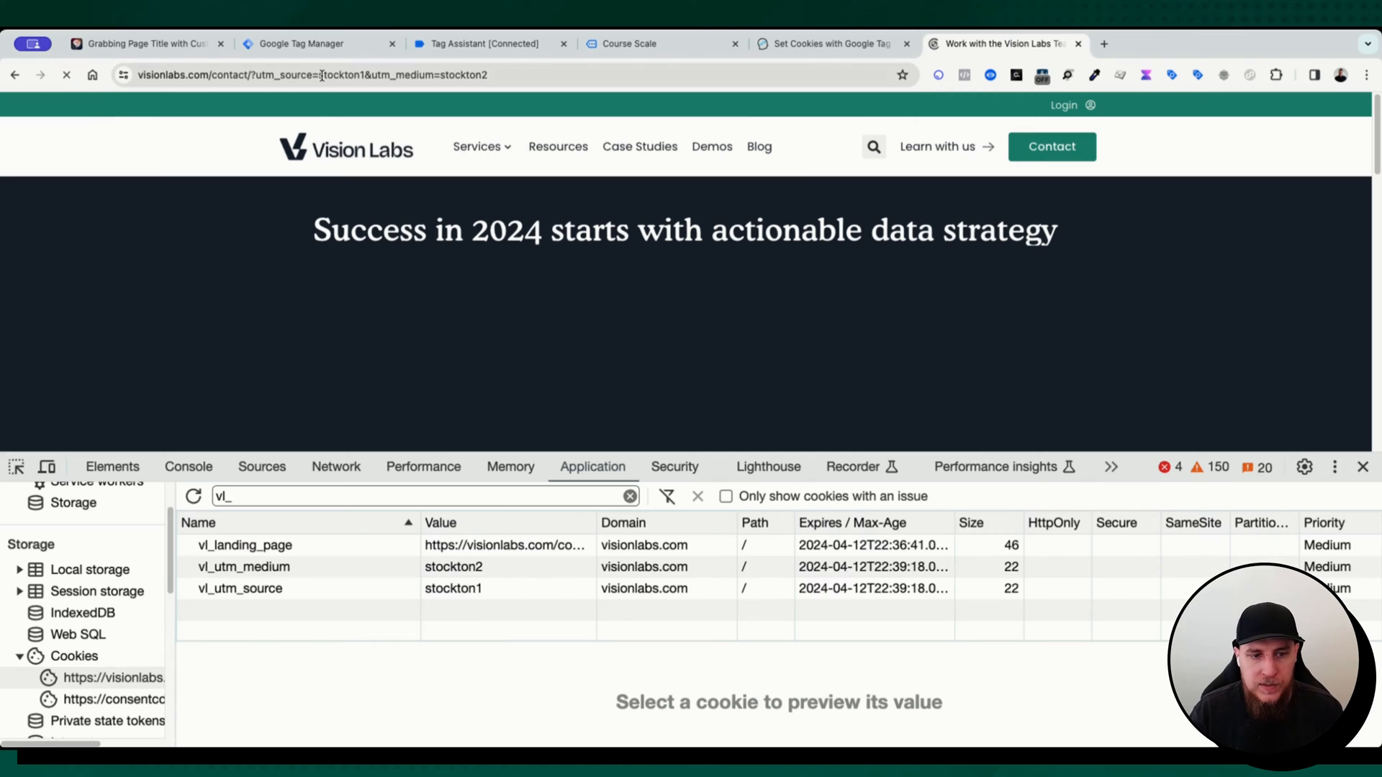
Confirm vl_utm_medium and vl_utm_source cookies hold stockton2 and stockton1
click(244, 567)
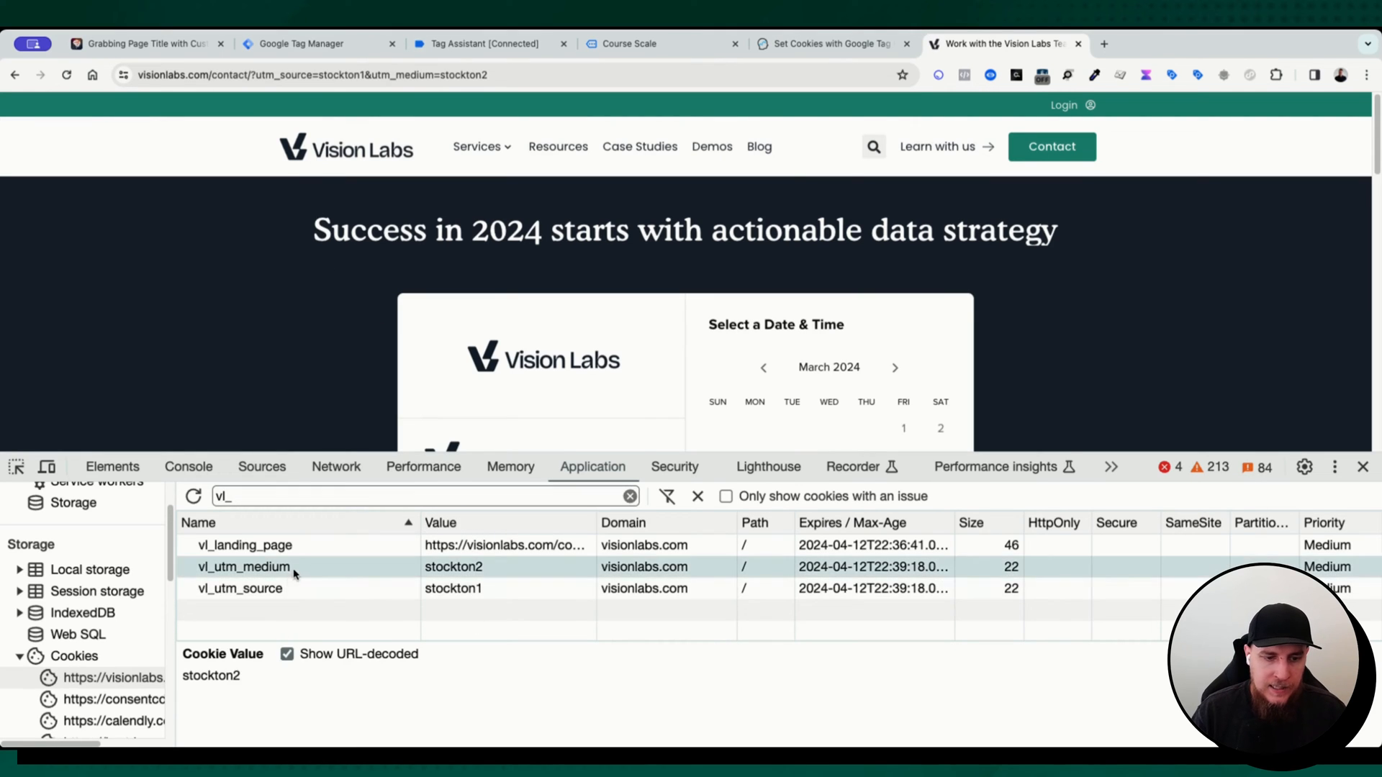
click(241, 587)
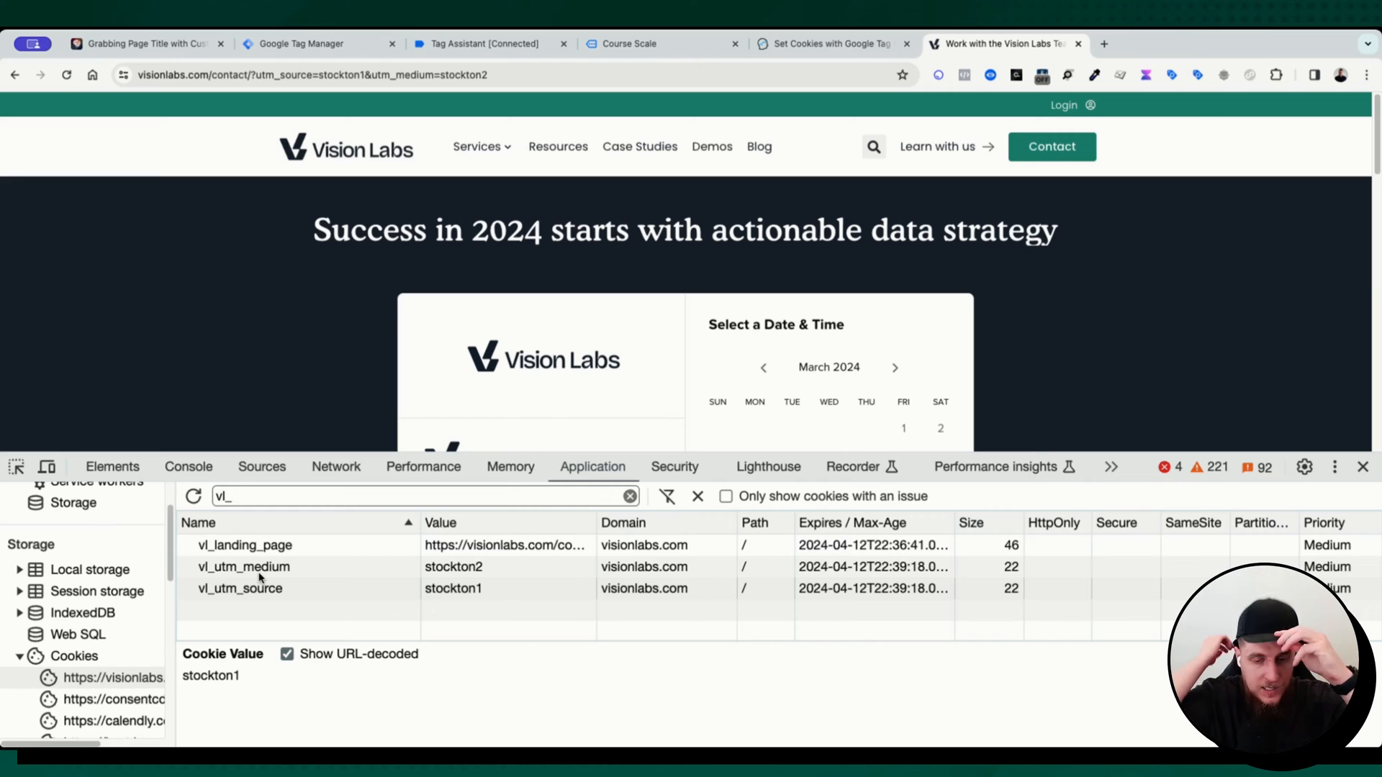
click(352, 74)
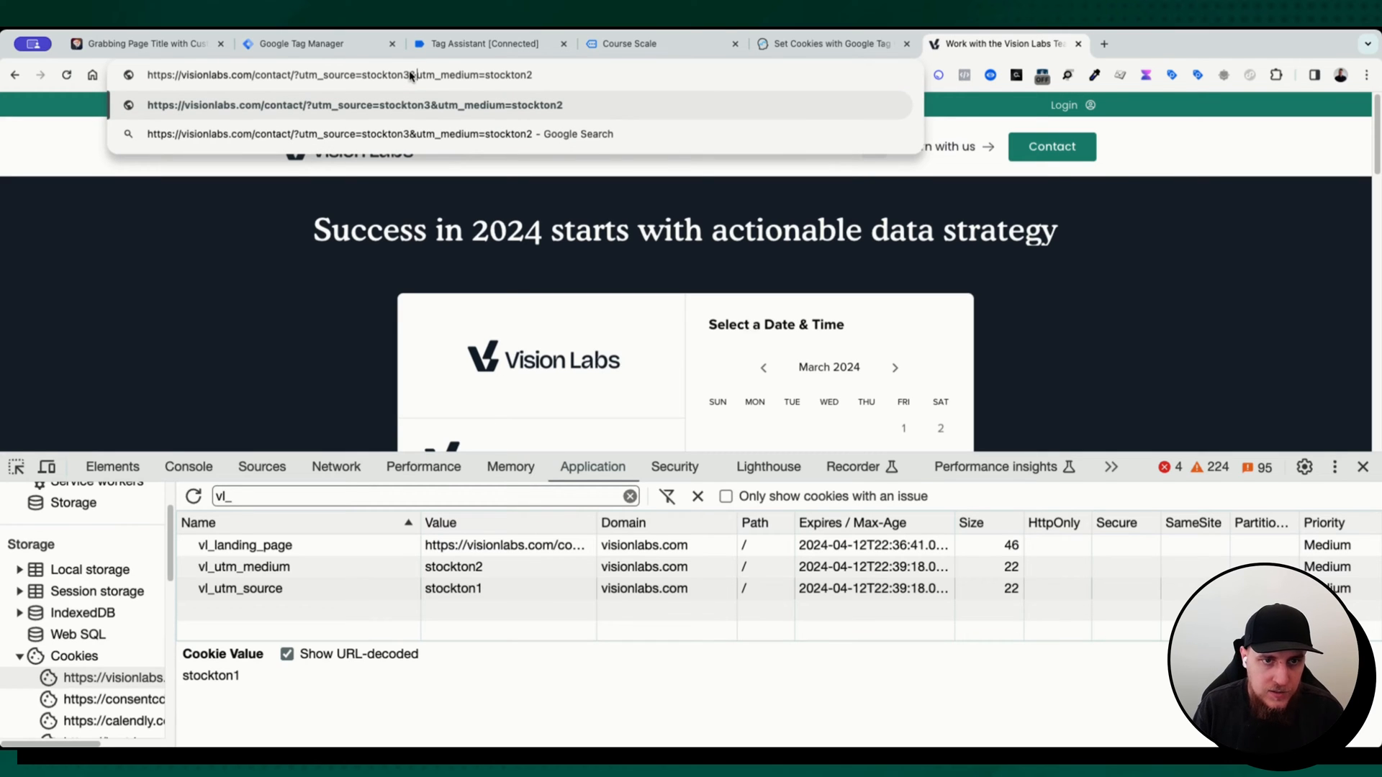
Reload with stockton3/stockton4 UTM values and confirm the cookies still hold stockton1 and stockton2
key(Backspace)
text(4)
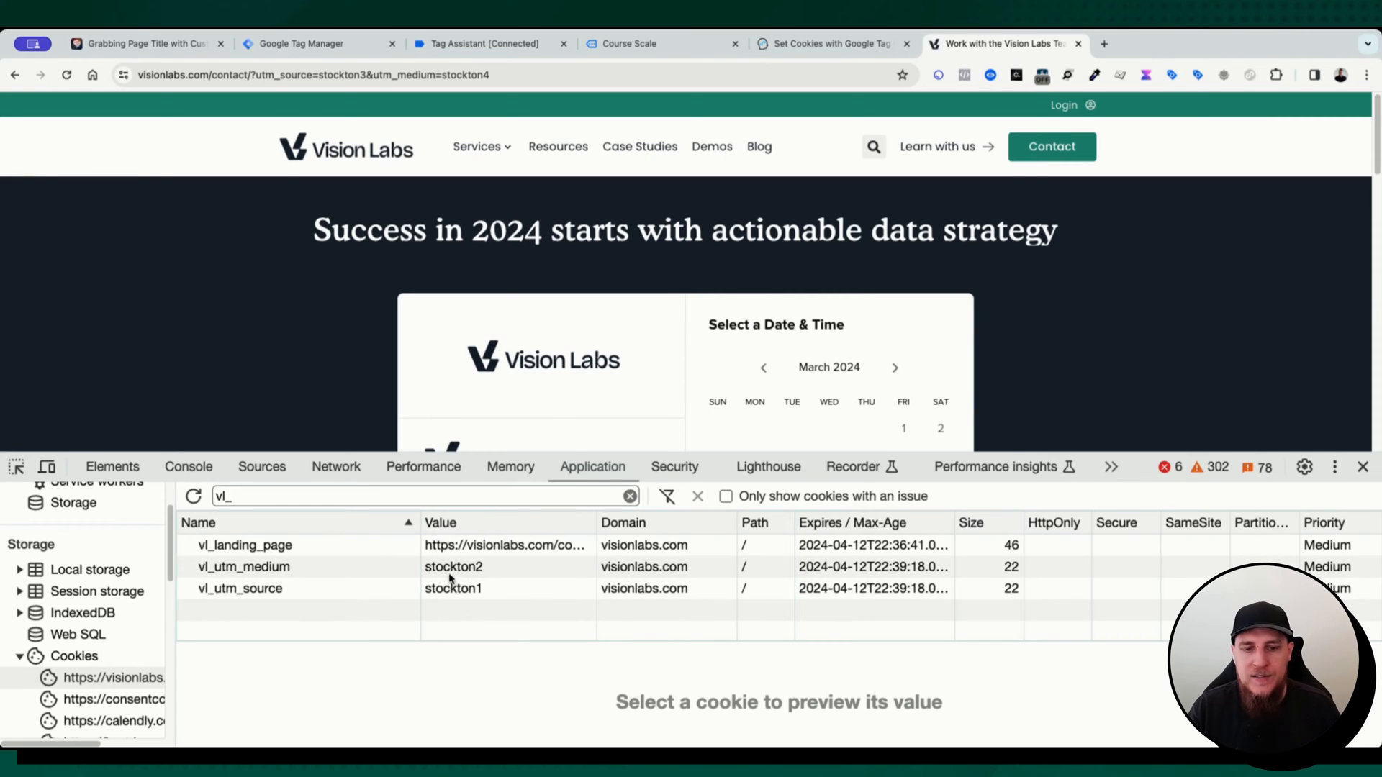
click(245, 567)
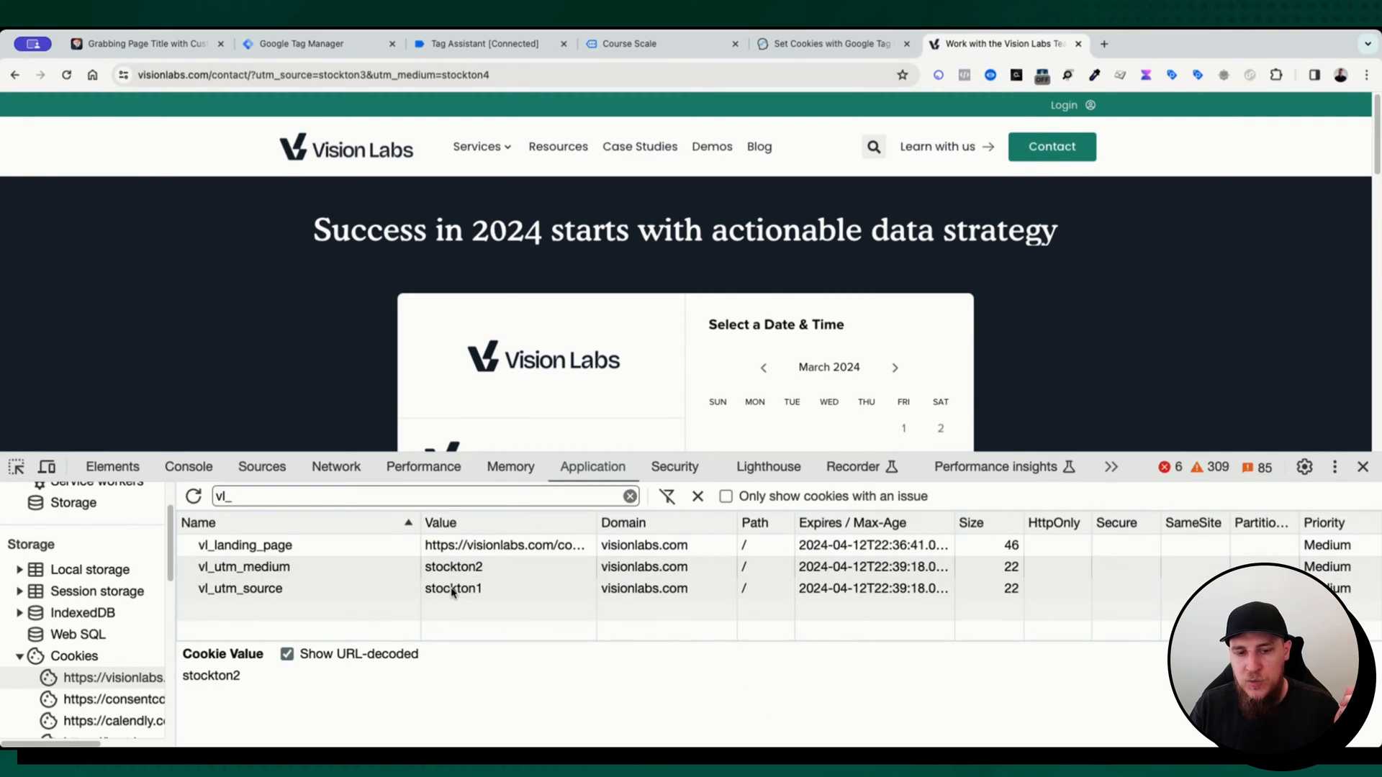
click(239, 587)
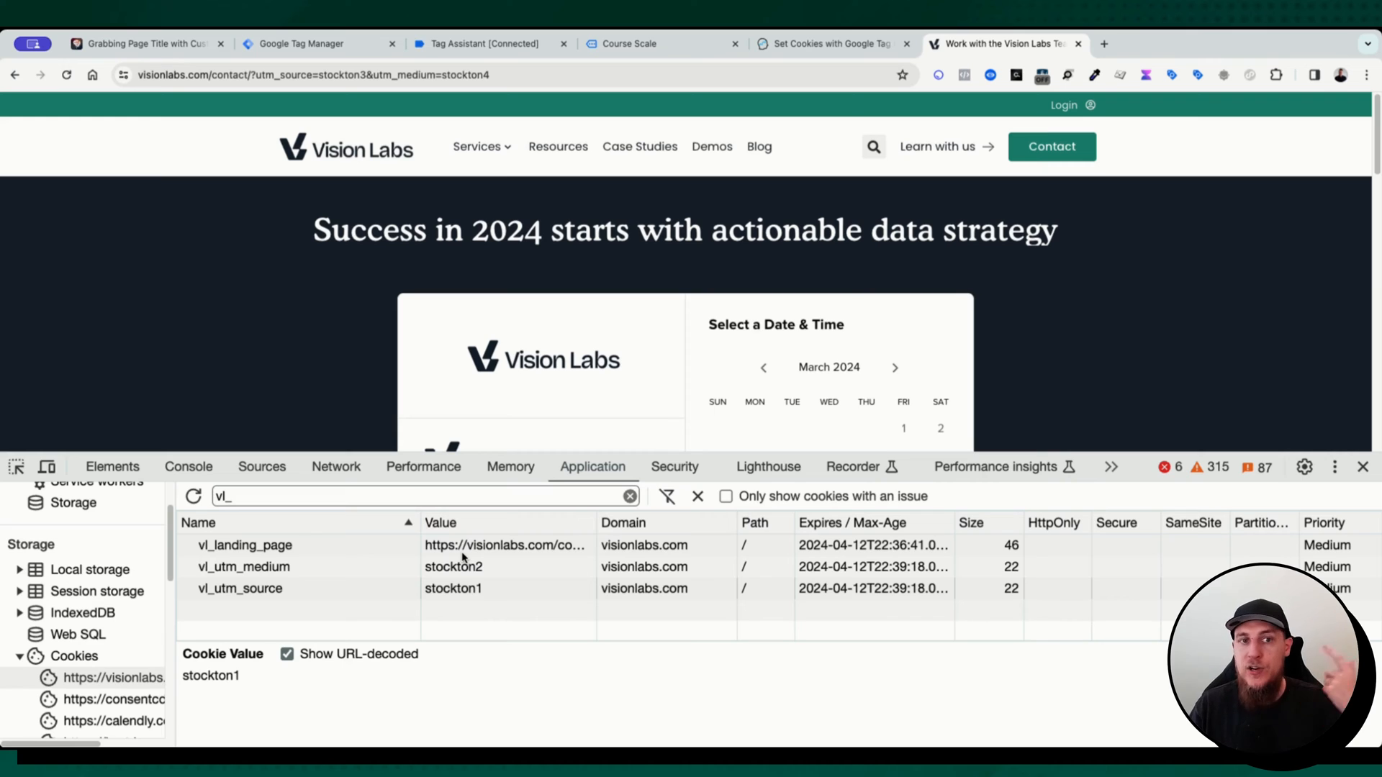
mouse_move(278, 568)
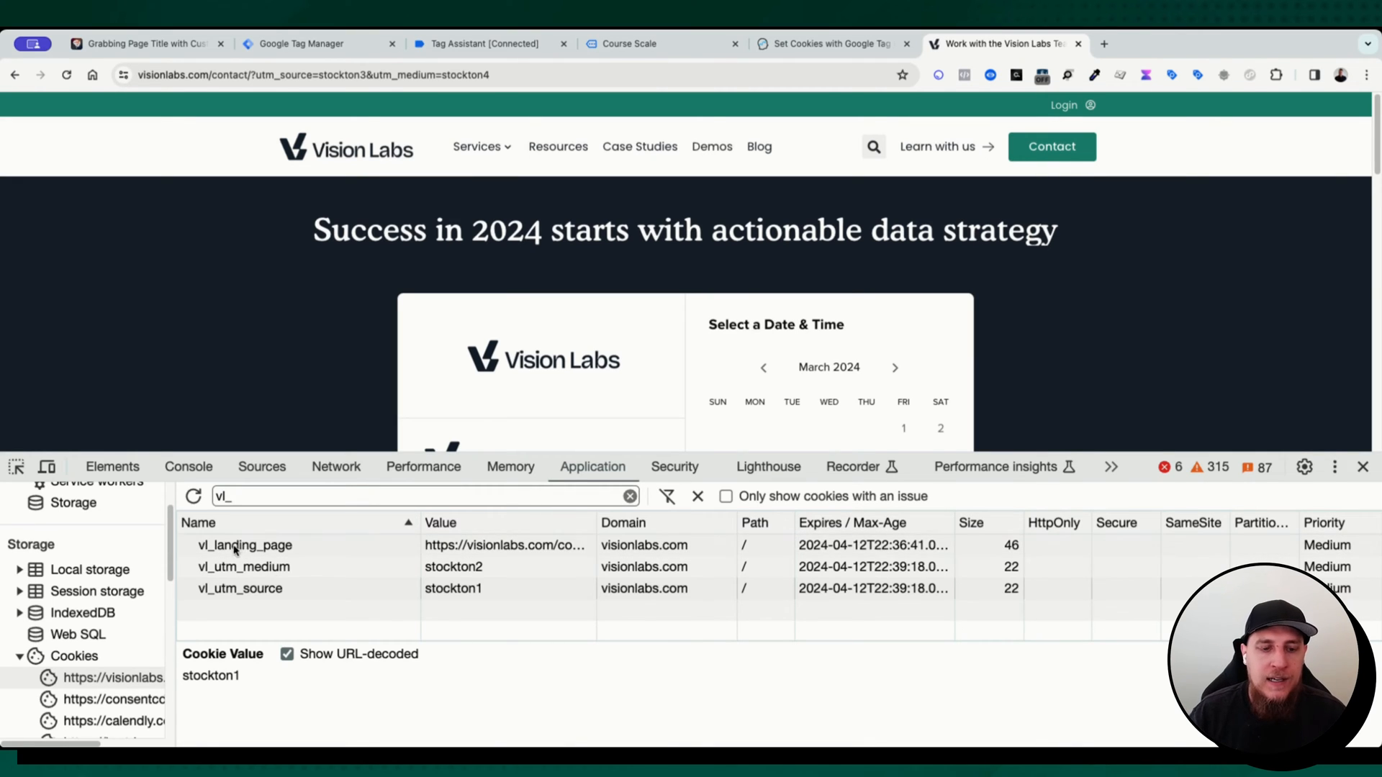
mouse_move(324, 562)
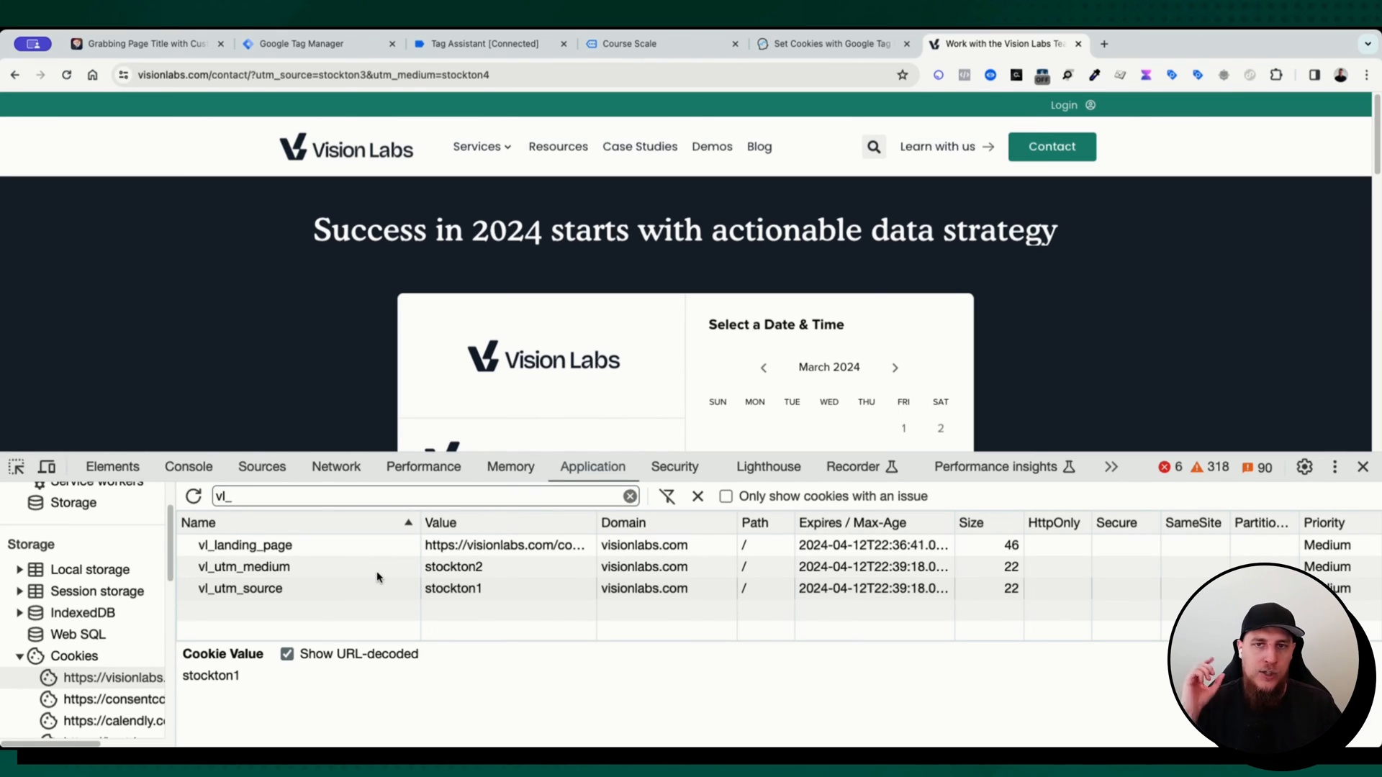
mouse_move(63, 415)
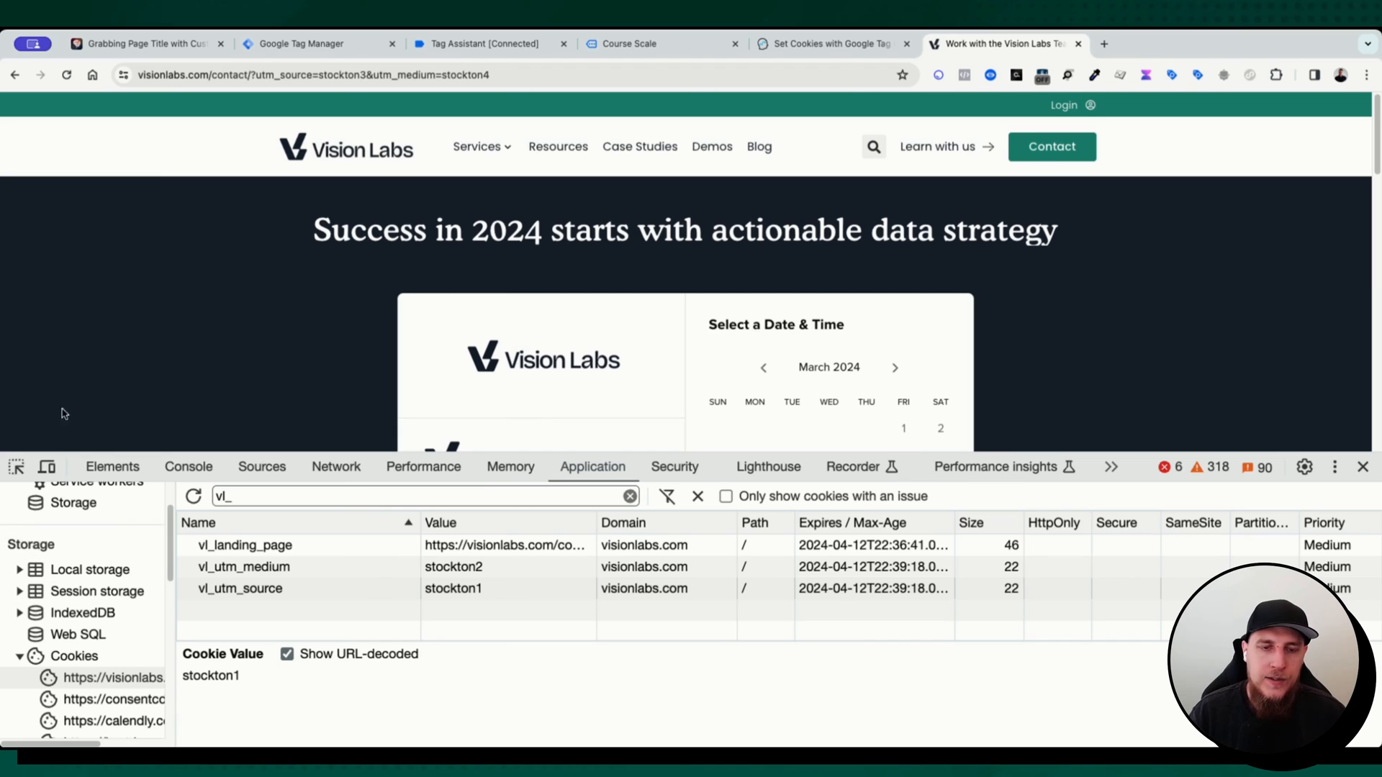
mouse_move(267, 322)
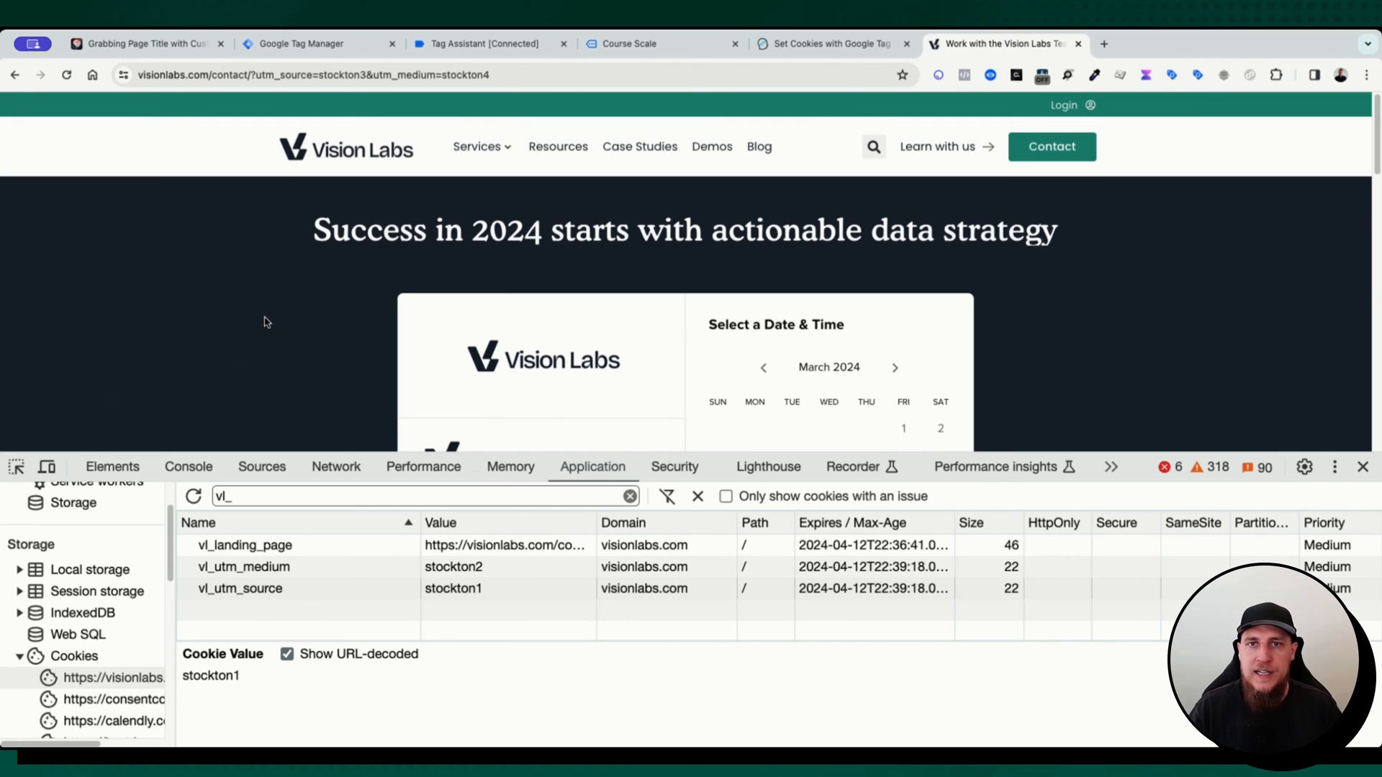